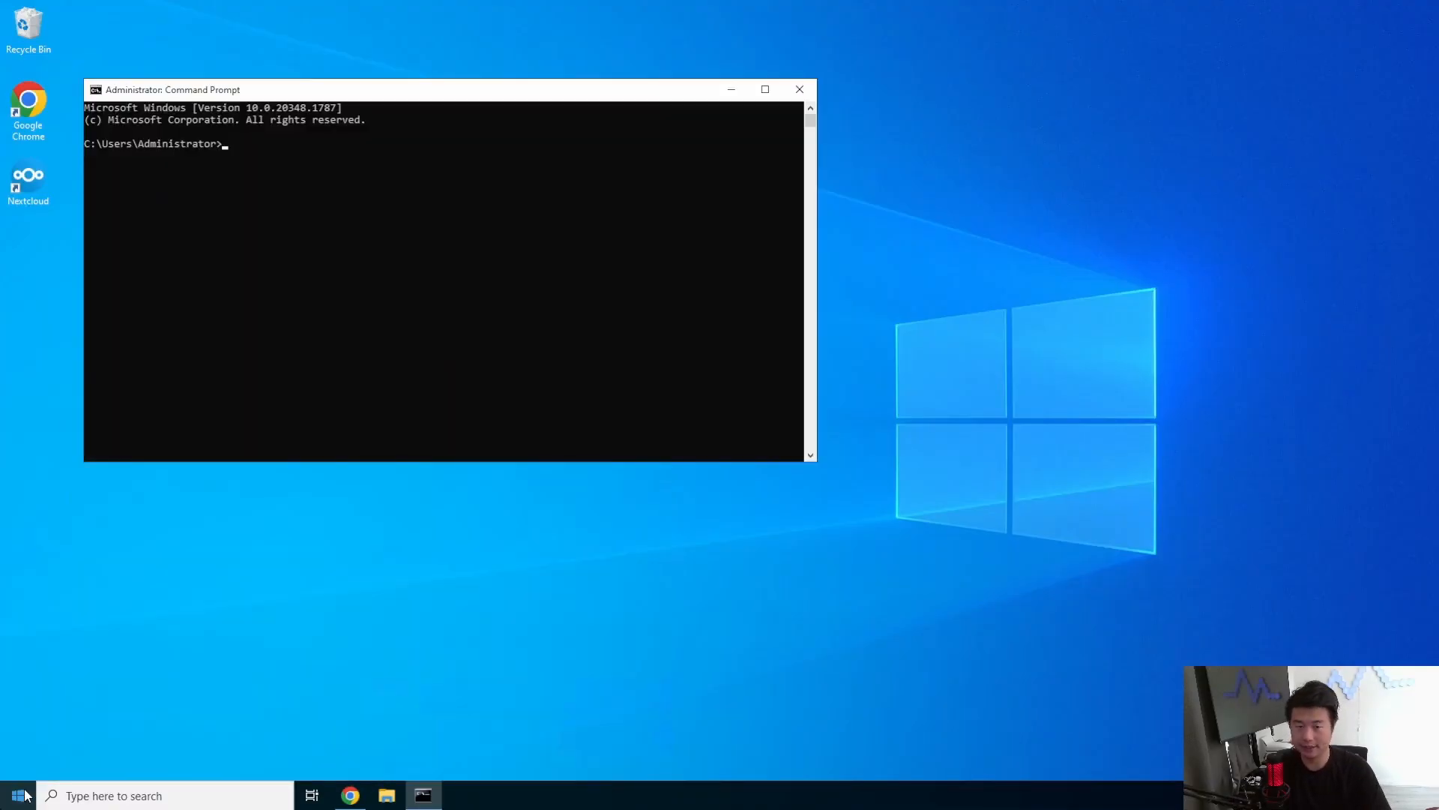
# Step: Log into 172.16.1.46 as root over SSH, accepting the host key
pyautogui.write('ssh root@172.16.1.46')
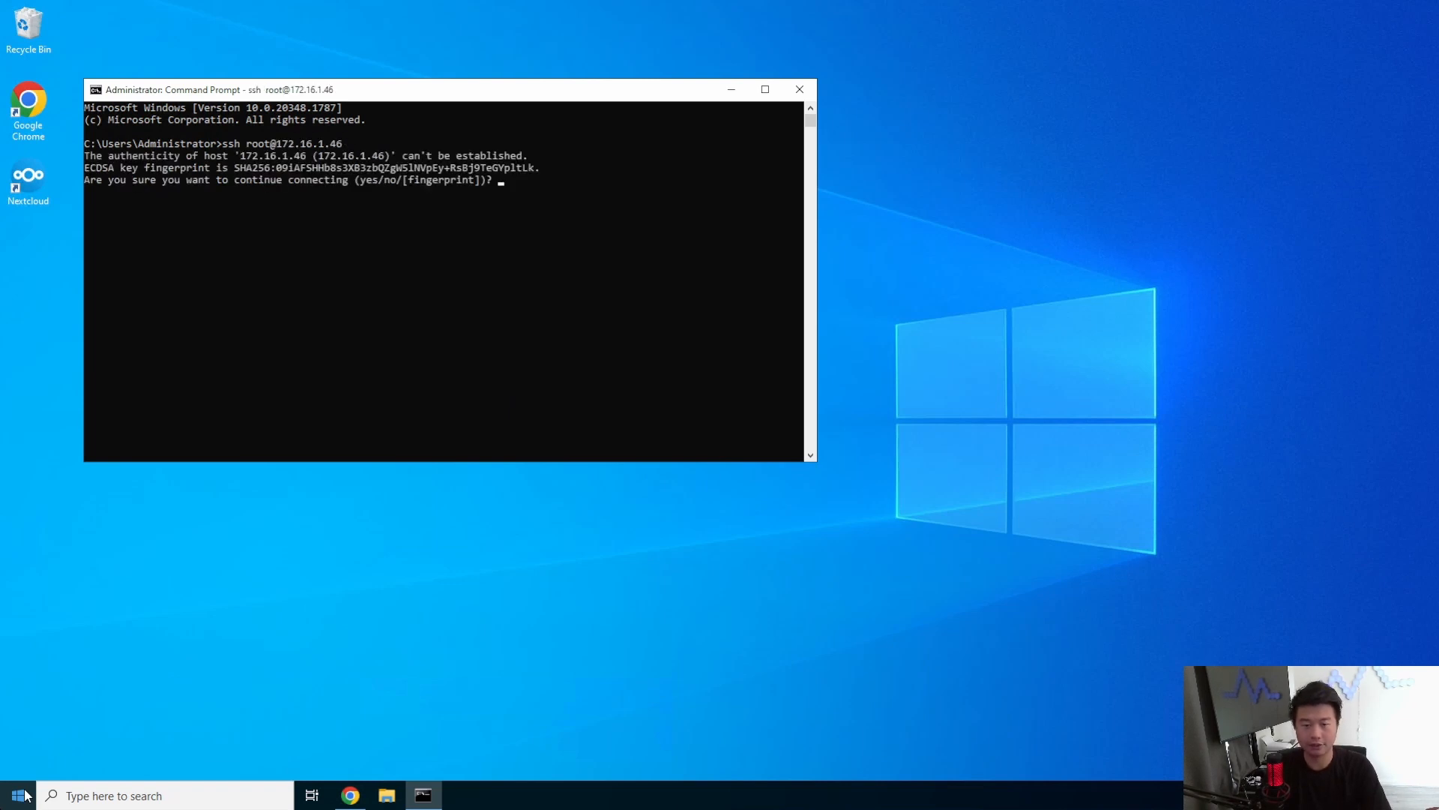
pyautogui.write('yes')
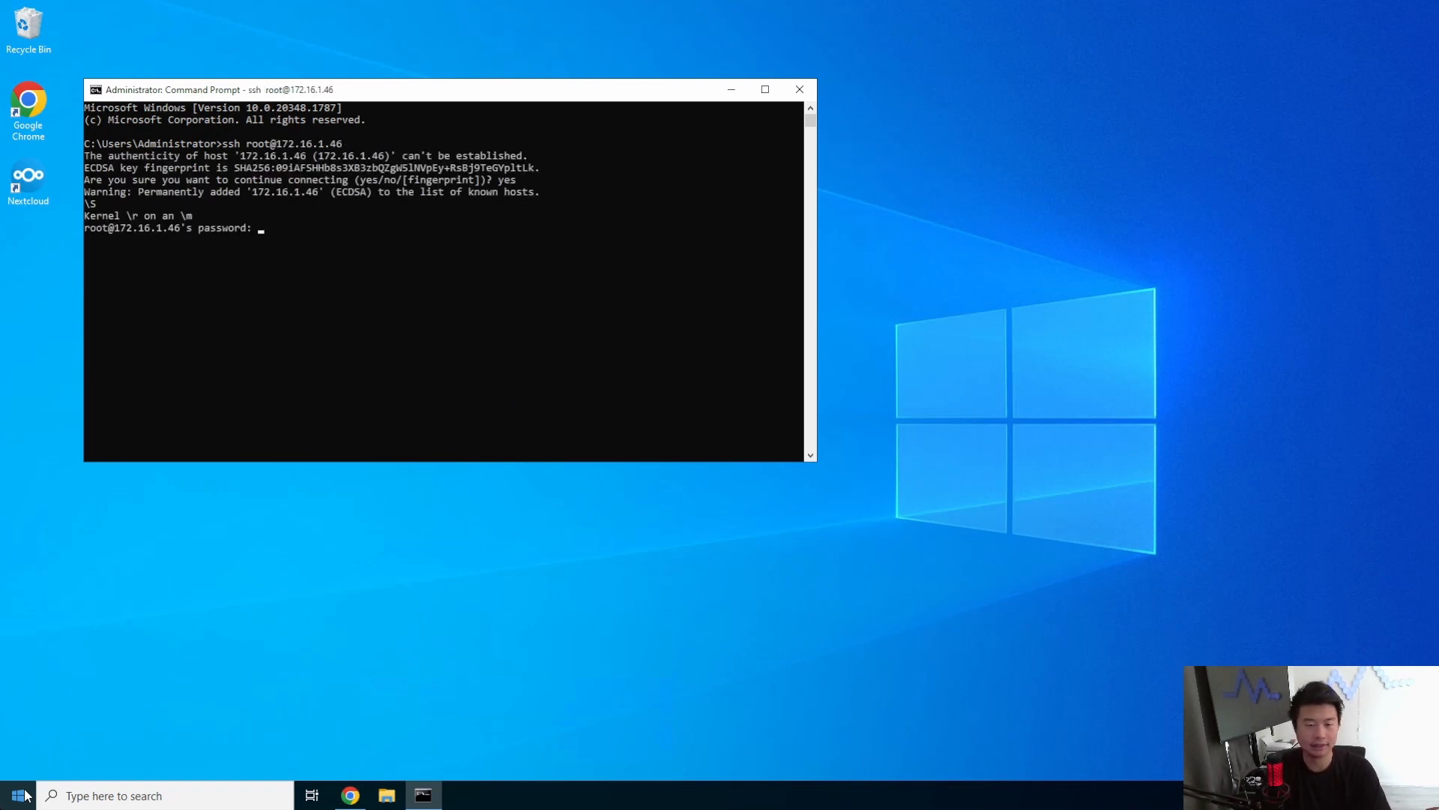
pyautogui.press('Return')
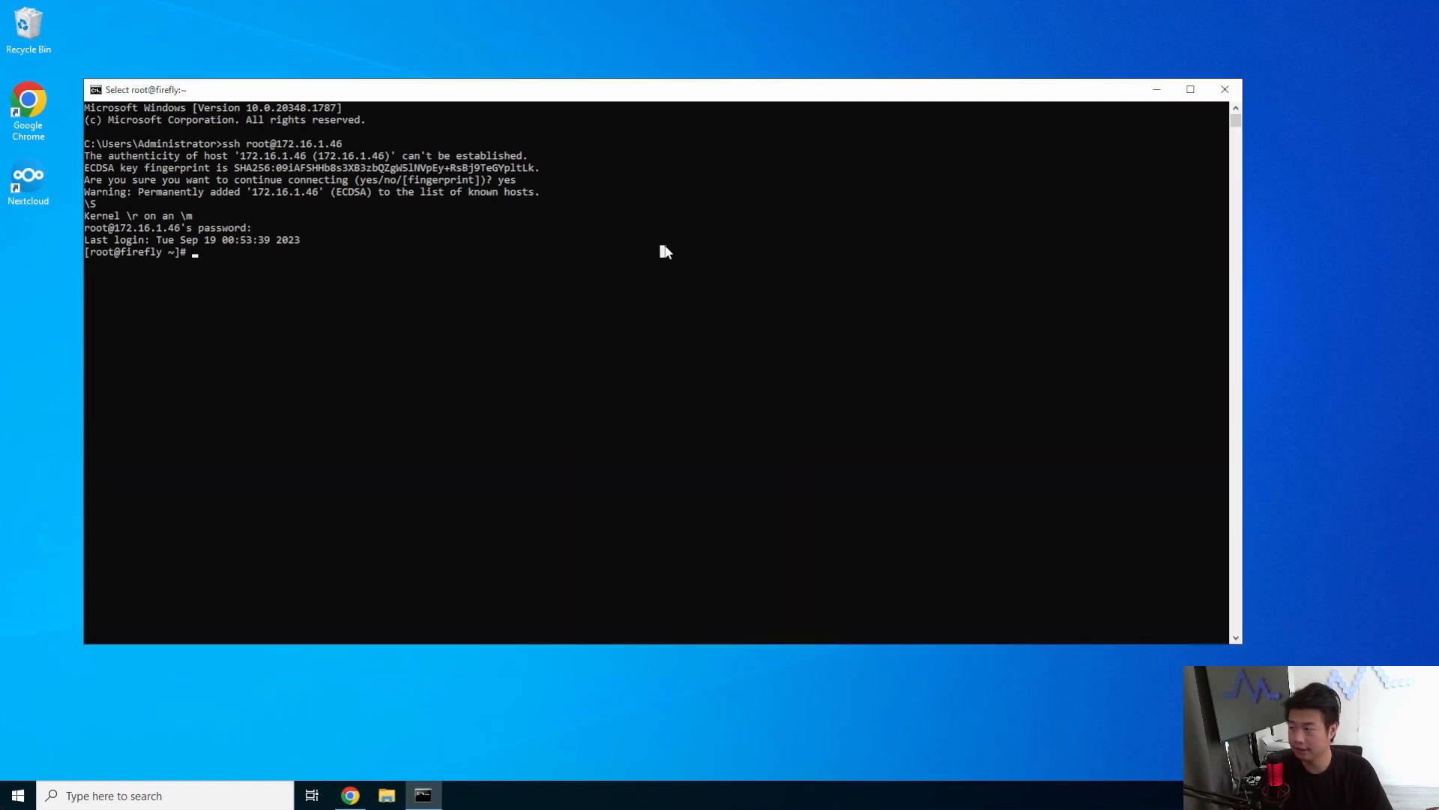
# Step: Add the docker-ce CentOS repository with yum config-manager and start installing Docker
pyautogui.write('yum c')
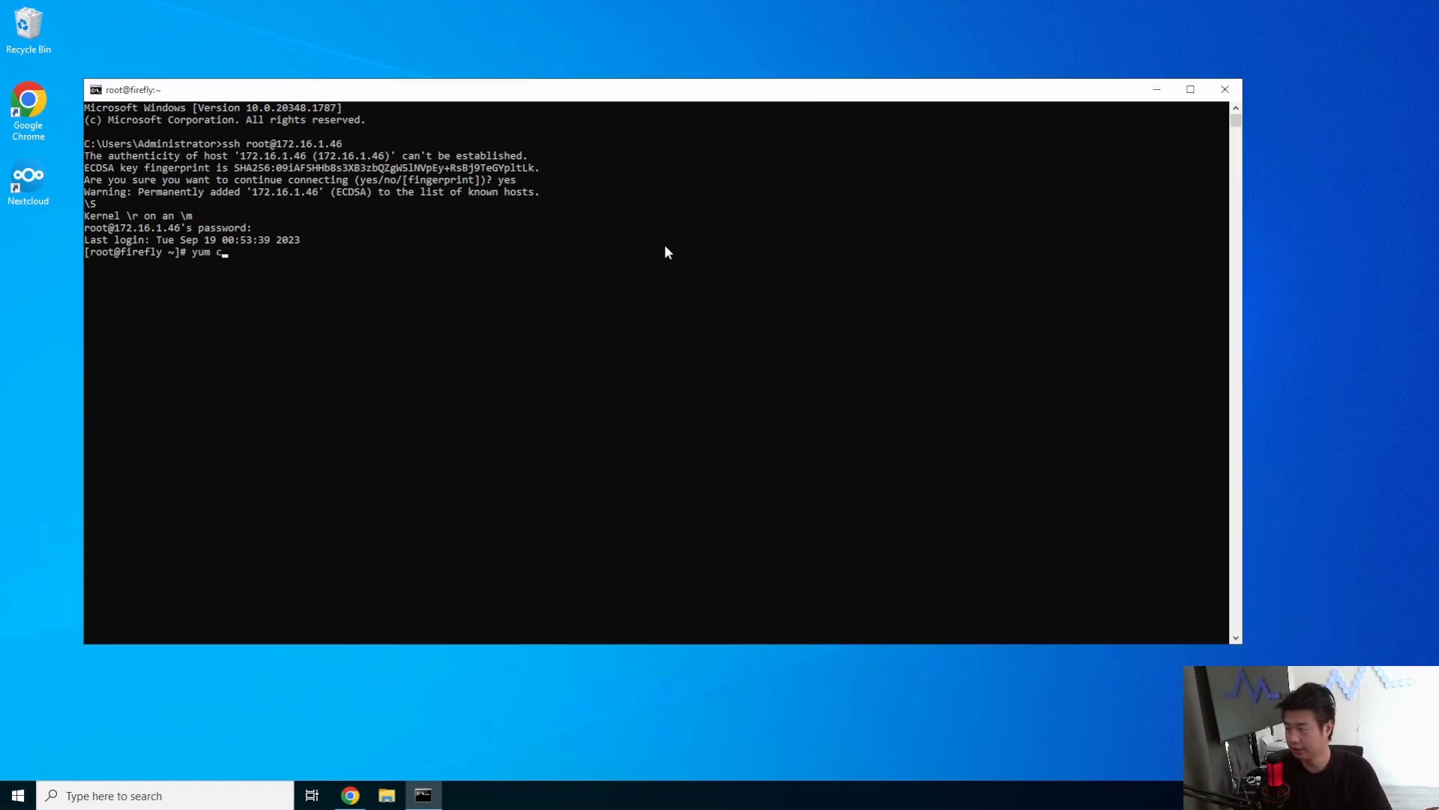
pyautogui.write('onfig-manager --ad')
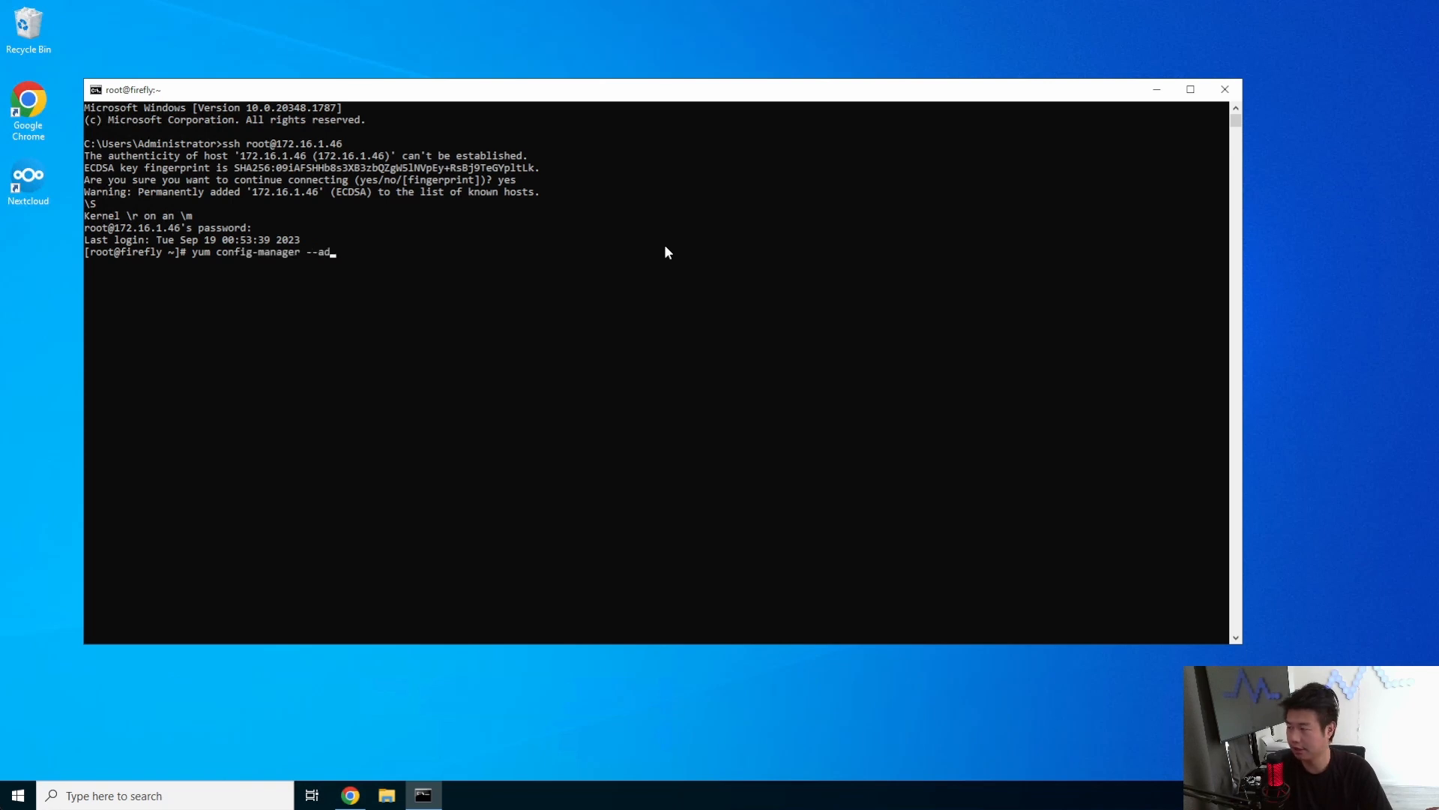
pyautogui.write('d-repo https:/')
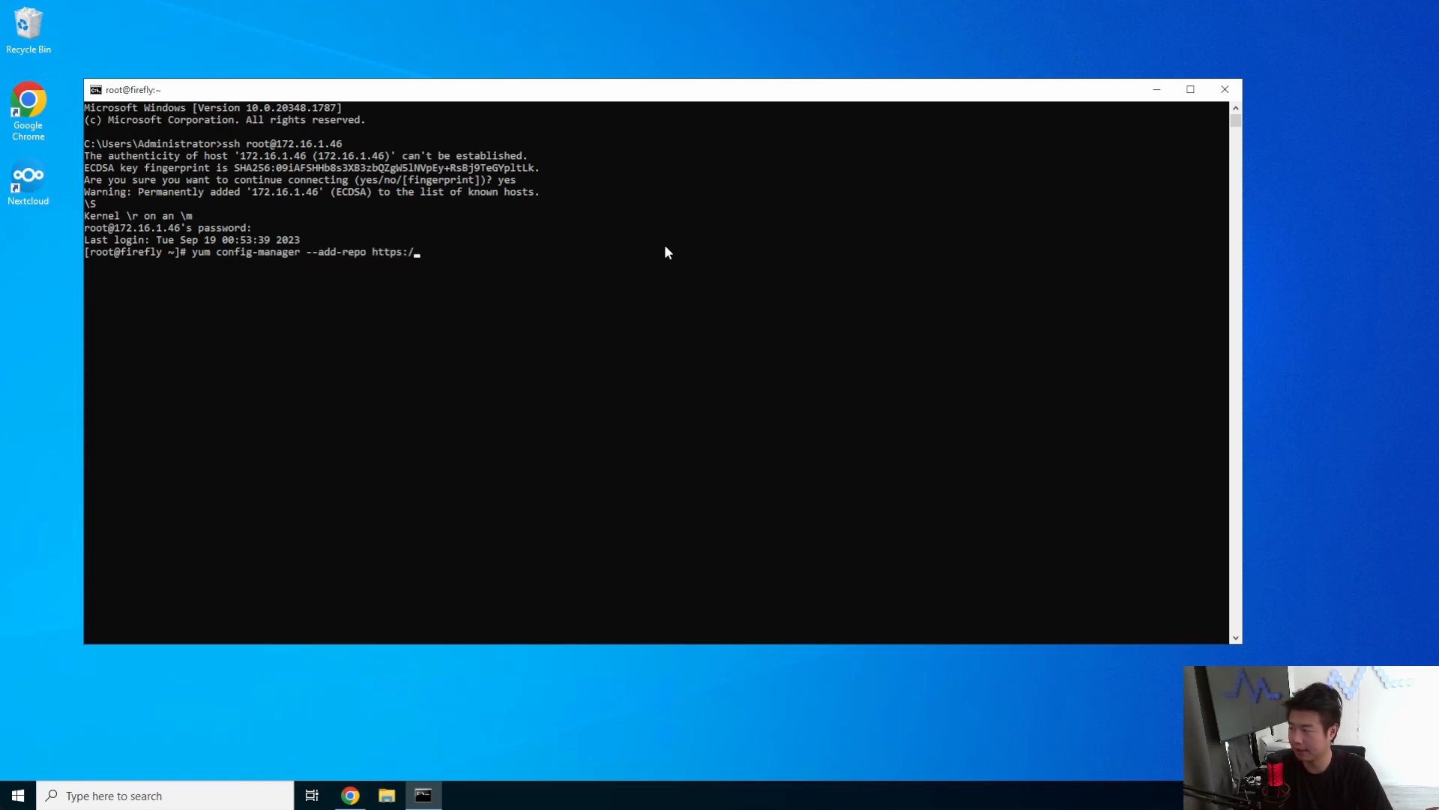
pyautogui.write('/download.d')
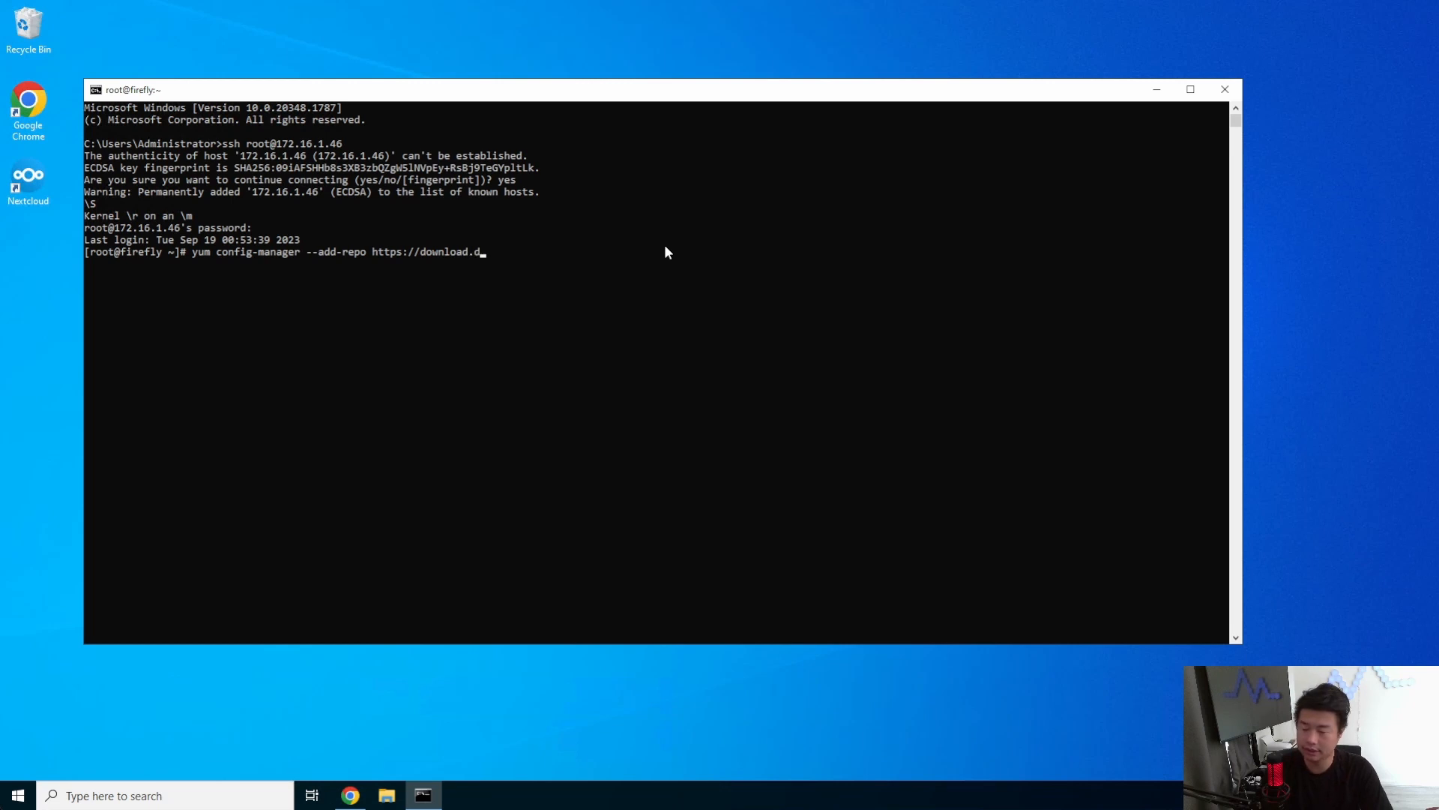
pyautogui.write('ocker.com/linux/')
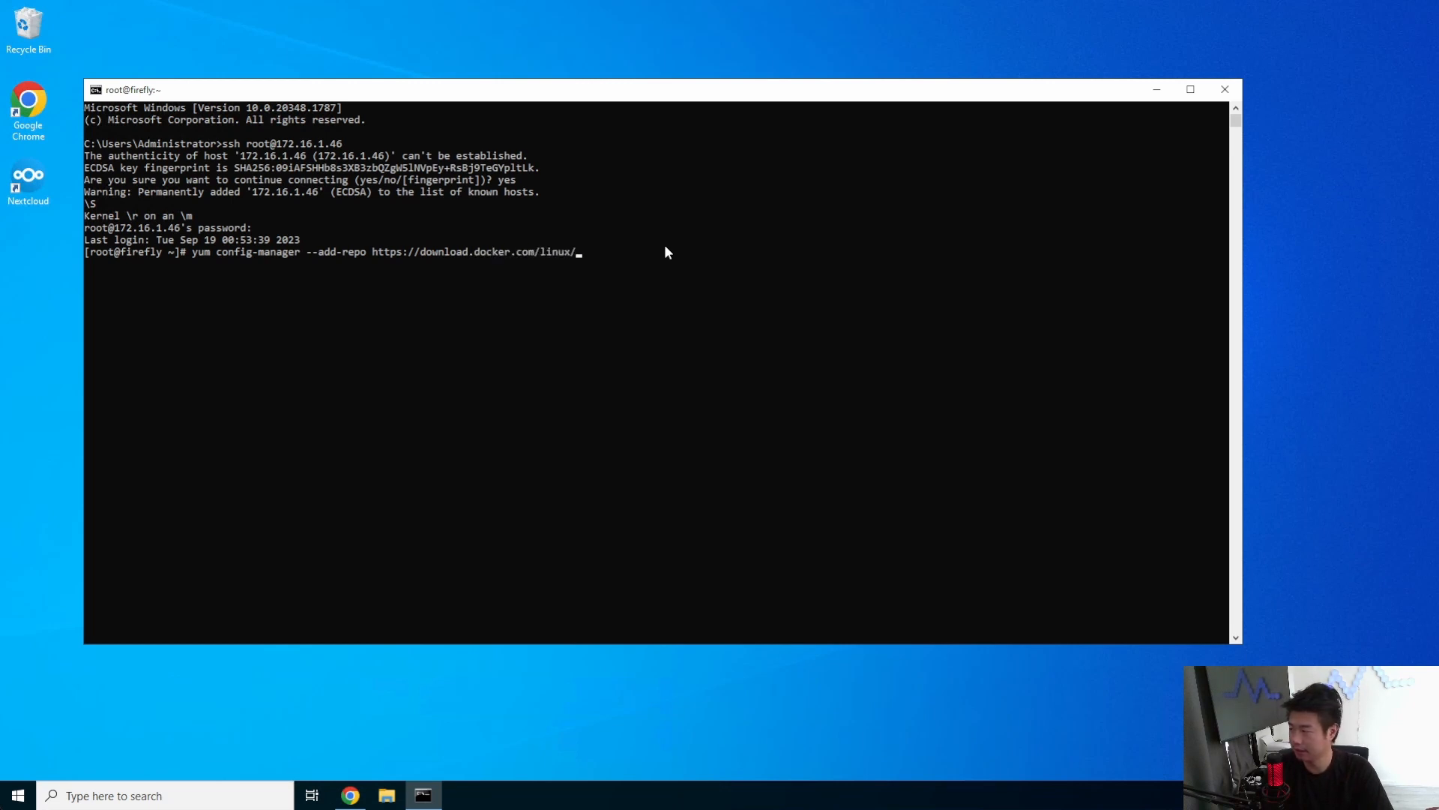
pyautogui.write('centos/dcok')
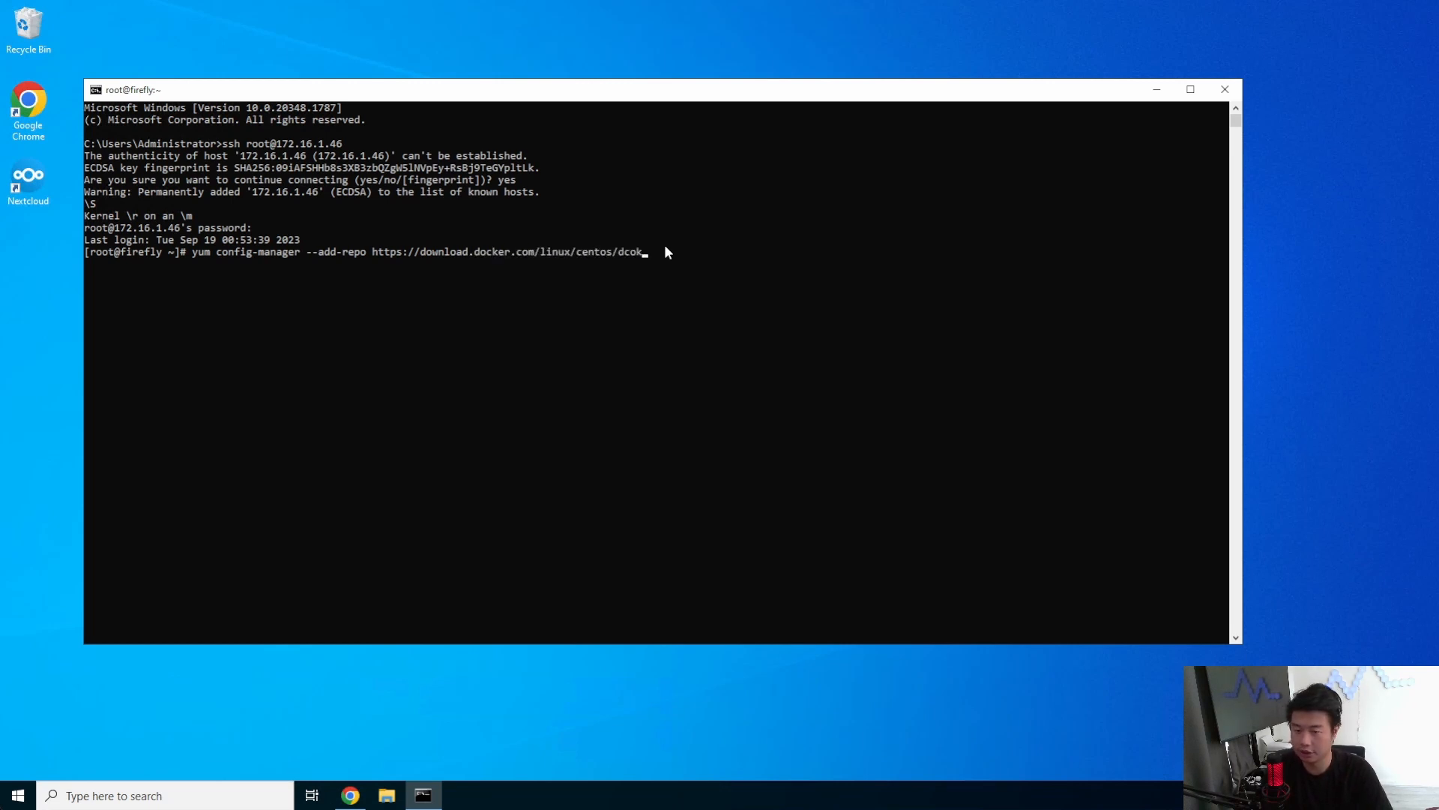
pyautogui.write('docker-ce.rep')
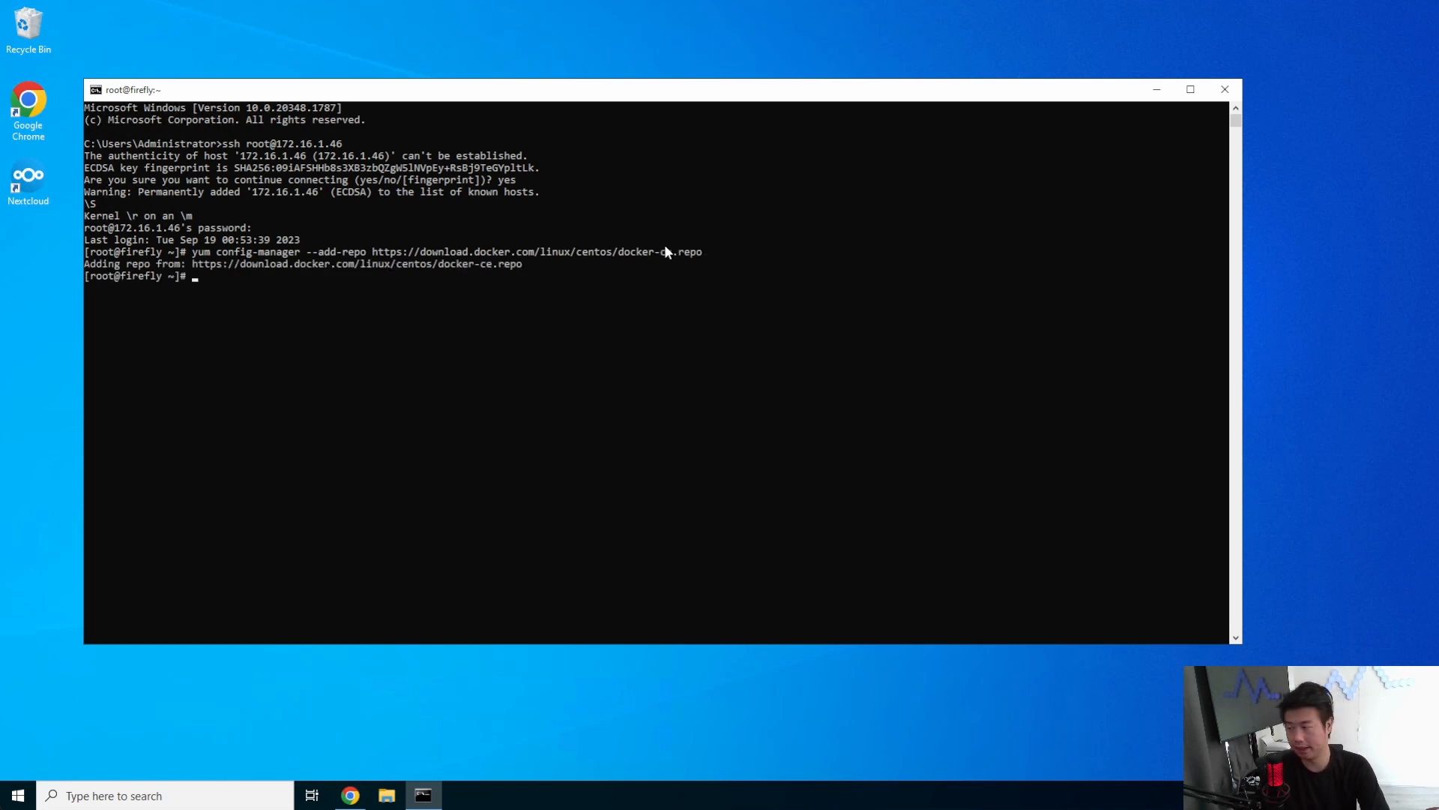
pyautogui.write('yum -y install docke')
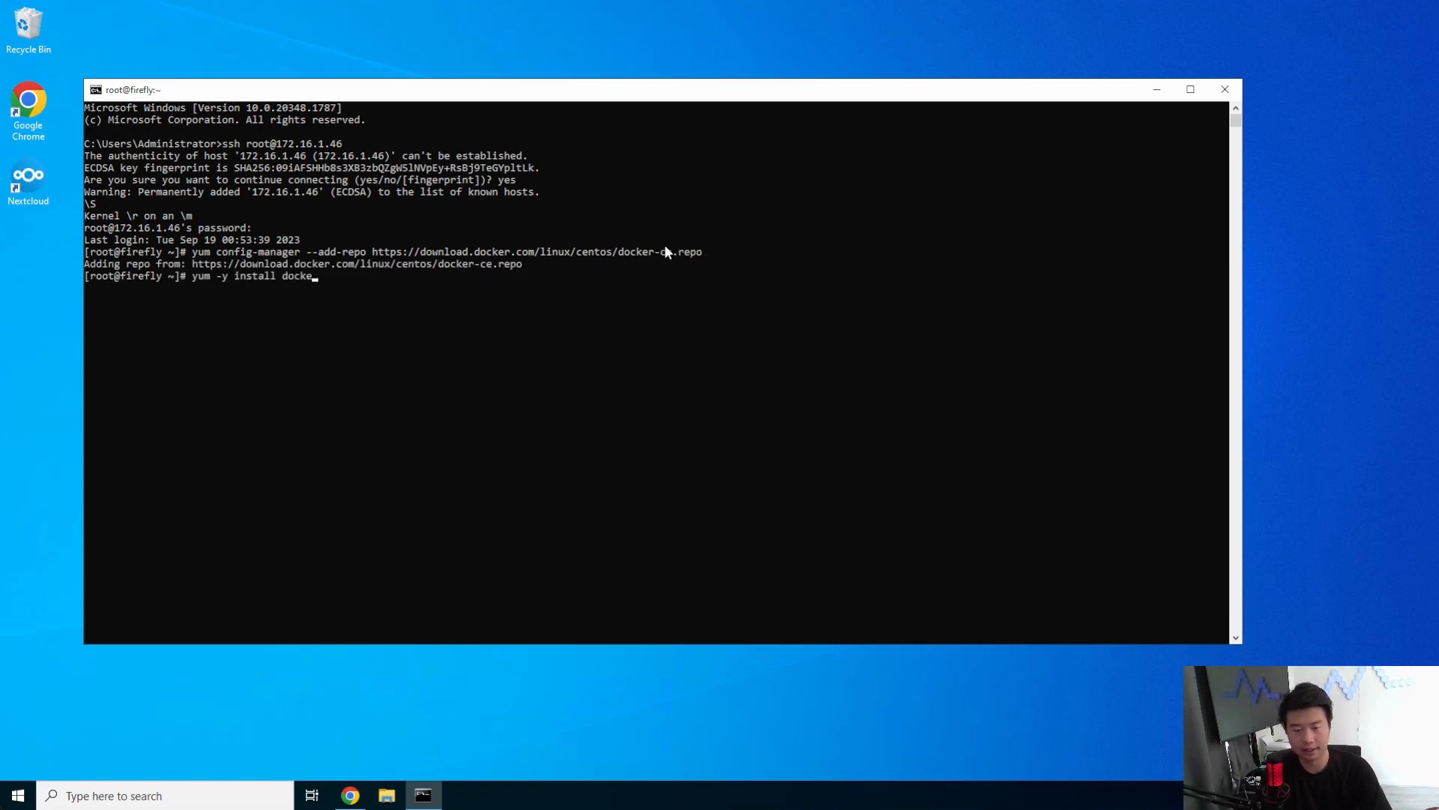
pyautogui.press('Return')
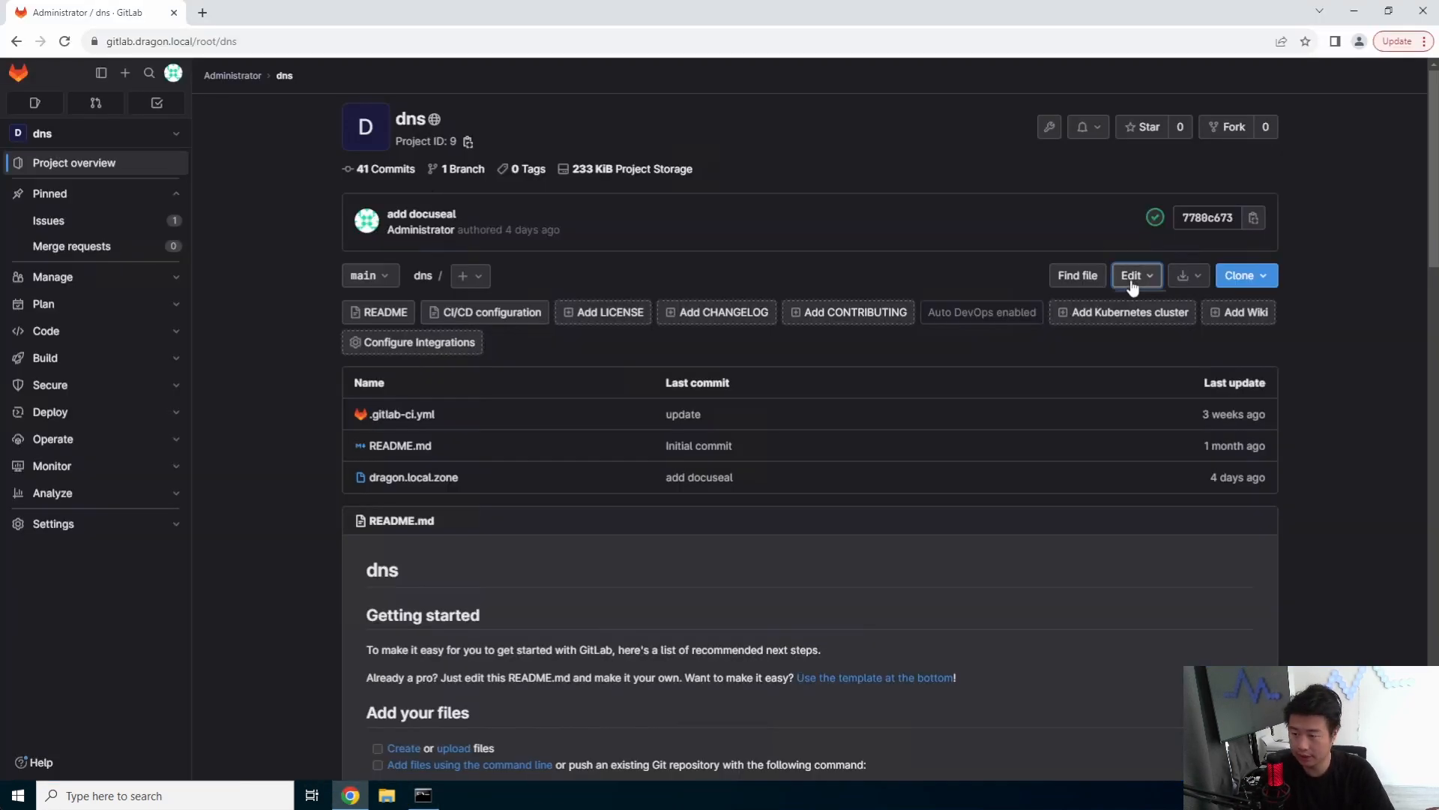
# Step: Add the record 'firefly IN A 172.16.1.46' to dragon.local.zone in the Web IDE
pyautogui.click(1131, 275)
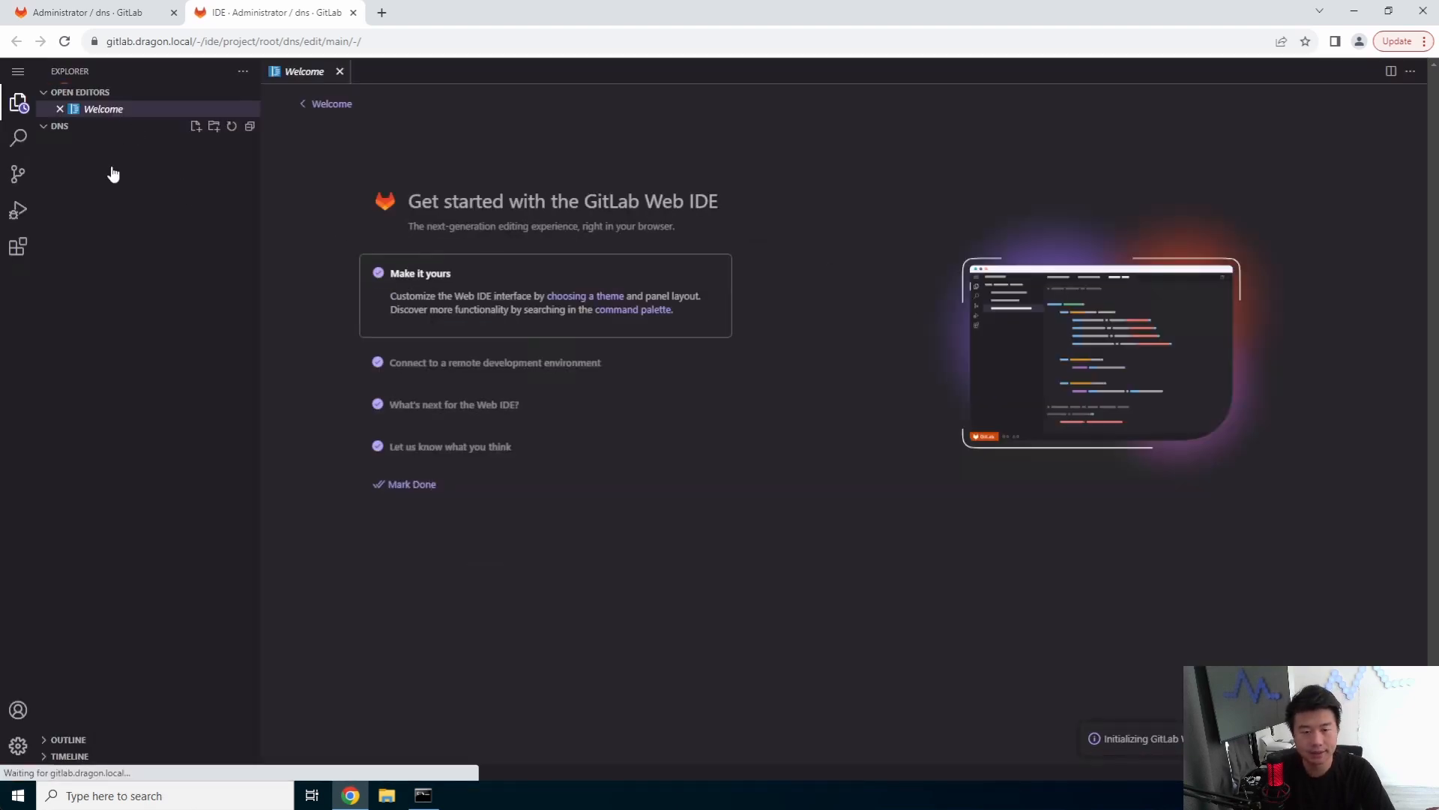
pyautogui.click(99, 158)
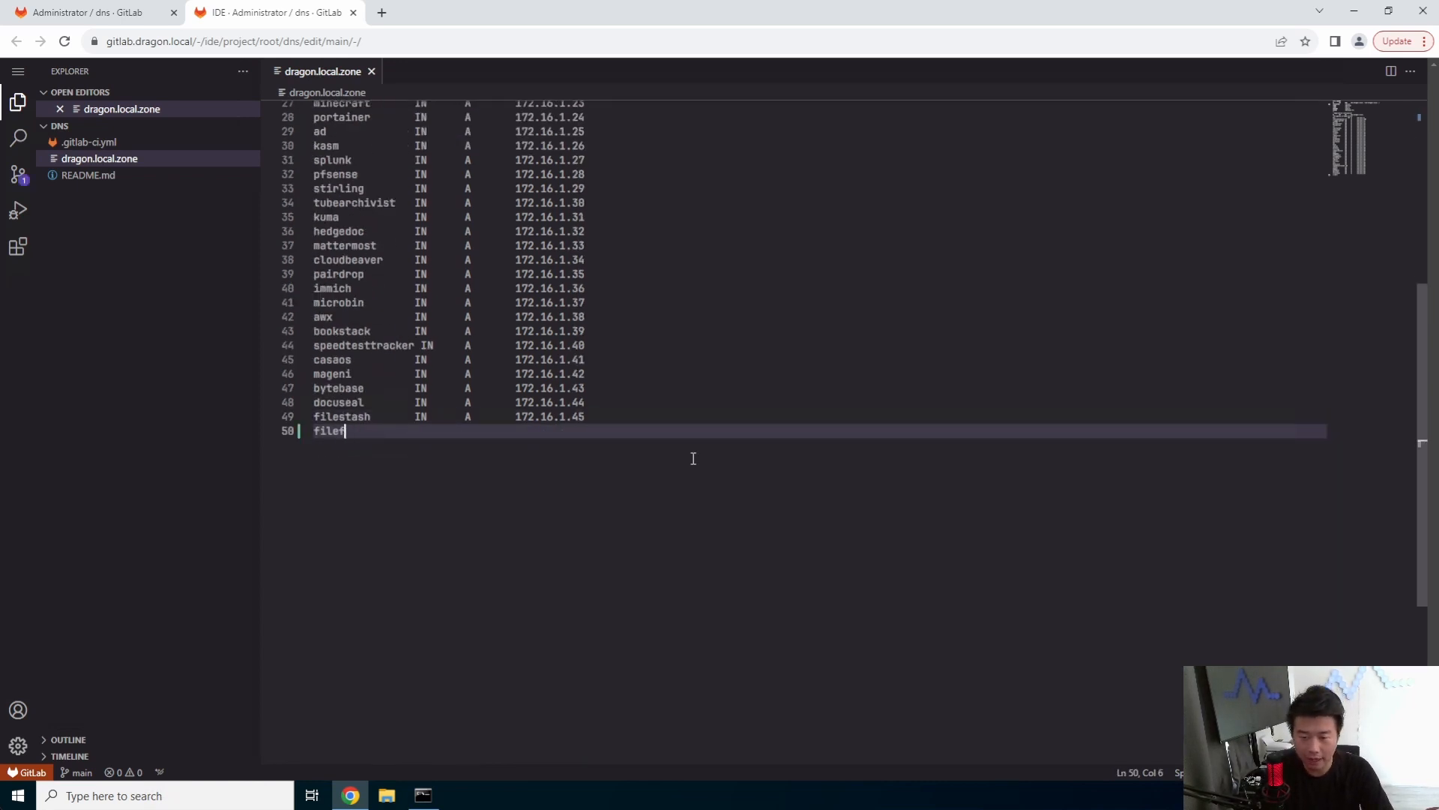
pyautogui.write('ly')
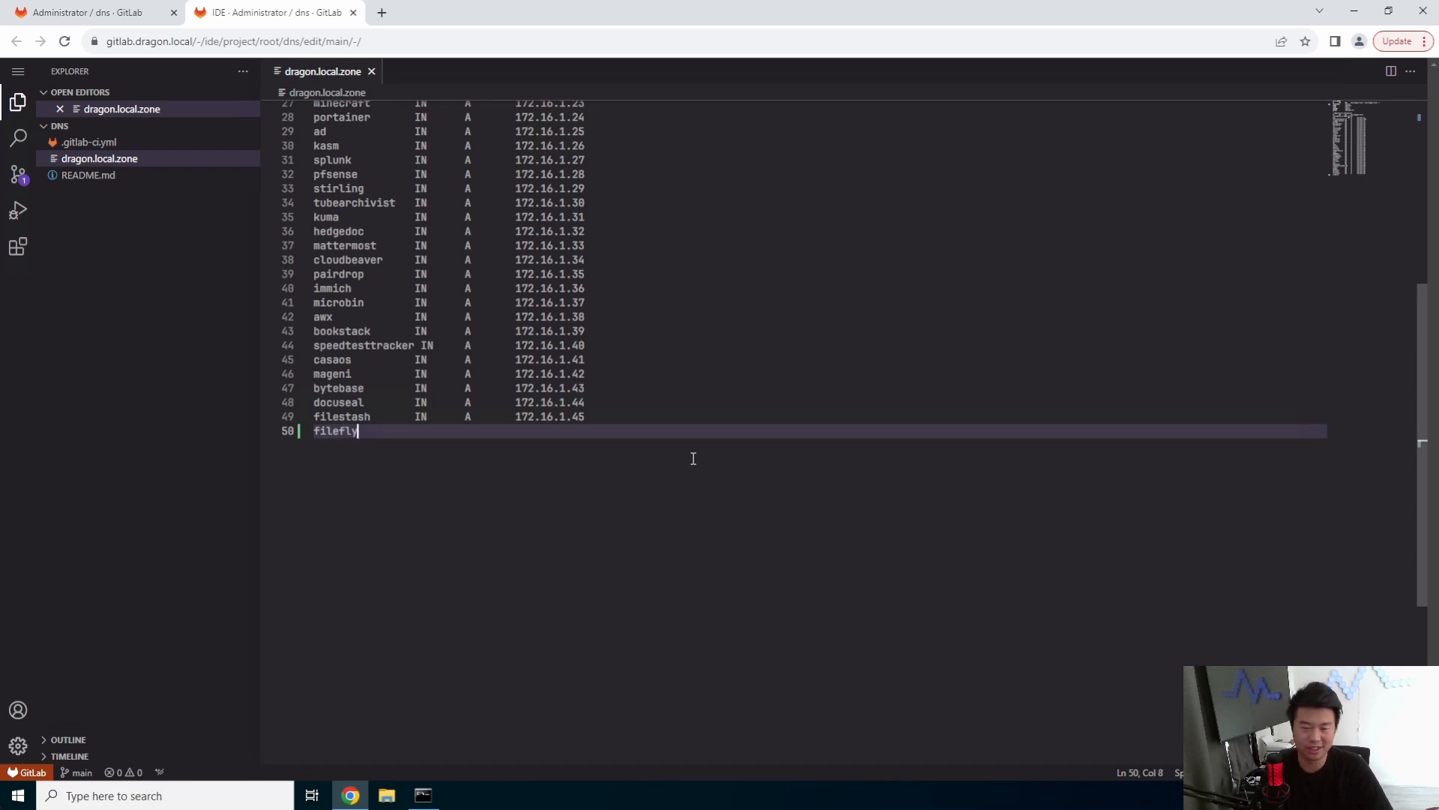
pyautogui.press('BackSpace')
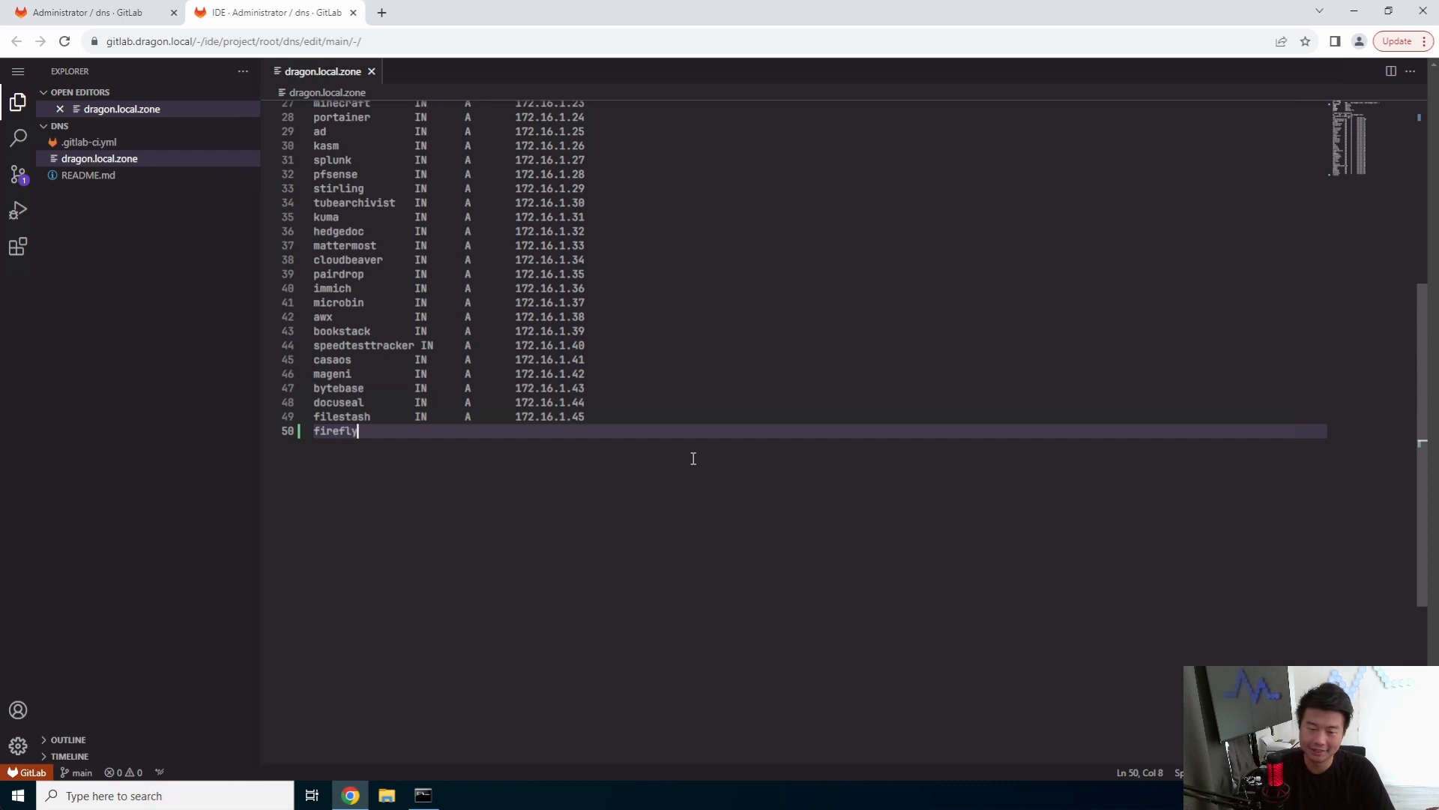
pyautogui.write('IN      A')
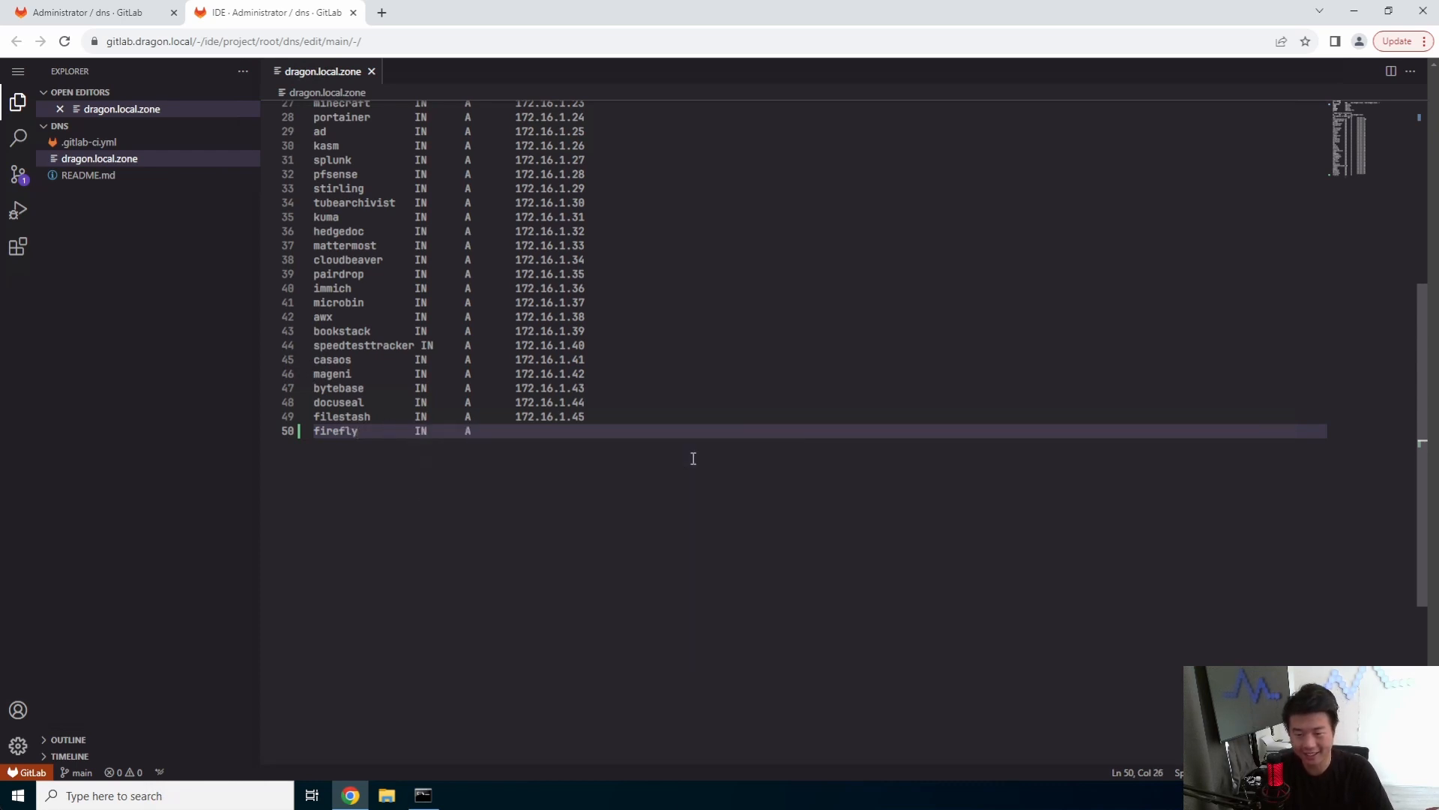
pyautogui.write('172.16.1.4')
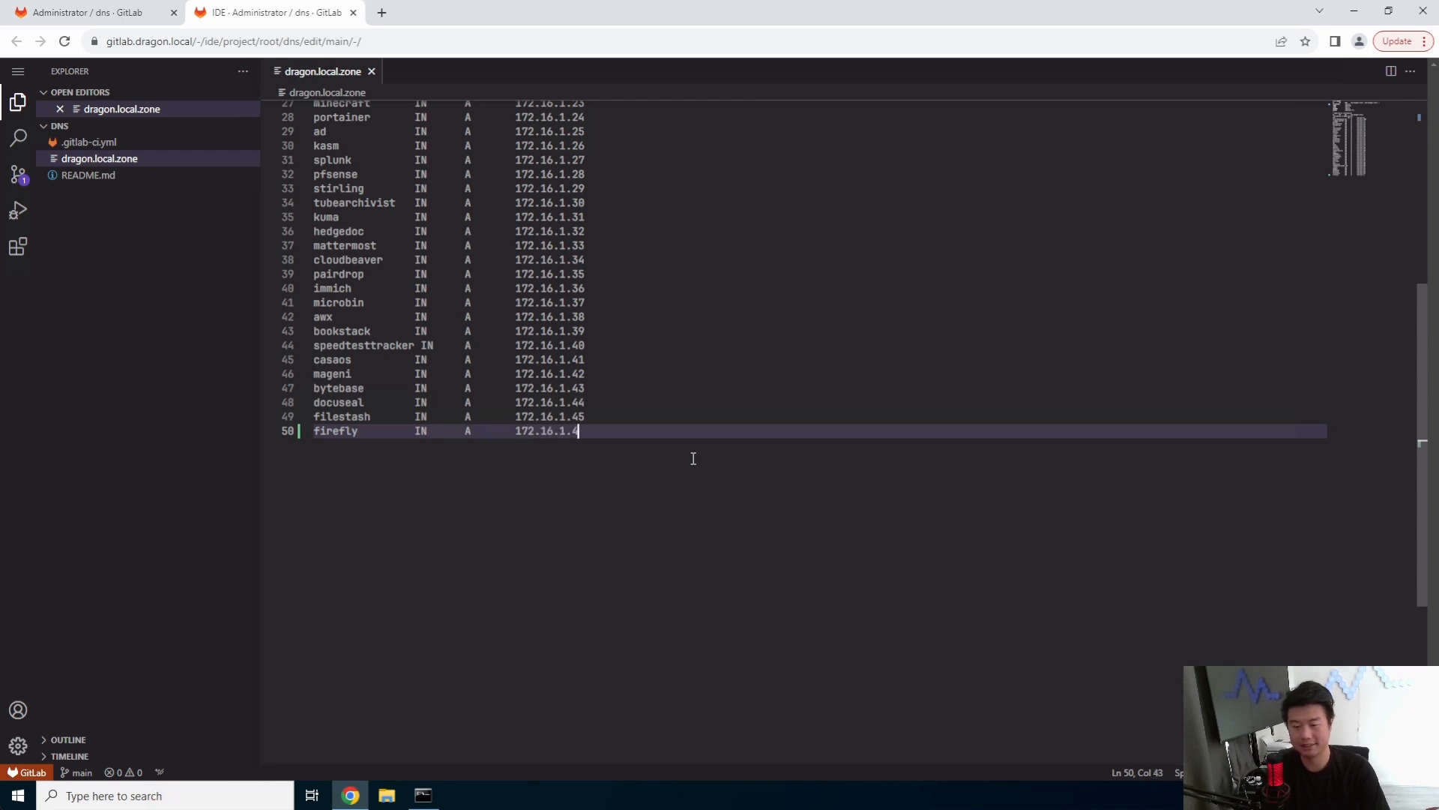
pyautogui.write('6')
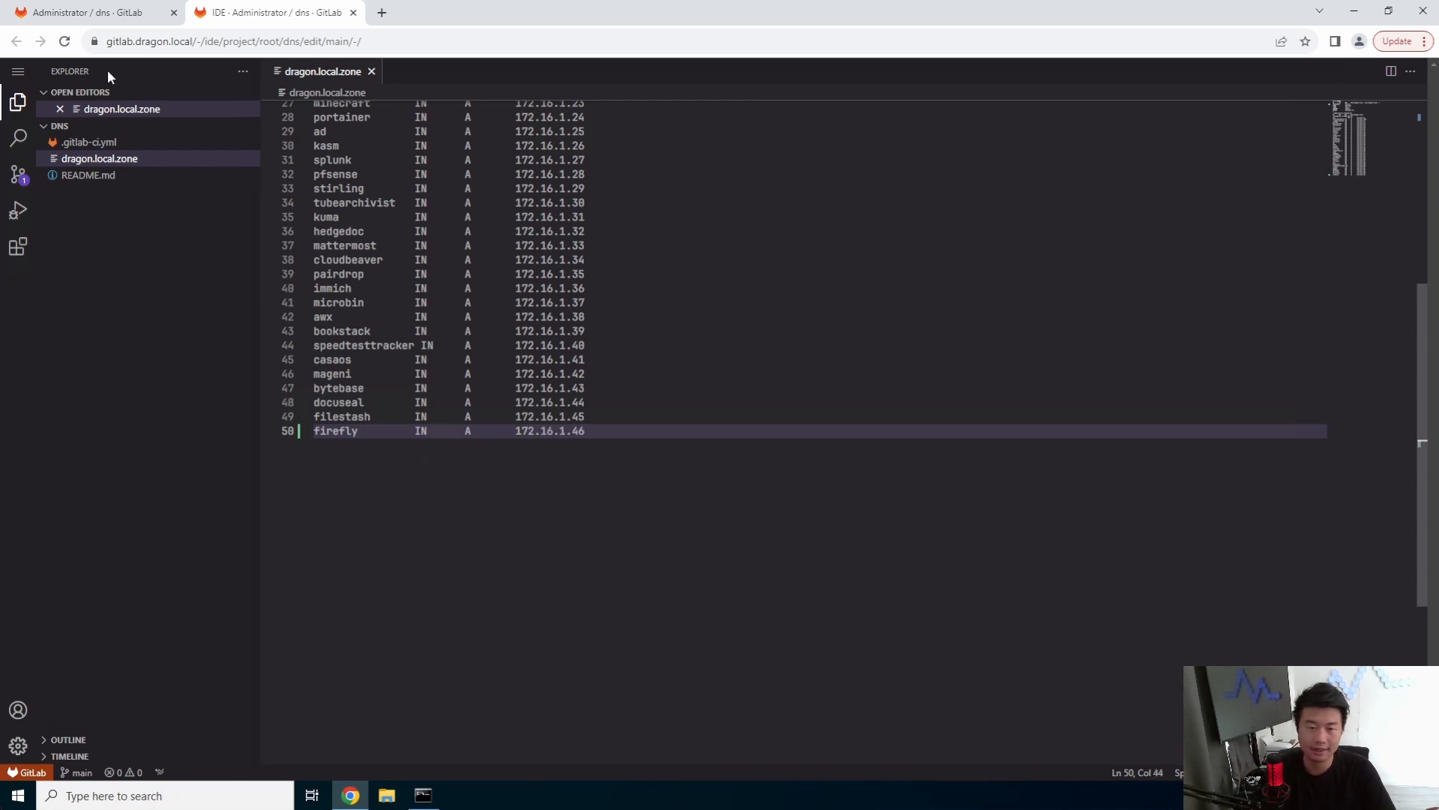
# Step: Enter the commit message 'add firefly' in Source Control
pyautogui.click(17, 173)
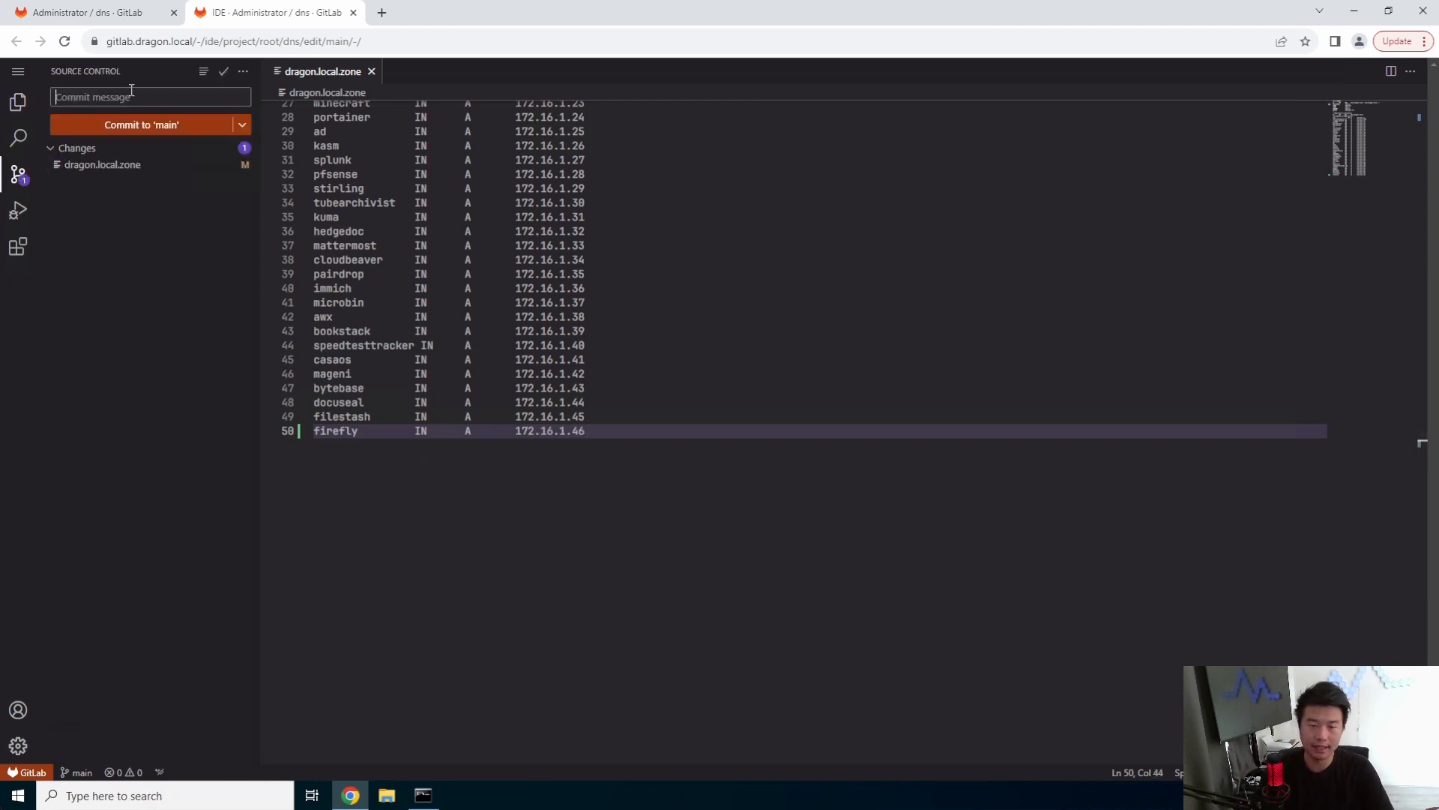
pyautogui.write('add firef')
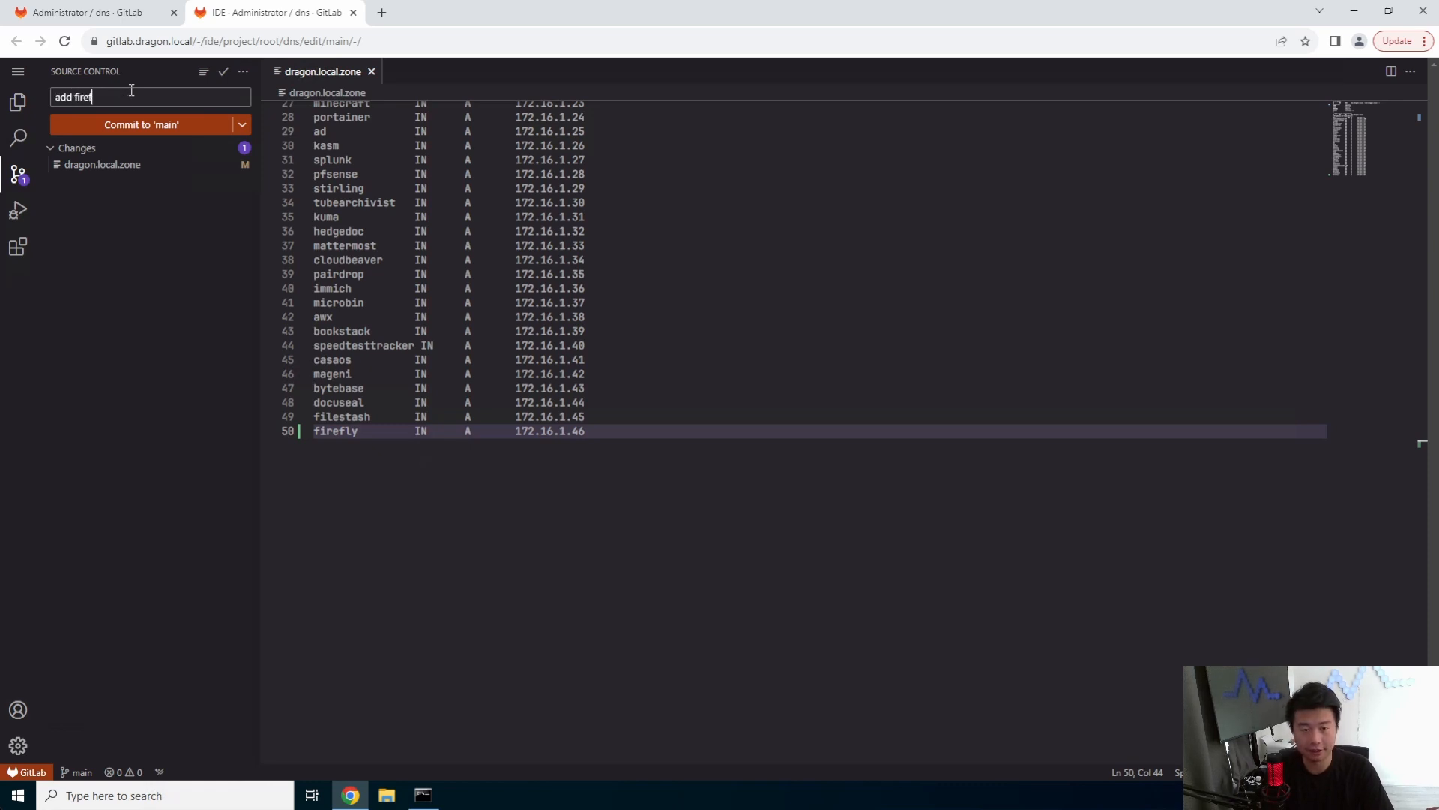
pyautogui.write('ly')
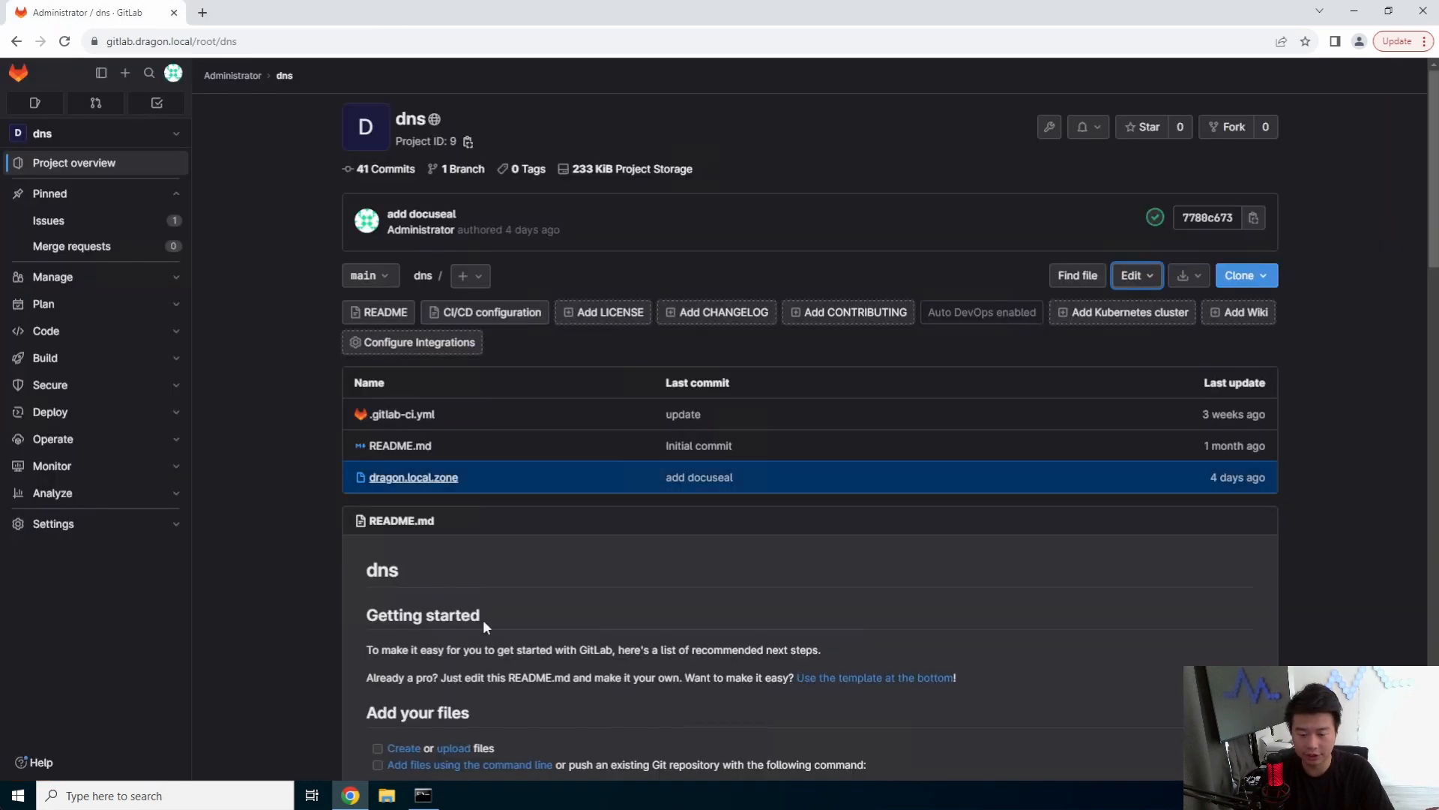
# Step: Search 'firefly iii docker' and open the Docker docs plus the raw Docker Compose file
pyautogui.click(381, 12)
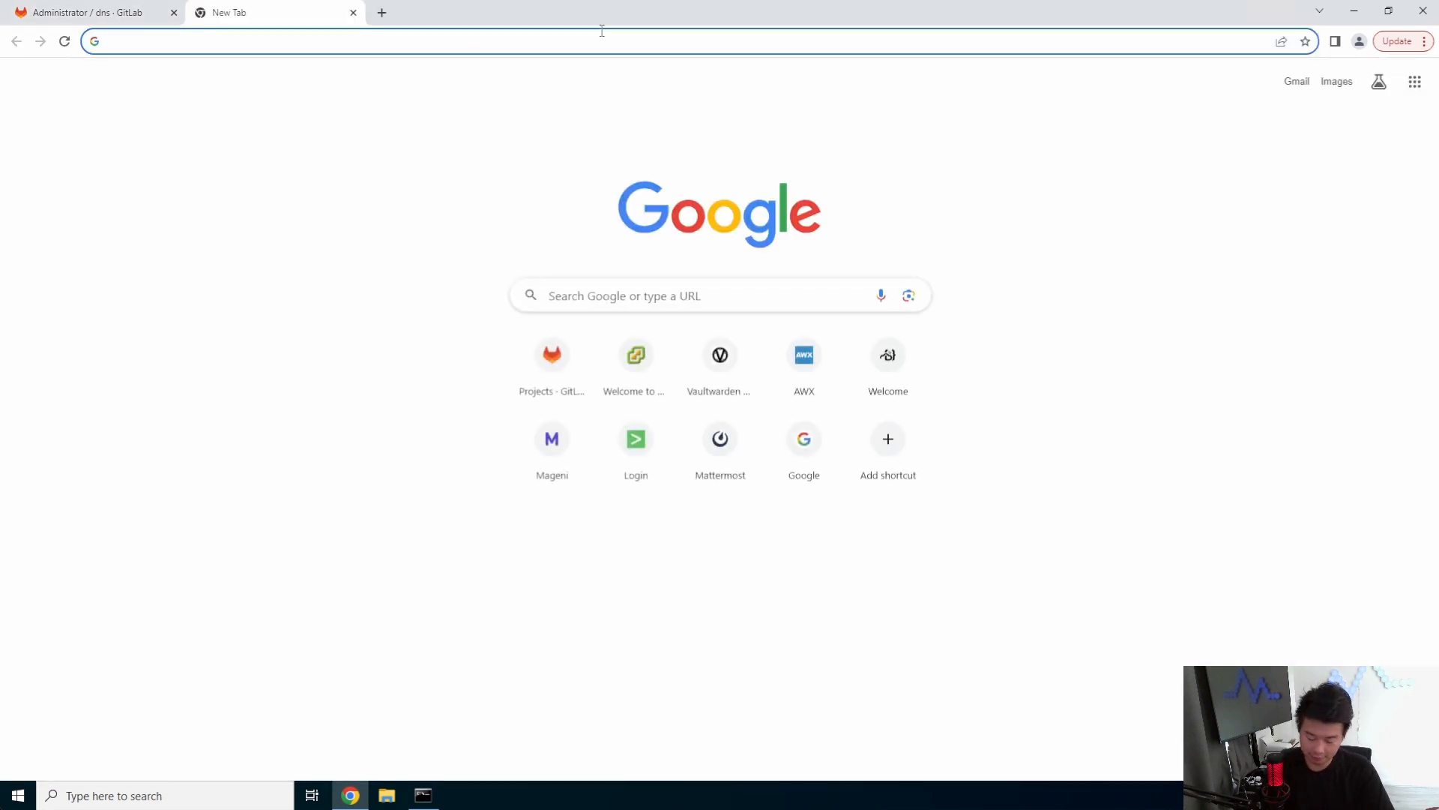
pyautogui.write('firefly l')
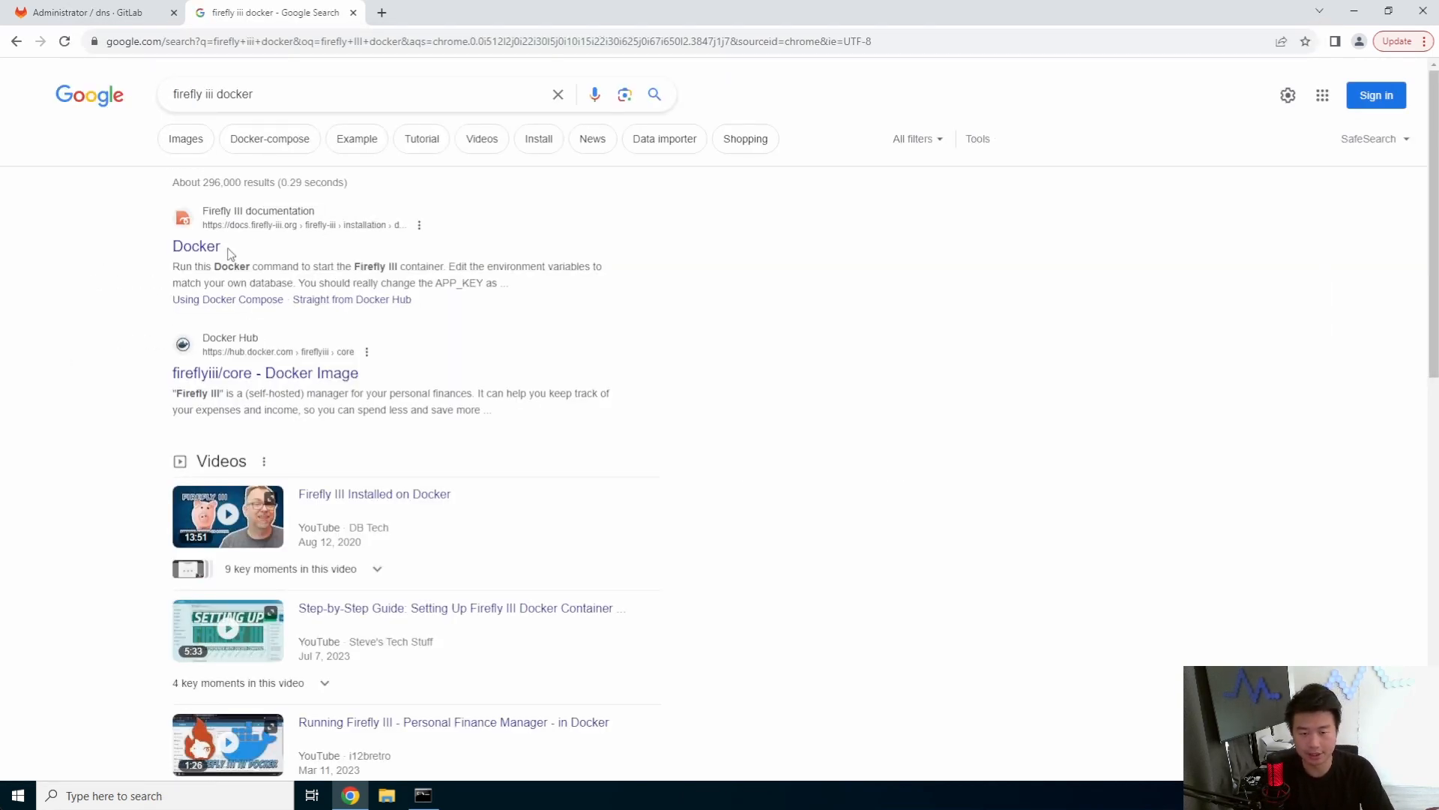
pyautogui.click(197, 246)
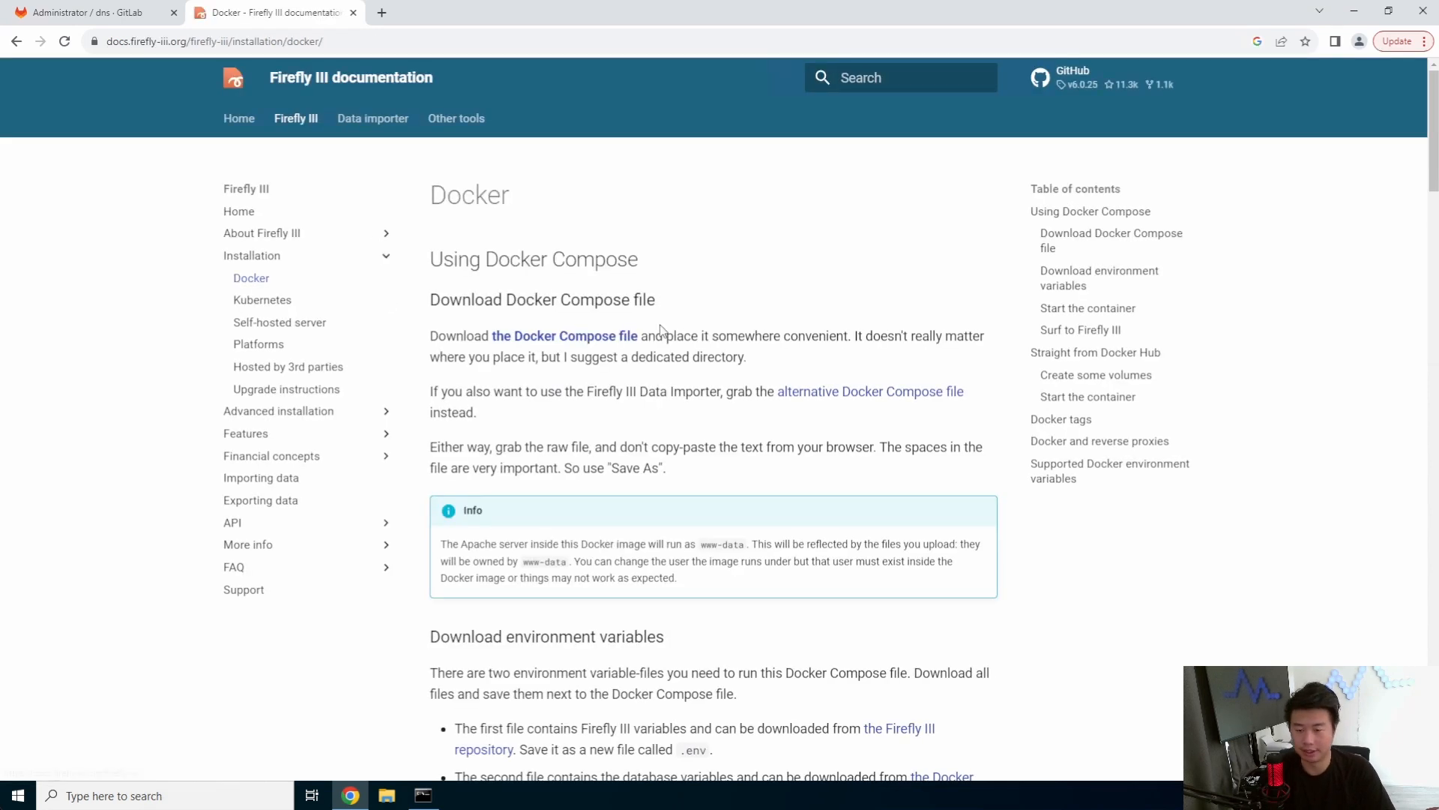
pyautogui.click(565, 335)
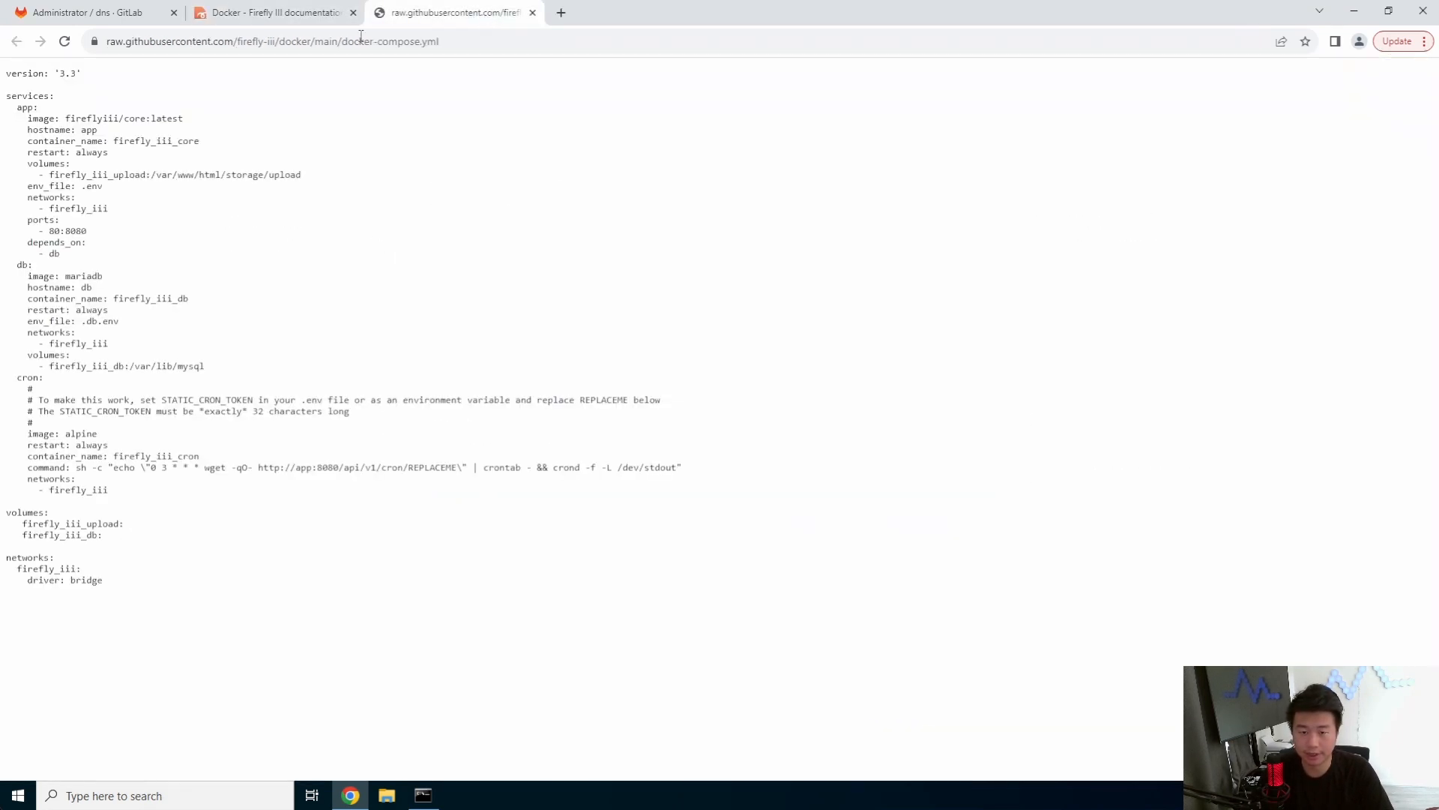
pyautogui.click(270, 12)
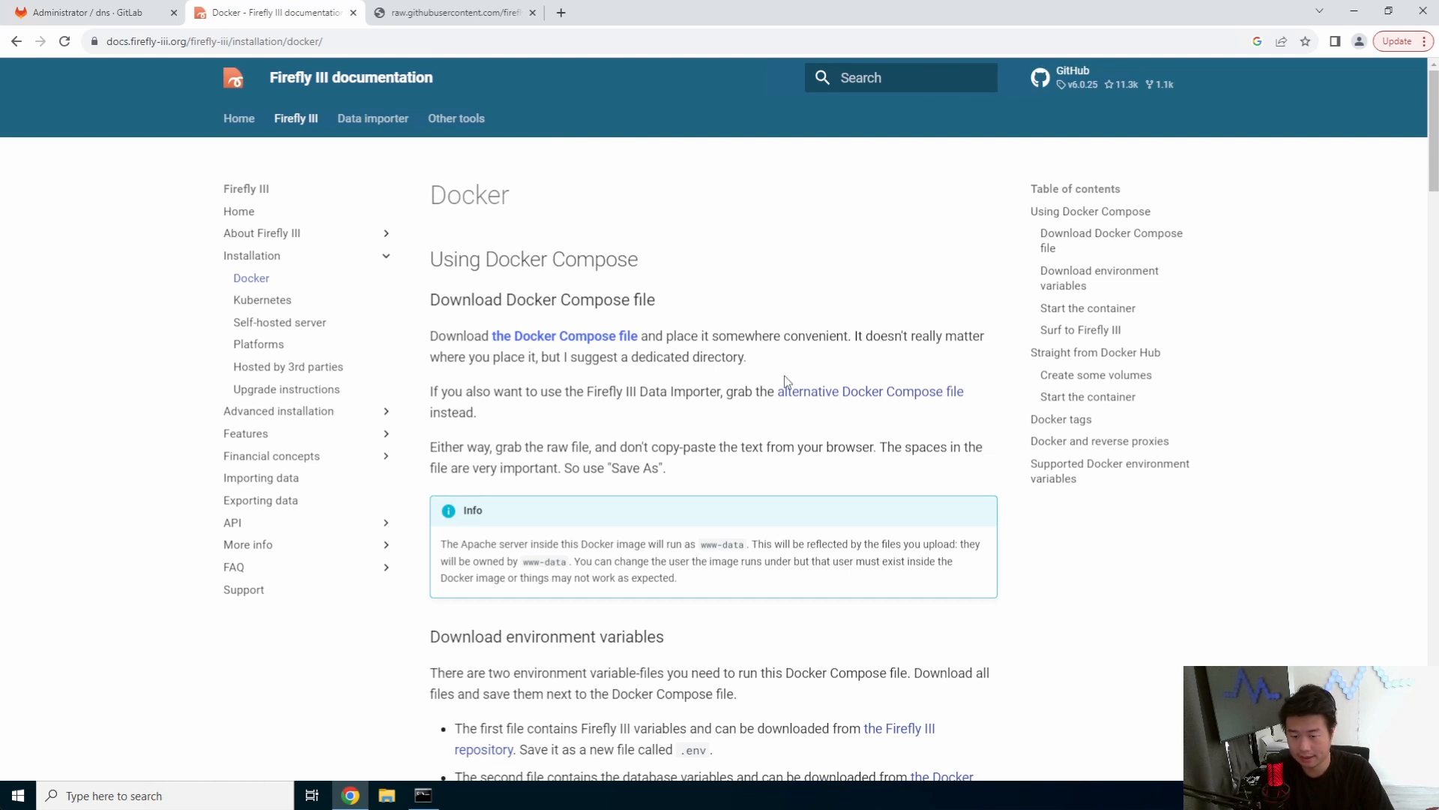
pyautogui.scroll(-3)
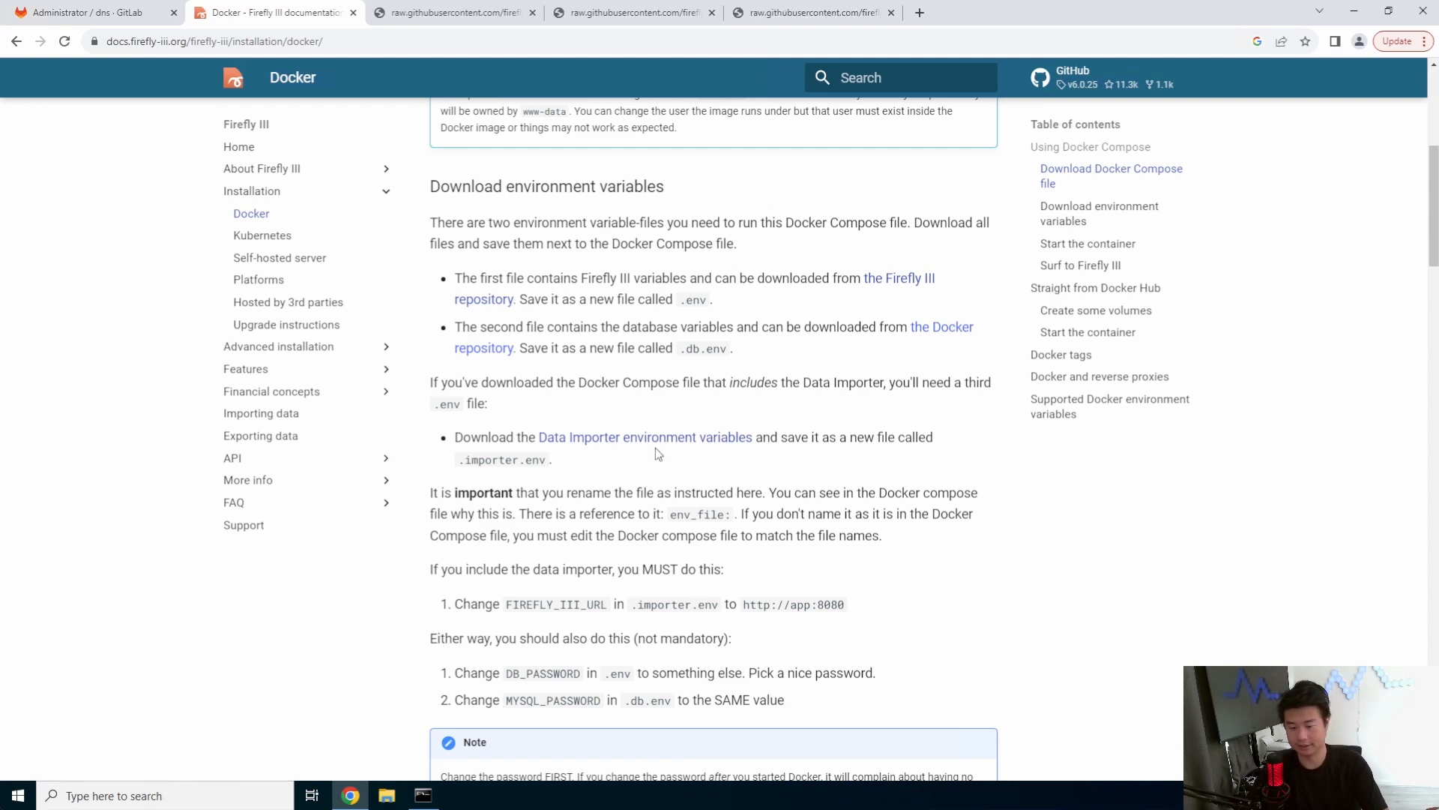
pyautogui.moveTo(728, 324)
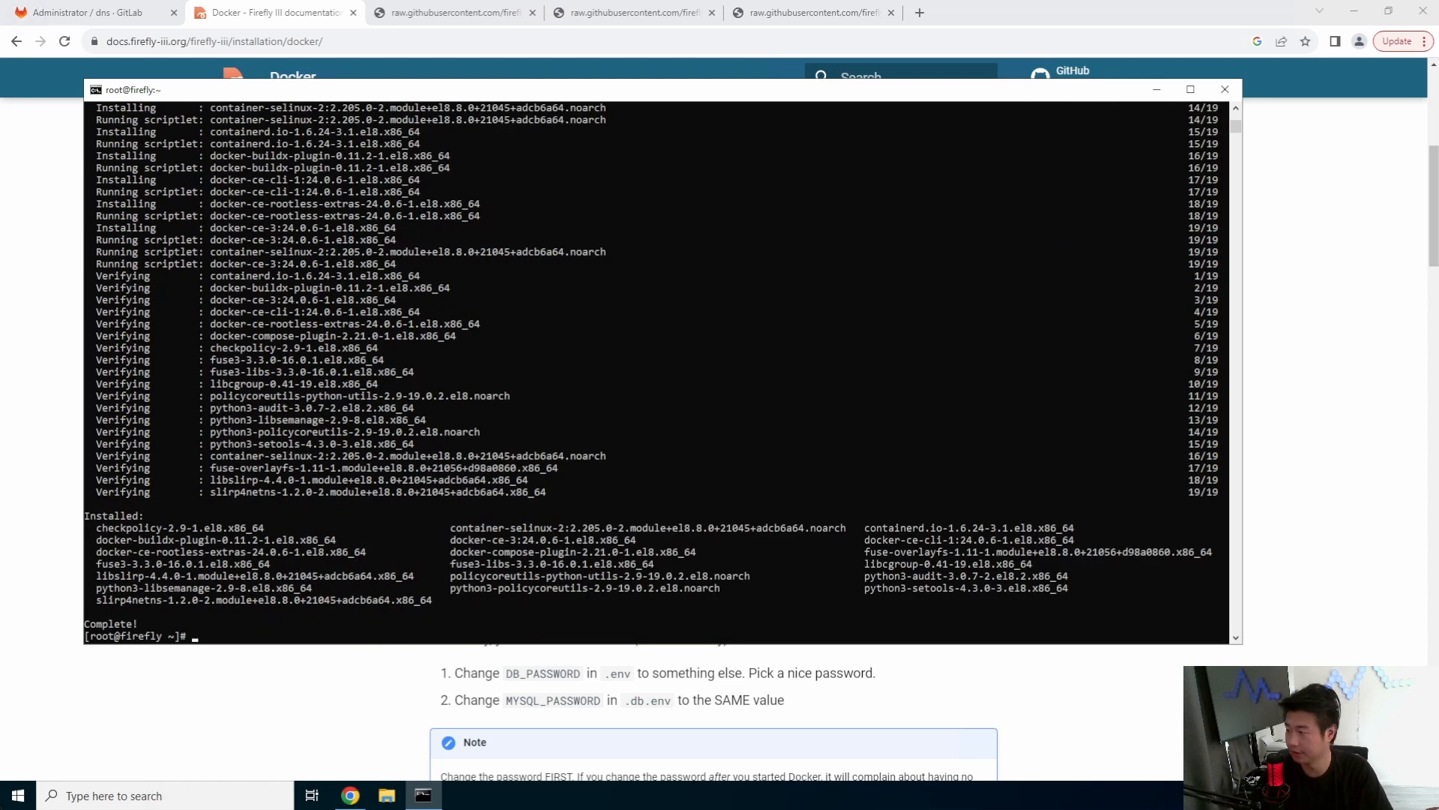
# Step: Enable the Docker service and paste the Firefly III compose file into vi docker-compose.yml
pyautogui.click(776, 385)
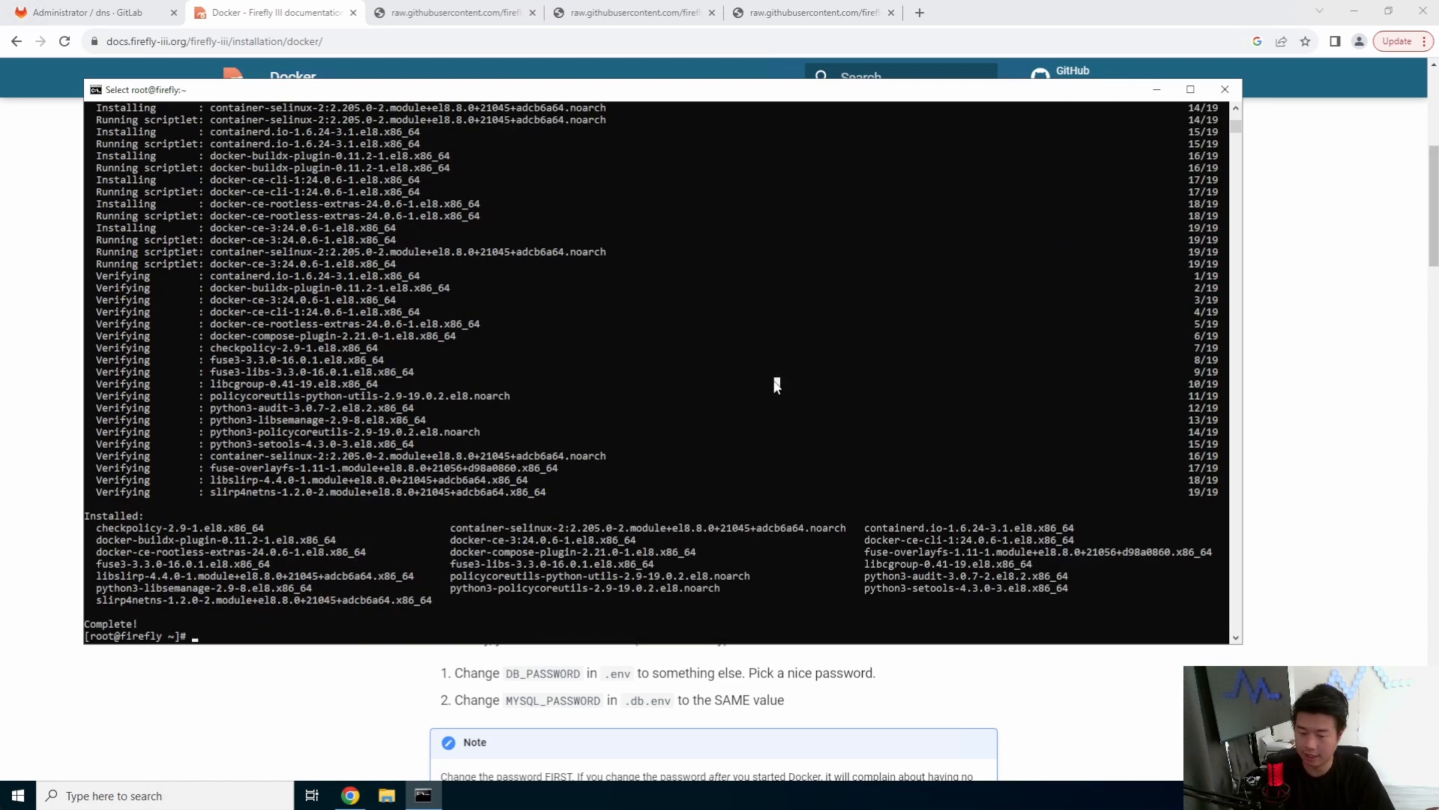
pyautogui.write('systemctl enabl')
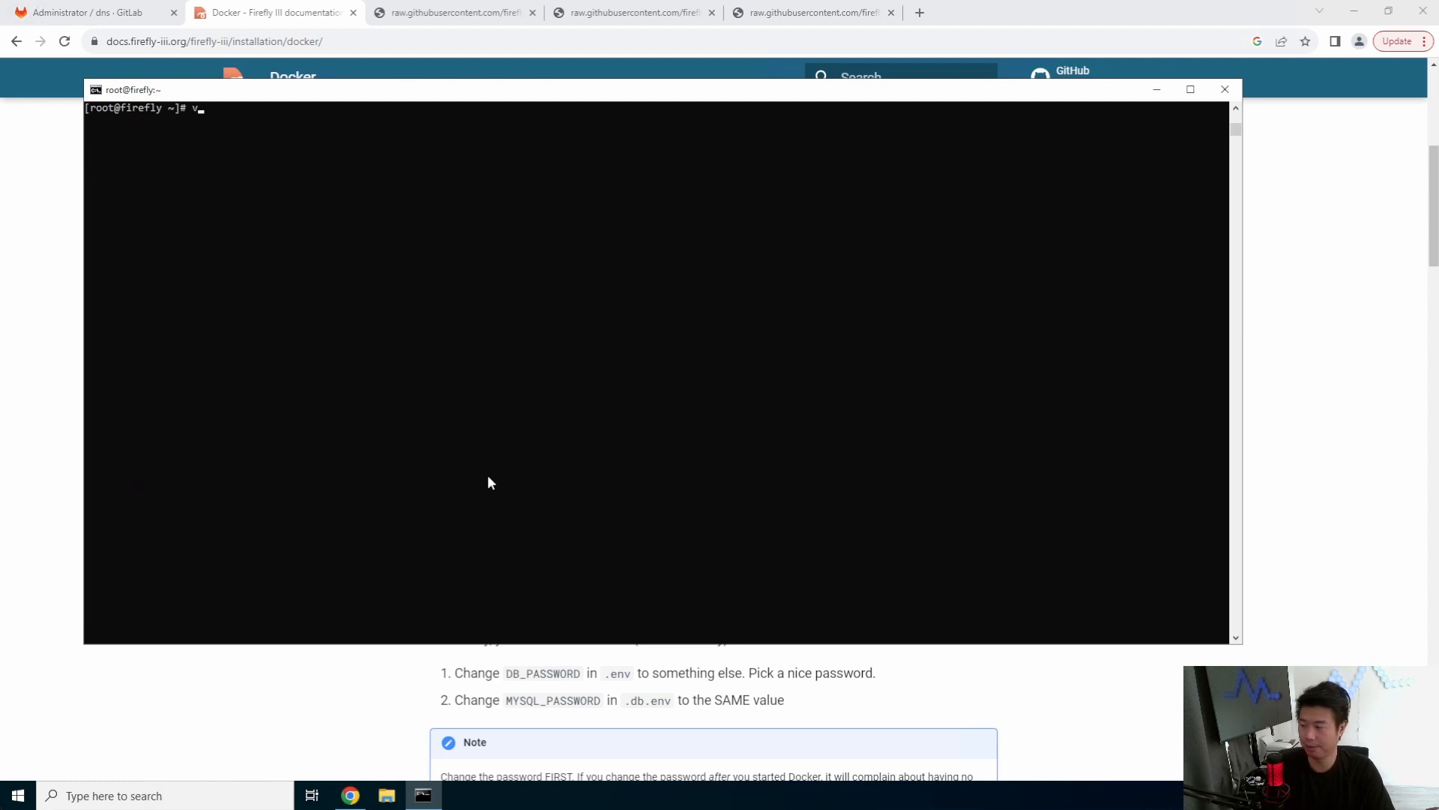
pyautogui.write('i docker-')
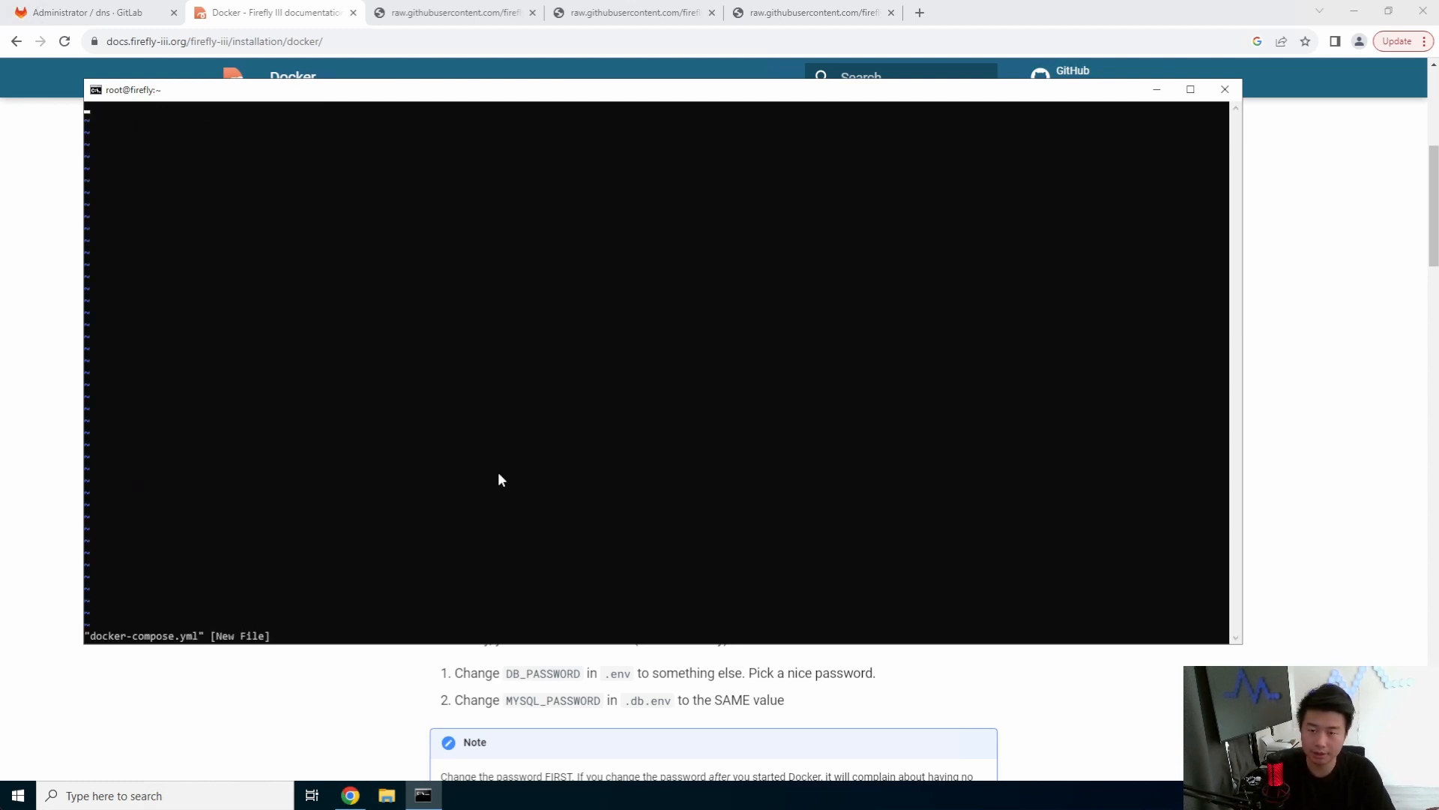
pyautogui.click(449, 12)
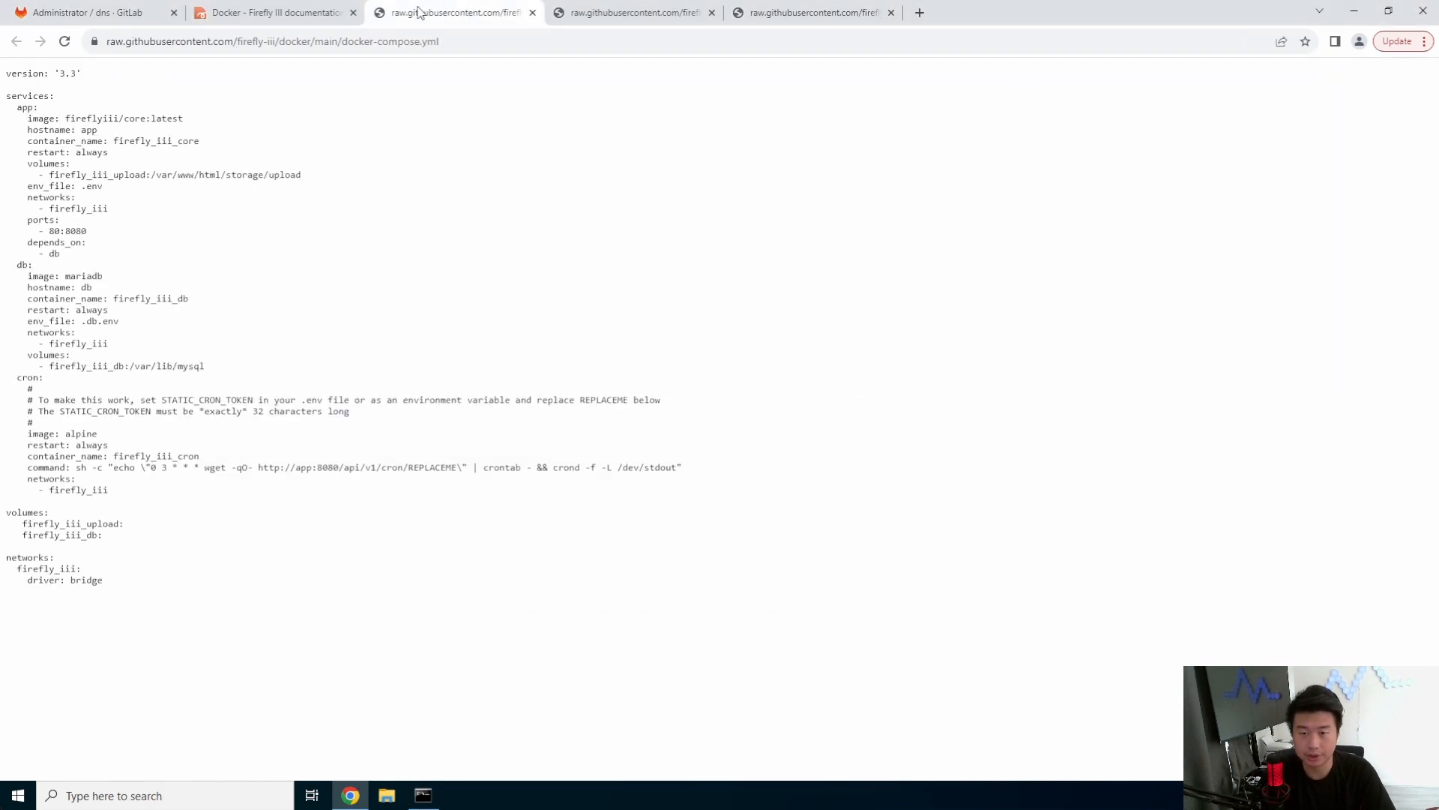
pyautogui.moveTo(425, 786)
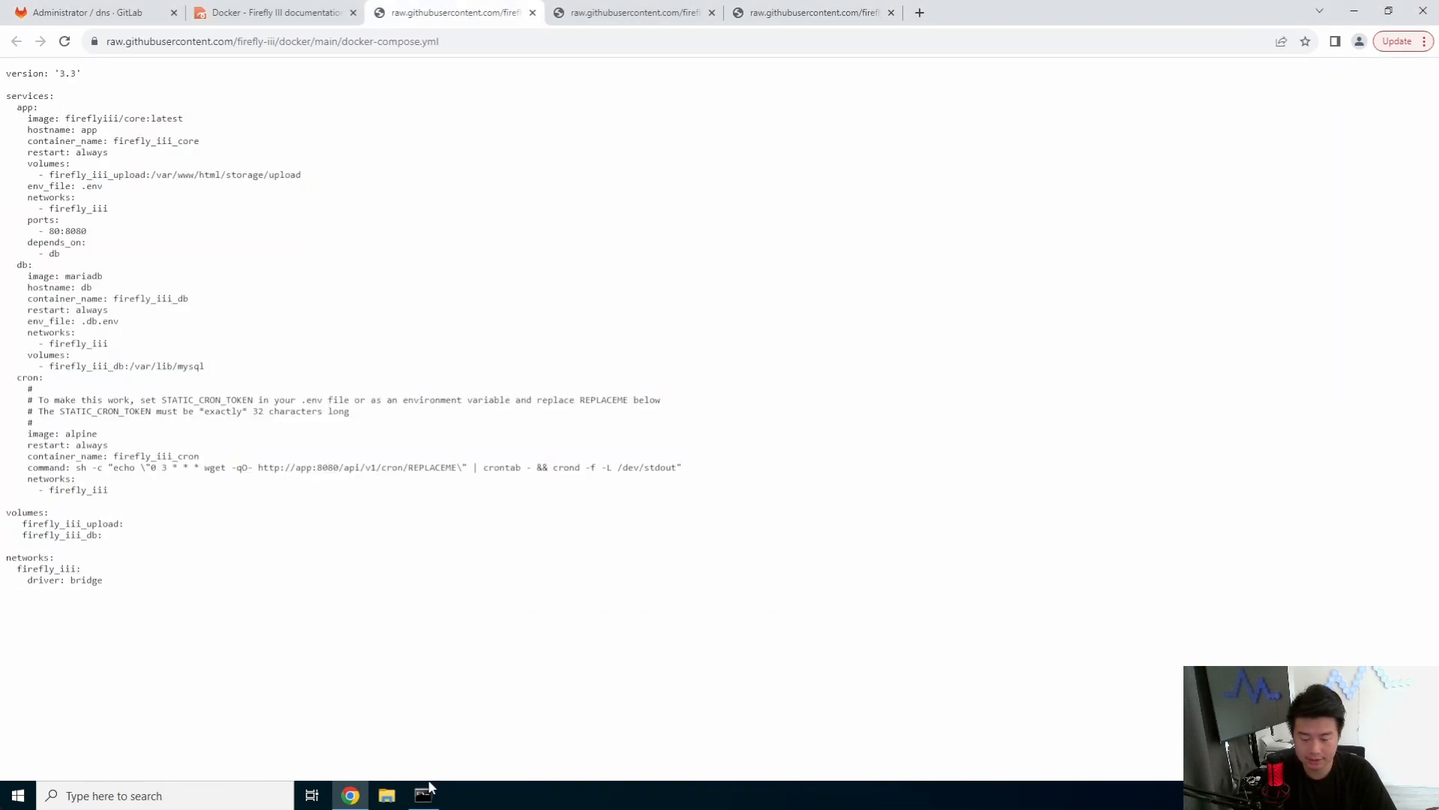
pyautogui.click(423, 795)
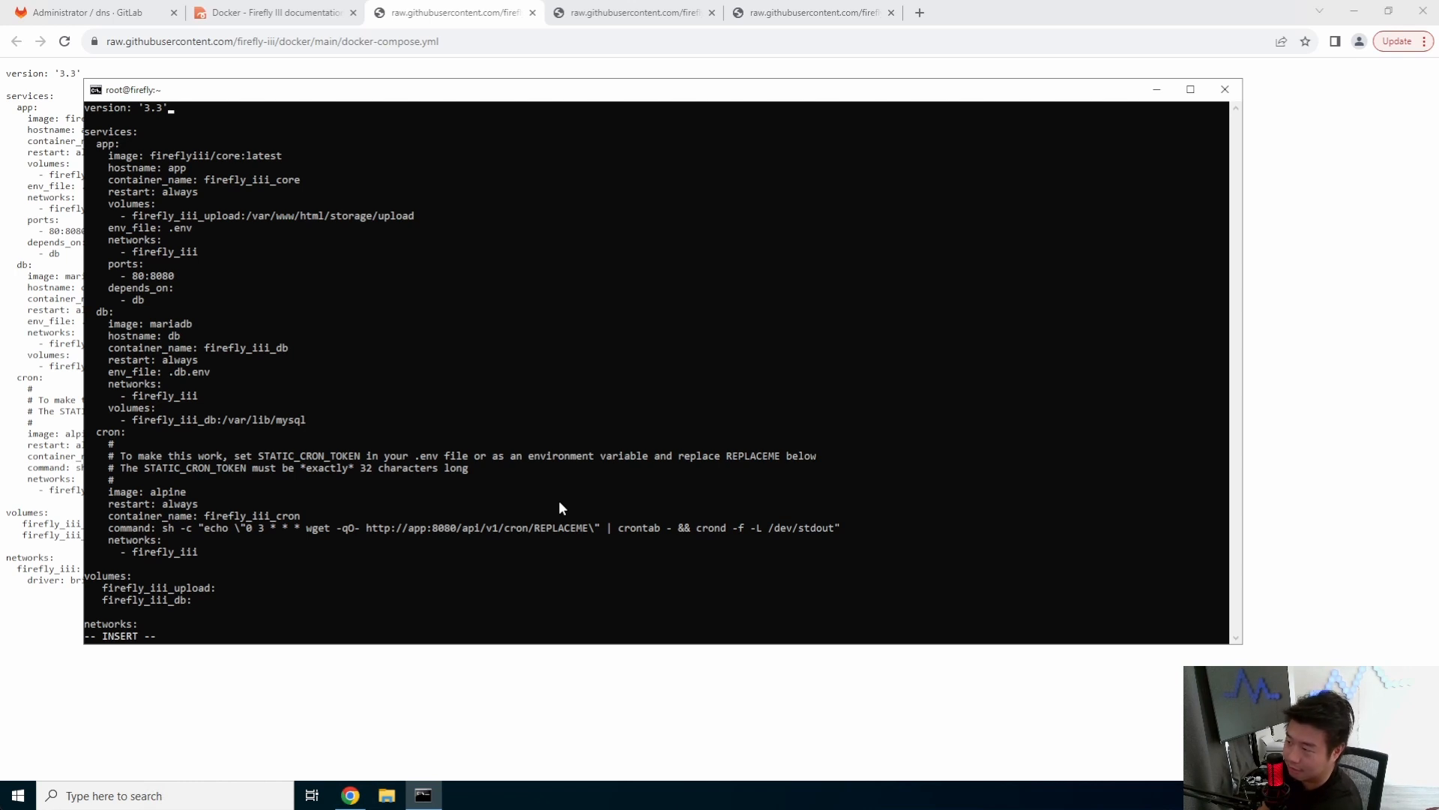
pyautogui.press('Escape')
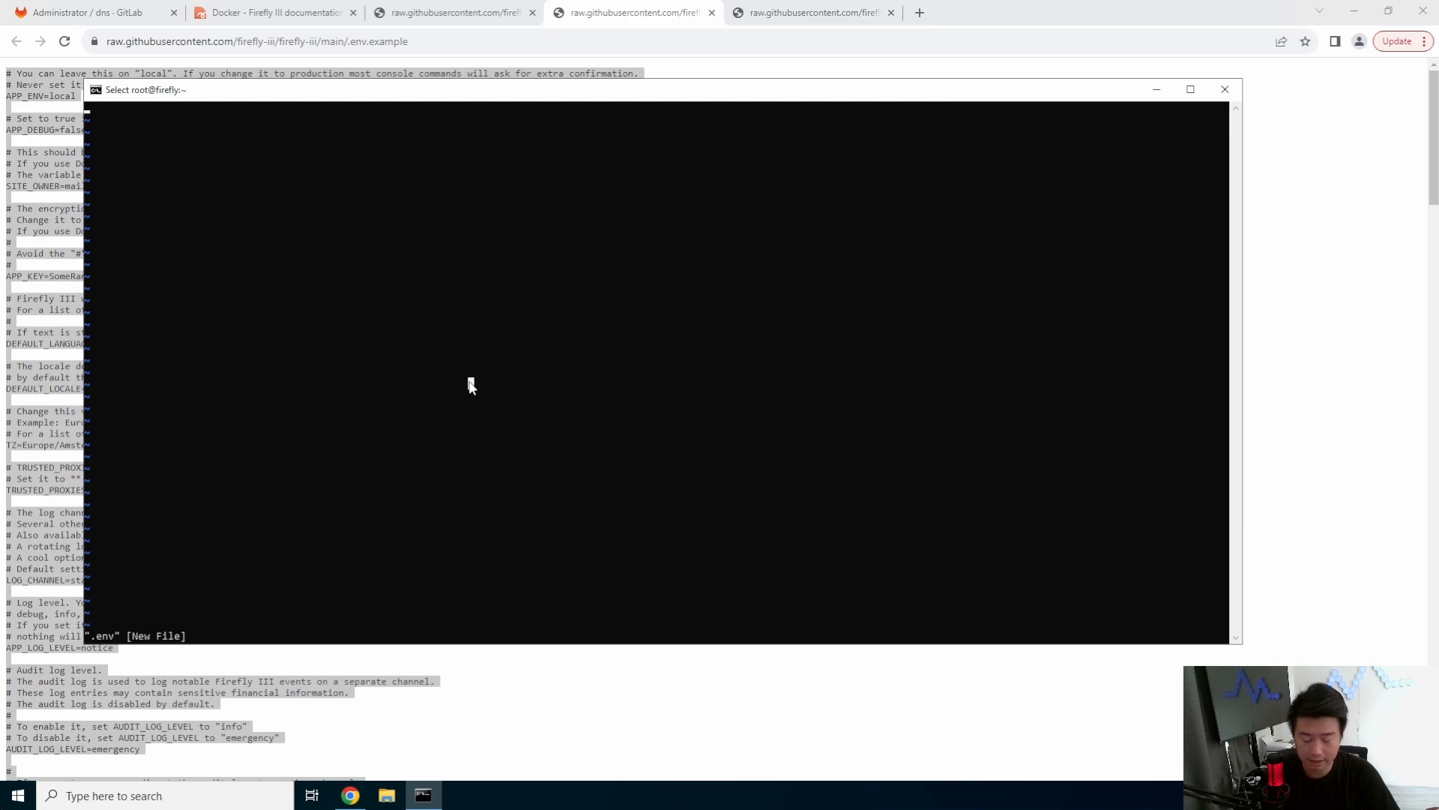
pyautogui.press('i')
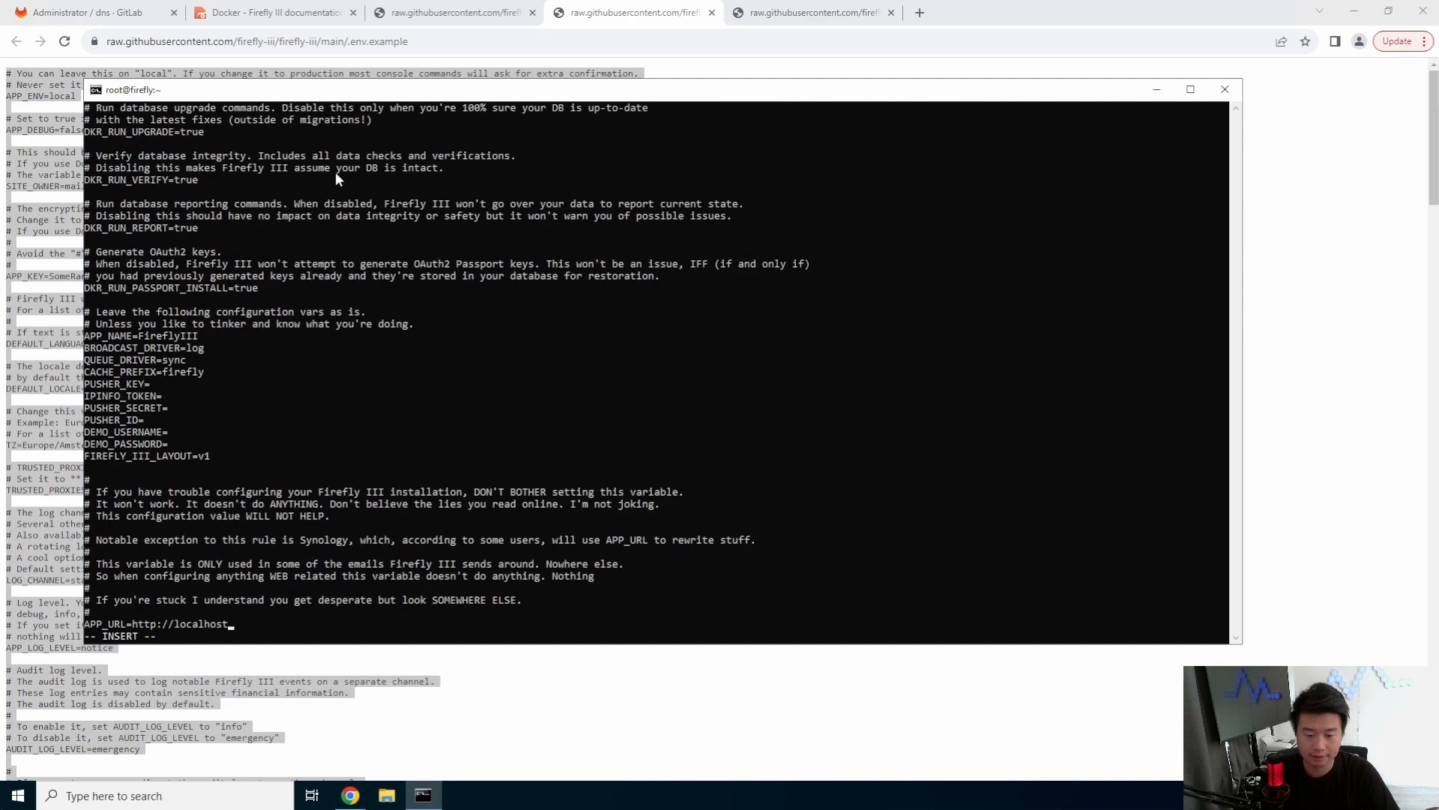
pyautogui.press('BackSpace')
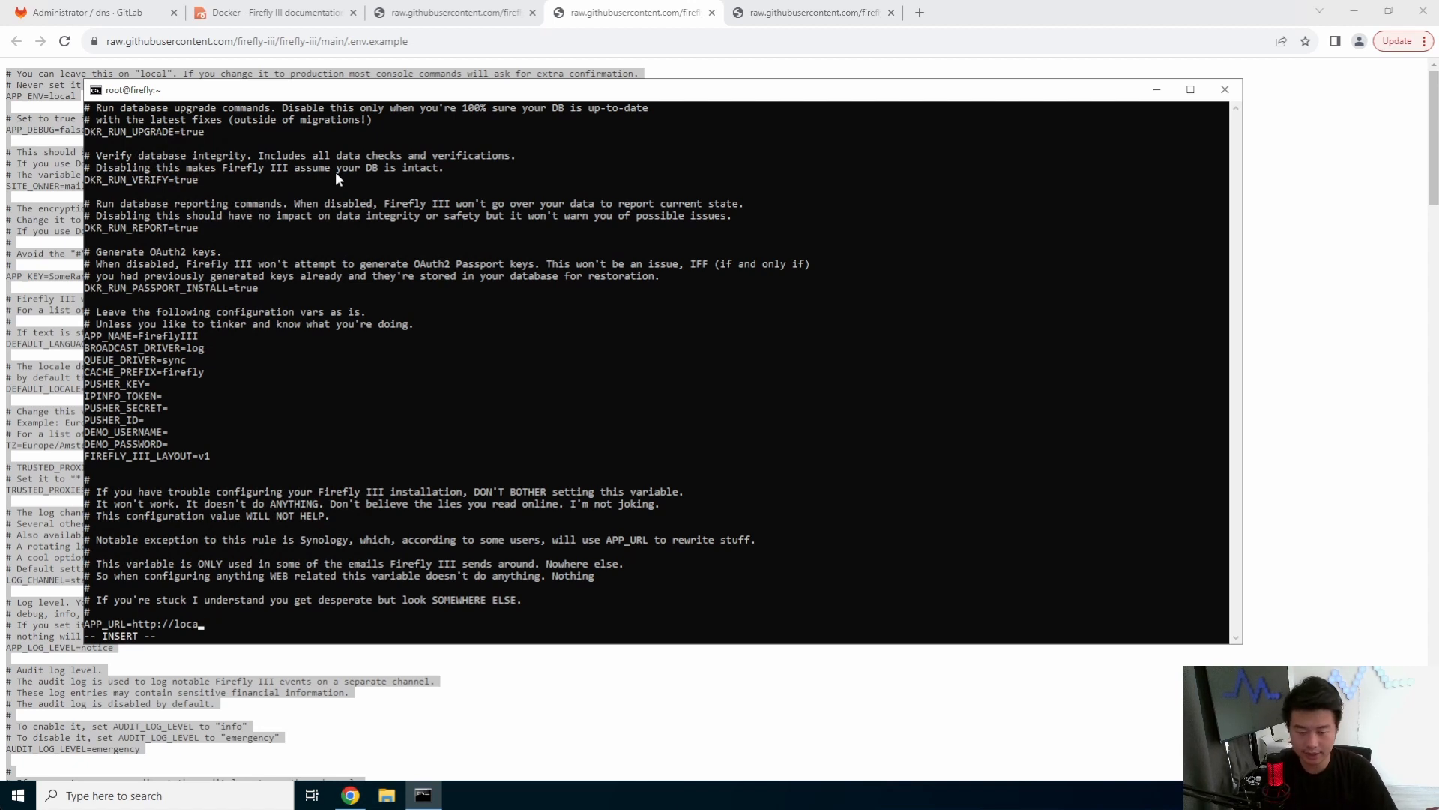
pyautogui.write('firefly.')
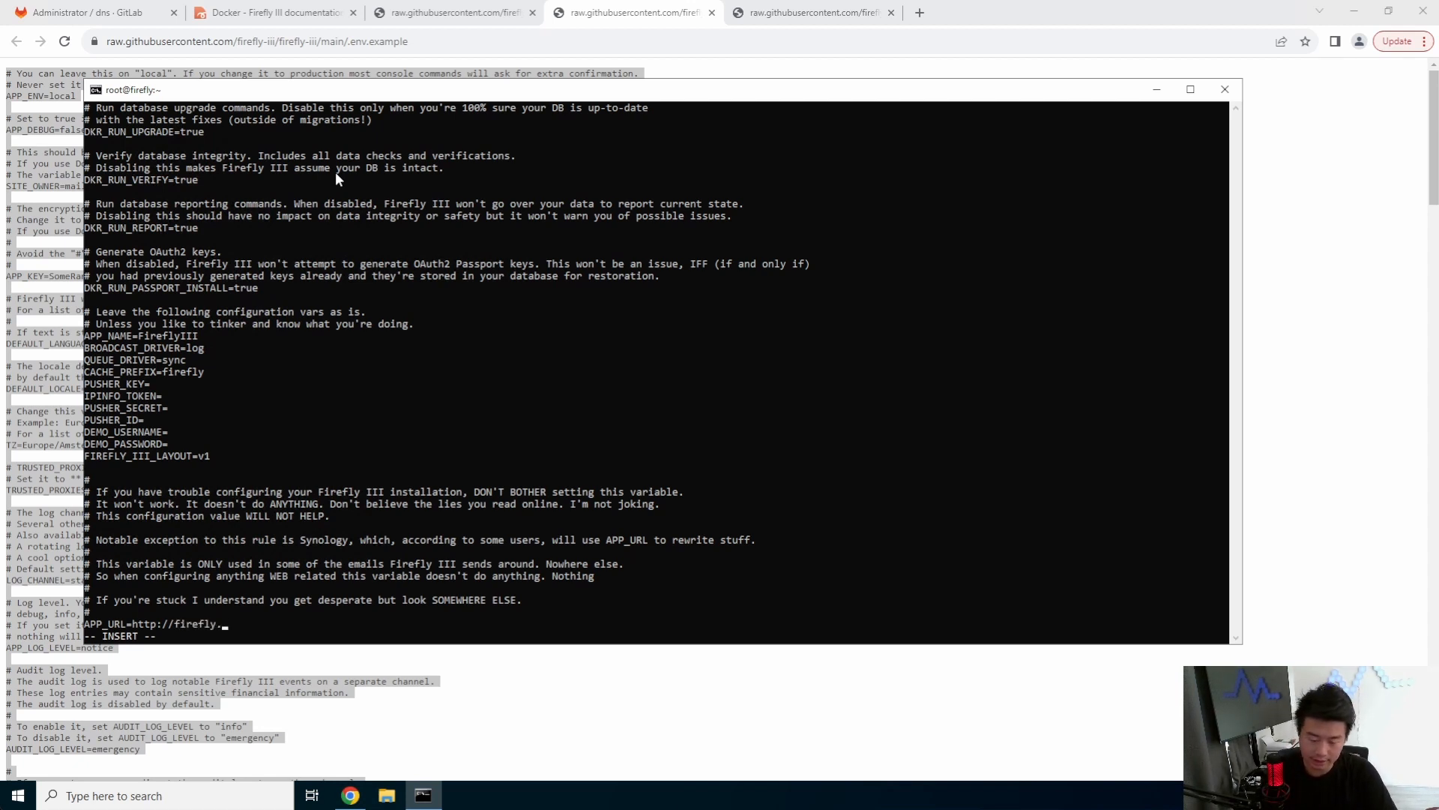
pyautogui.write('dragon.local')
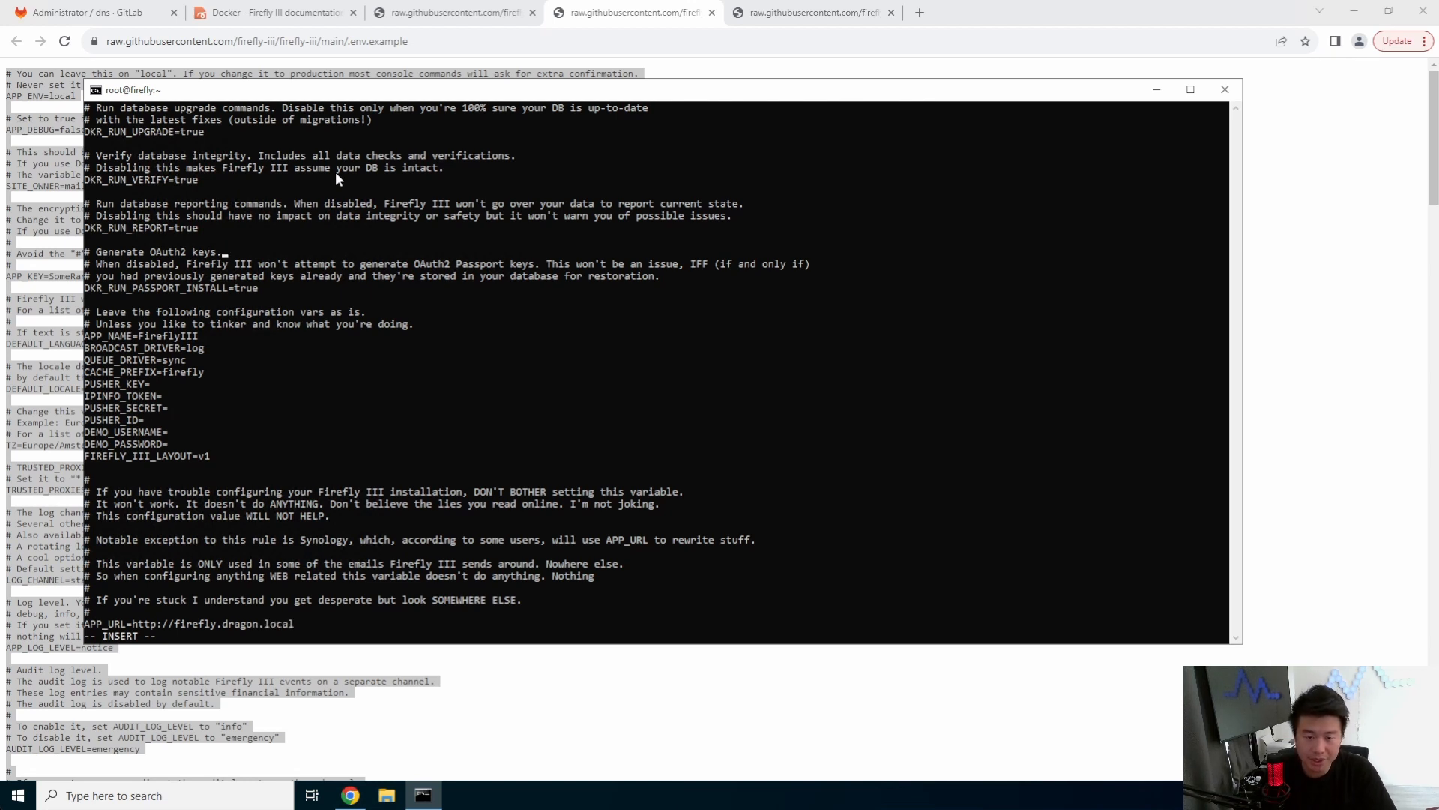
pyautogui.scroll(3)
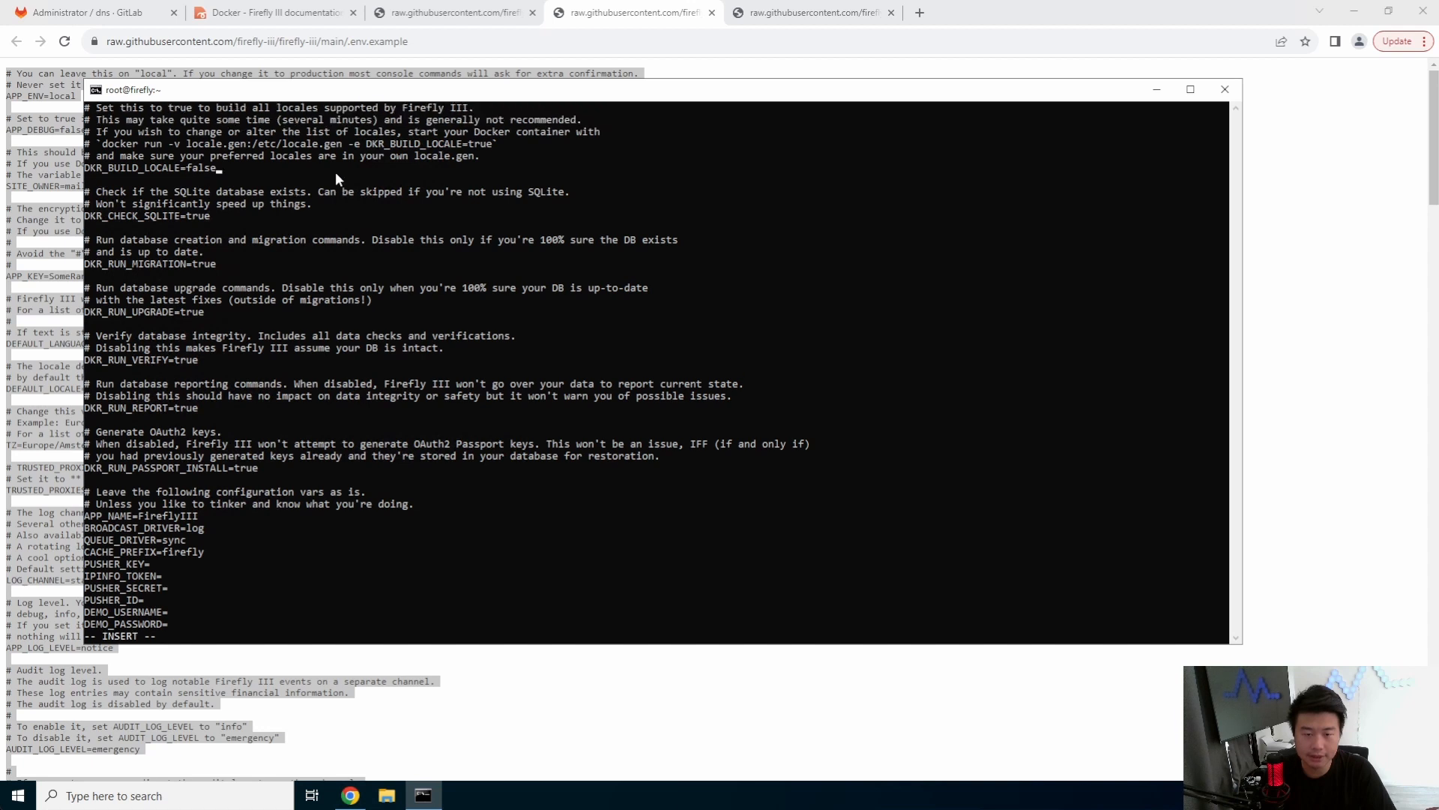
pyautogui.scroll(3)
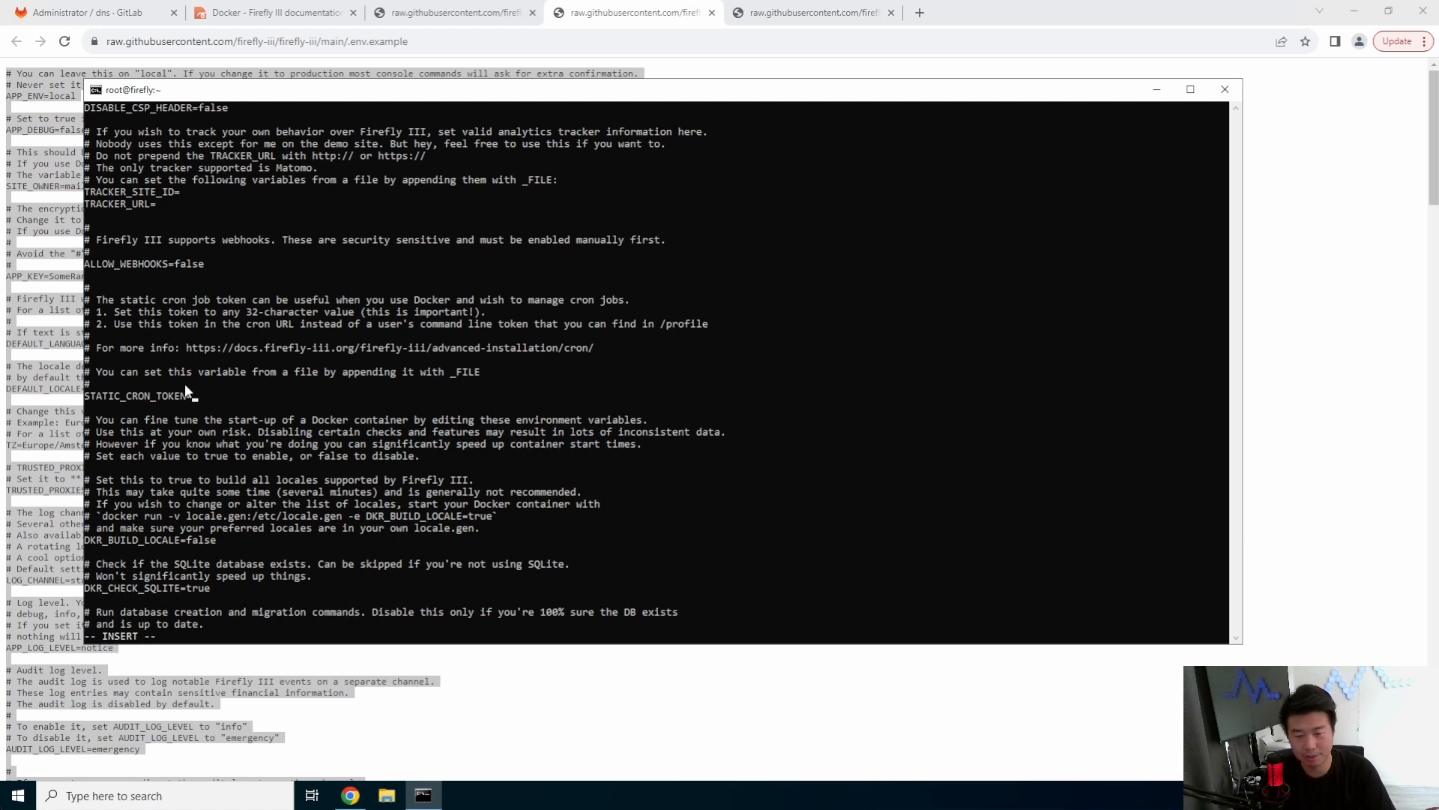
pyautogui.moveTo(196, 312)
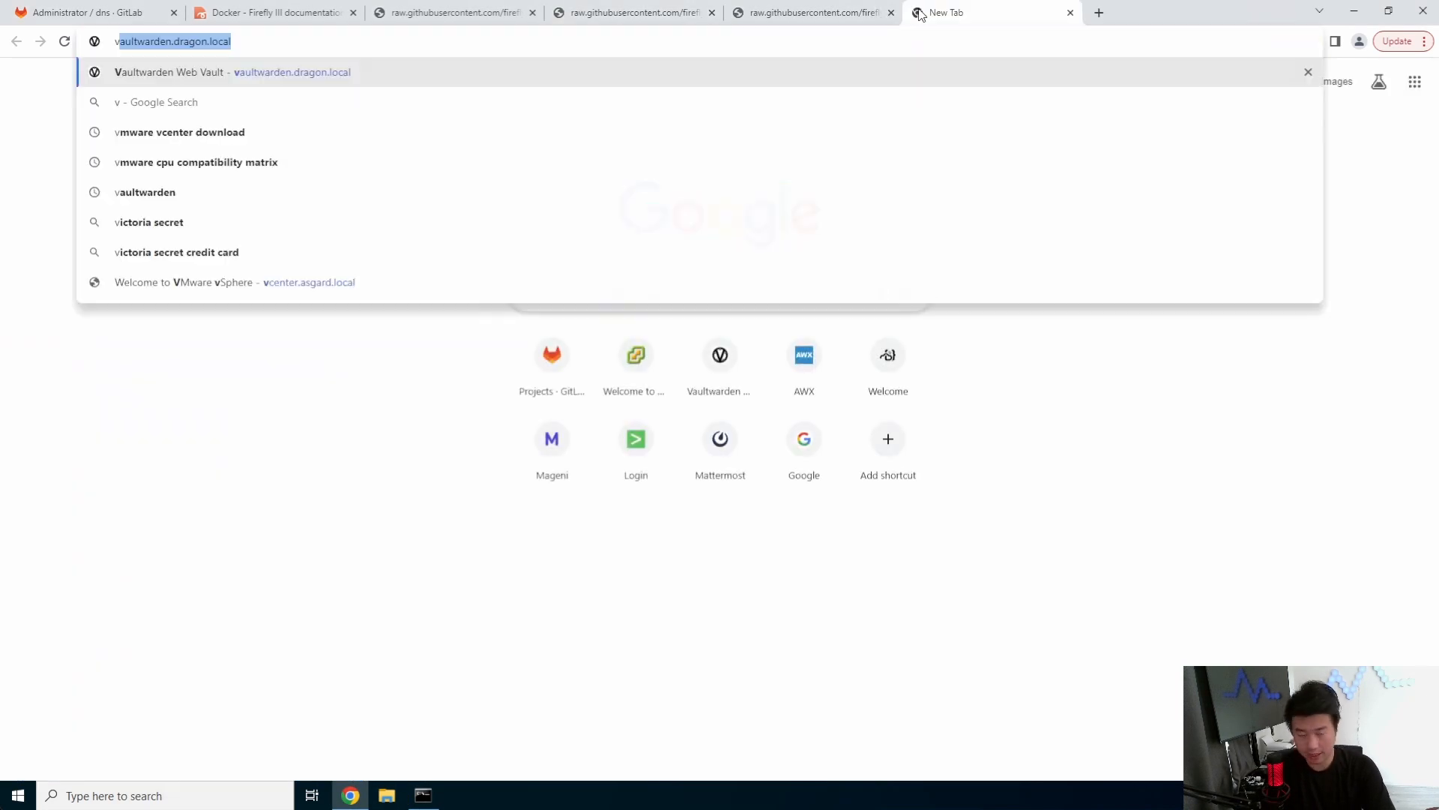
# Step: Log into the Vaultwarden web vault with the dragon@ account
pyautogui.click(233, 72)
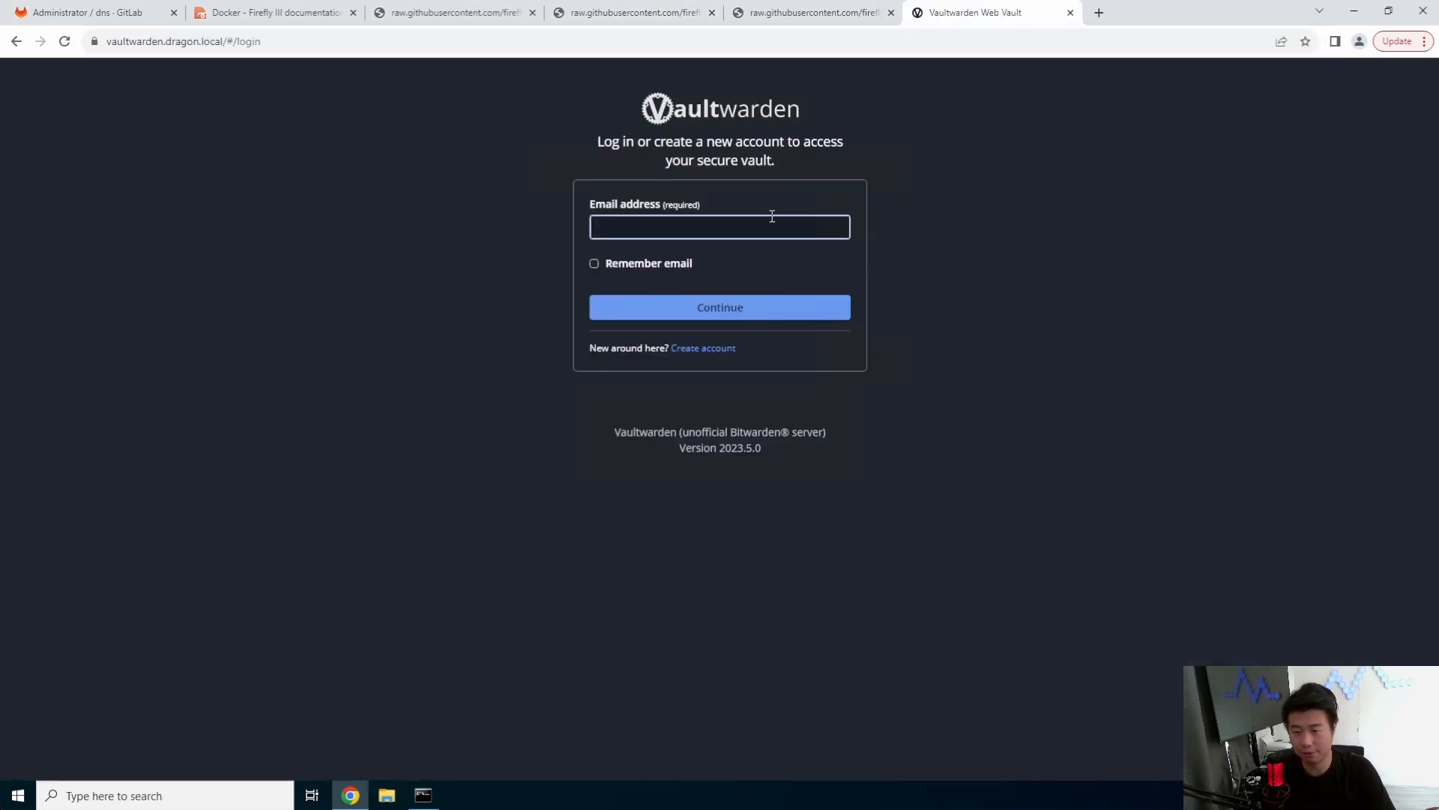
pyautogui.write('dragon@')
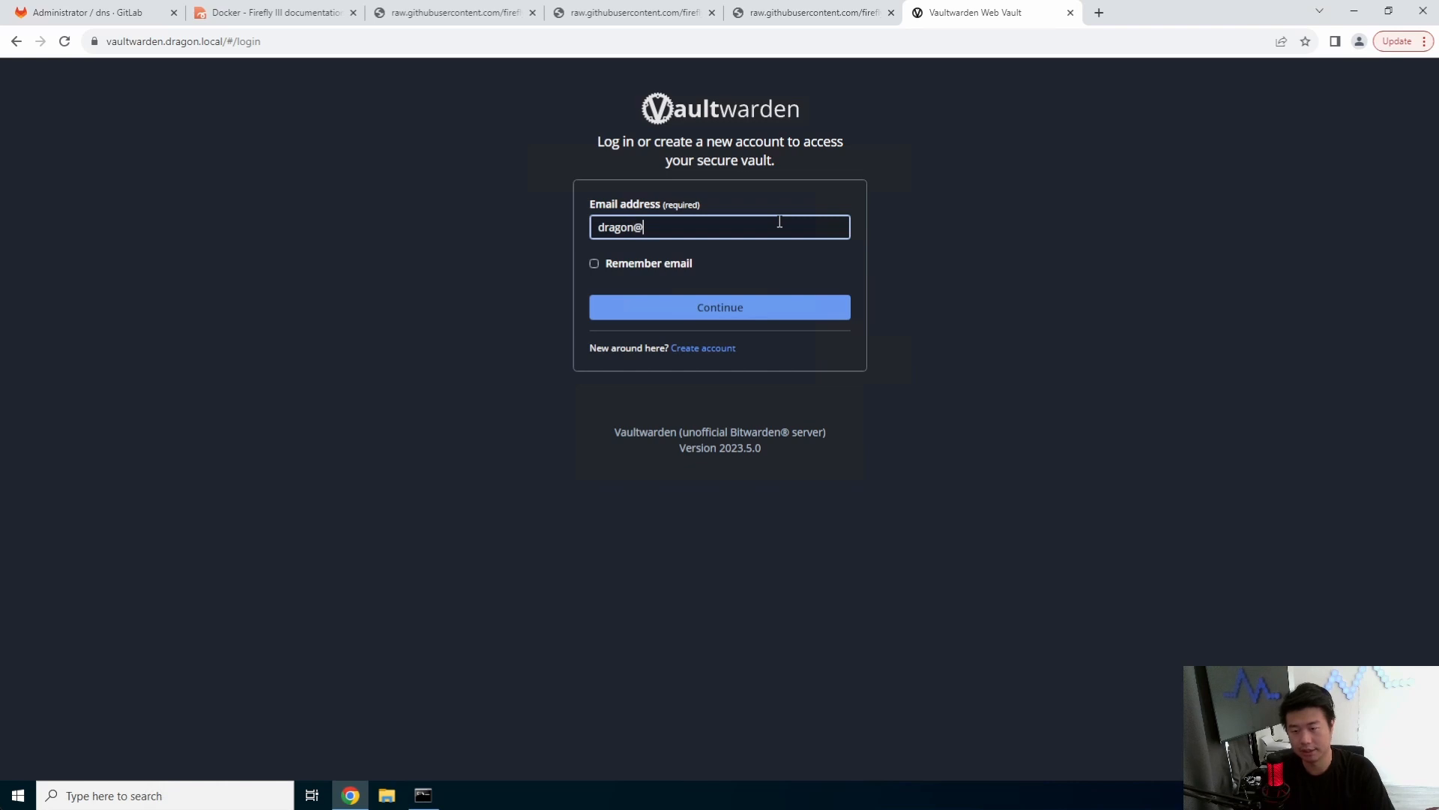
pyautogui.click(720, 306)
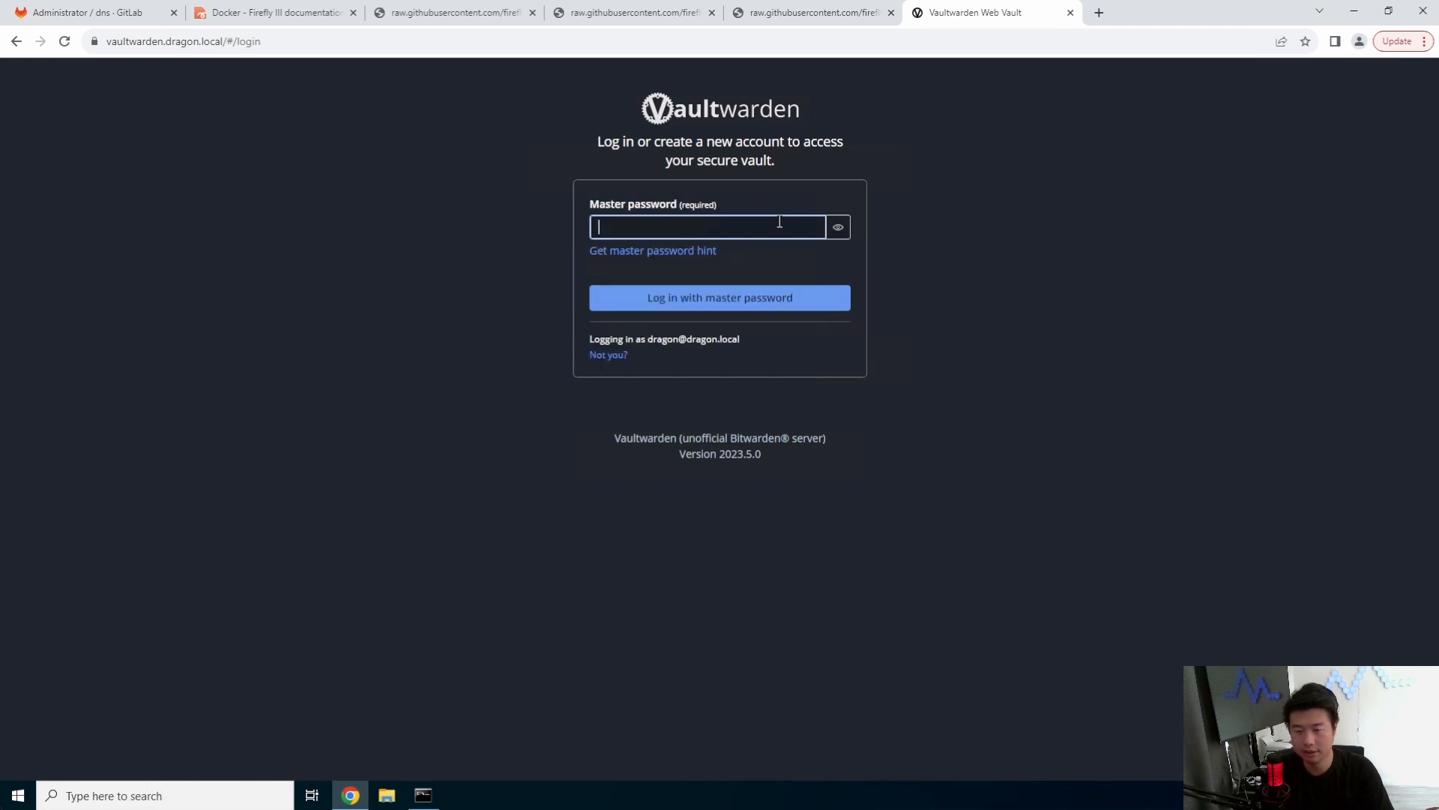
pyautogui.click(720, 298)
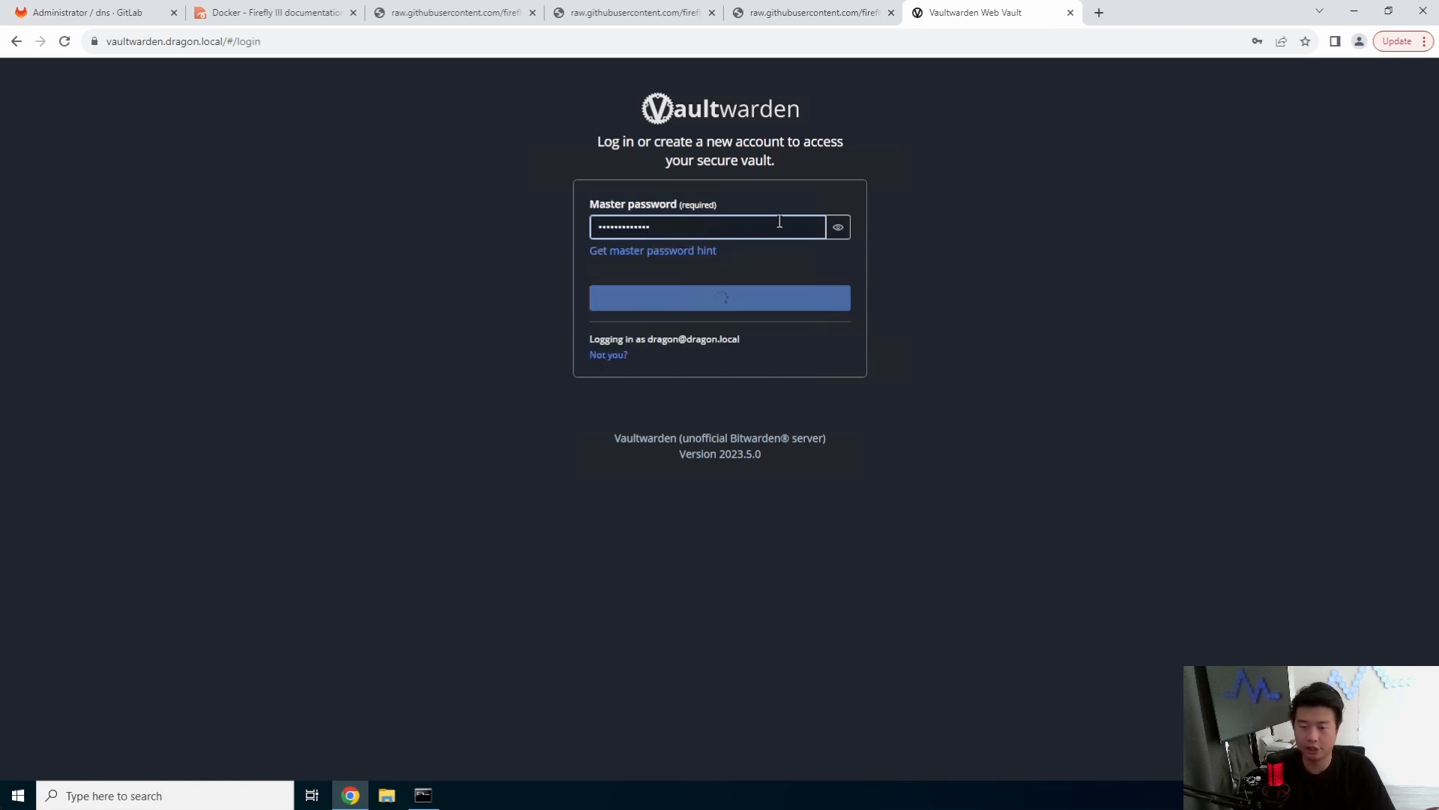
pyautogui.click(720, 298)
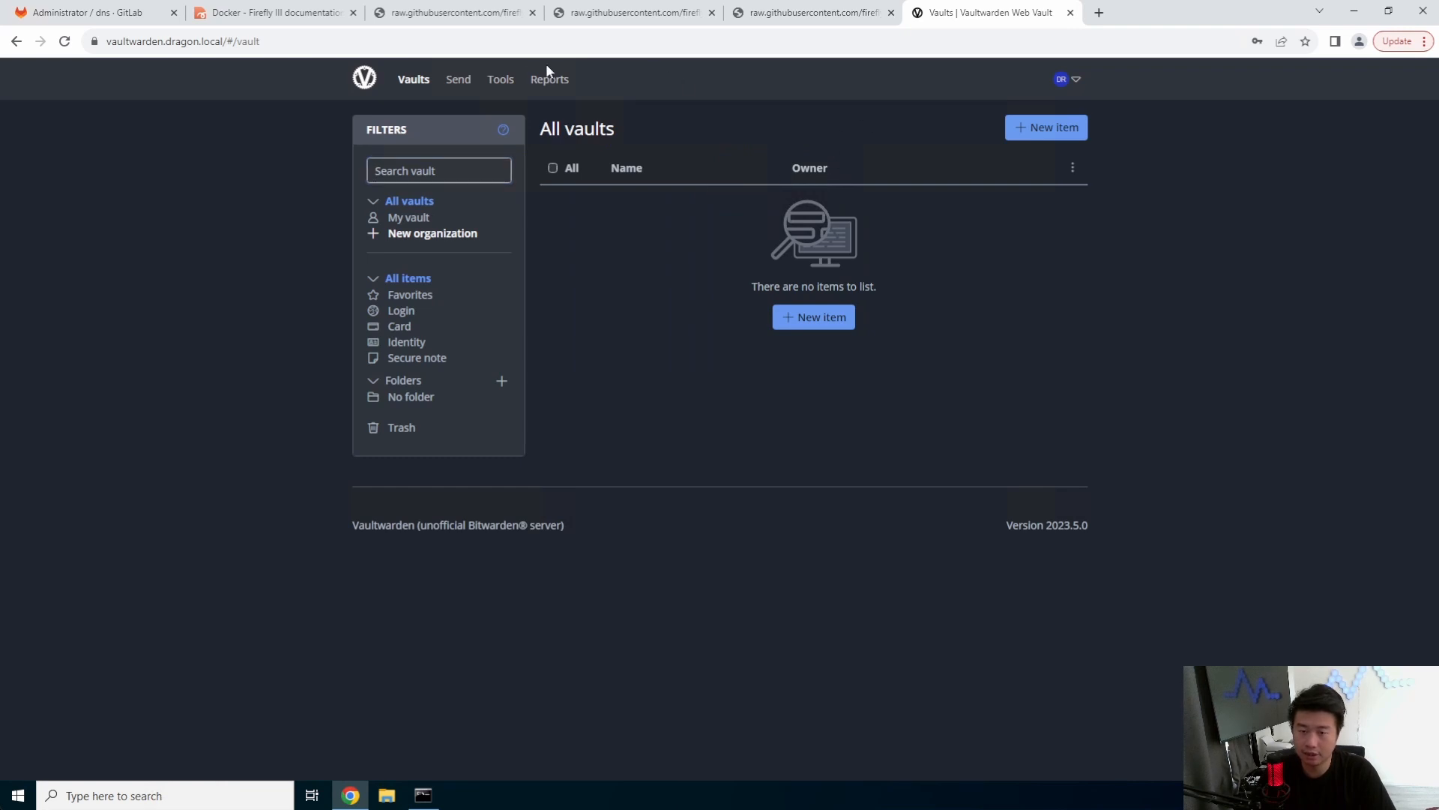
# Step: Generate and copy a 32-character password from the Generator
pyautogui.click(499, 78)
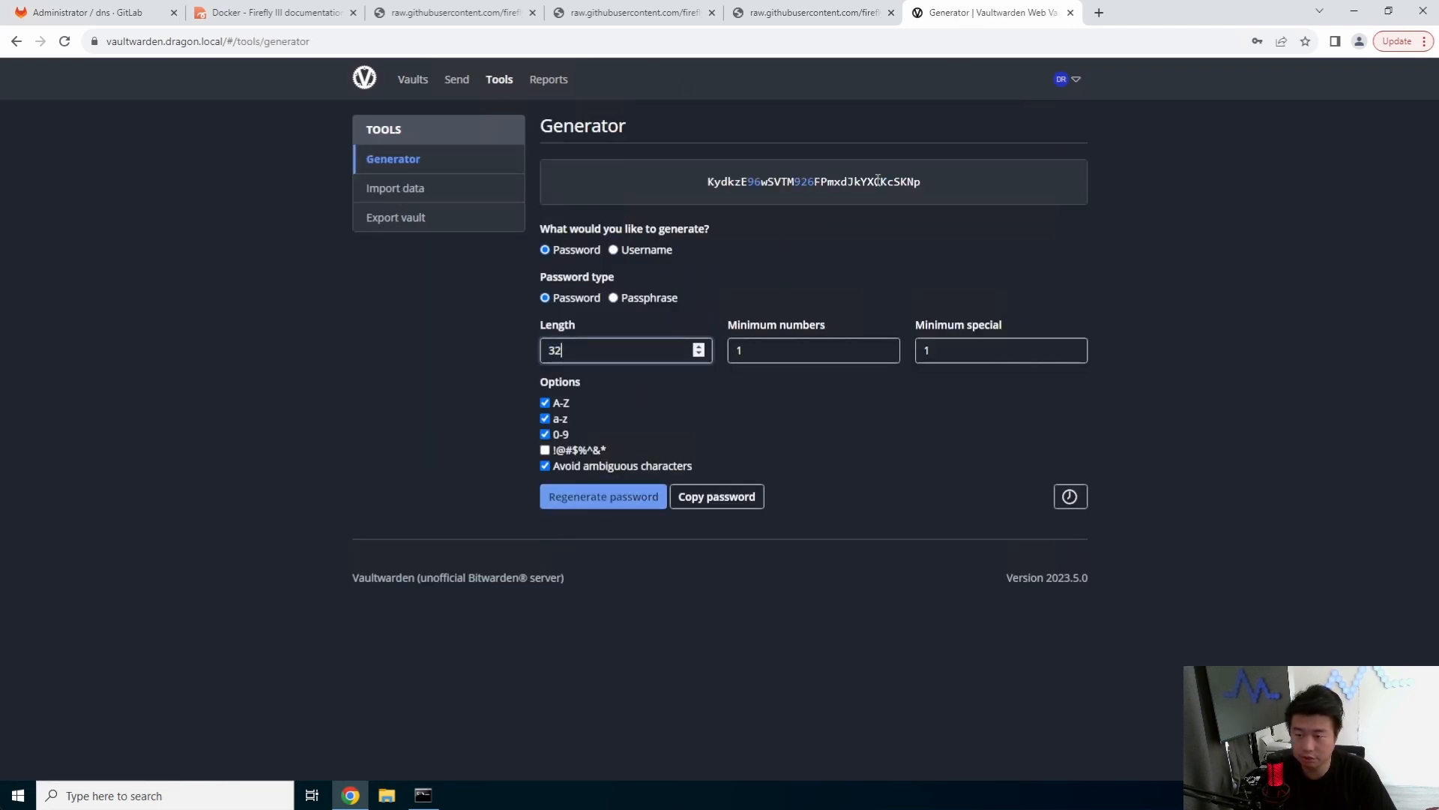
pyautogui.click(602, 495)
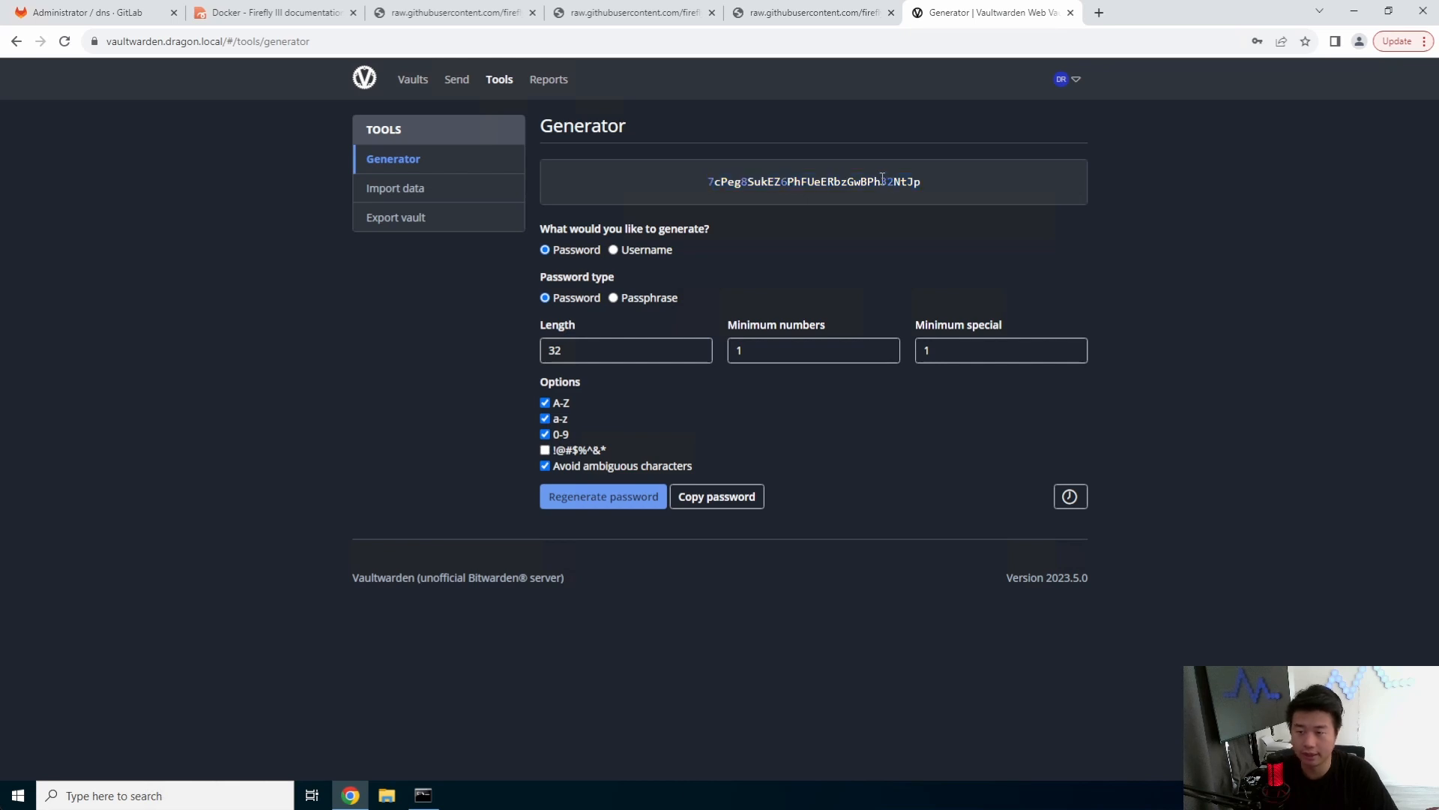
pyautogui.click(423, 794)
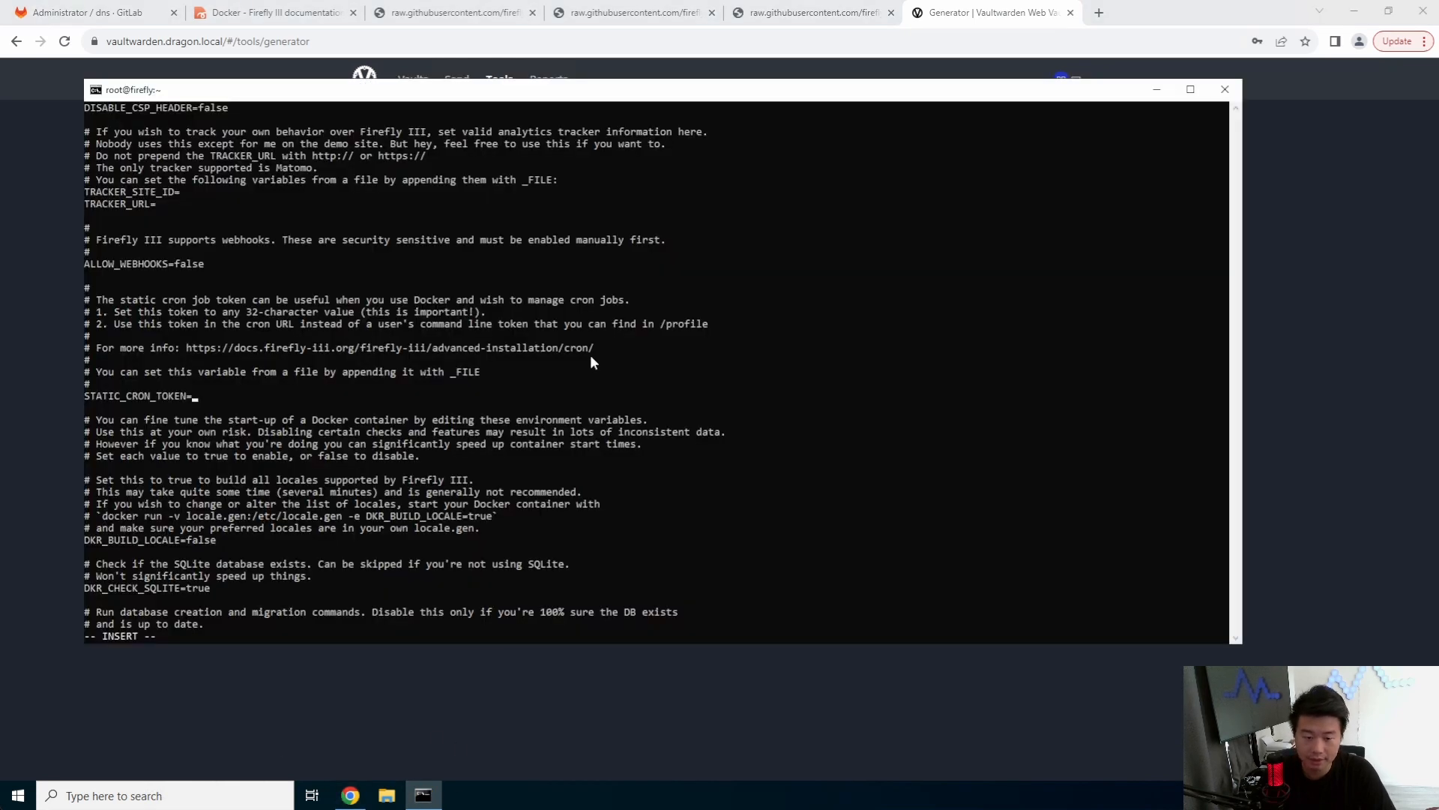
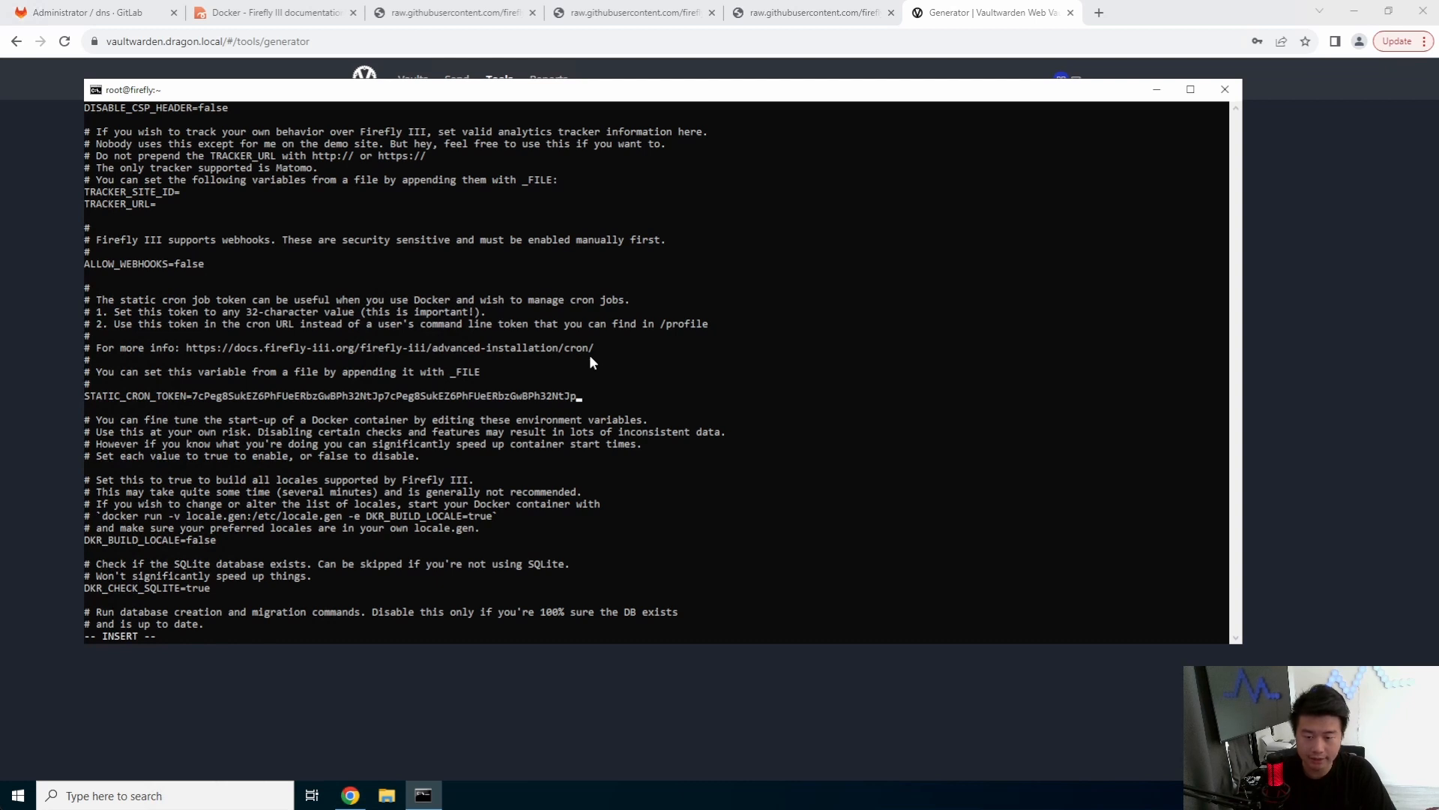
# Step: Paste the copied password as the cron token and scroll up through .env
pyautogui.scroll(3)
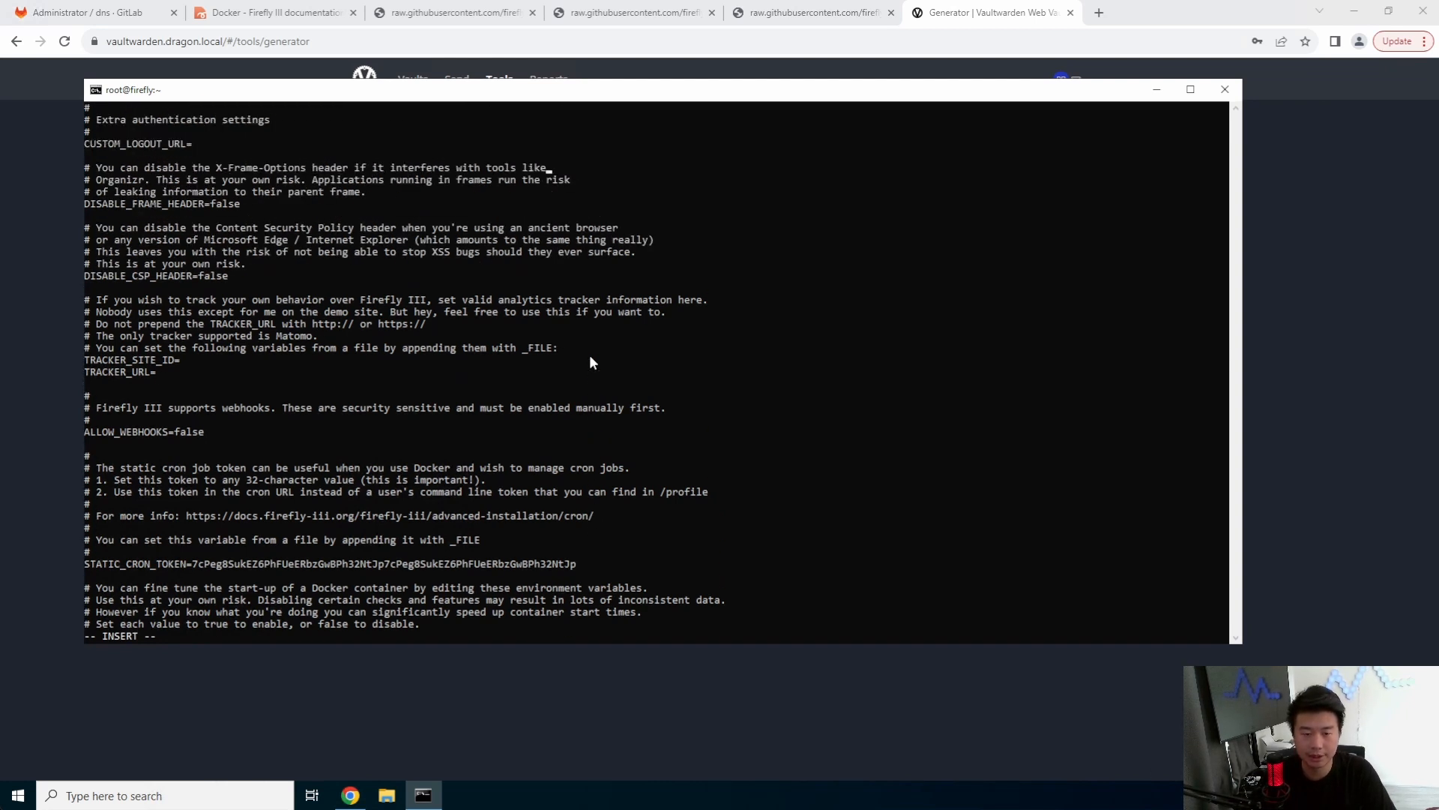
pyautogui.scroll(3)
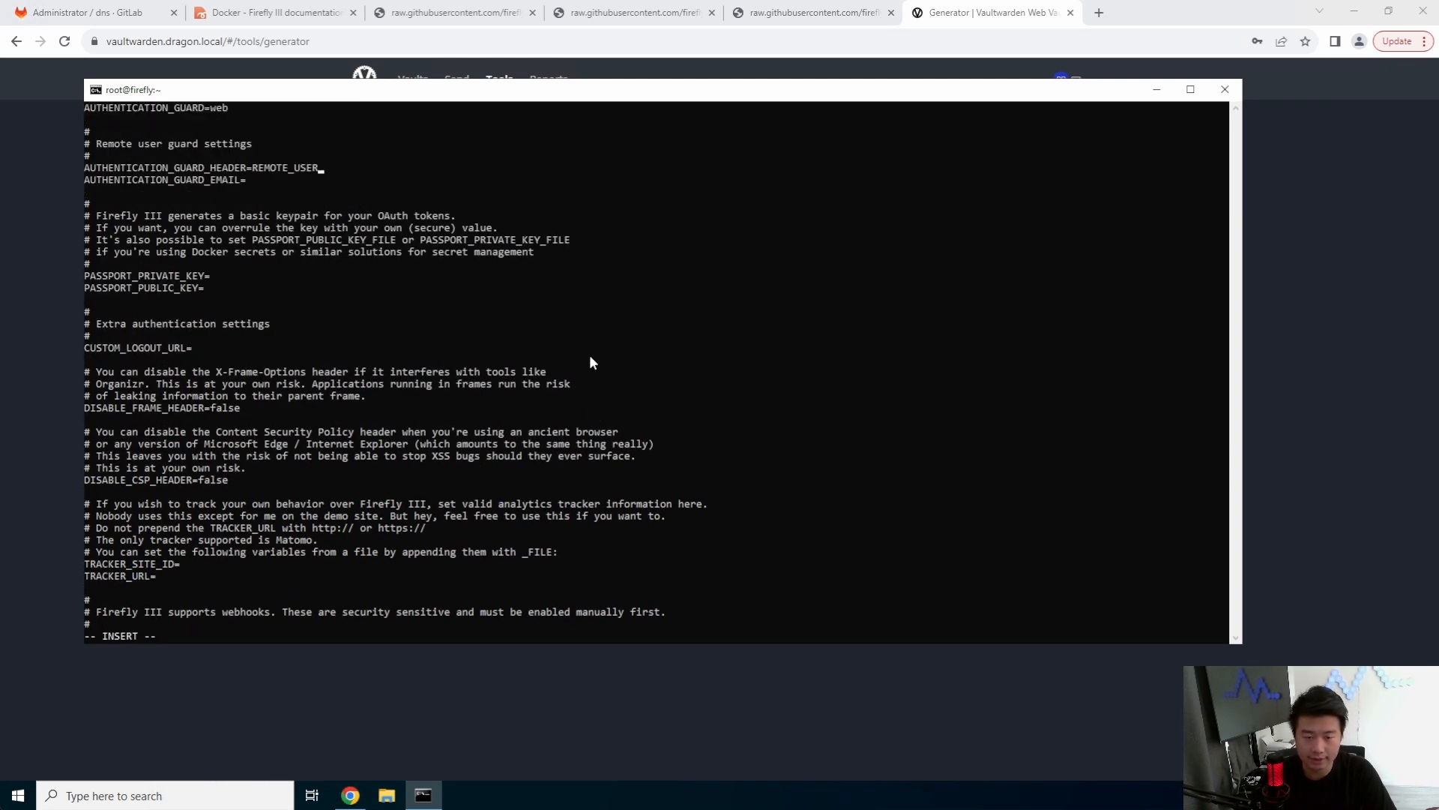
pyautogui.scroll(3)
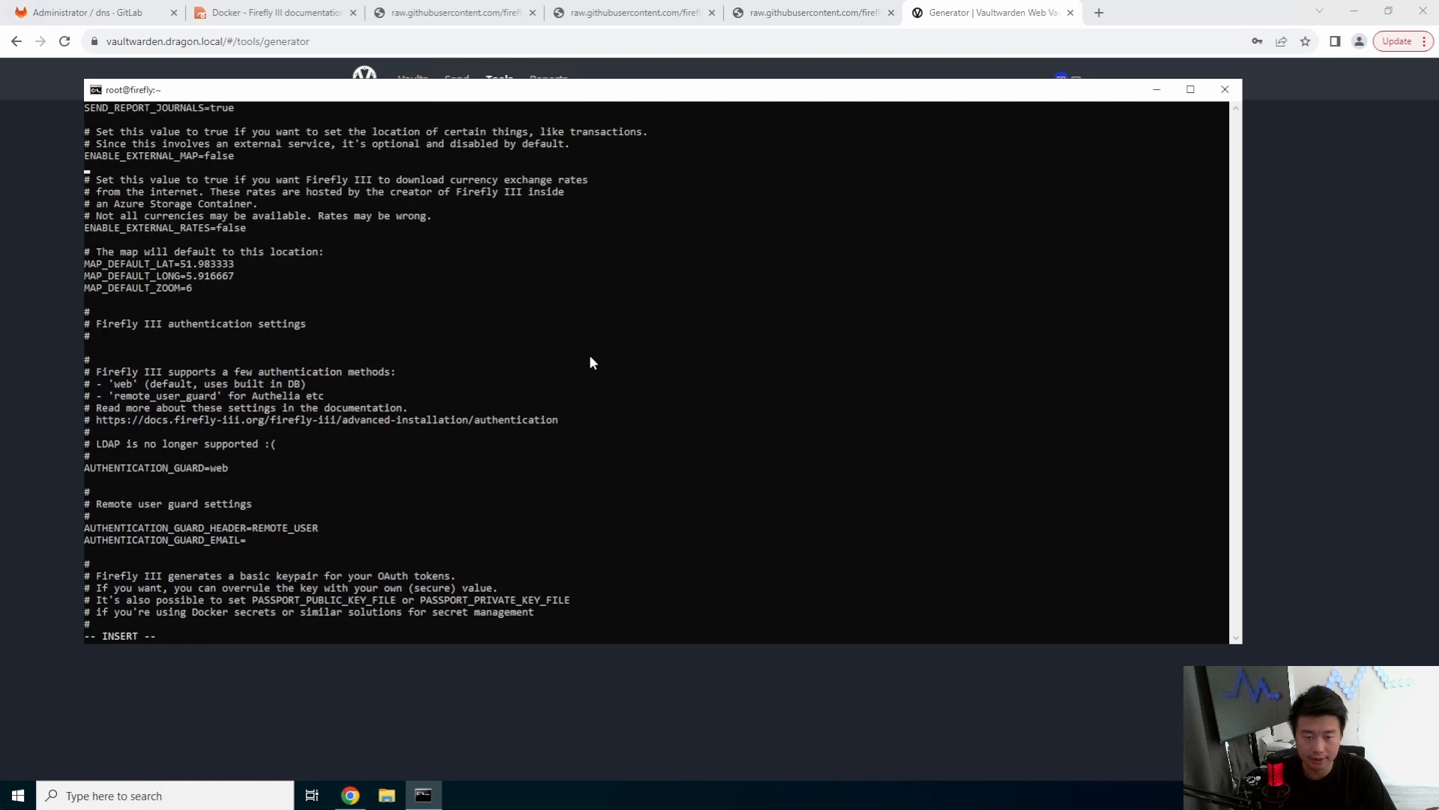
pyautogui.scroll(3)
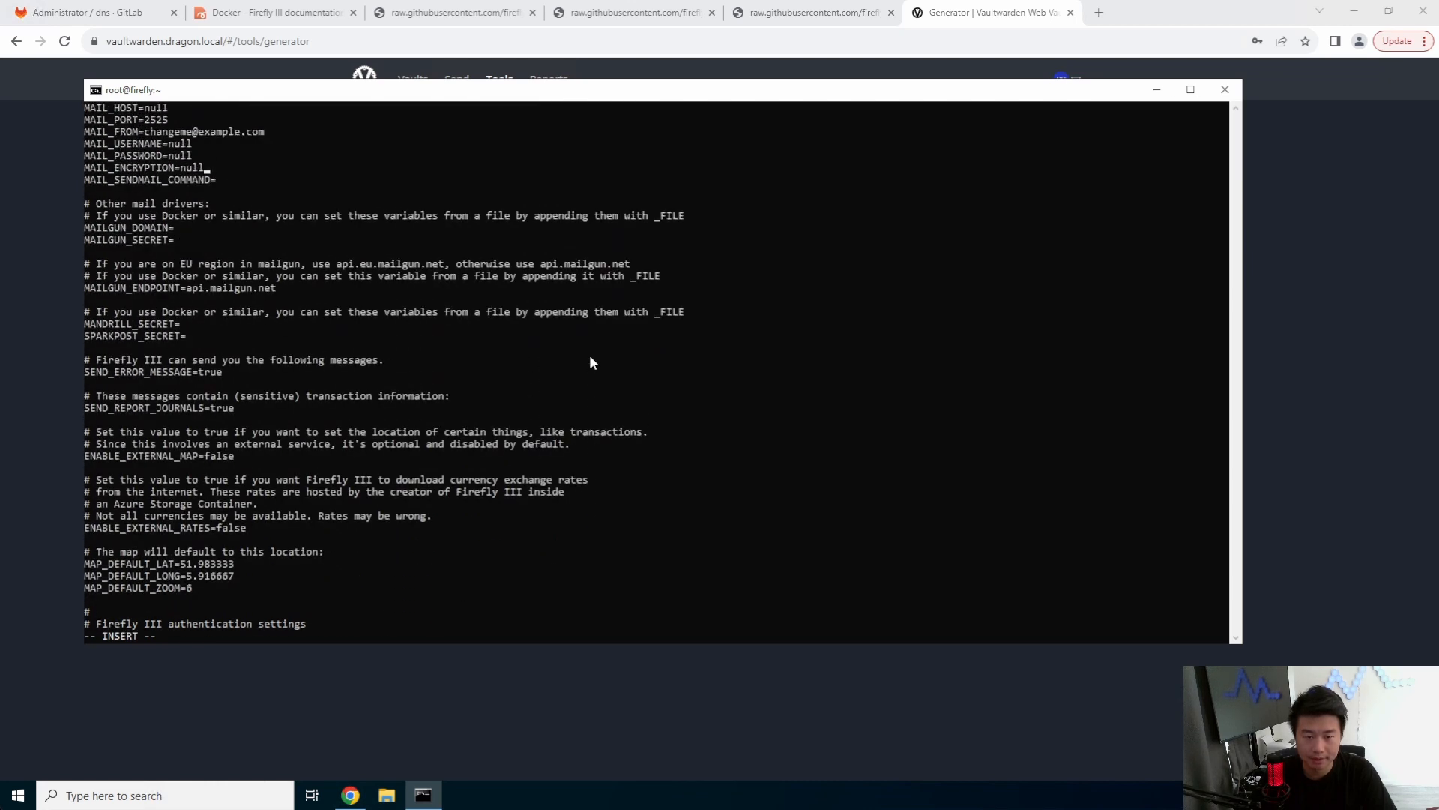
pyautogui.scroll(3)
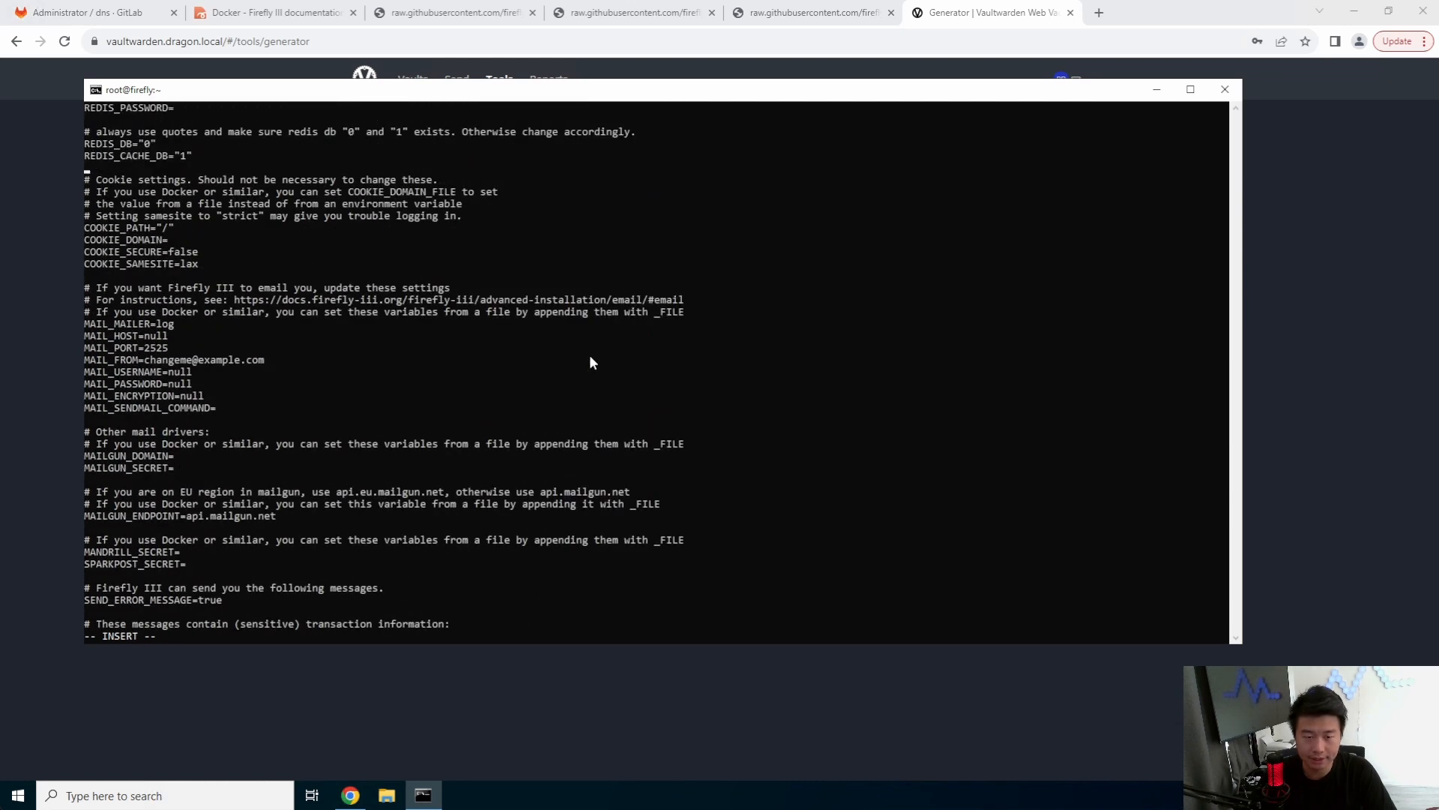
pyautogui.scroll(3)
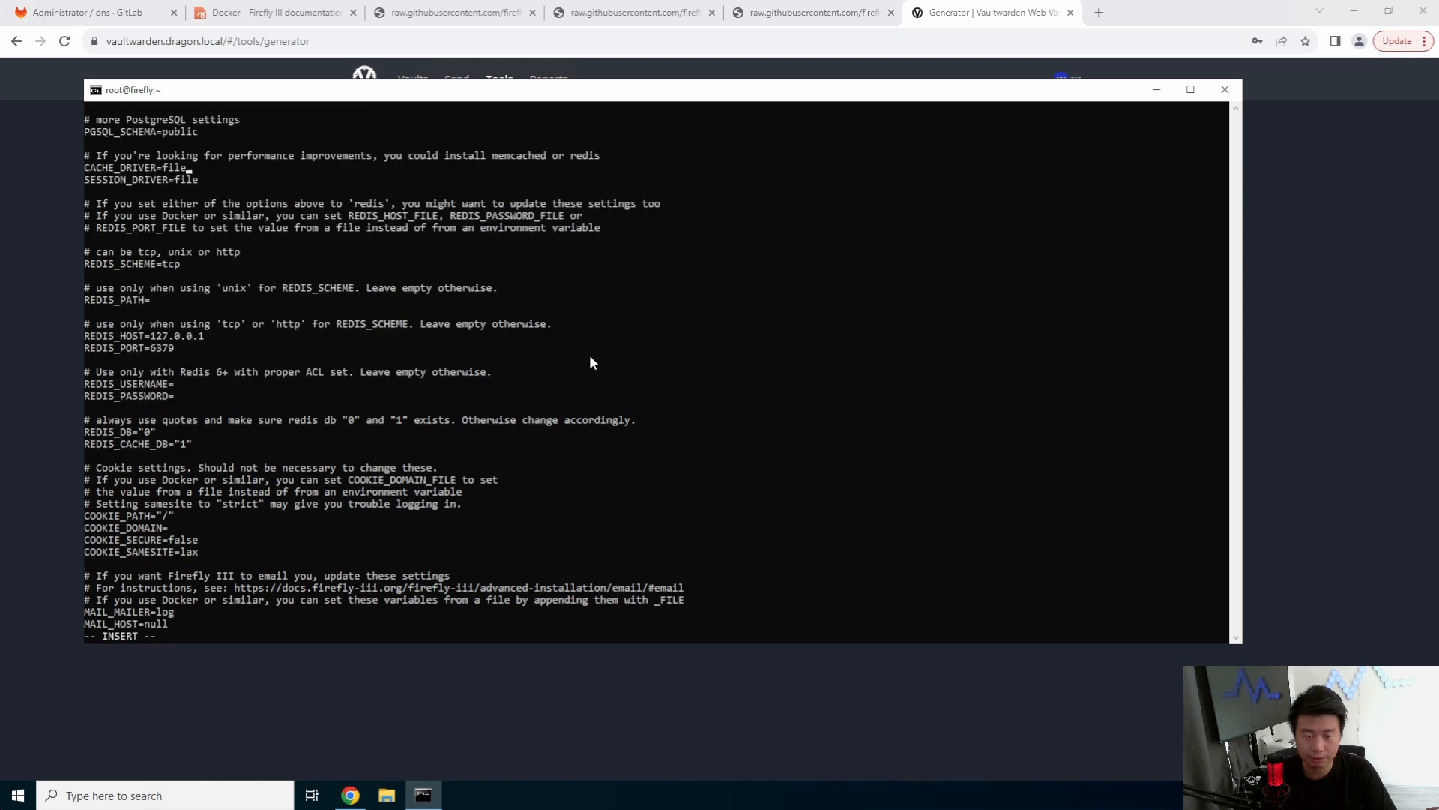
pyautogui.scroll(3)
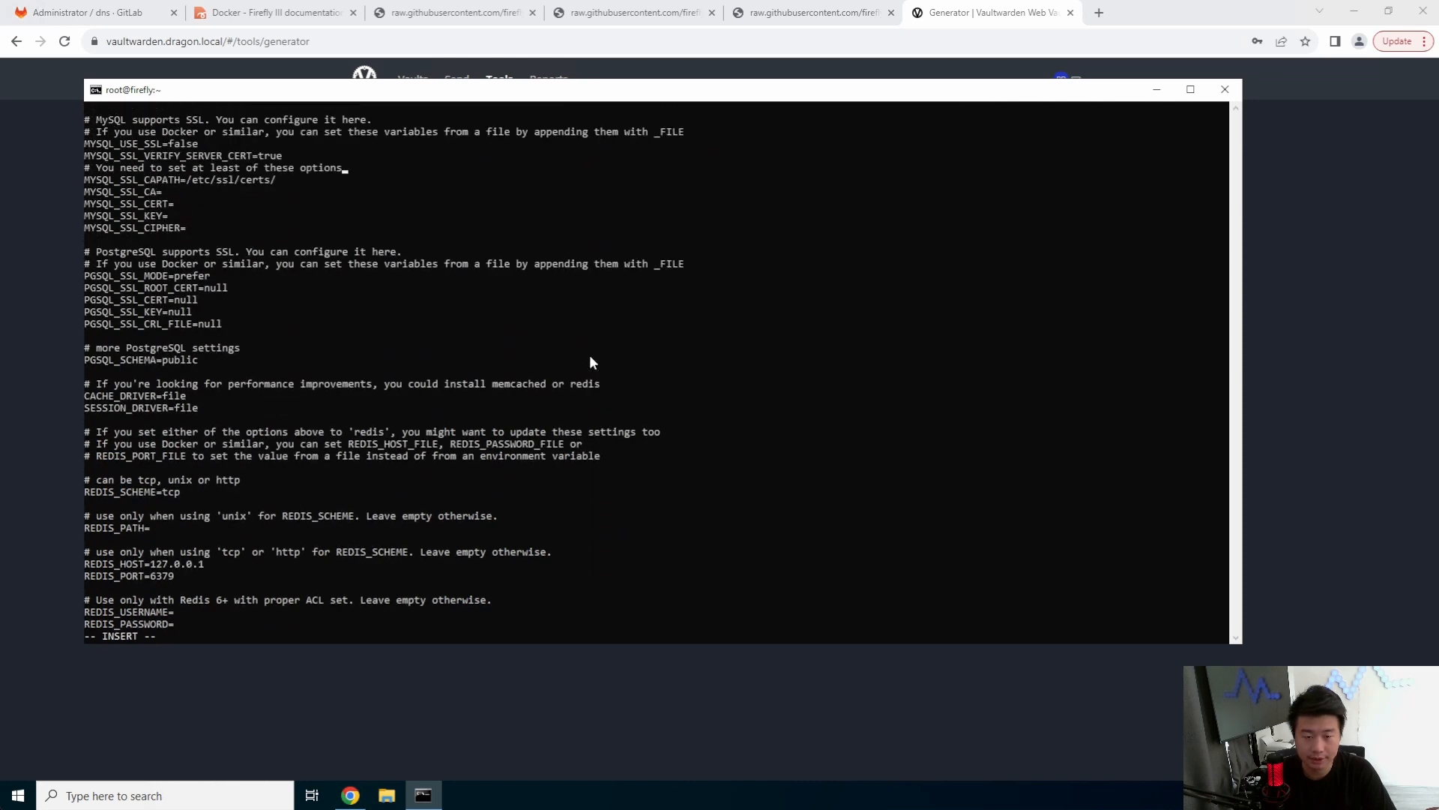
pyautogui.scroll(3)
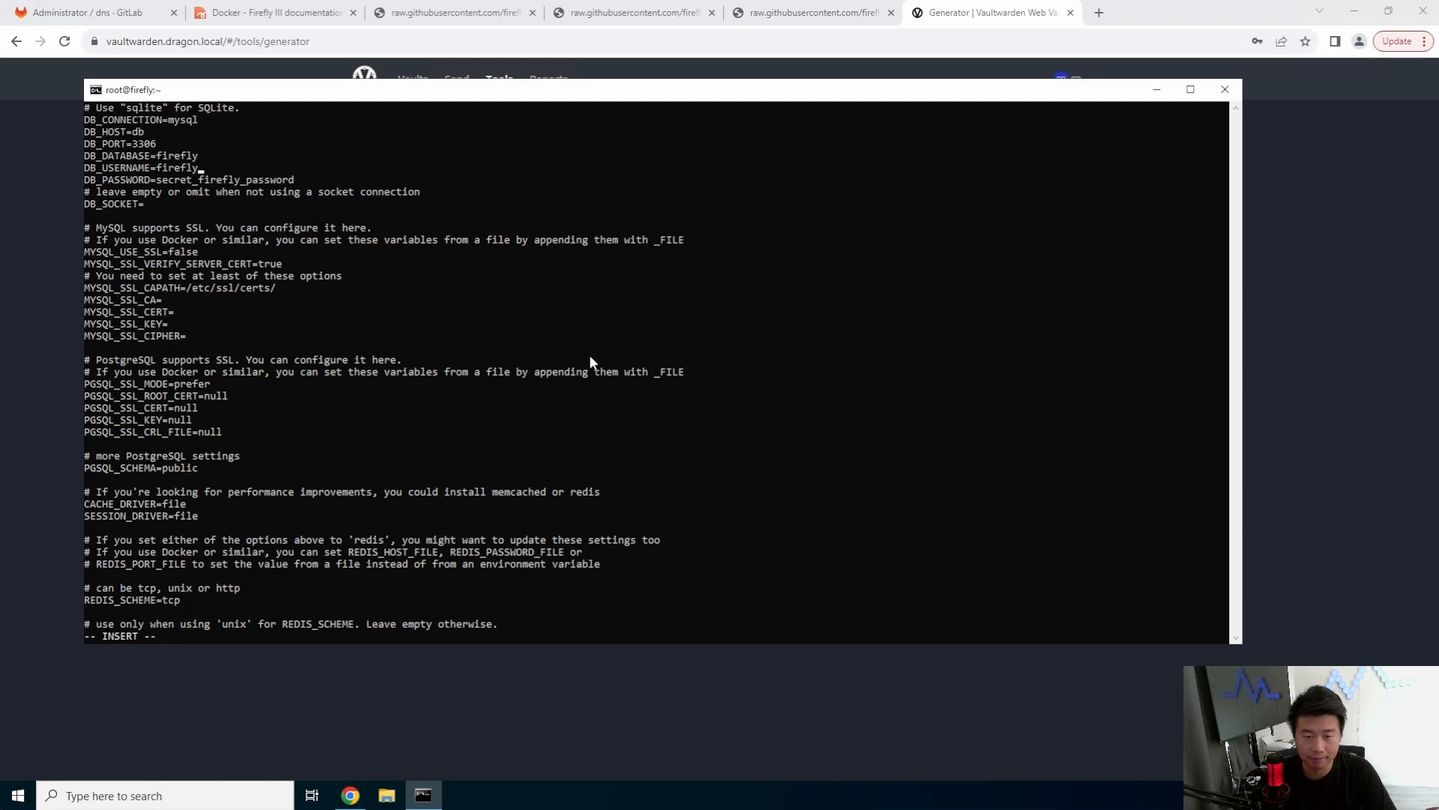
pyautogui.scroll(3)
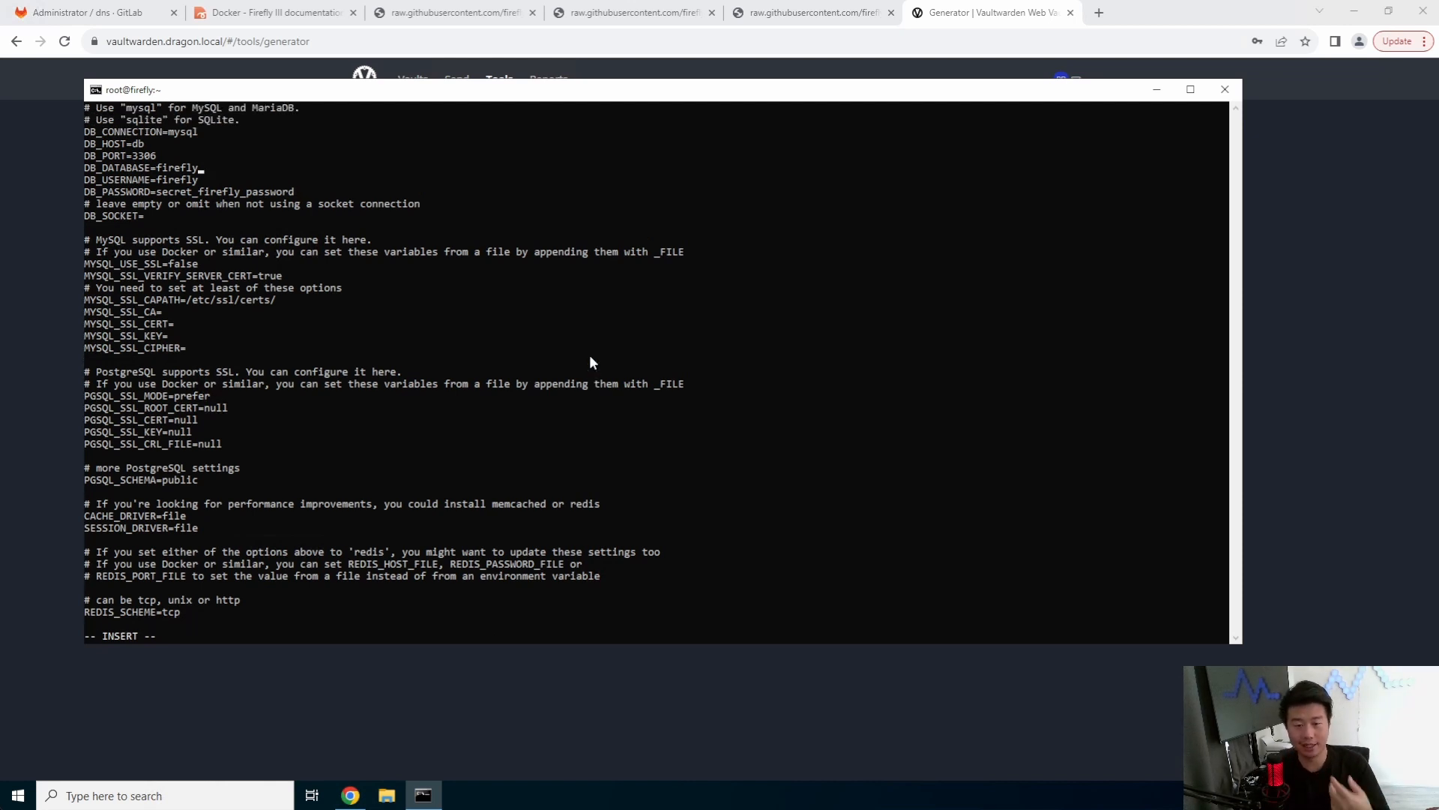
pyautogui.moveTo(303, 192)
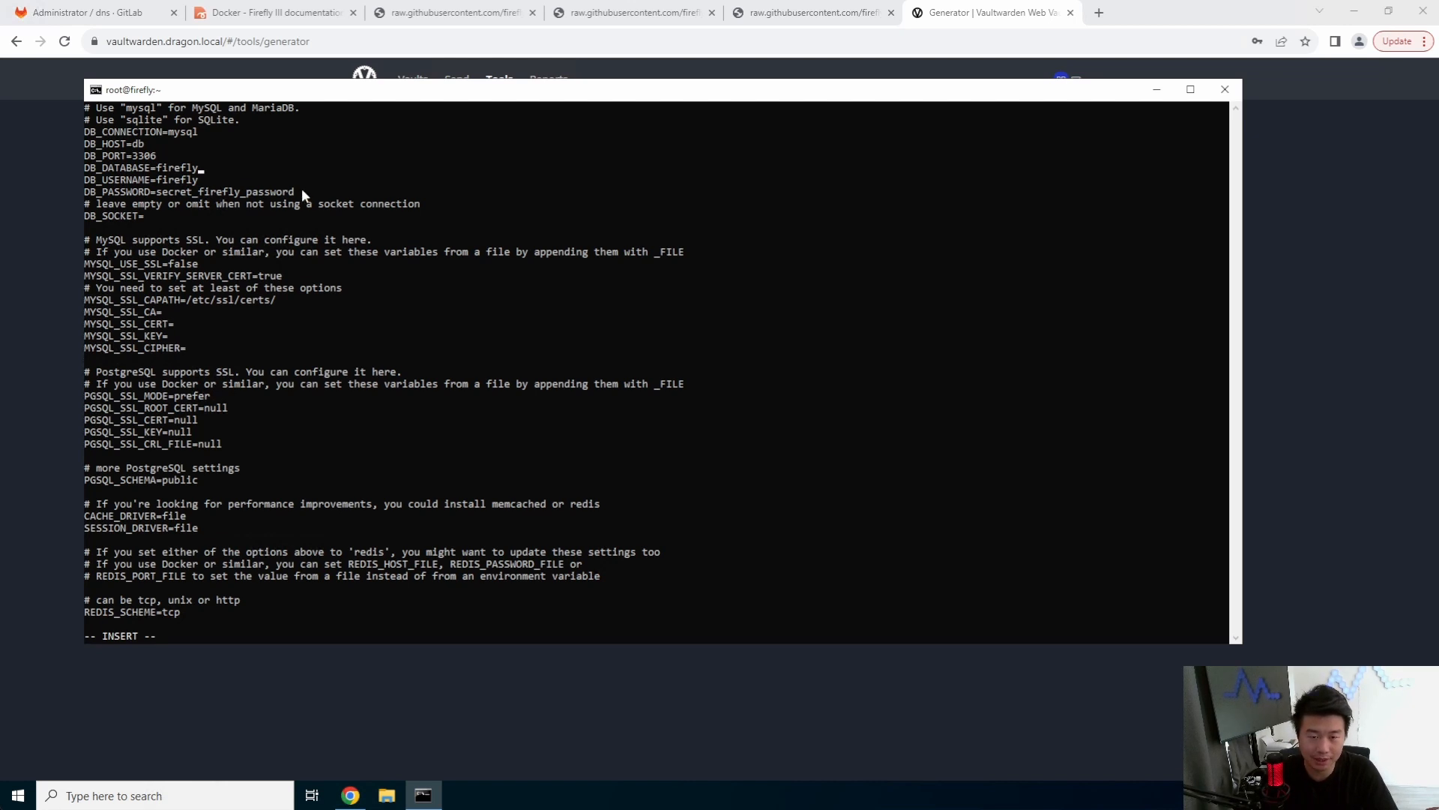
# Step: Set TZ to America/Chicago and regenerate another 32-character password in Vaultwarden
pyautogui.doubleClick(189, 191)
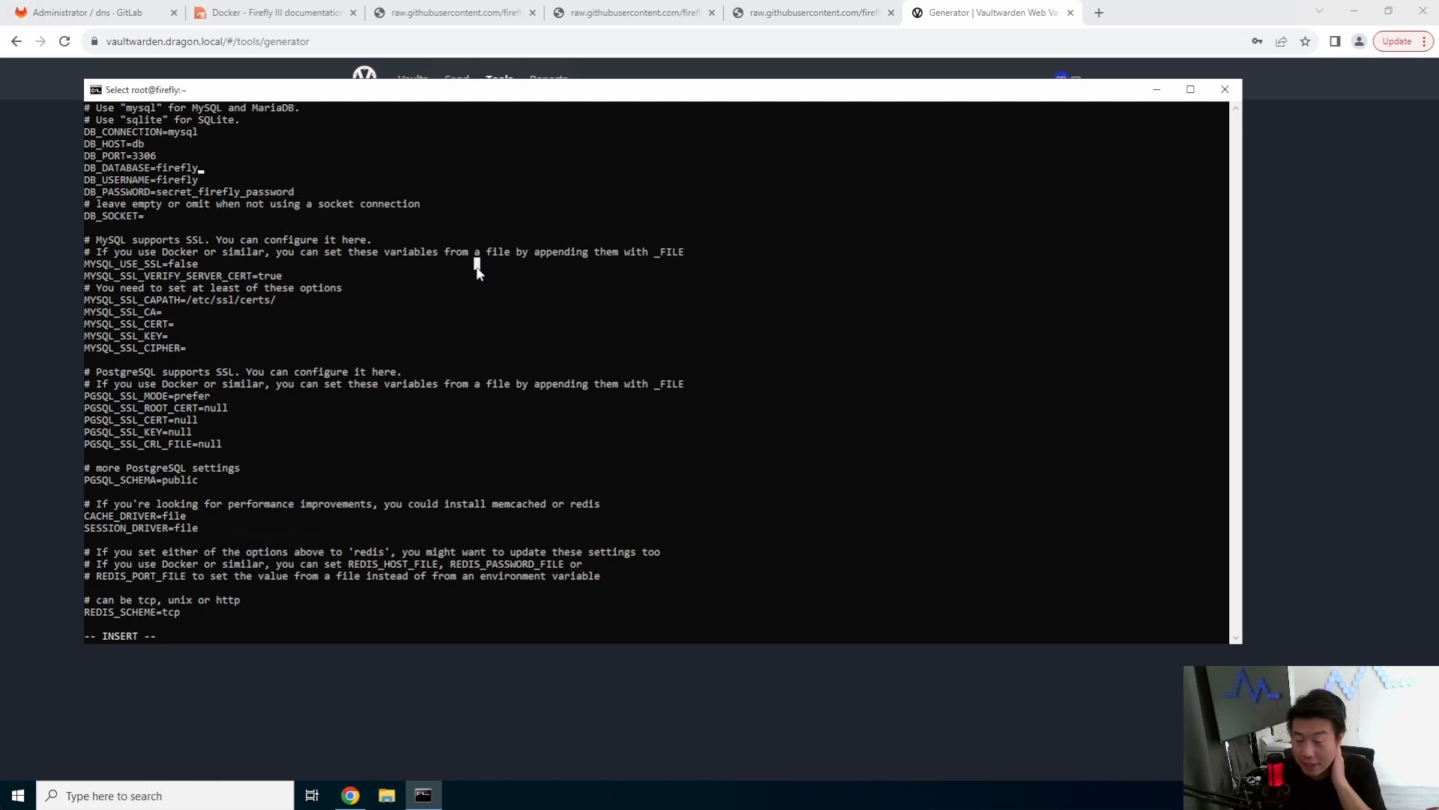
pyautogui.scroll(3)
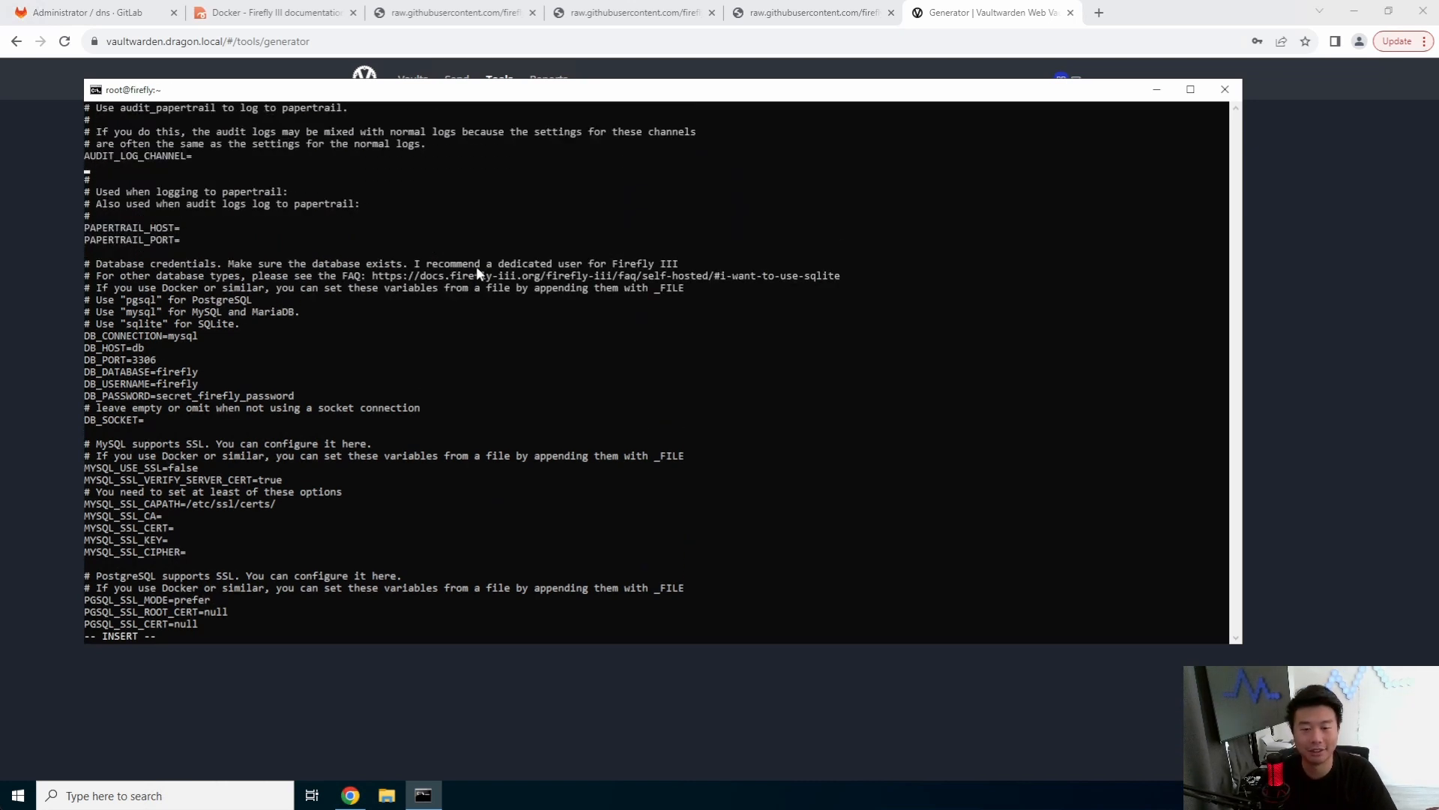
pyautogui.scroll(3)
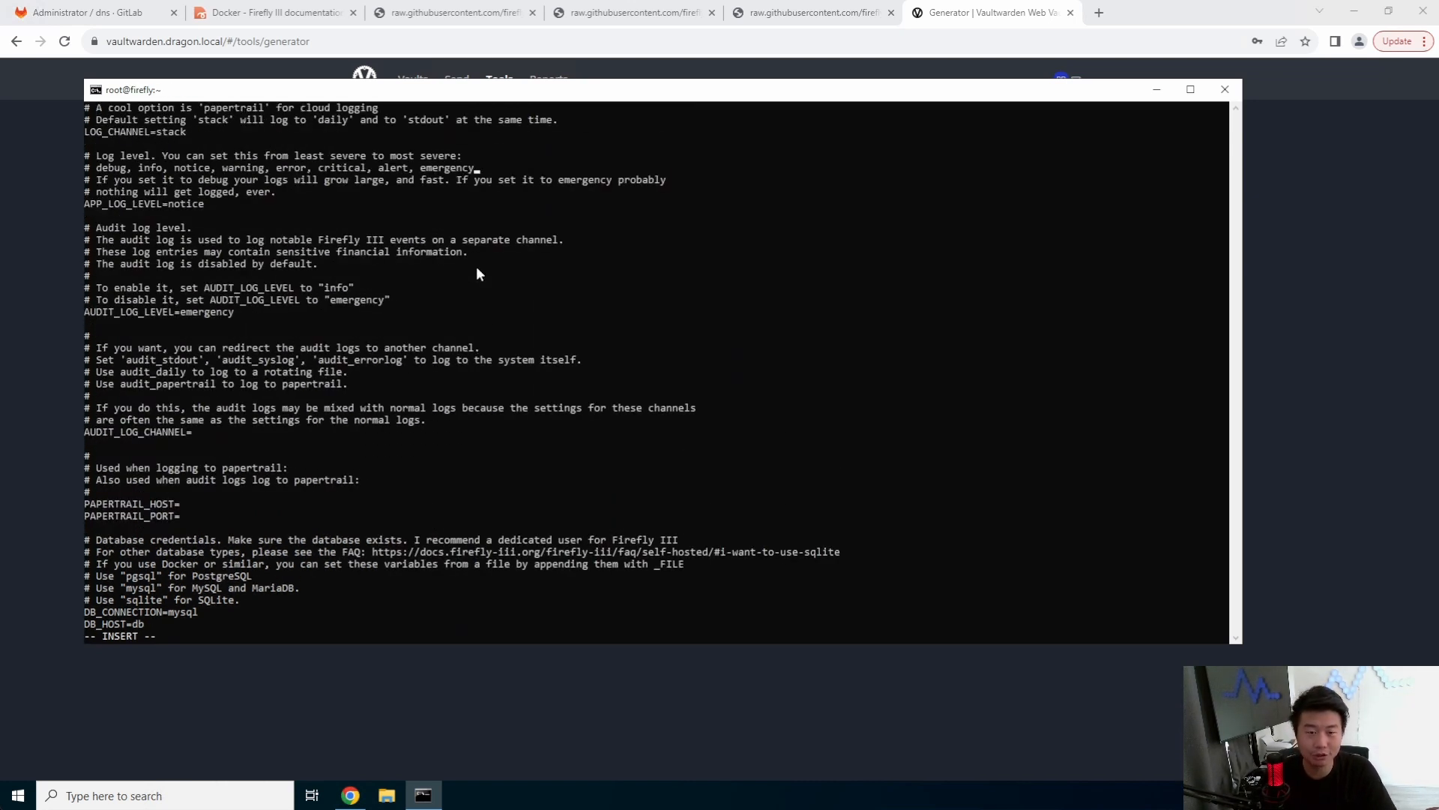
pyautogui.scroll(3)
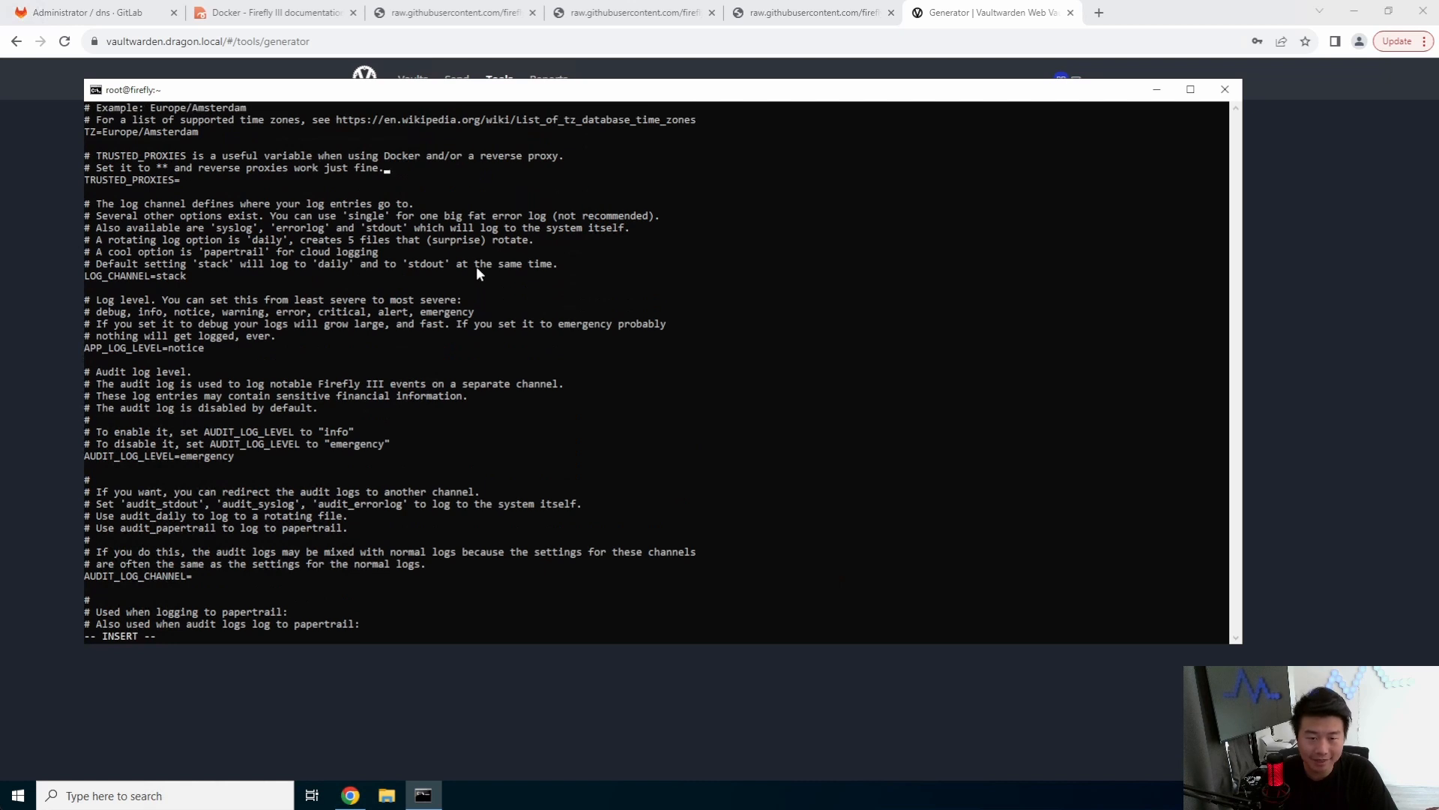
pyautogui.scroll(3)
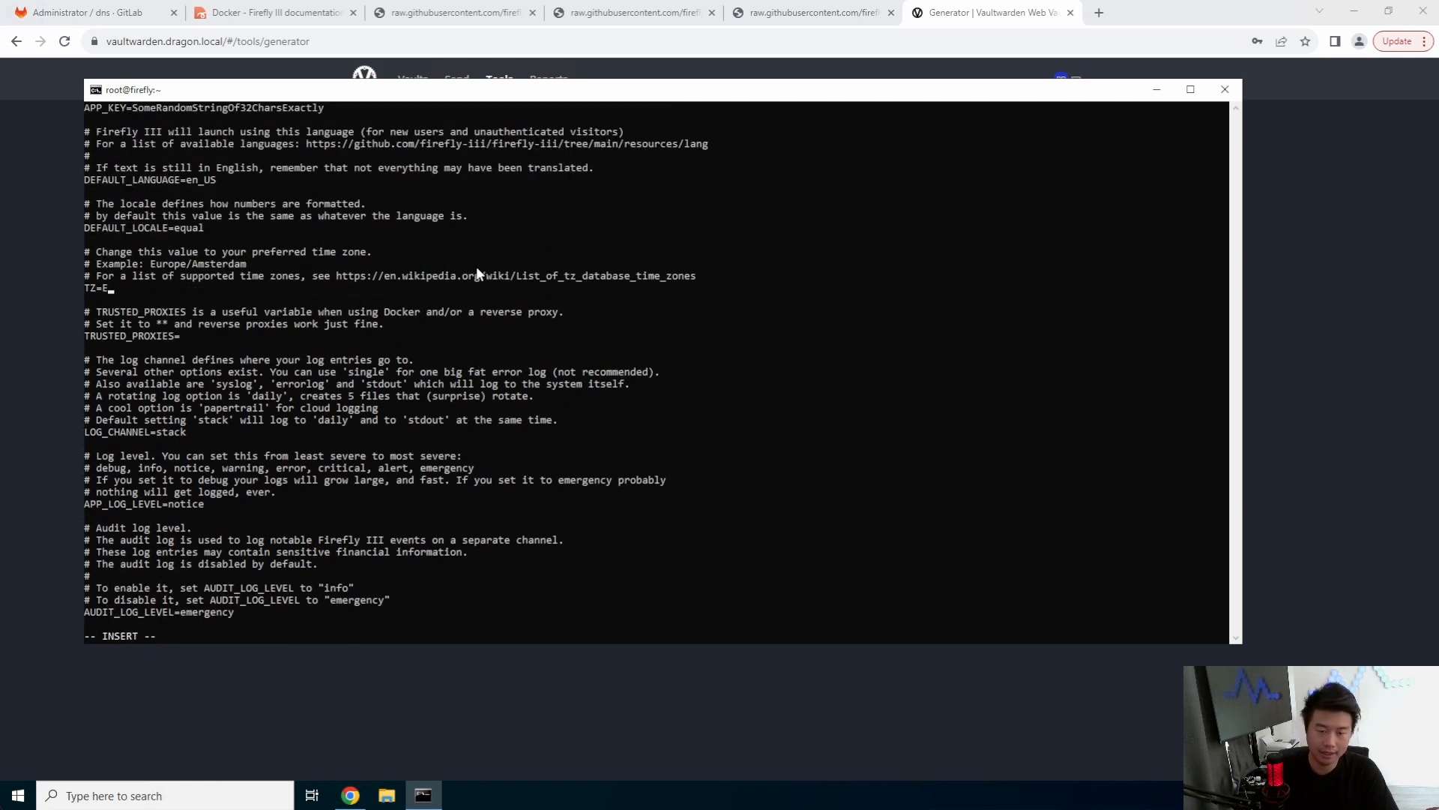
pyautogui.write('merica/Chicag')
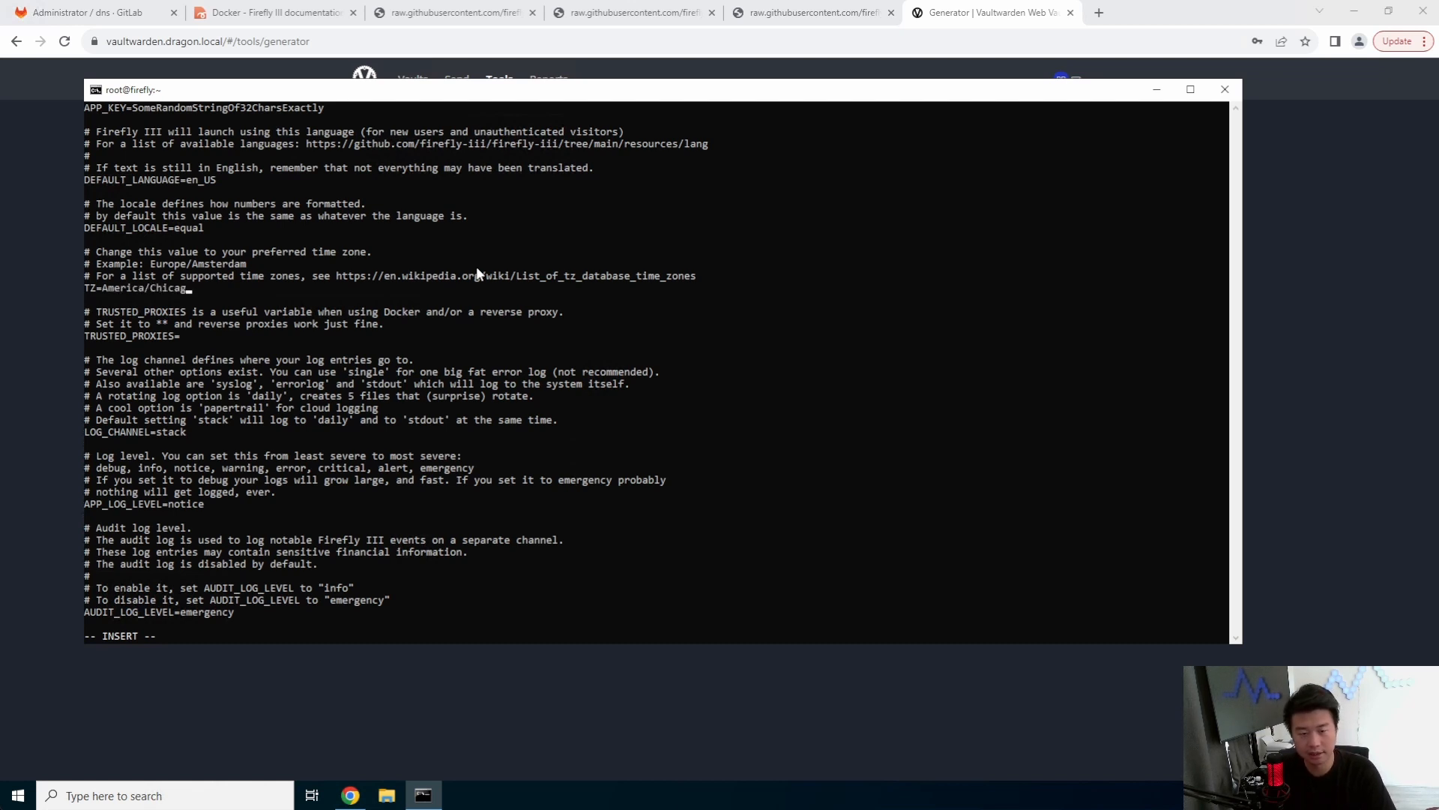
pyautogui.scroll(3)
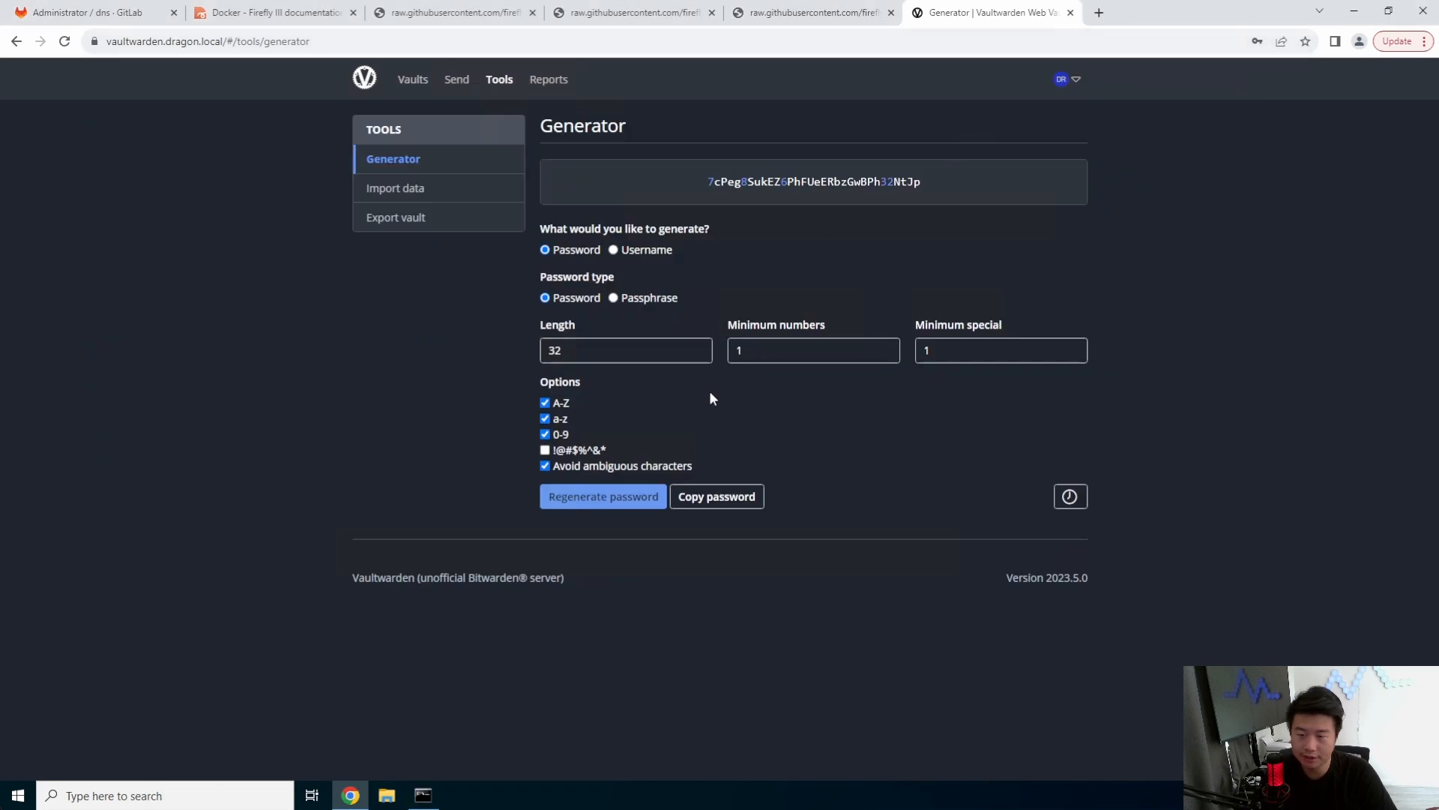
pyautogui.click(602, 495)
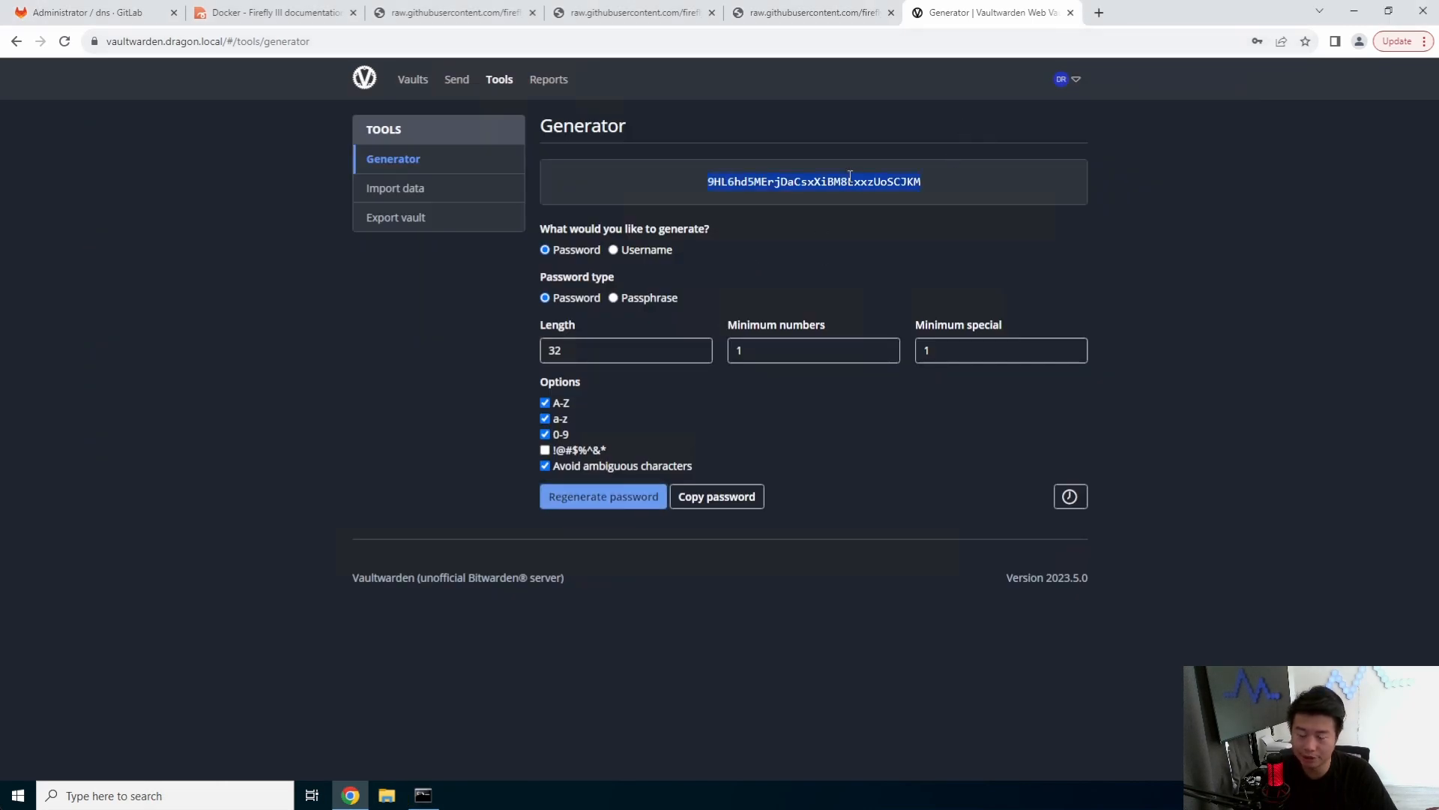
pyautogui.click(422, 795)
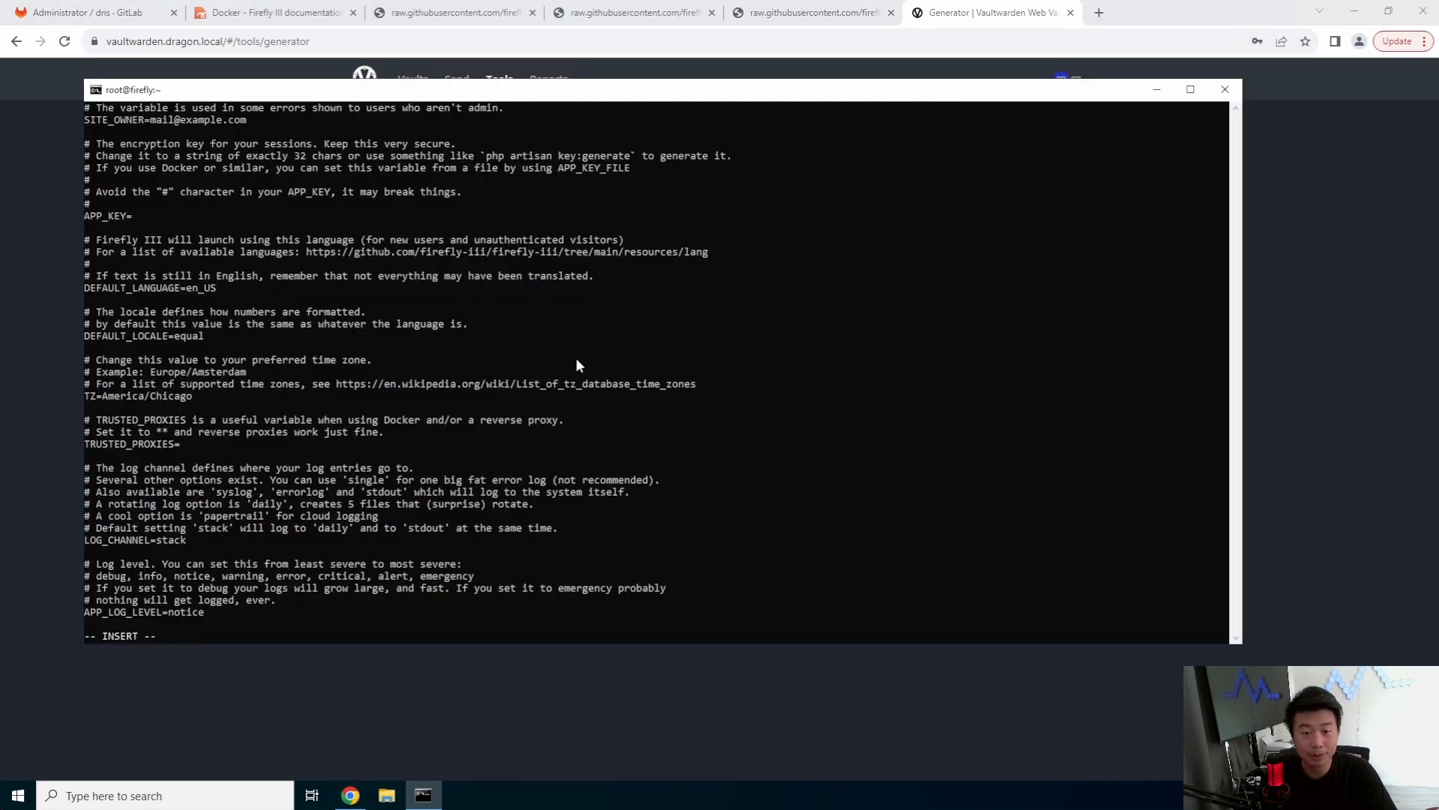
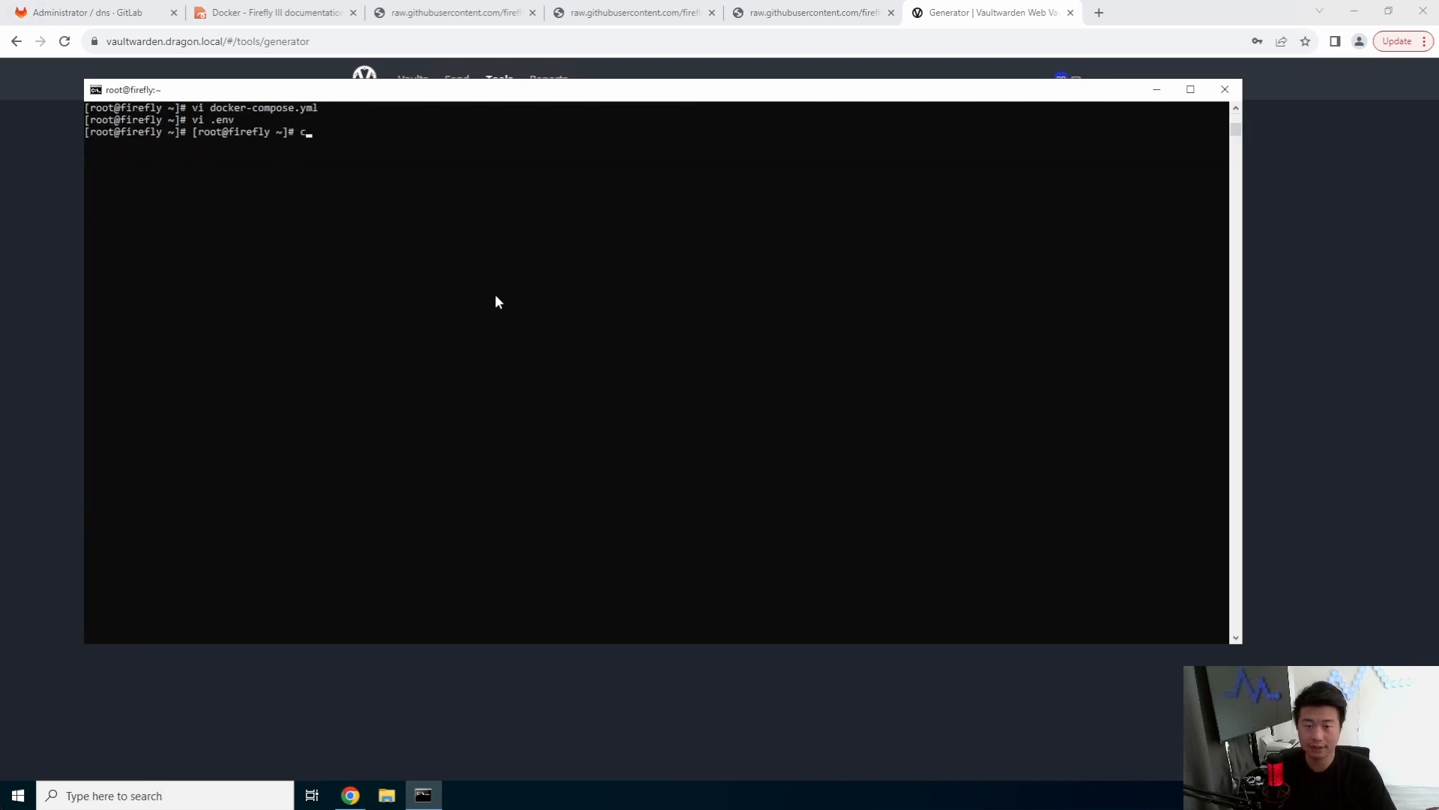
# Step: Run cat .env | grep CRON, select the printed token, and reopen docker-compose.yml
pyautogui.write('at .env |')
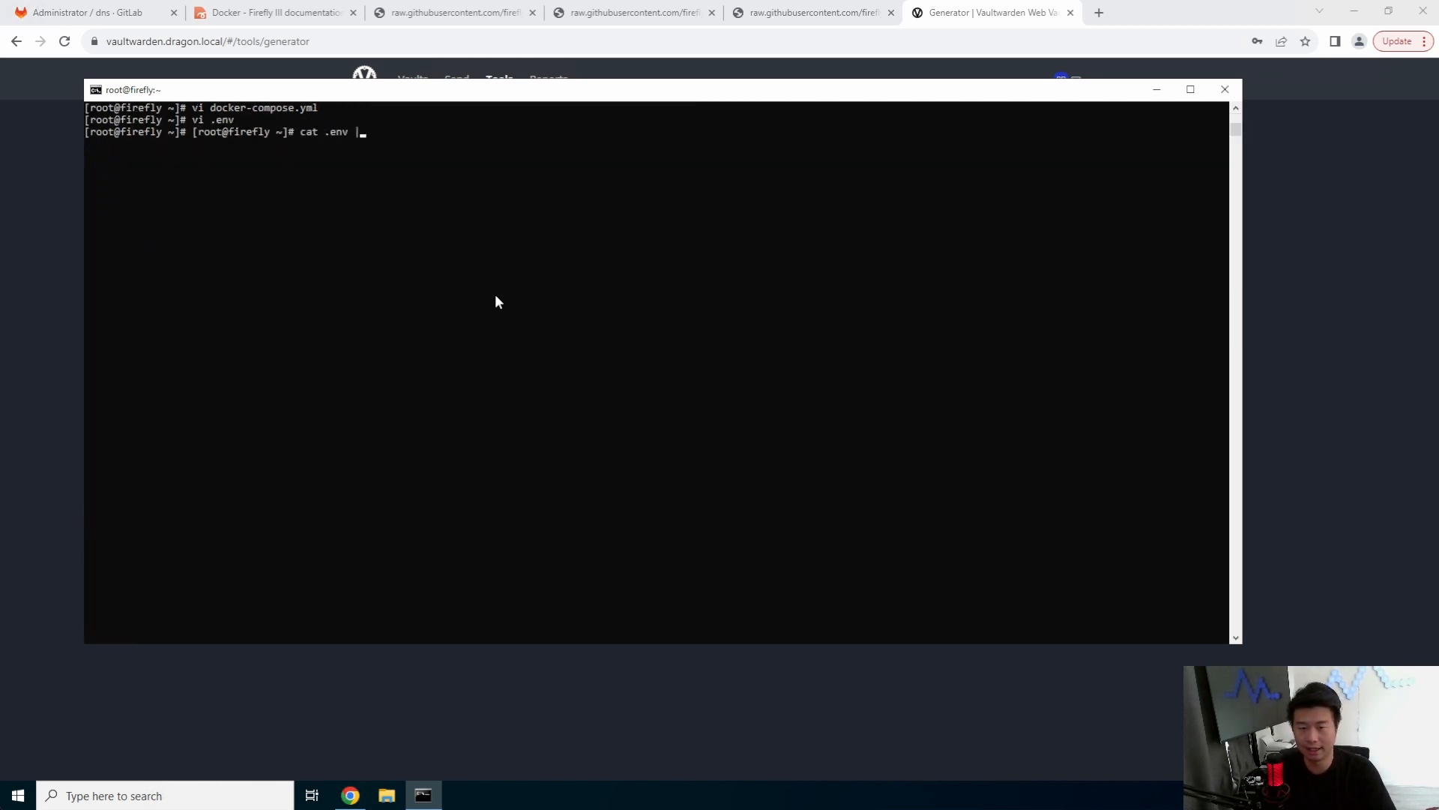
pyautogui.press('Return')
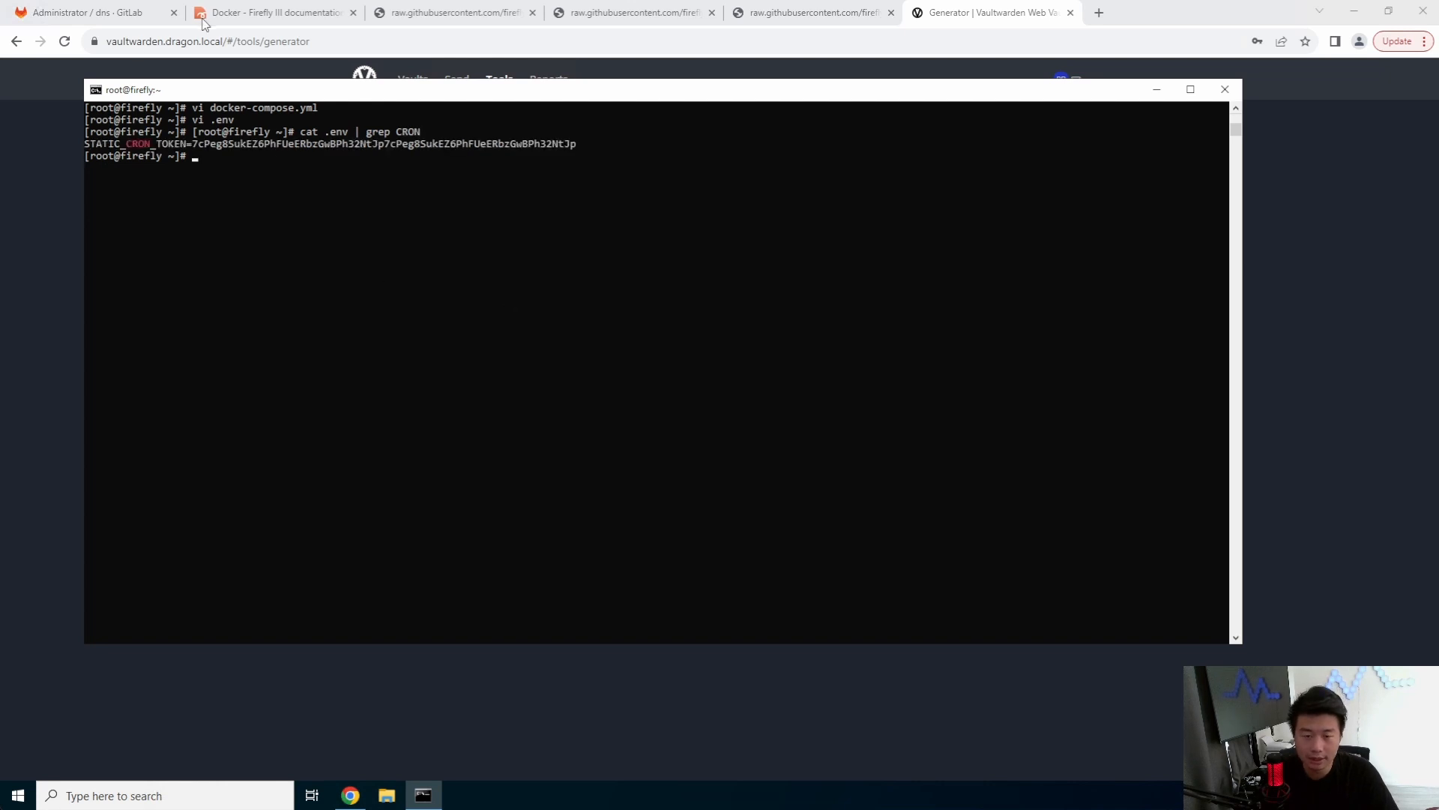
pyautogui.moveTo(193, 143); pyautogui.dragTo(592, 144)
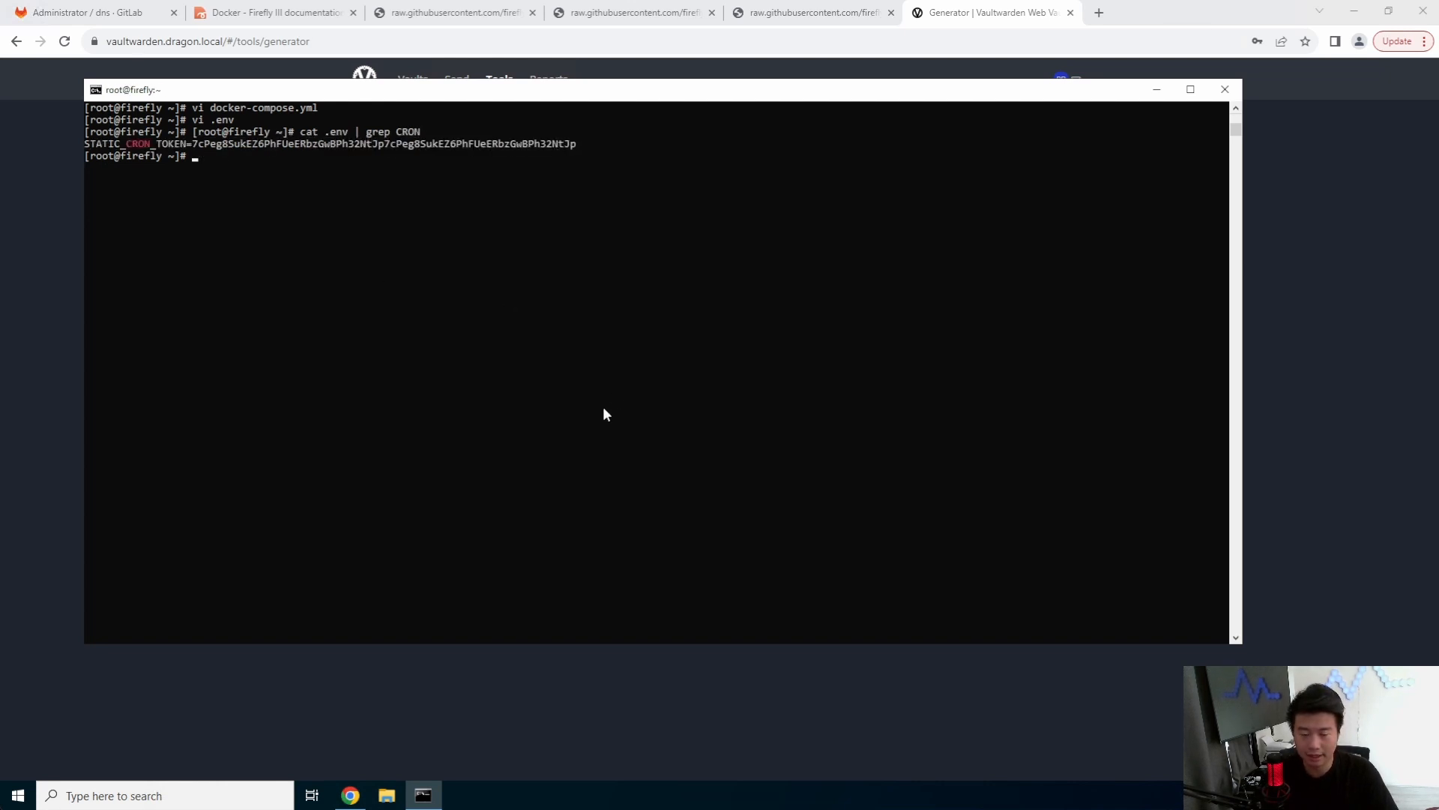
pyautogui.write('vi docker-compose.yml')
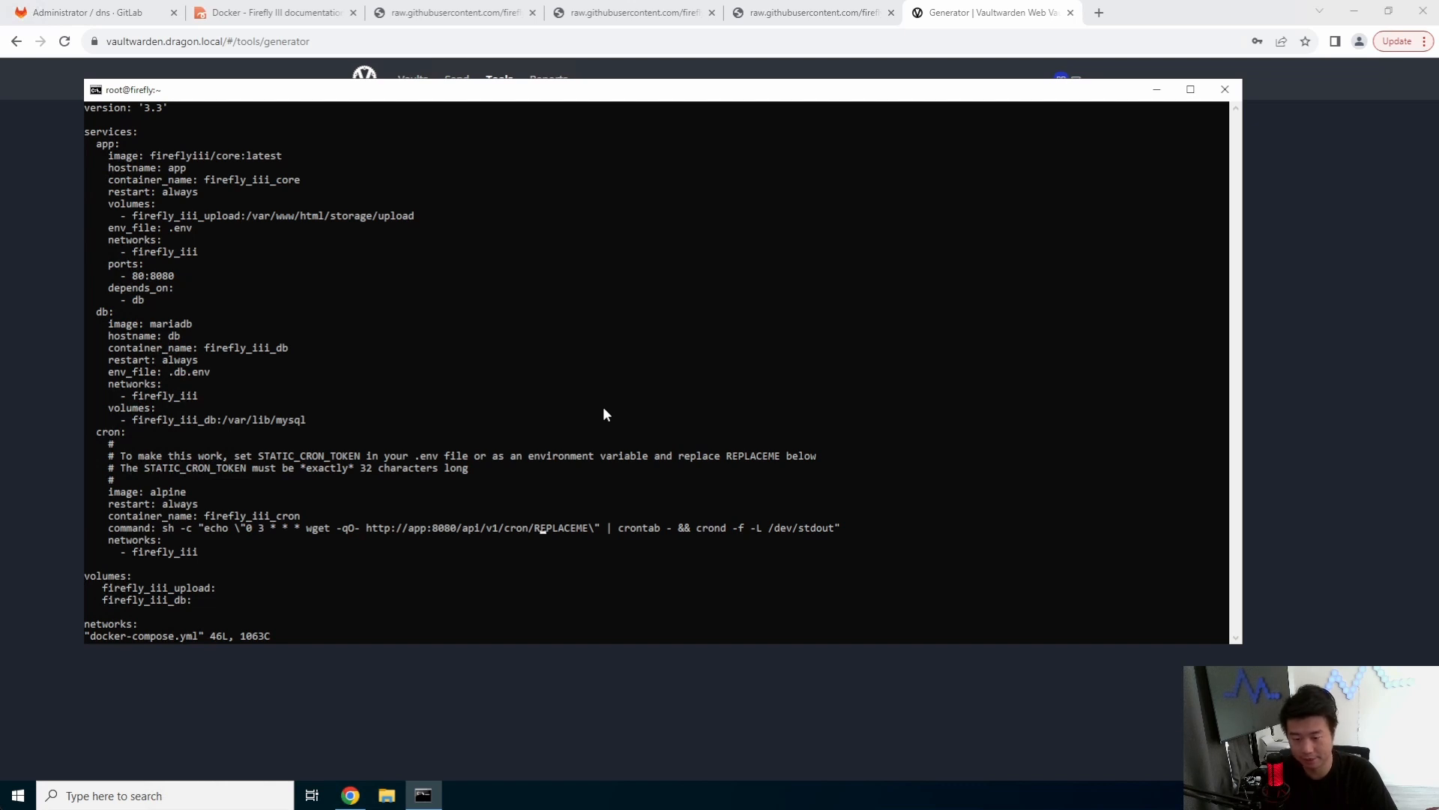
# Step: Enter insert mode in docker-compose.yml at the cron REPLACEME placeholder
pyautogui.press('i')
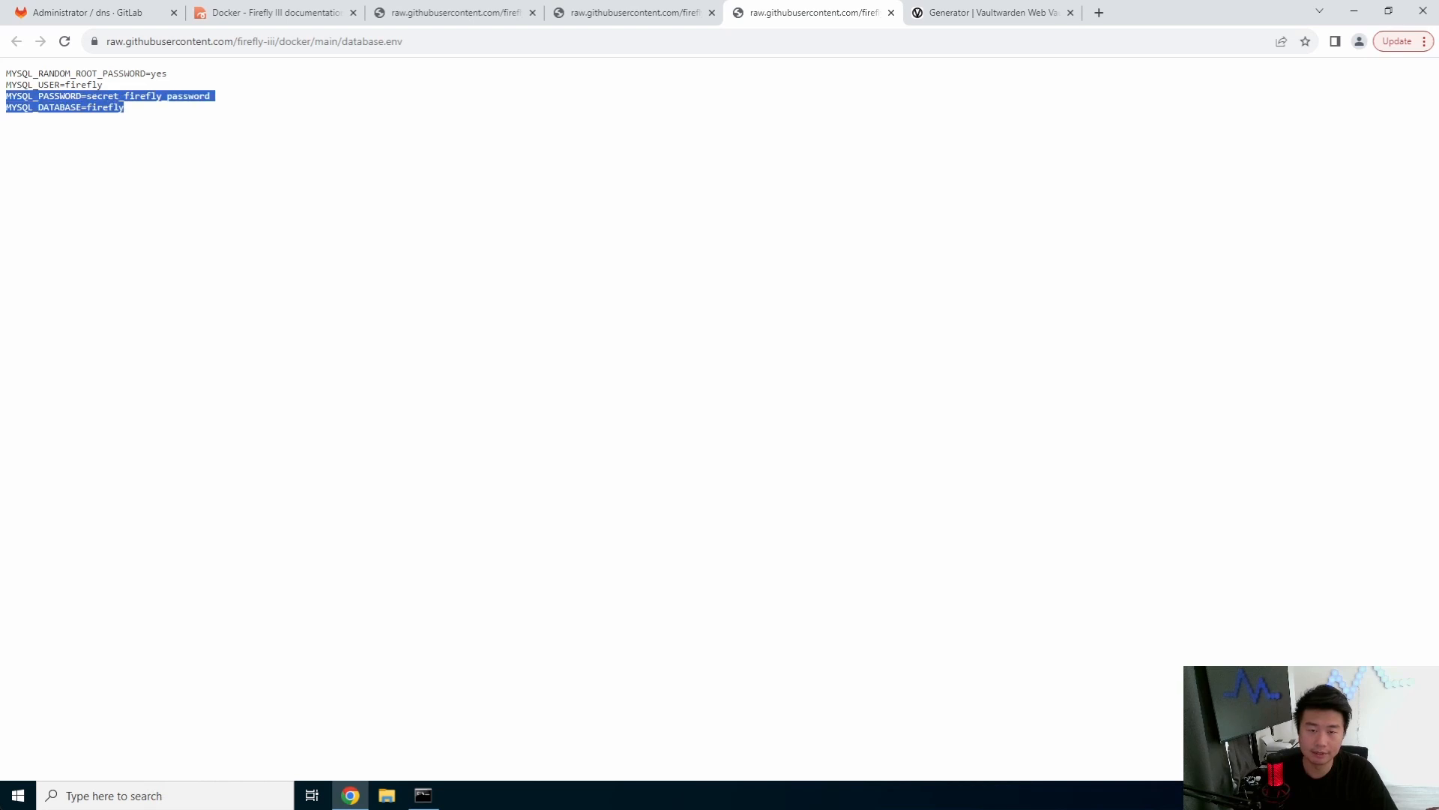
# Step: Paste the GitHub database.env settings into .db.env and save it with :x
pyautogui.click(991, 12)
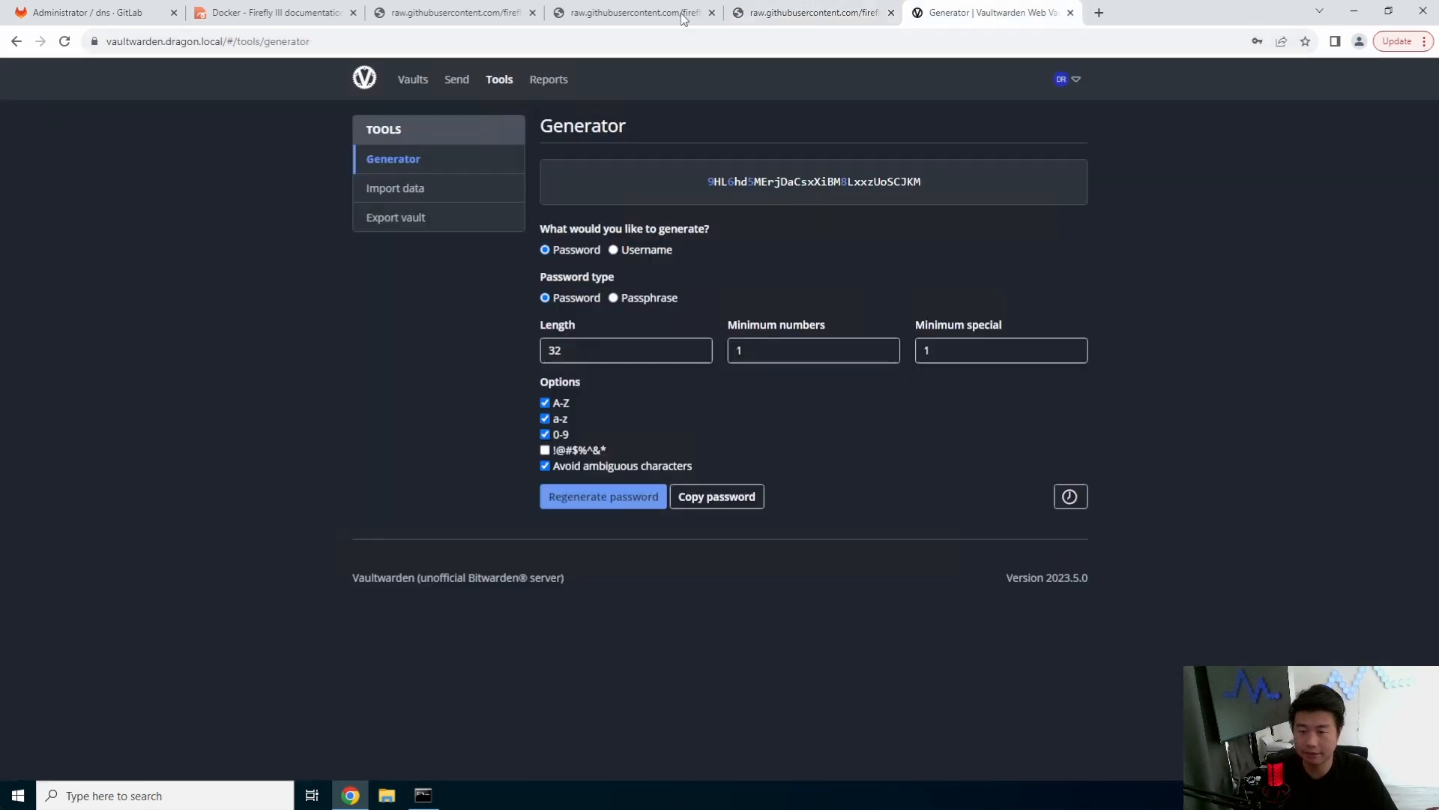
pyautogui.click(266, 12)
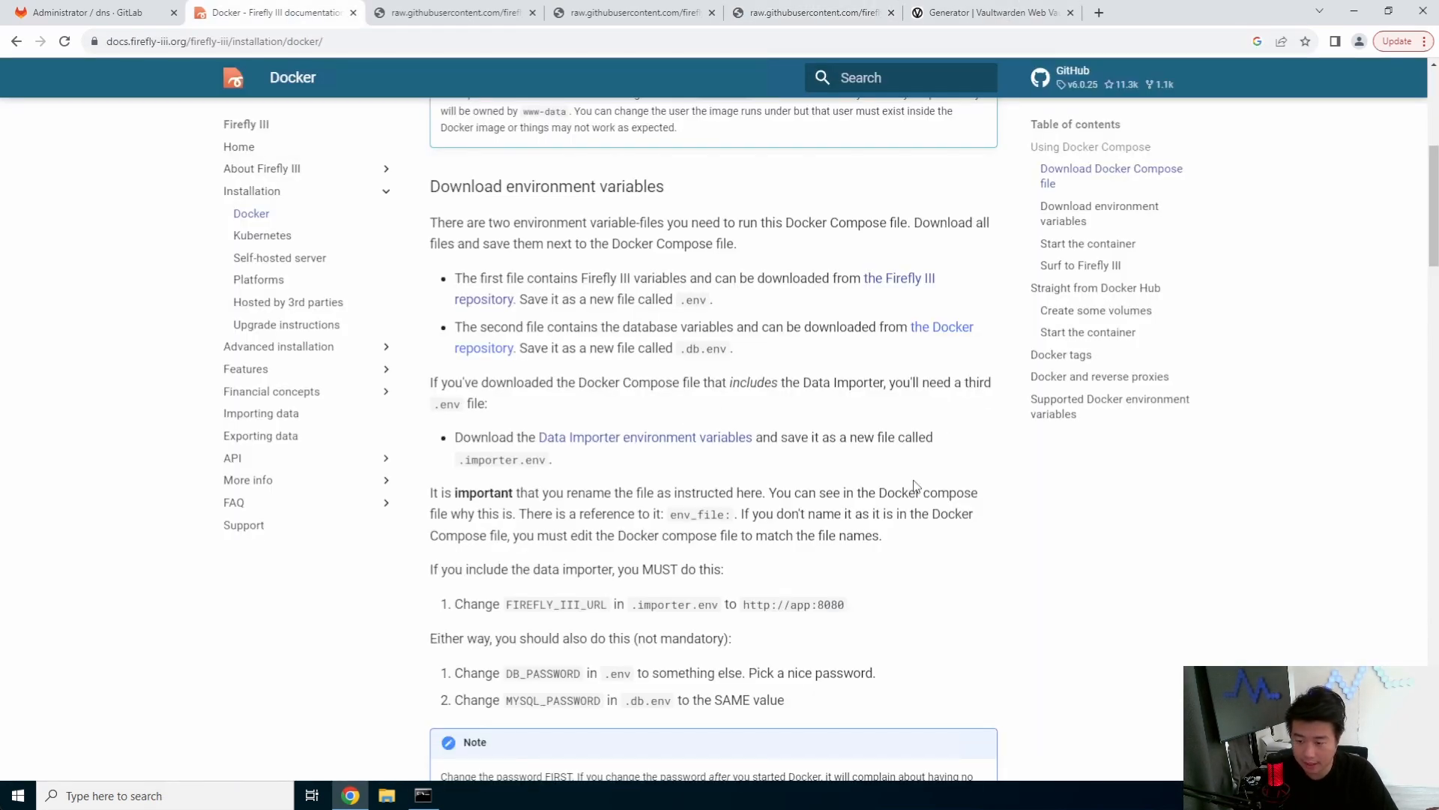
pyautogui.moveTo(541, 799)
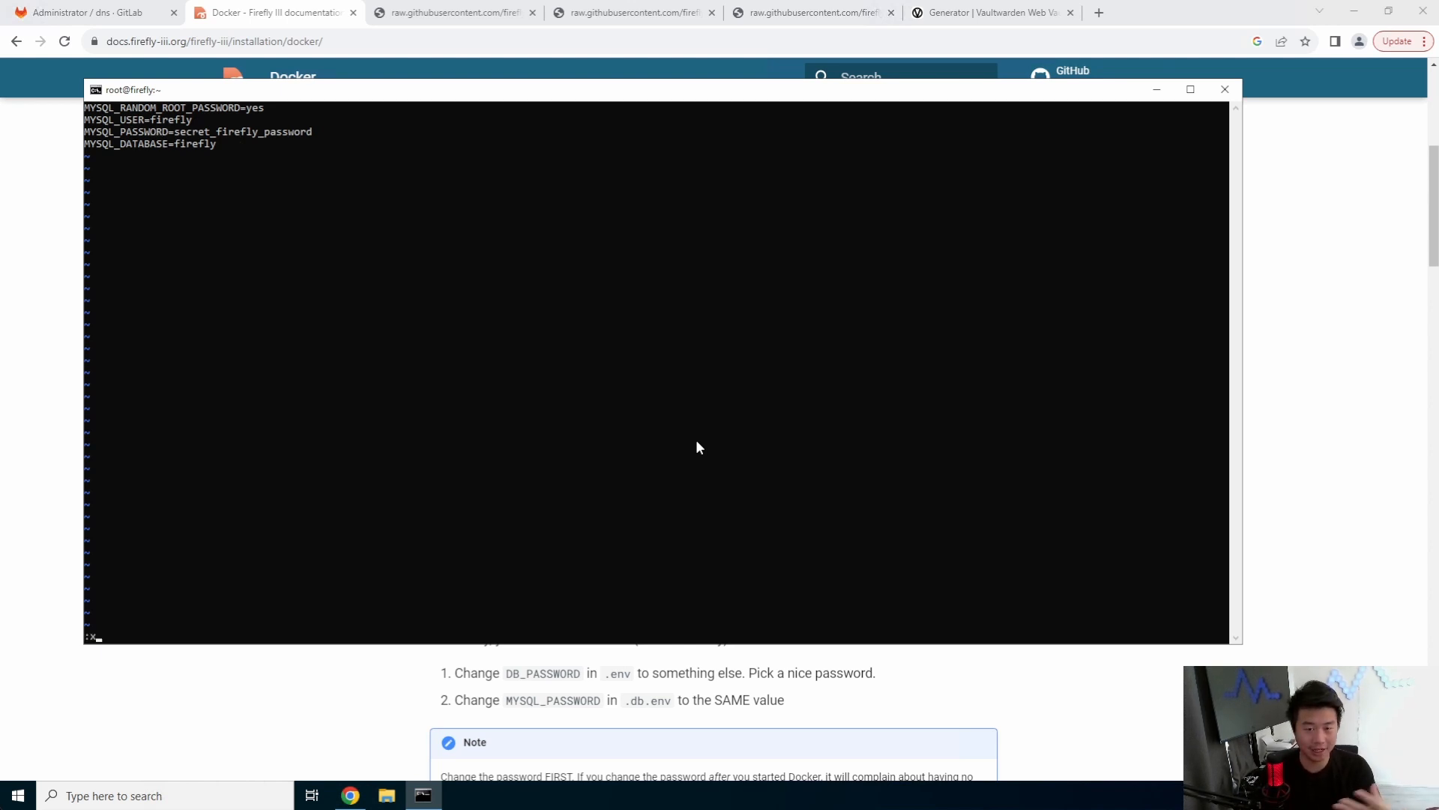
pyautogui.press('Return')
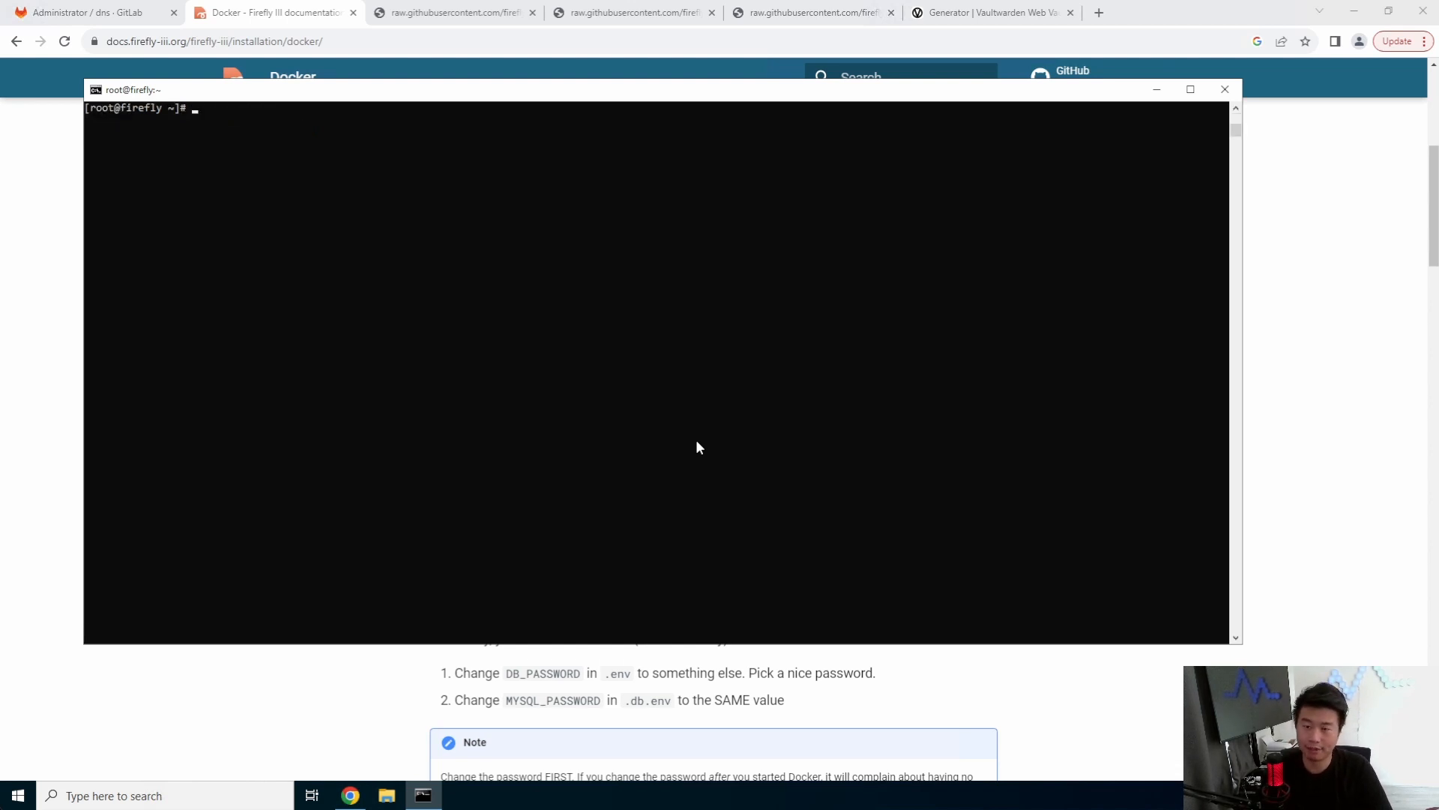
# Step: Run docker-compose up -d to pull the Firefly III app, database and cron images
pyautogui.click(1224, 89)
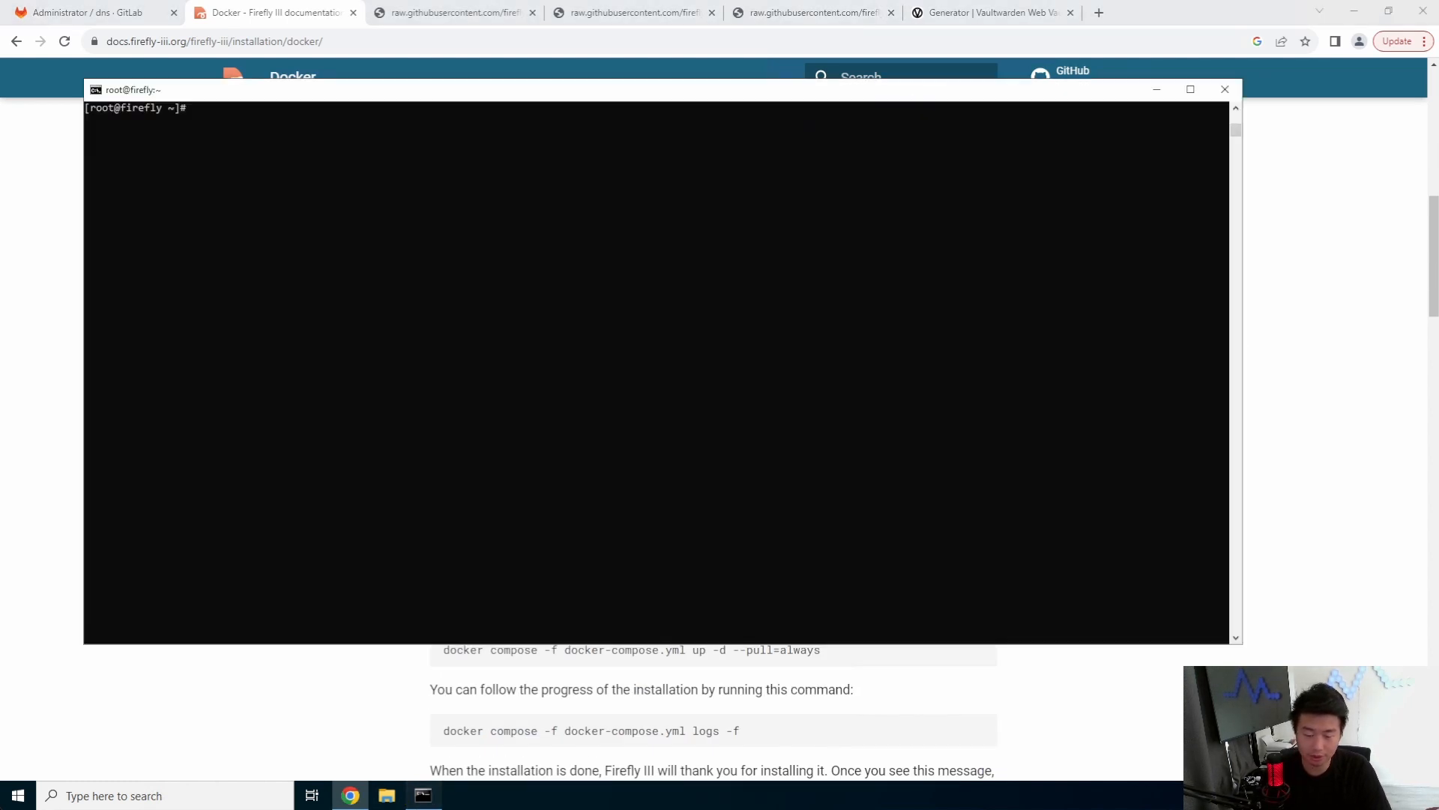
pyautogui.write('docker-compose up -d')
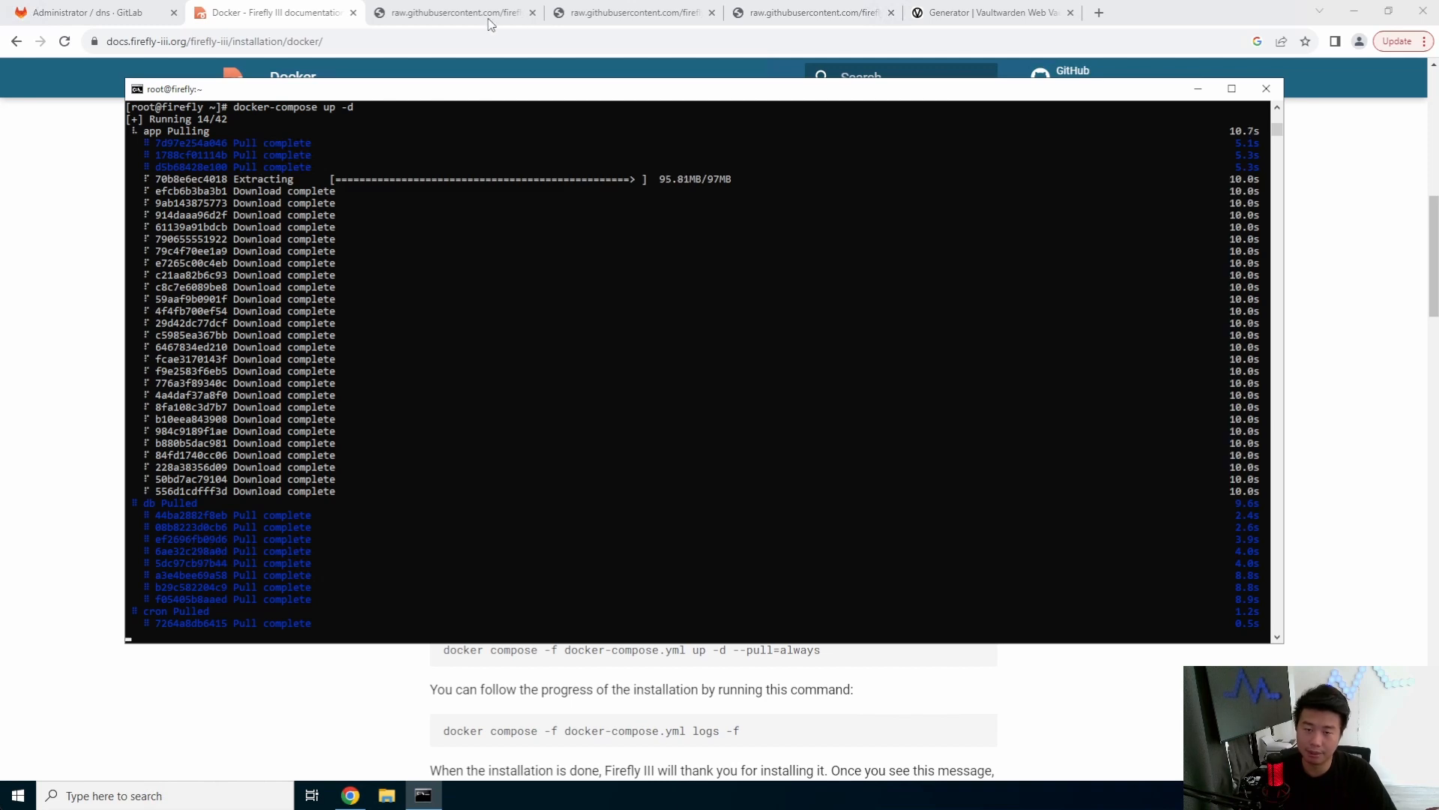
pyautogui.click(450, 12)
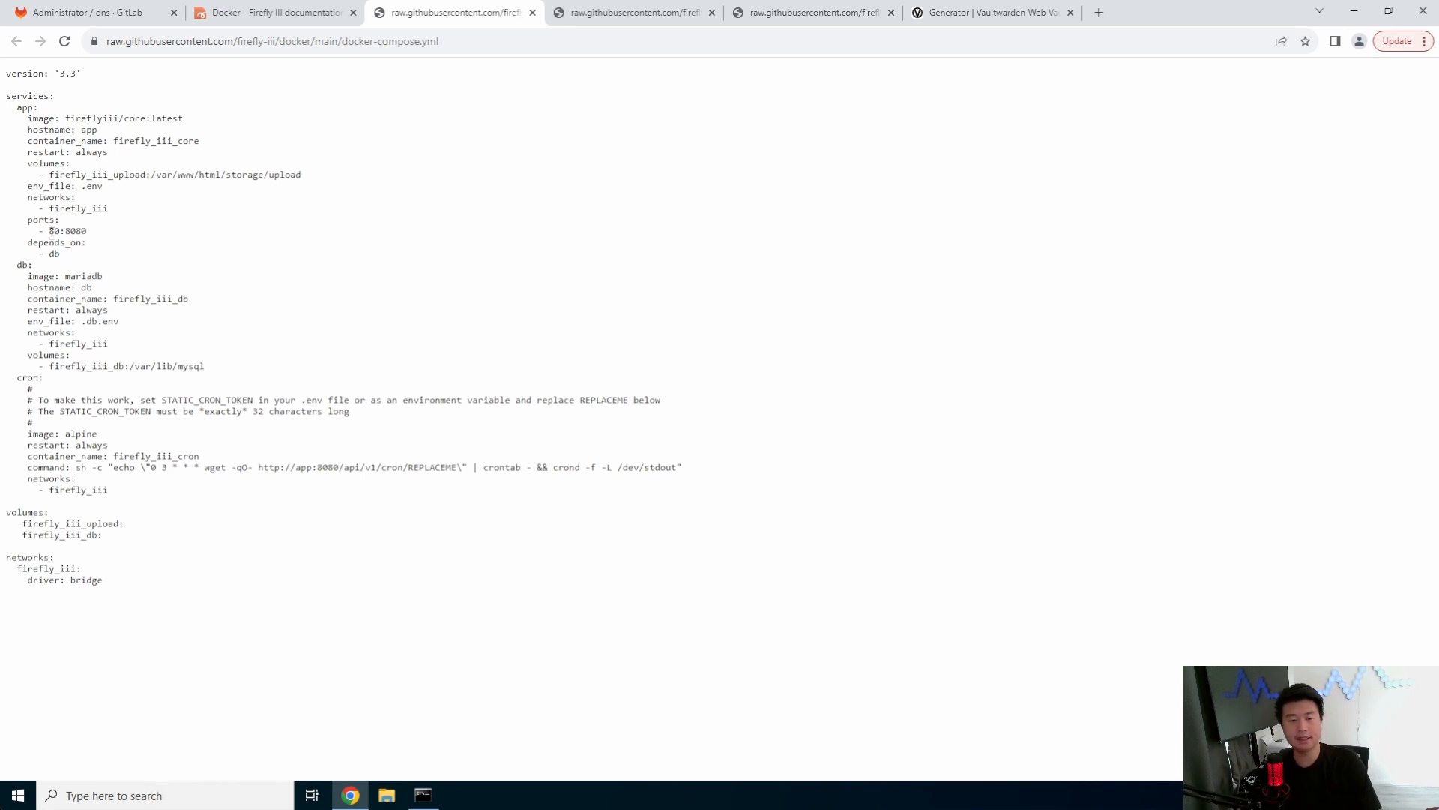
pyautogui.doubleClick(53, 230)
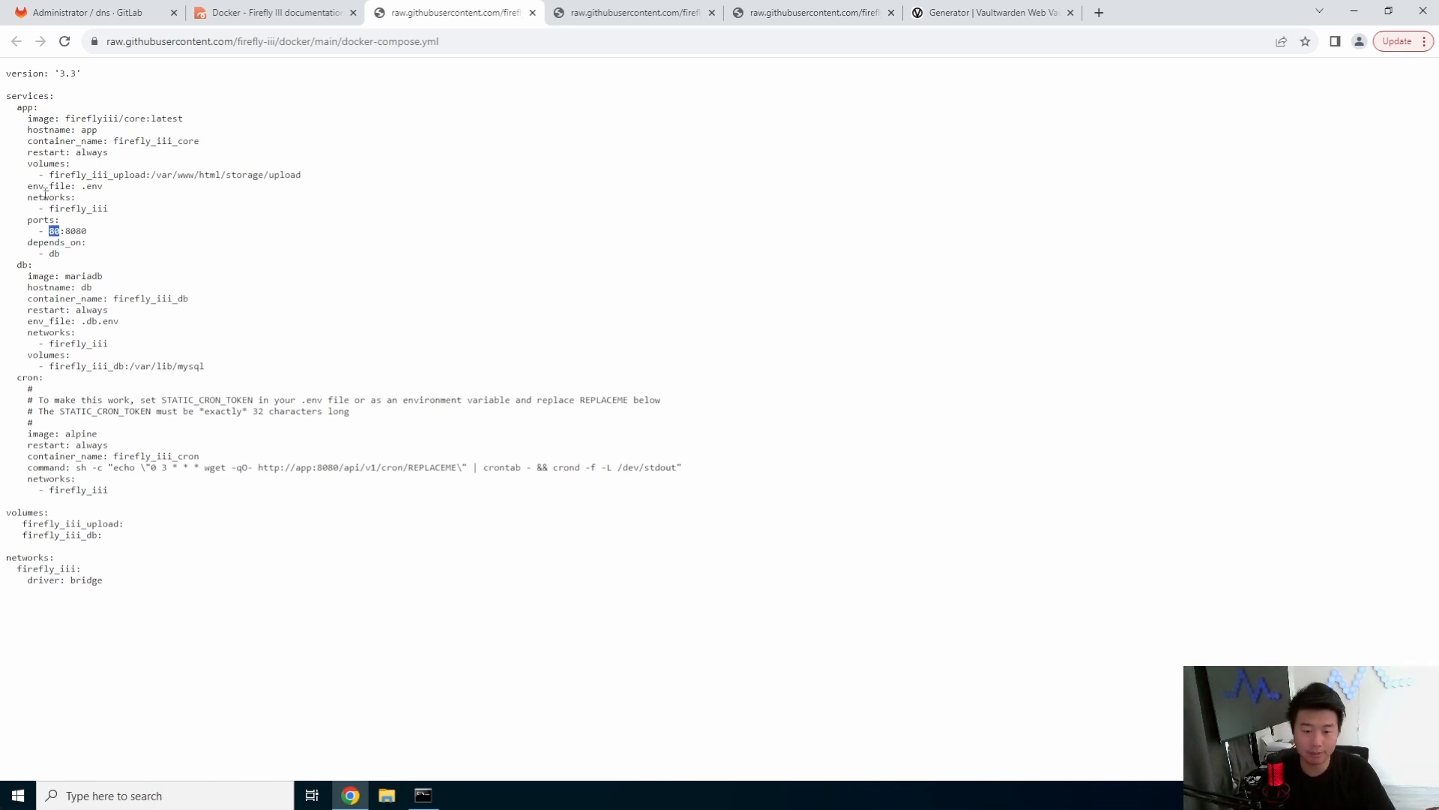
pyautogui.moveTo(53, 230); pyautogui.dragTo(103, 275)
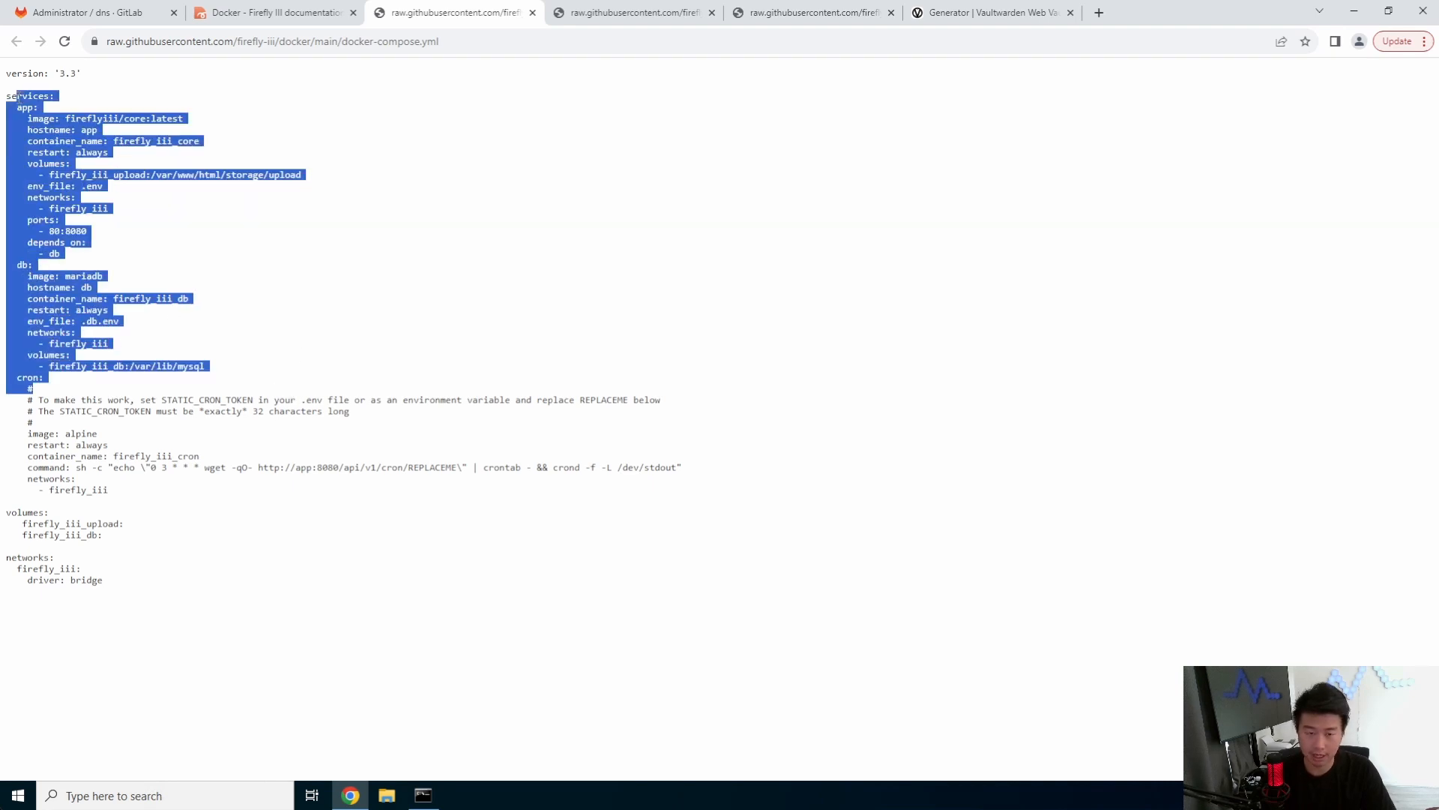
pyautogui.click(219, 364)
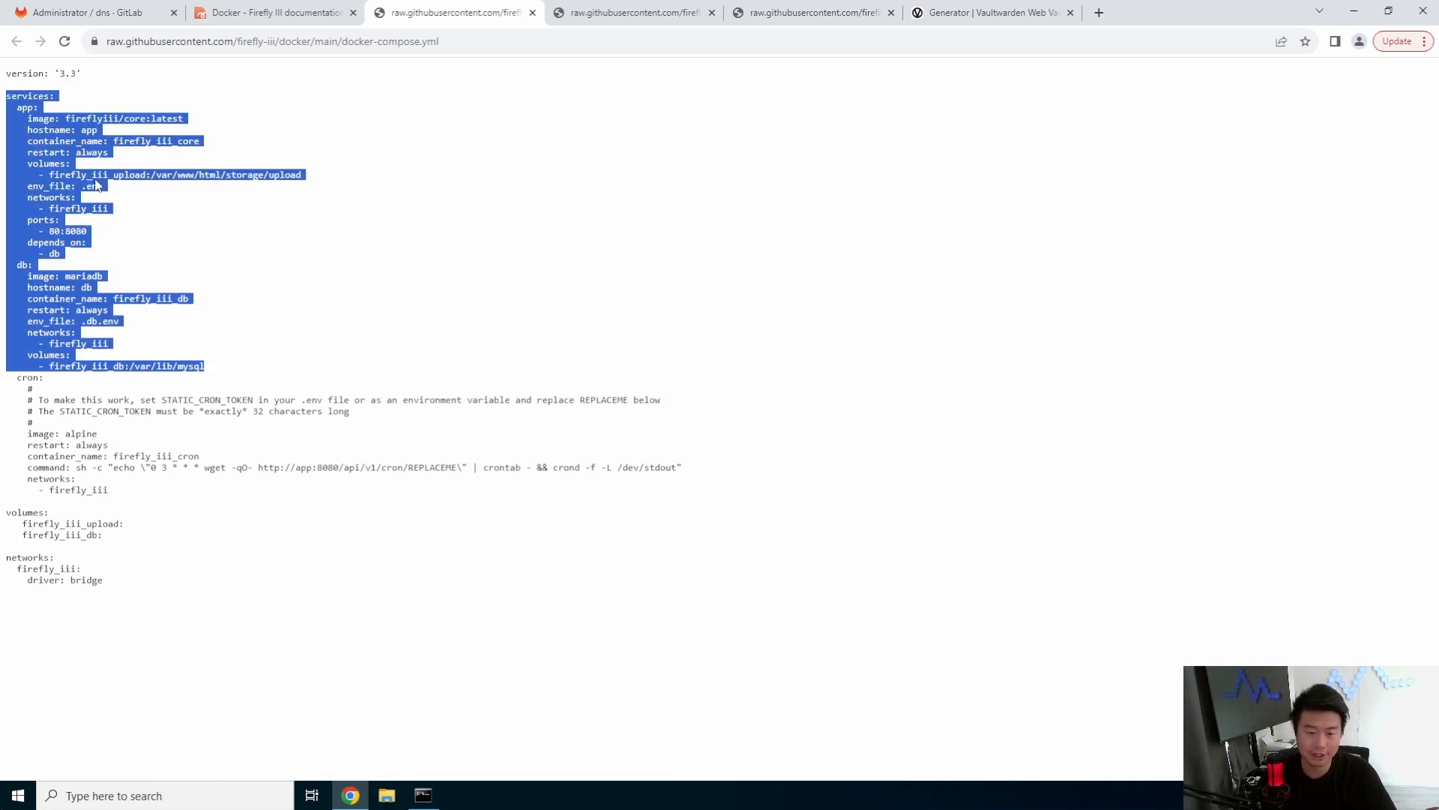
pyautogui.moveTo(184, 388)
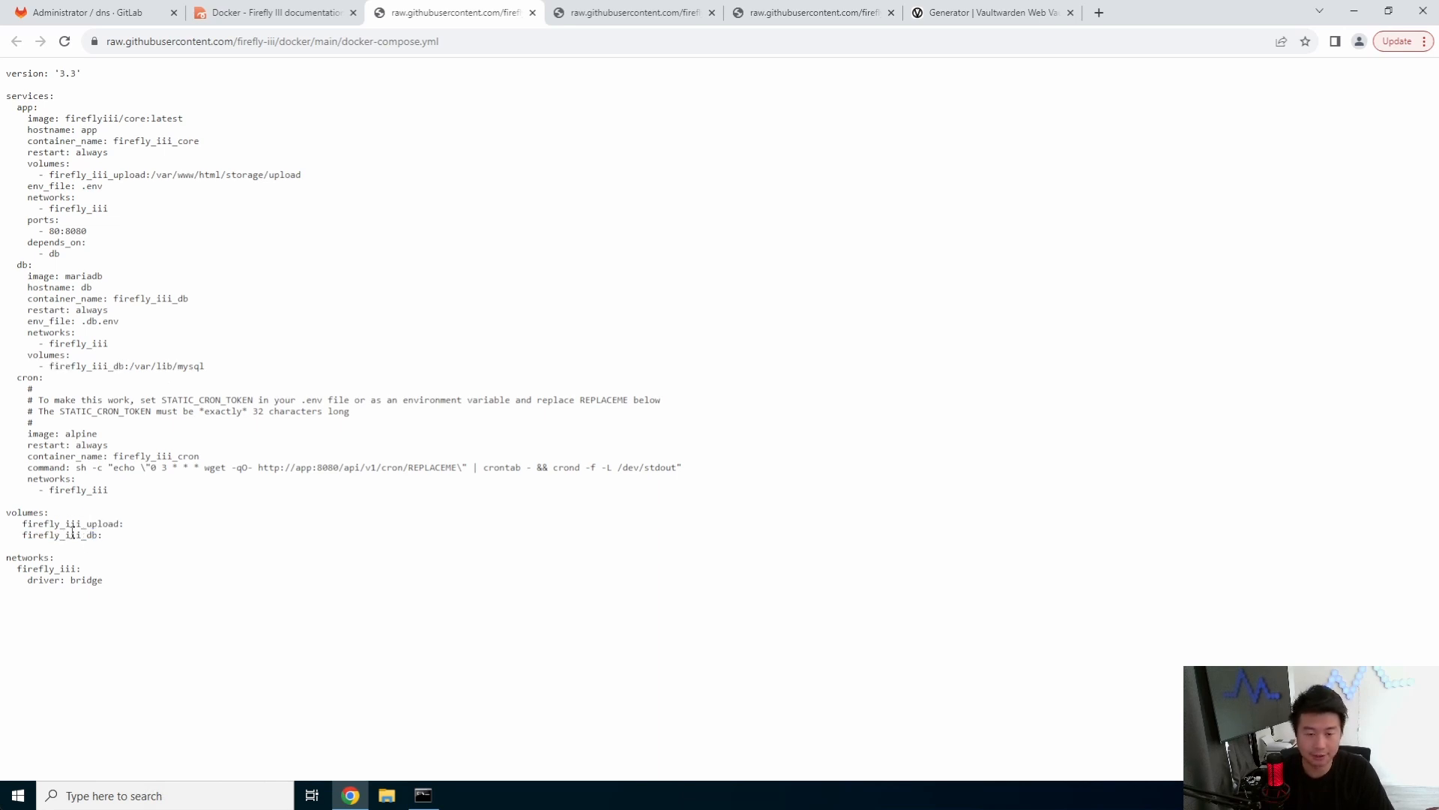
pyautogui.moveTo(106, 94)
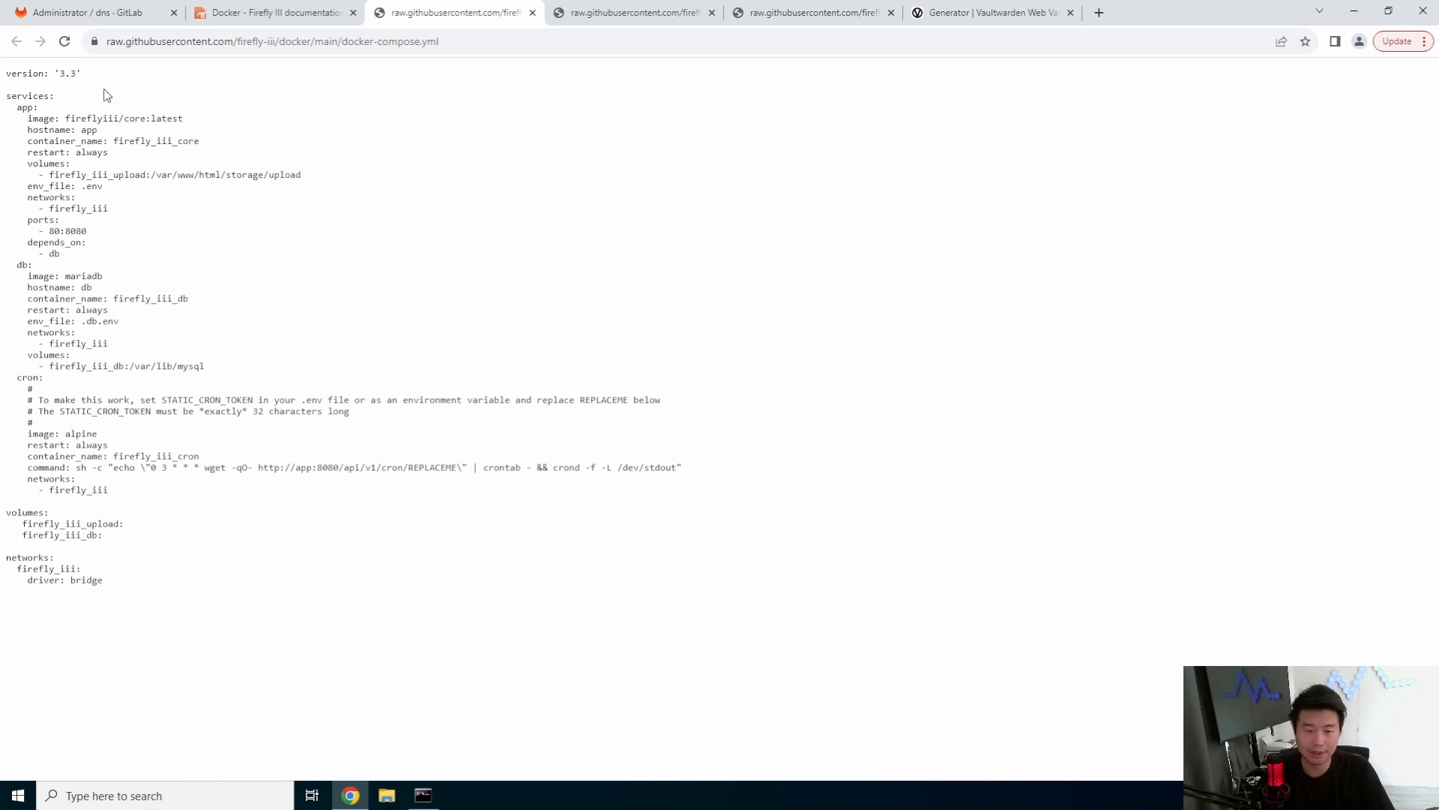
pyautogui.moveTo(243, 367)
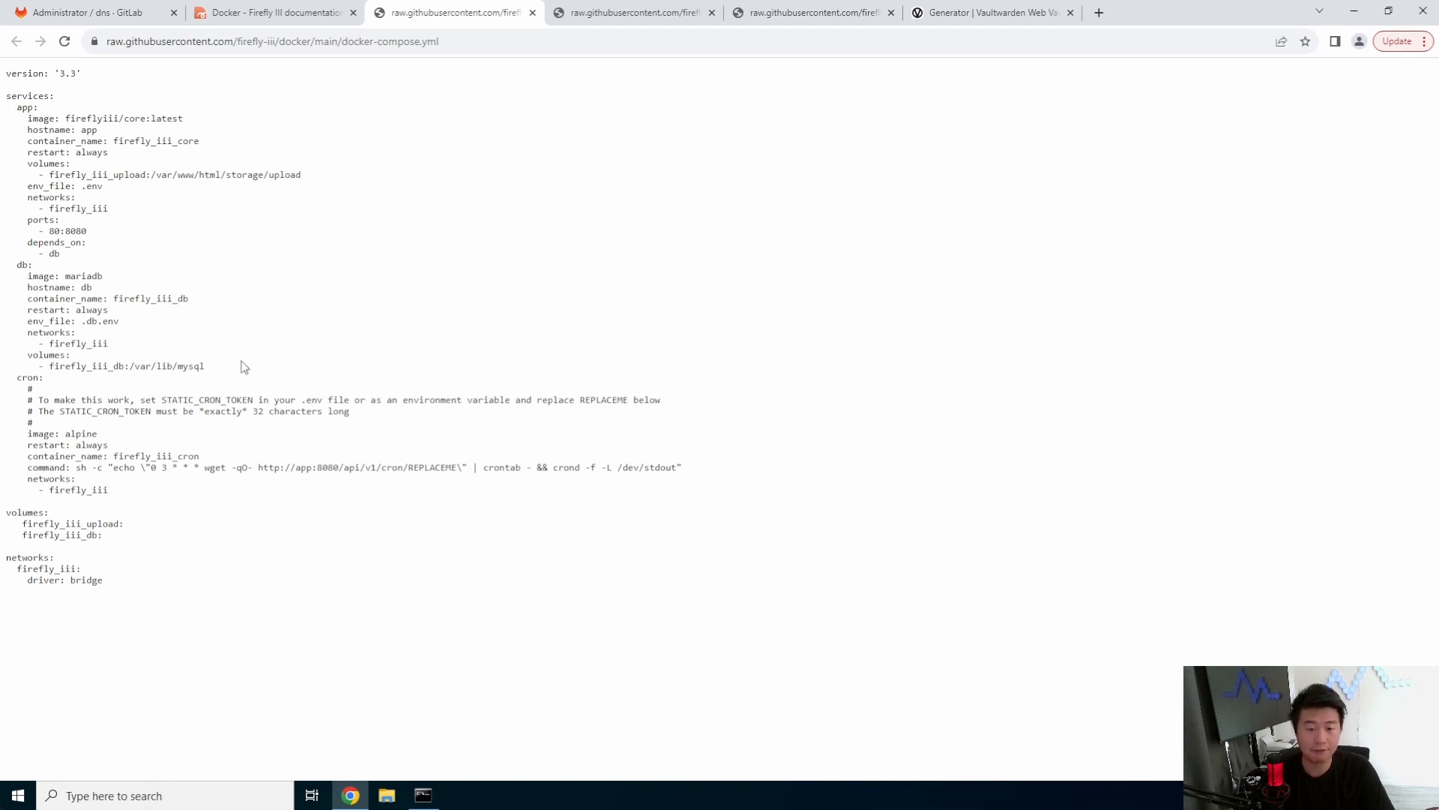
pyautogui.moveTo(654, 129)
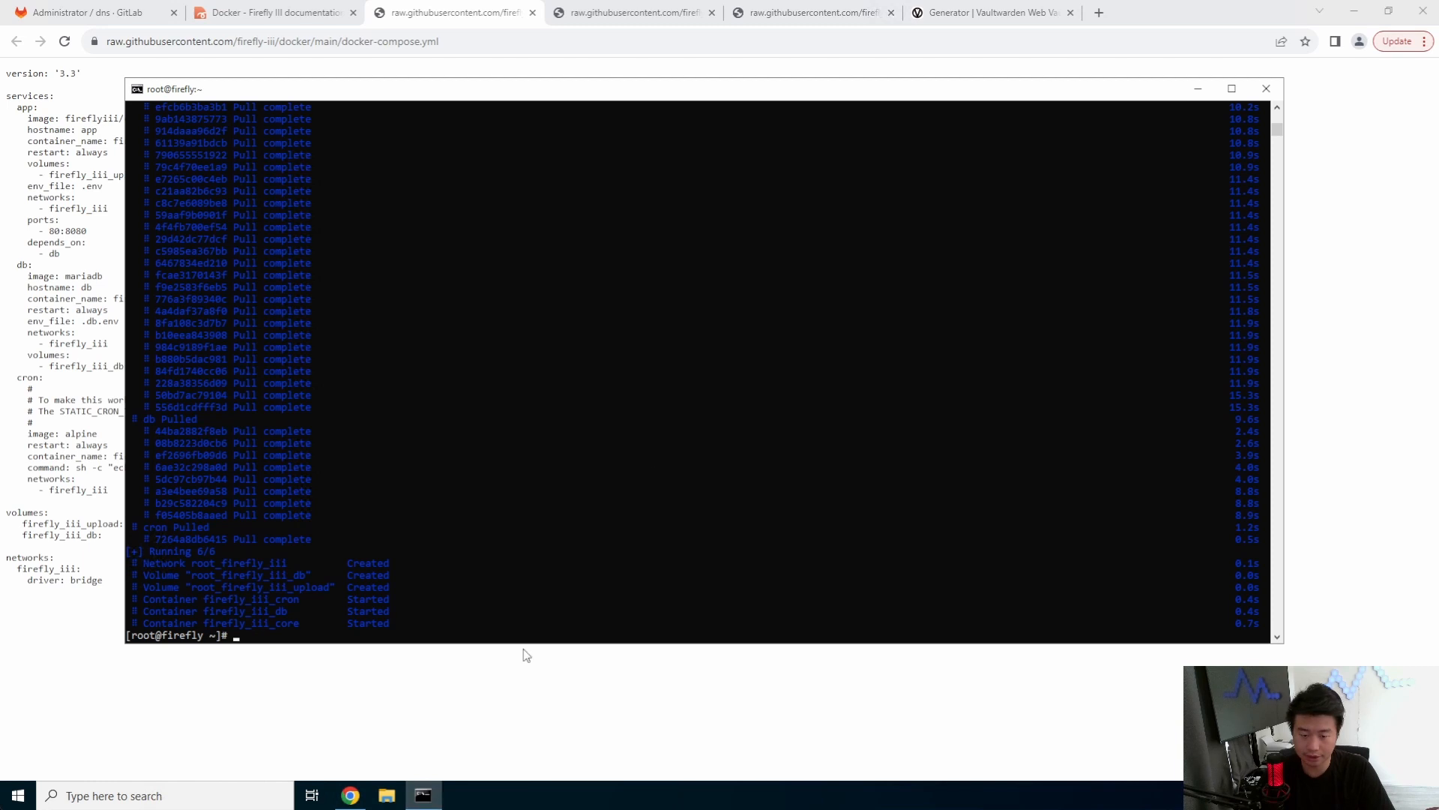
# Step: Run docker ps and confirm the firefly_iii core, cron and database containers are up
pyautogui.write('docker ps')
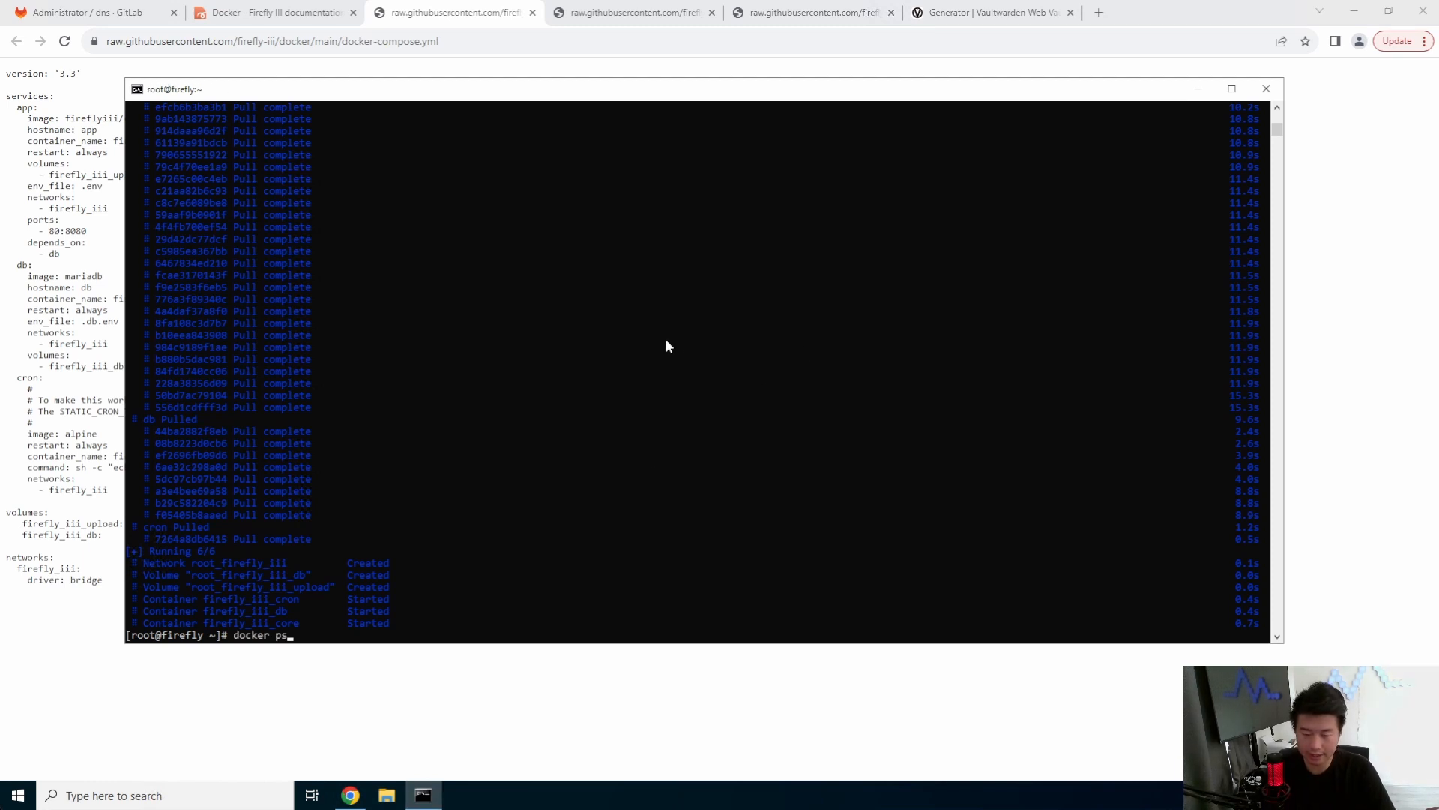
pyautogui.press('Return')
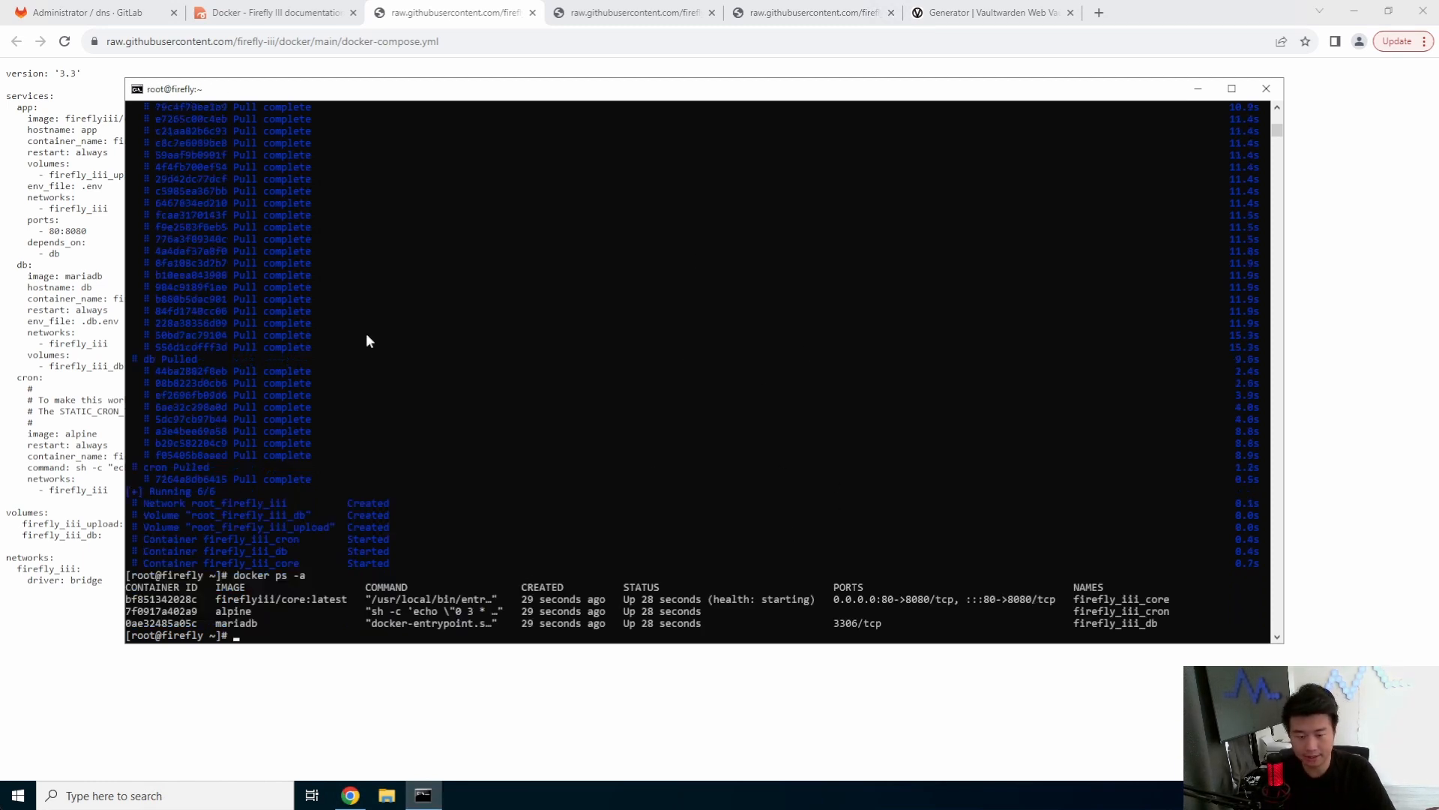
pyautogui.moveTo(861, 512)
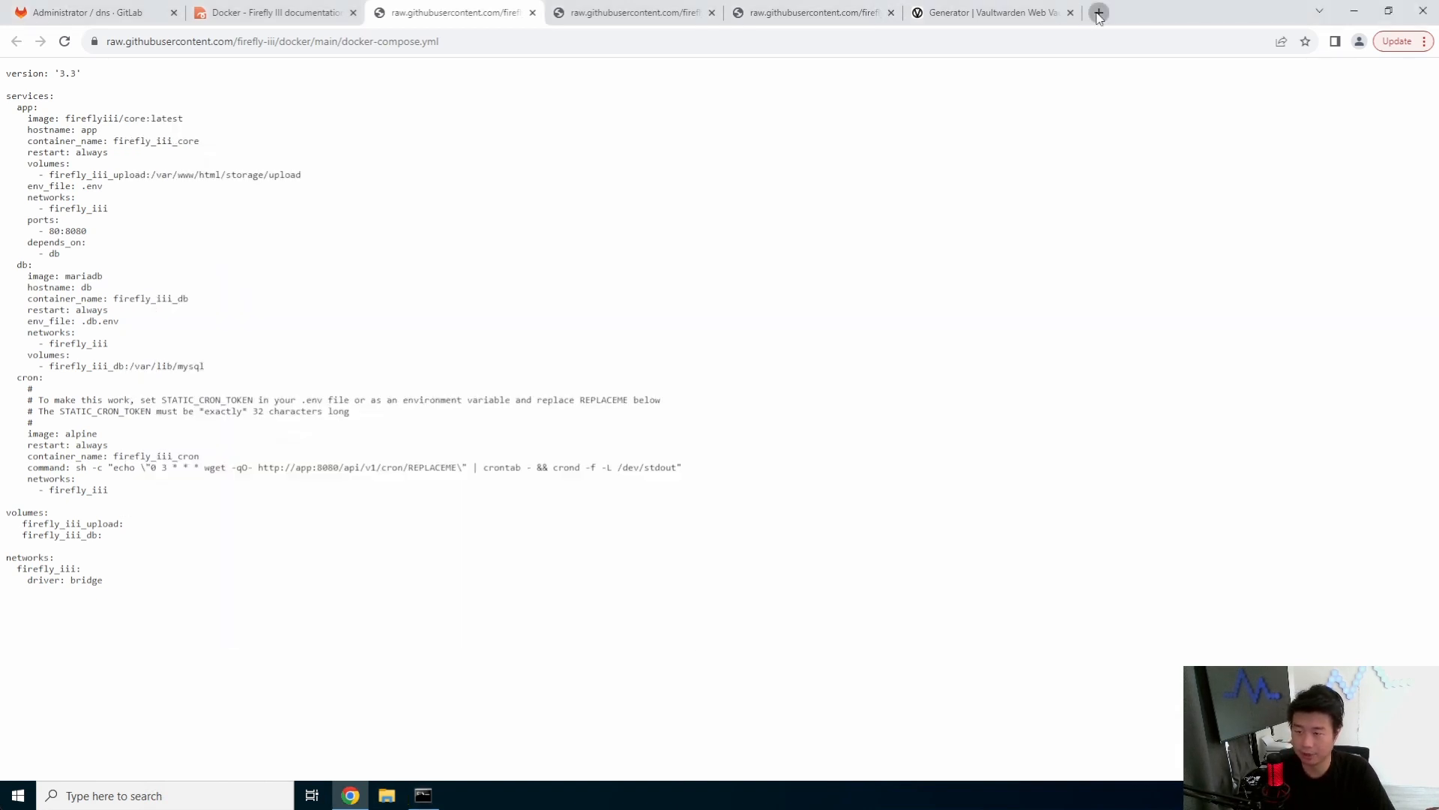
pyautogui.click(1099, 12)
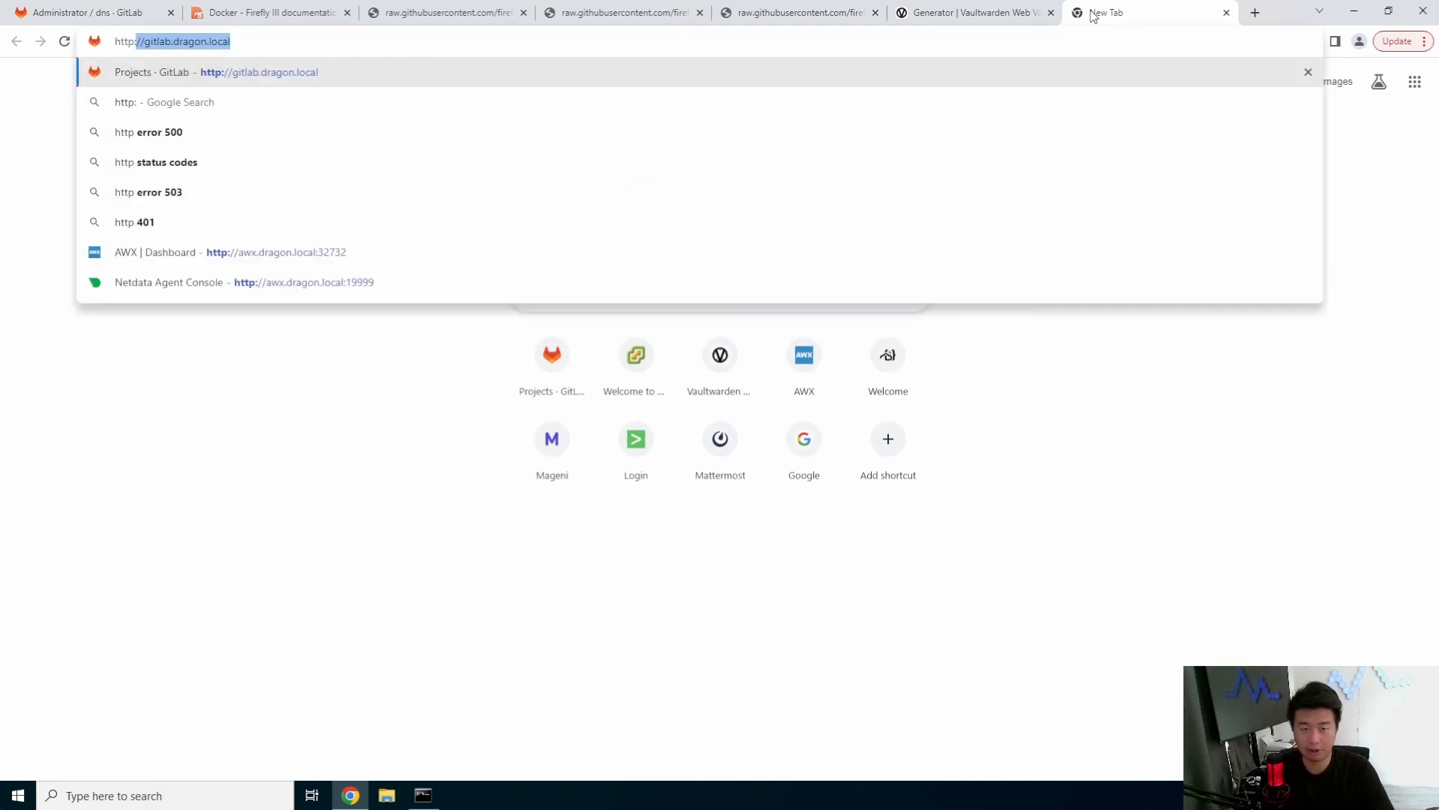
pyautogui.write('http://fi')
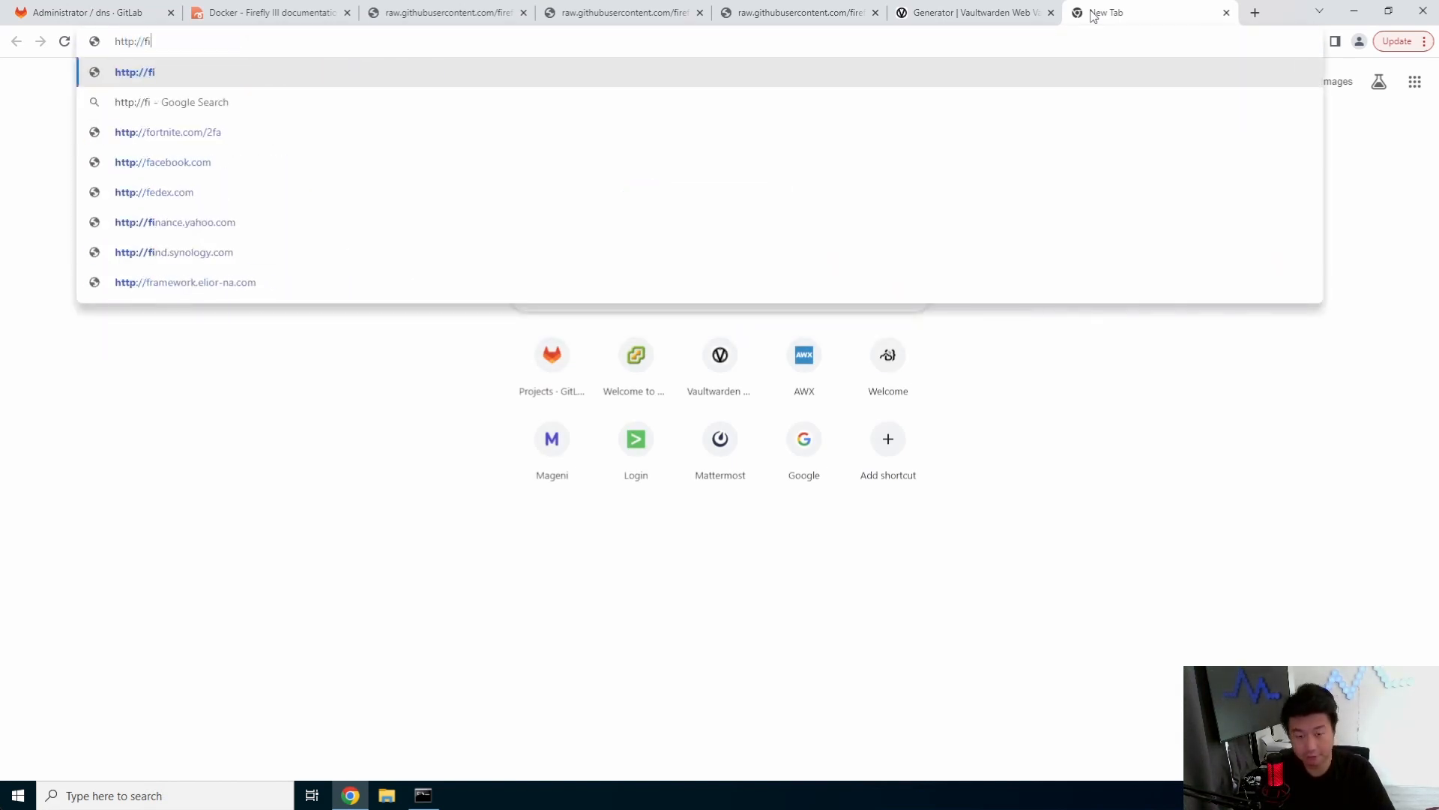
pyautogui.write('refly.dragon.local/register')
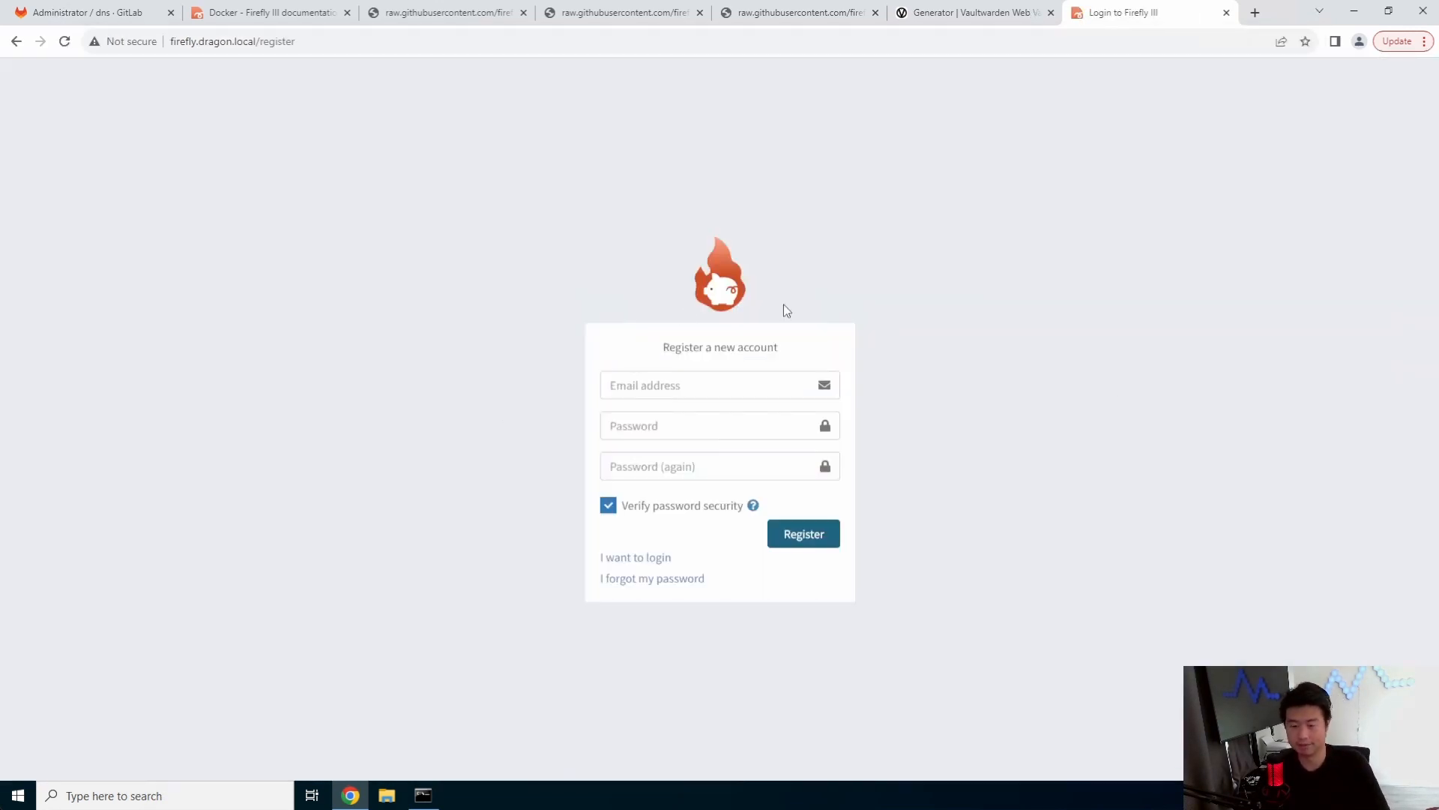
pyautogui.click(719, 385)
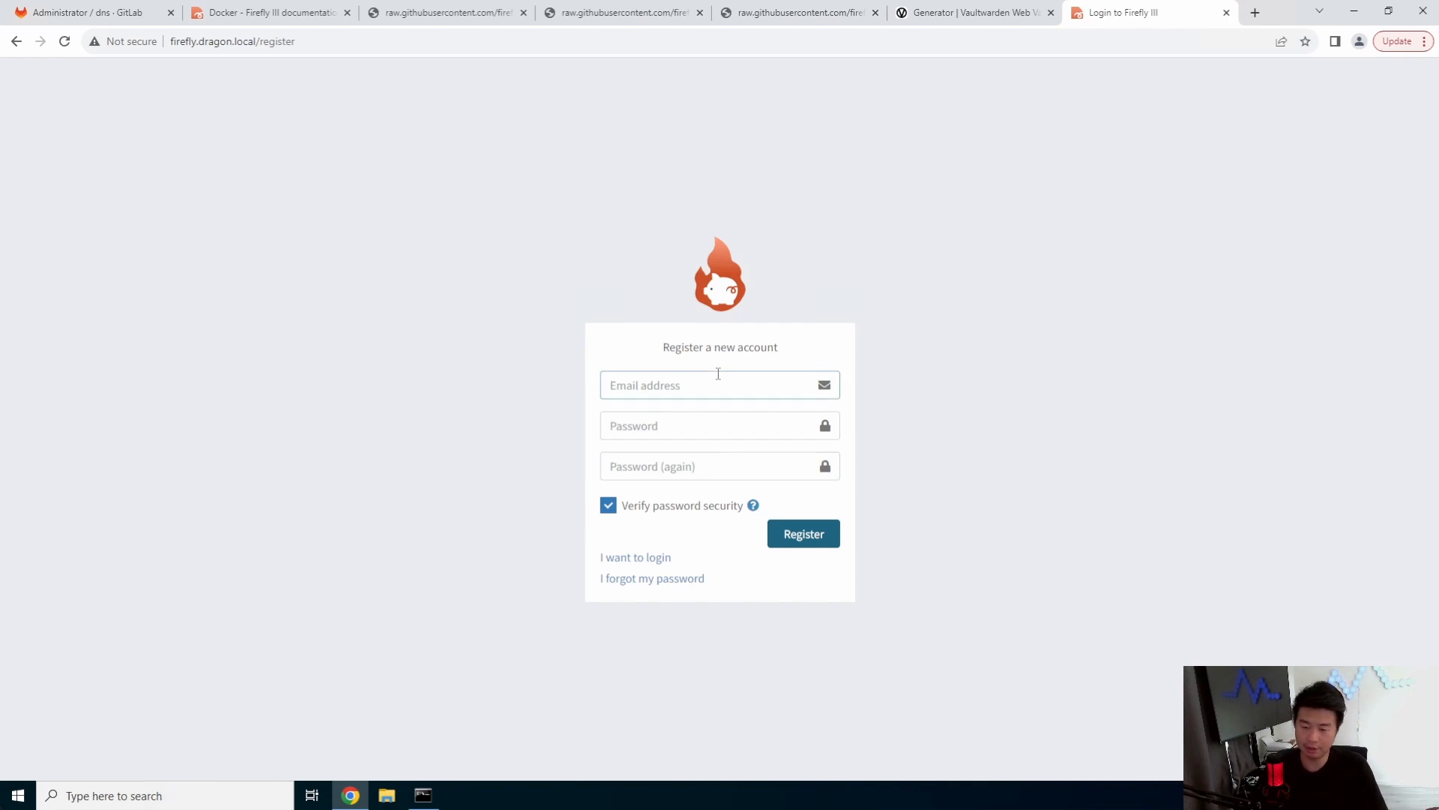
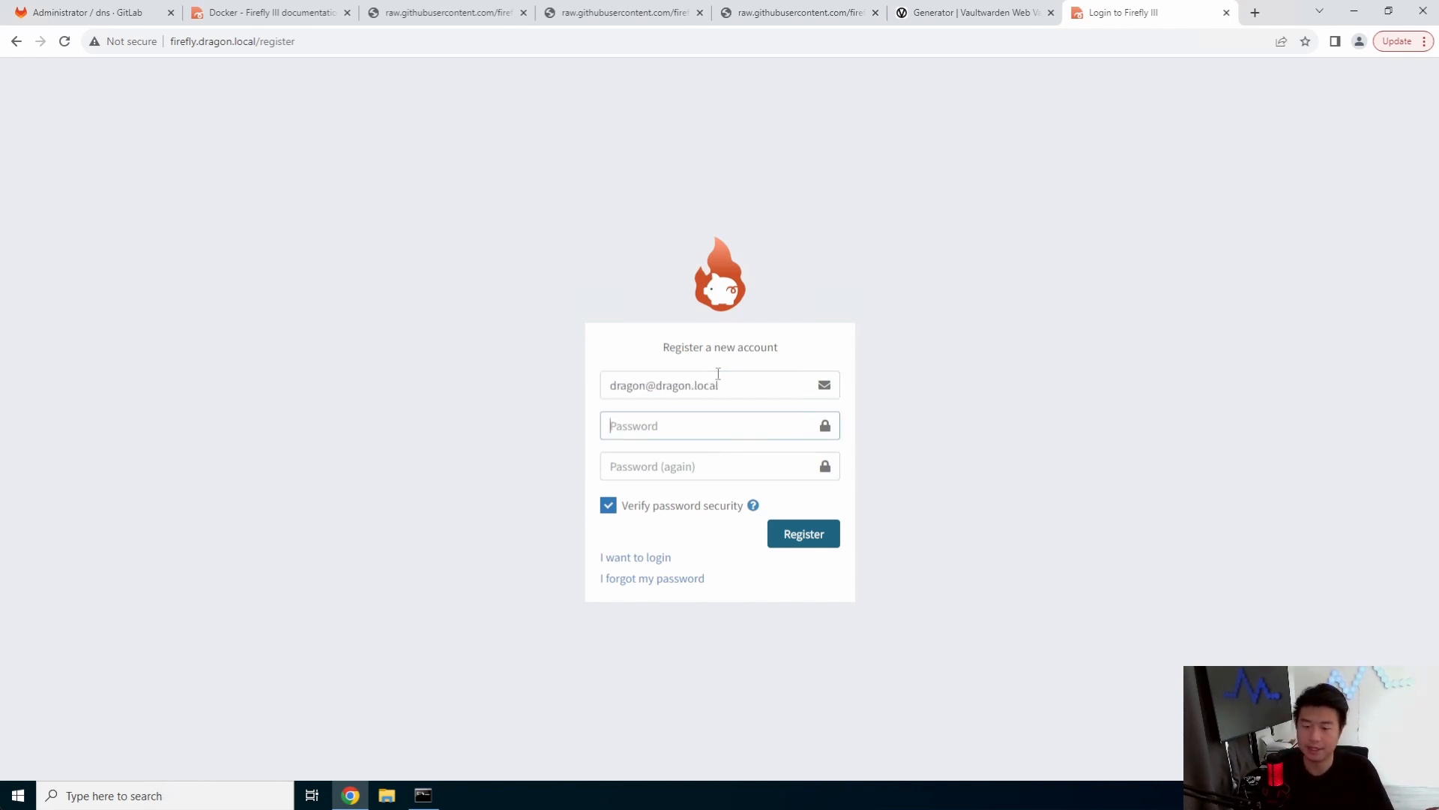
pyautogui.click(973, 12)
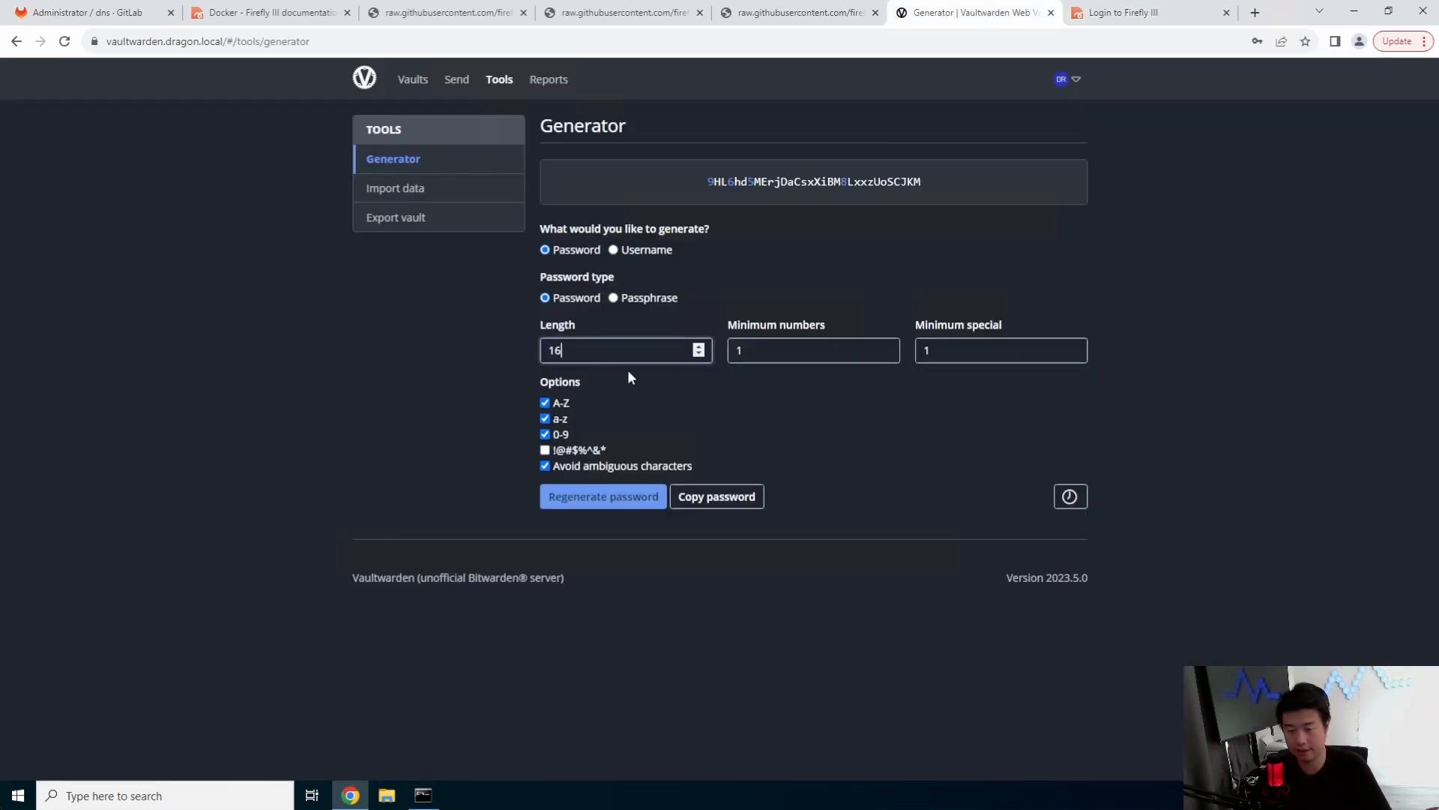
# Step: Regenerate a 16-character password in Vaultwarden's generator and copy it
pyautogui.click(602, 496)
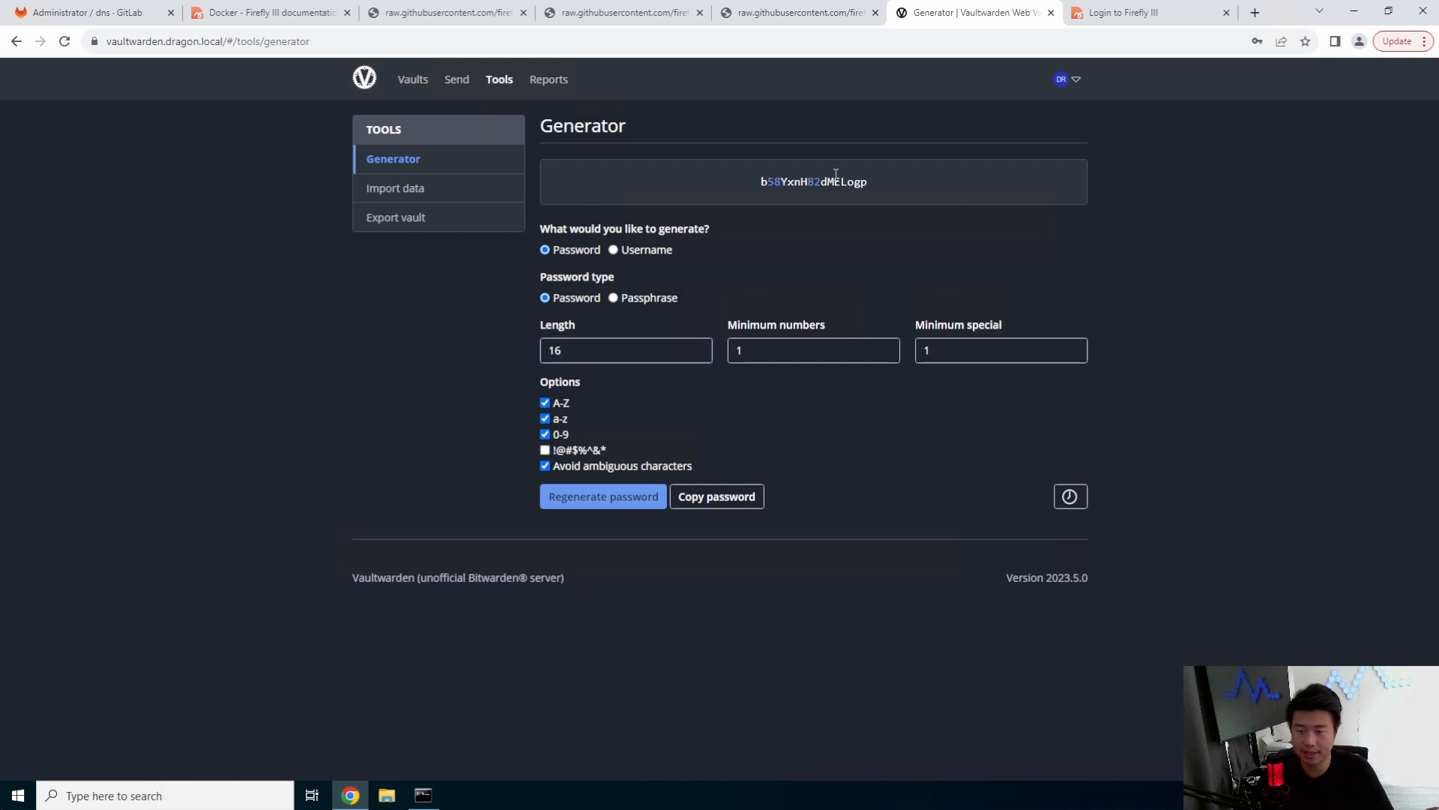
pyautogui.doubleClick(813, 180)
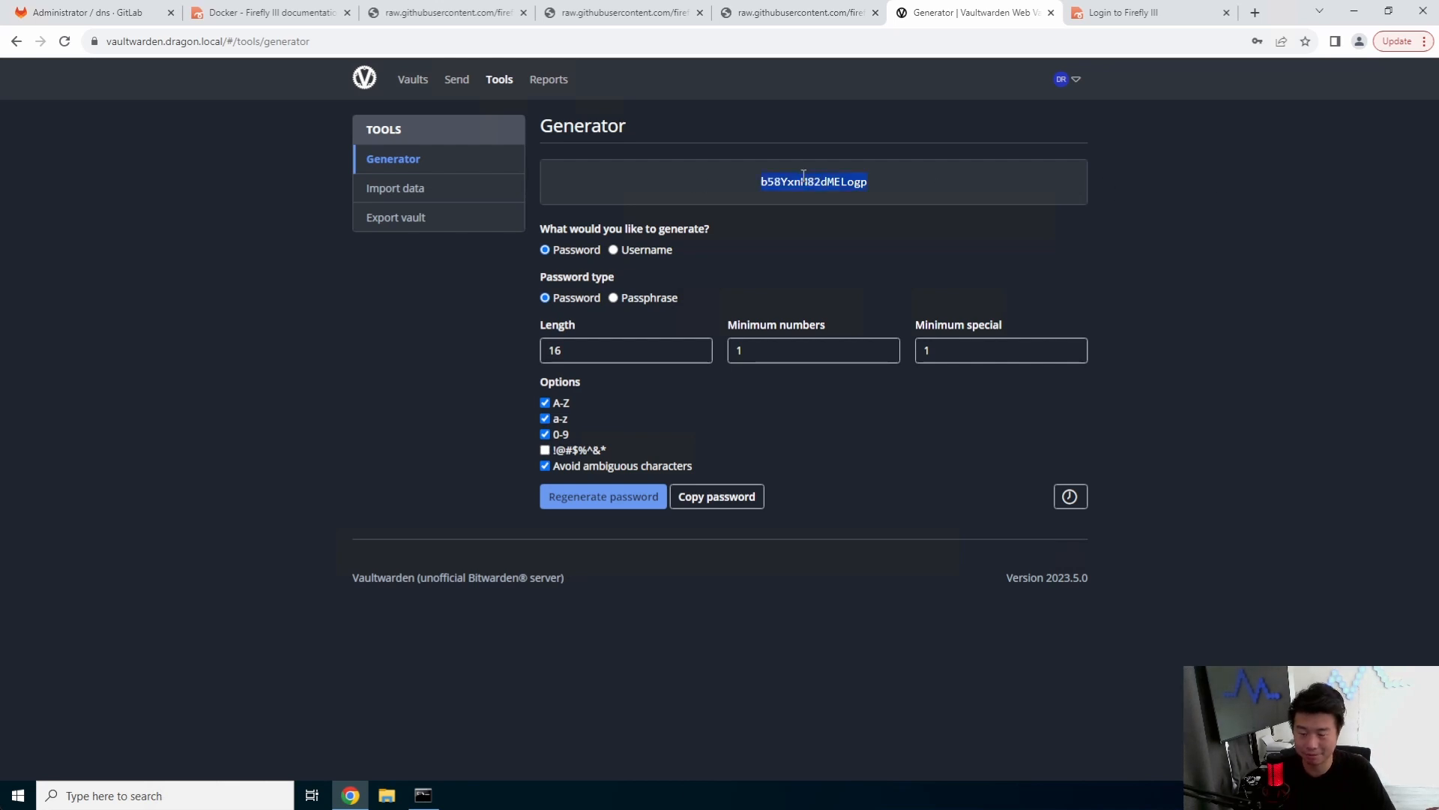
pyautogui.rightClick(813, 181)
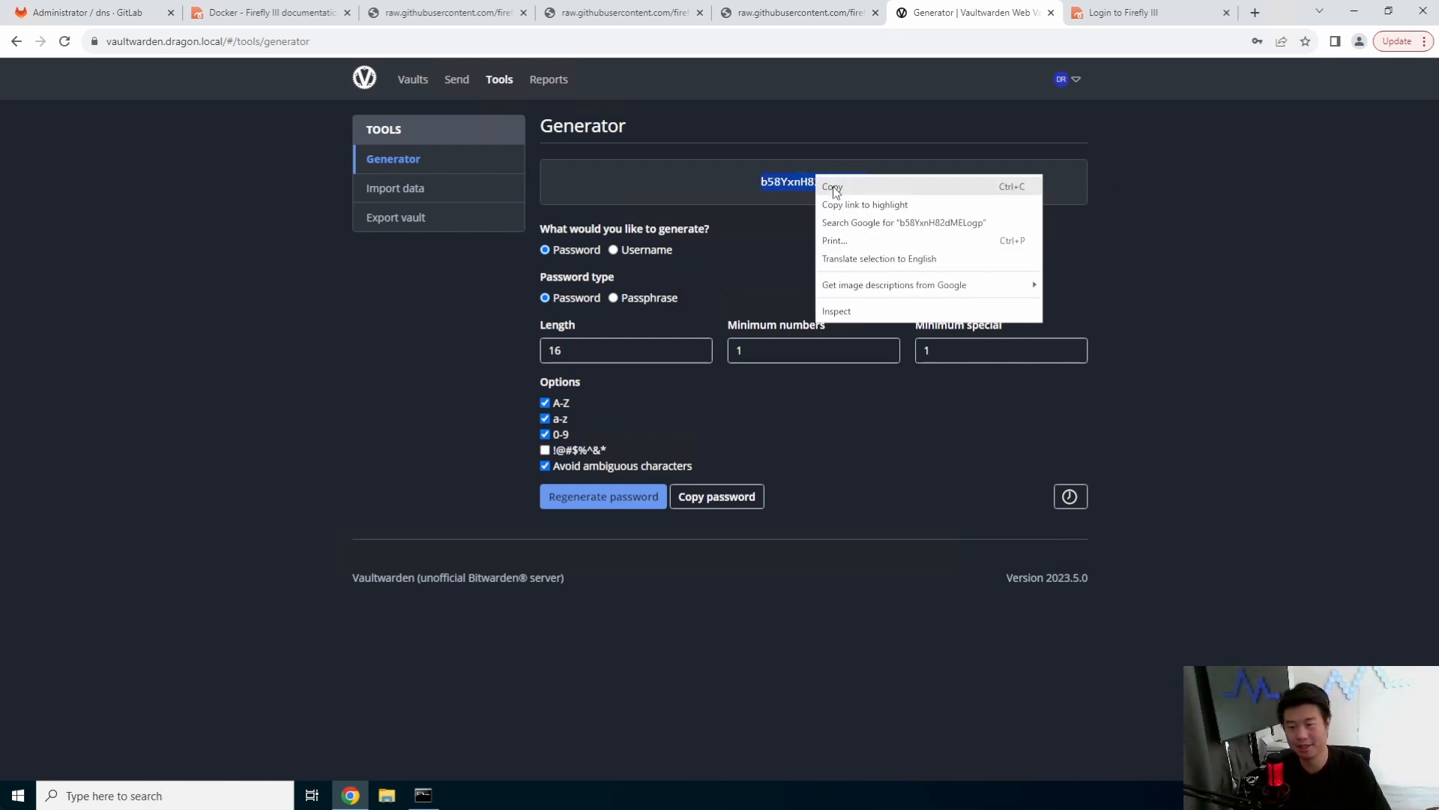
pyautogui.click(413, 79)
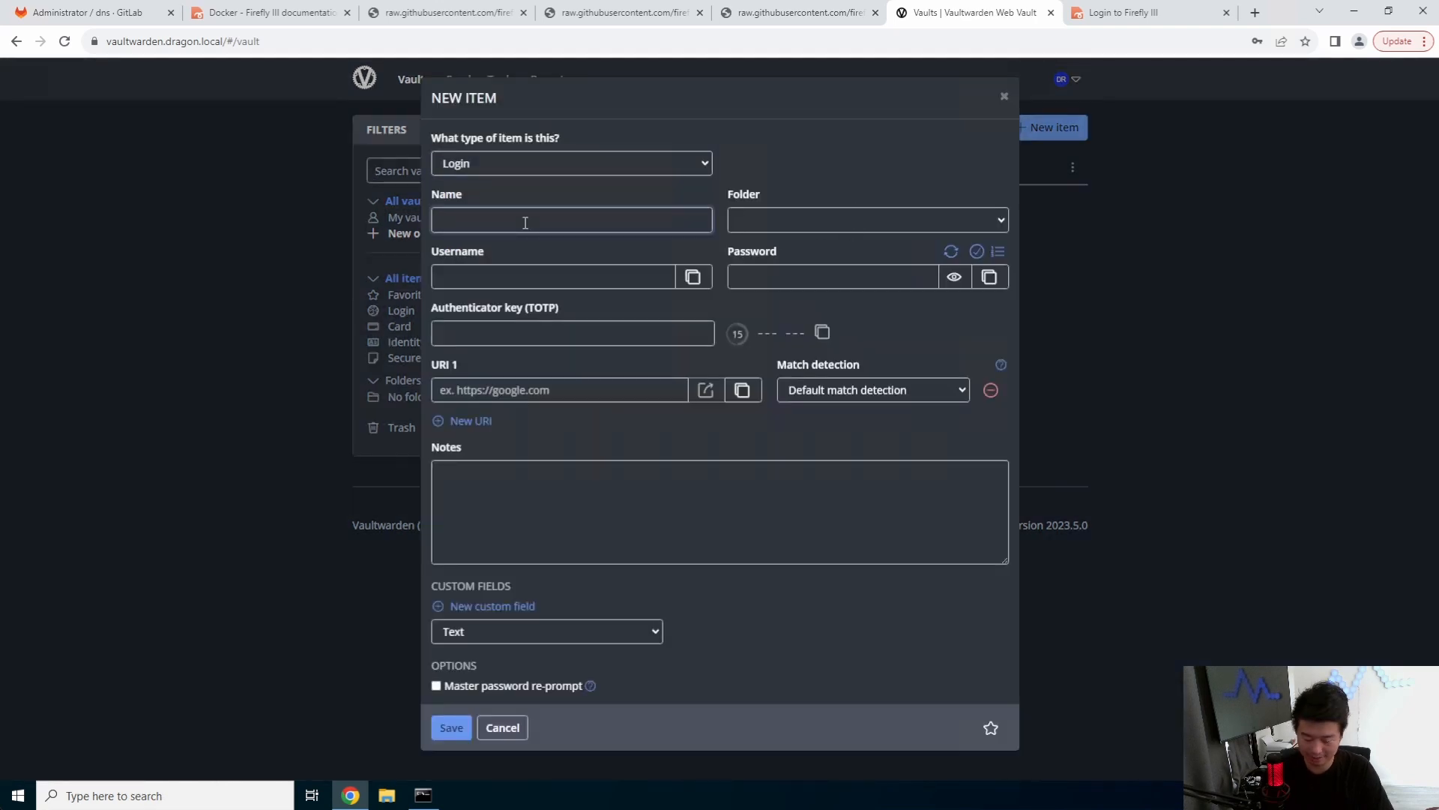
# Step: Try saving a 'firefl' login, then reload and unlock the vault after the fetch error
pyautogui.write('firefly')
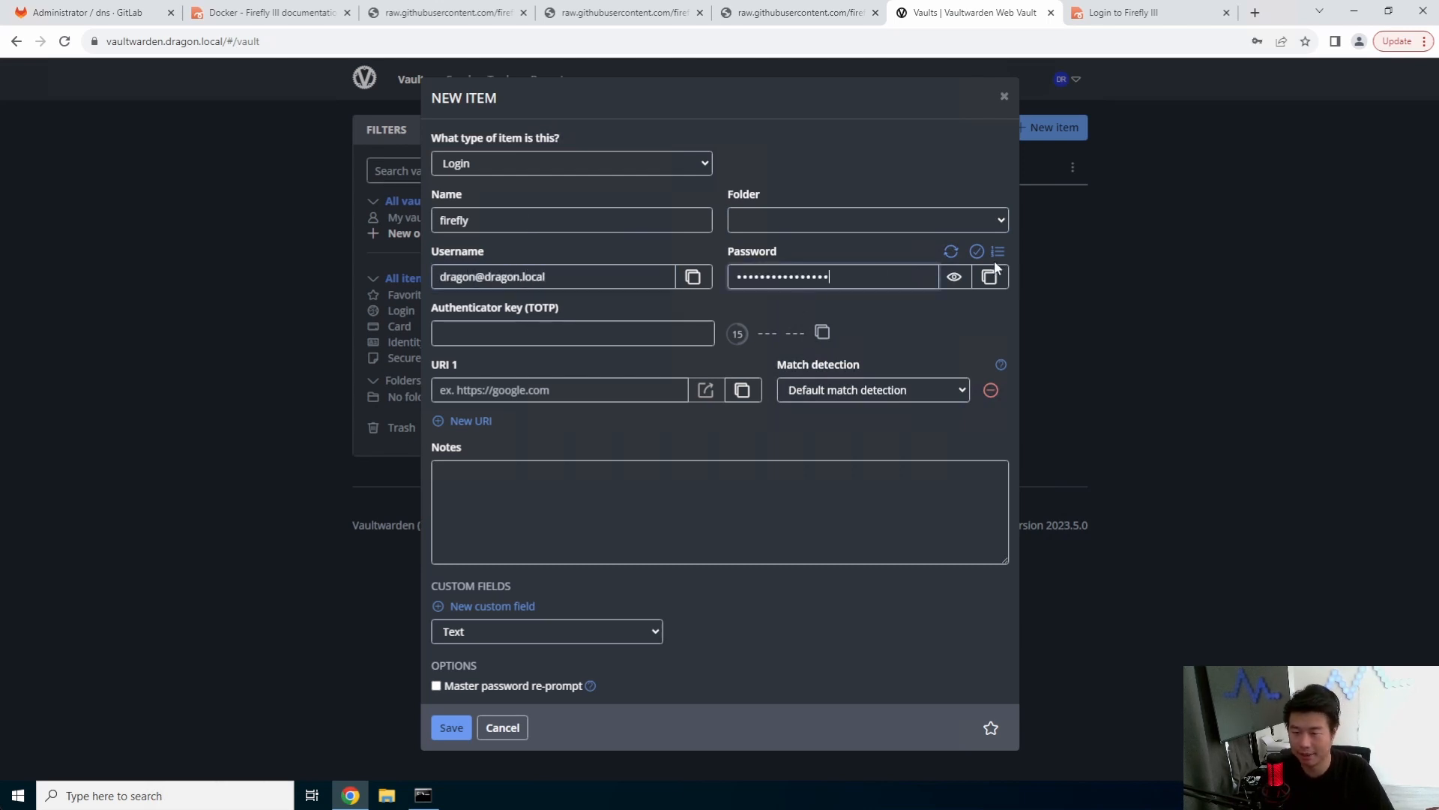
pyautogui.click(954, 277)
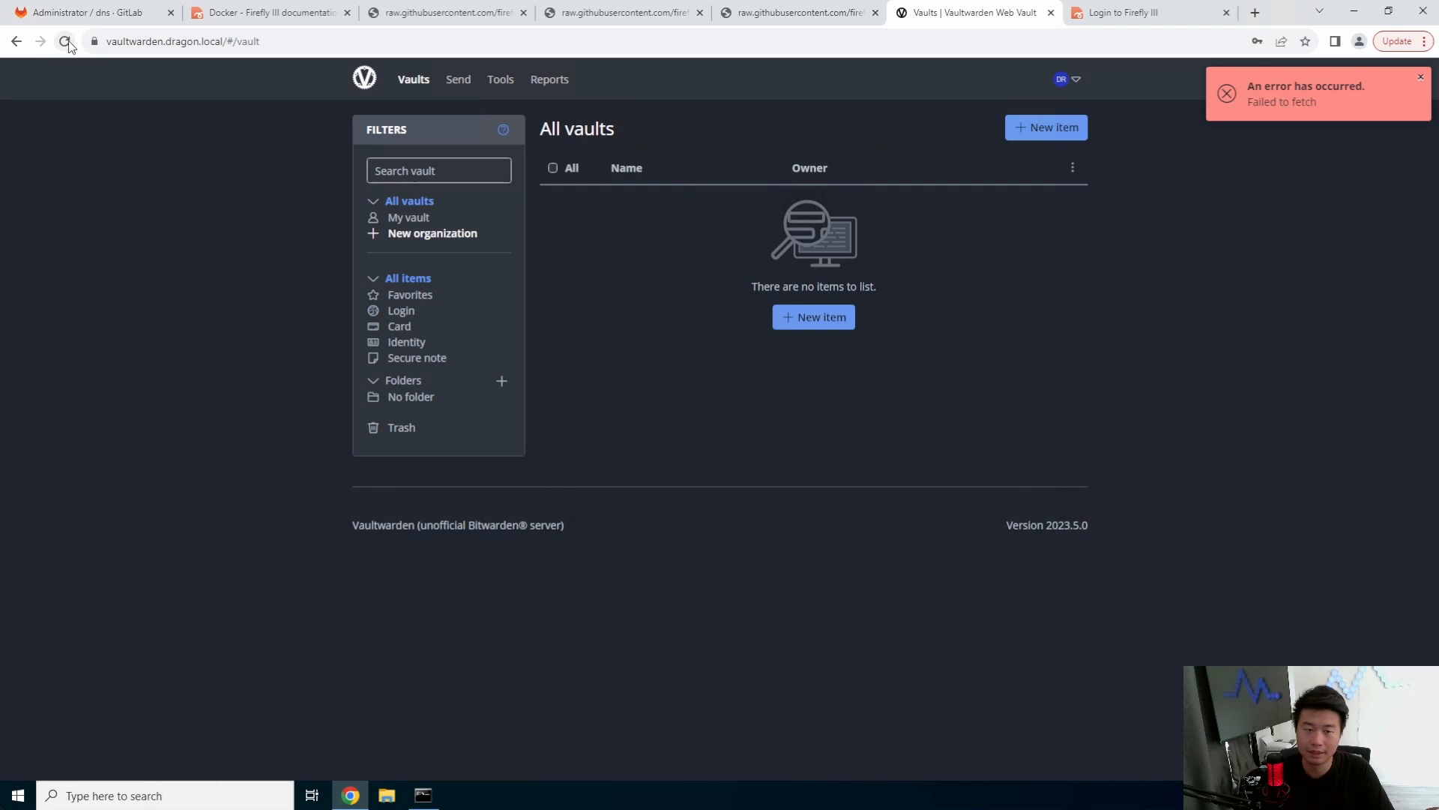
pyautogui.click(65, 42)
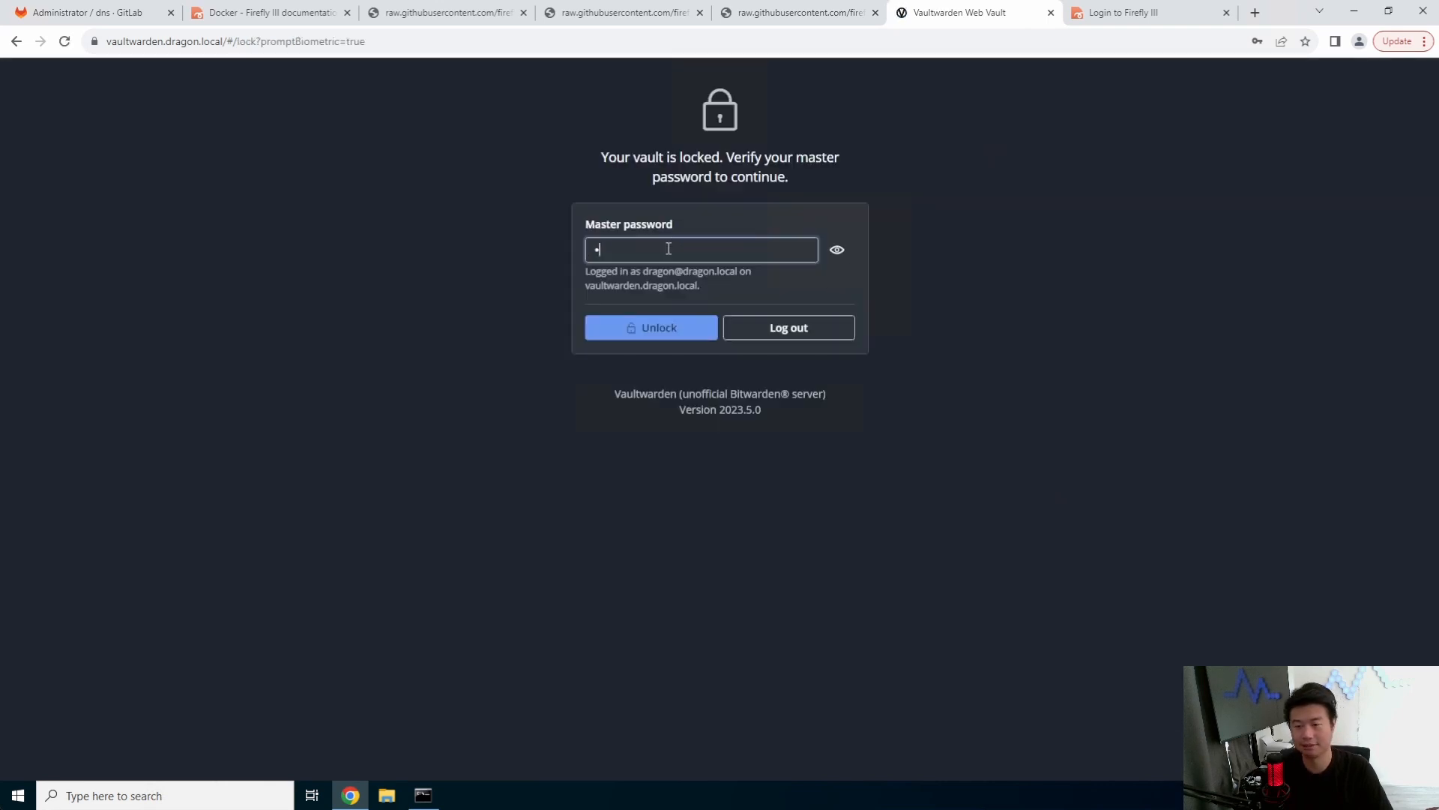
pyautogui.click(650, 327)
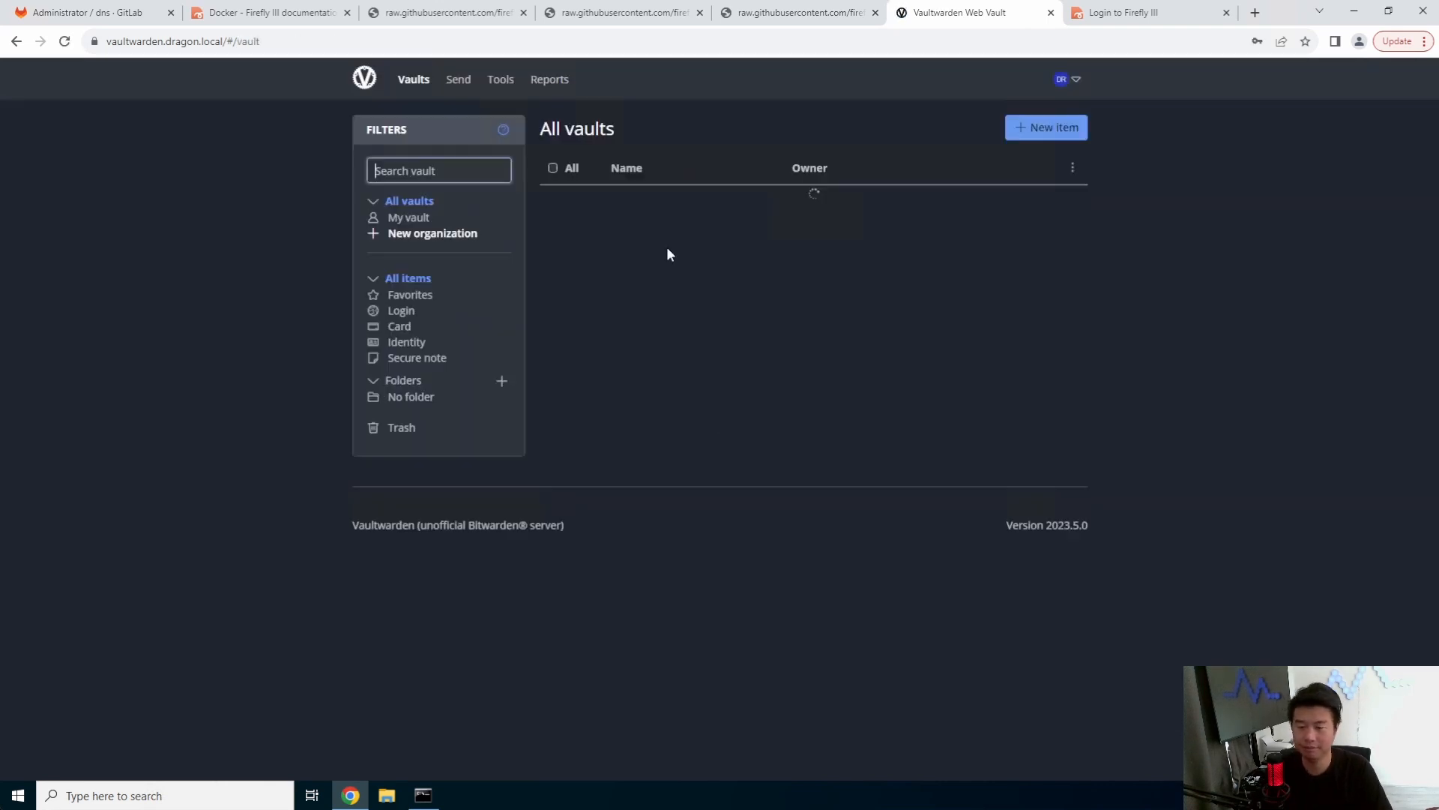
pyautogui.click(1046, 127)
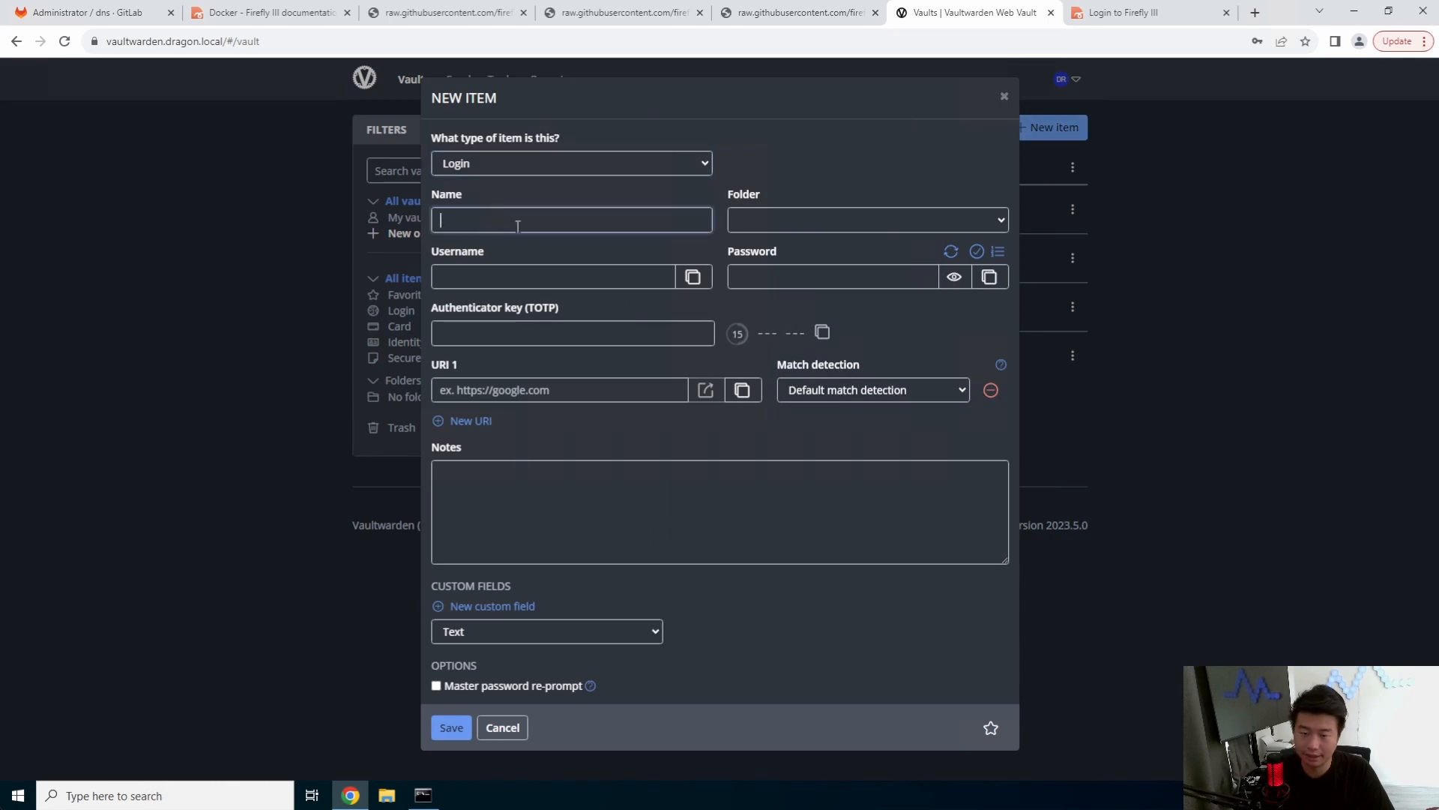
pyautogui.write('Firefly')
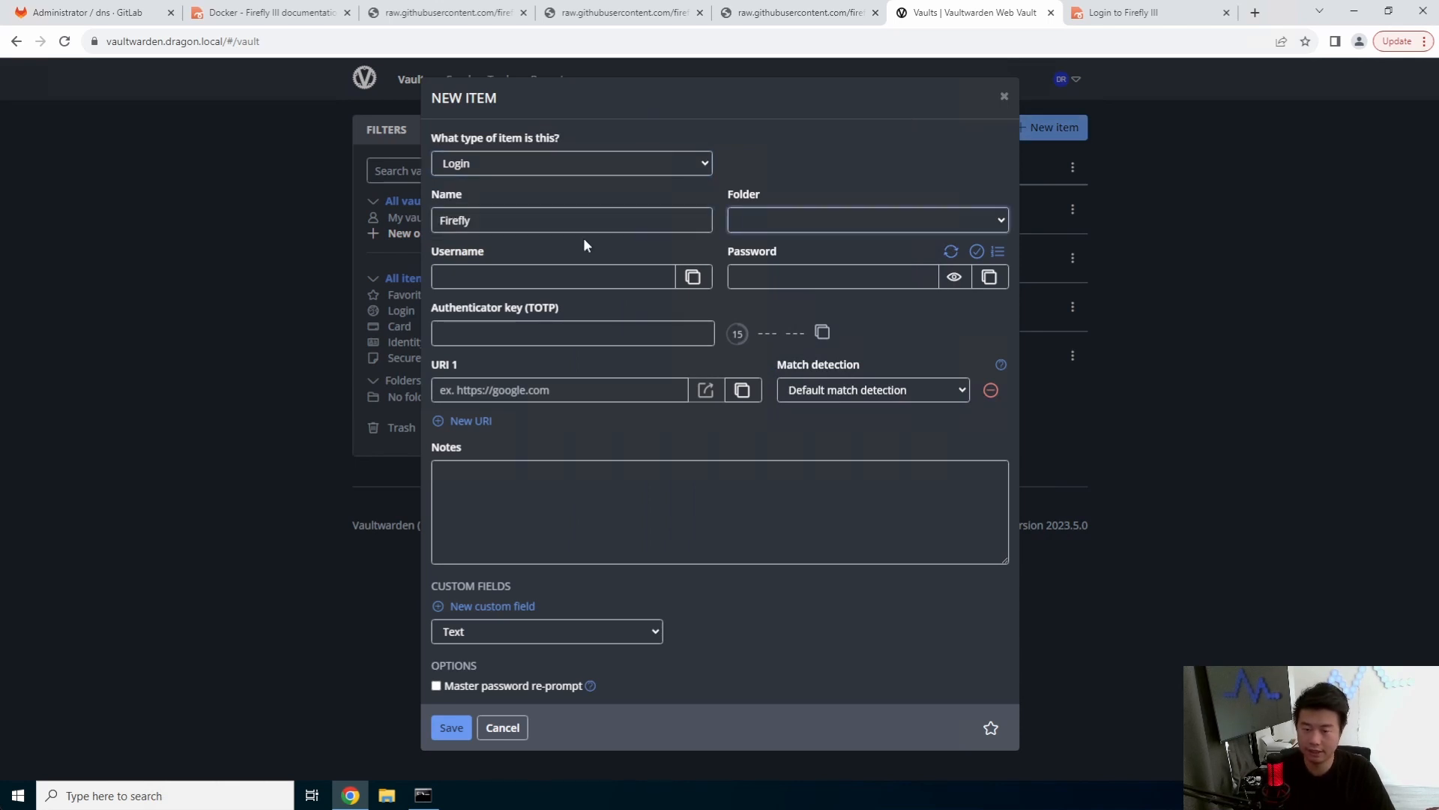
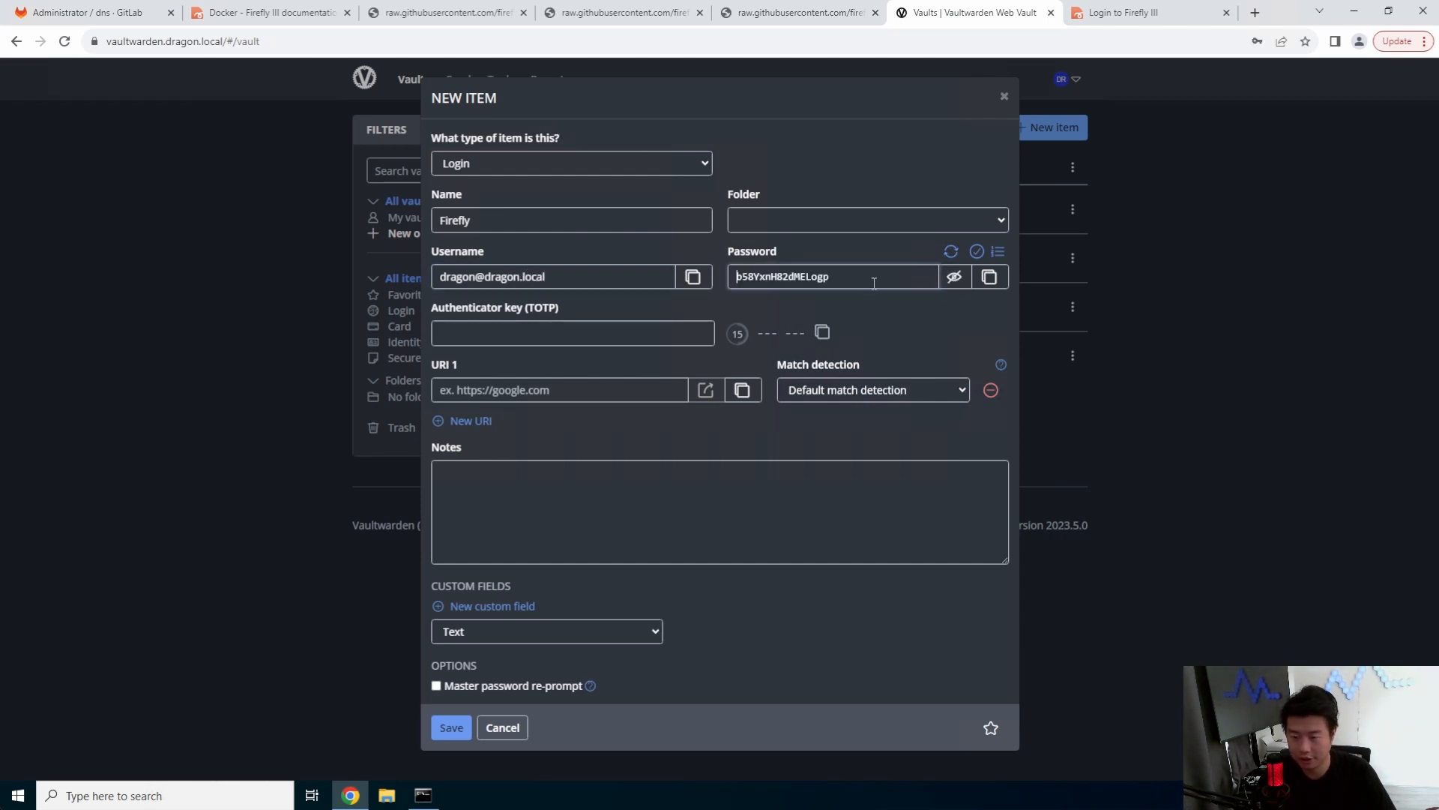
pyautogui.write('http:')
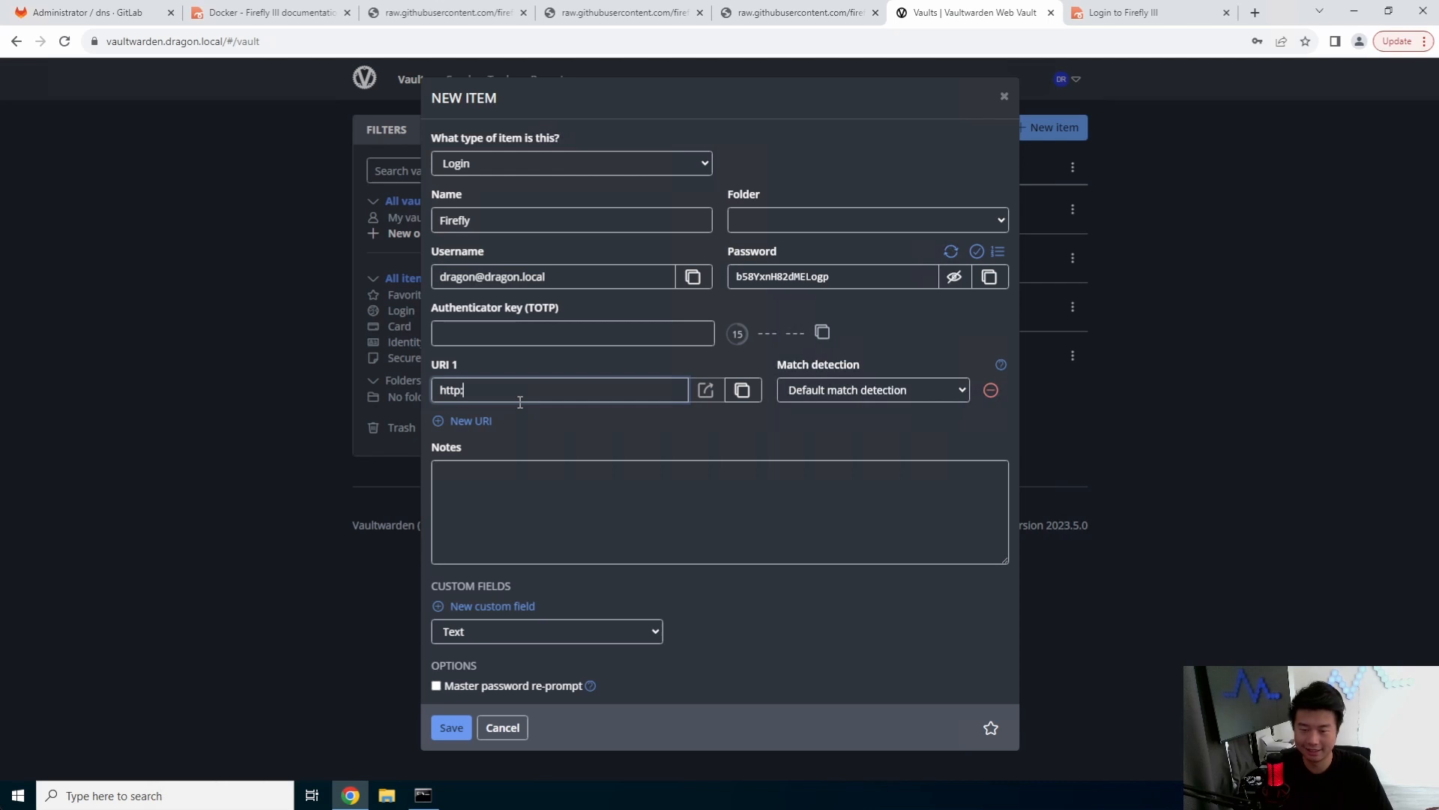
pyautogui.write('//firefly.dragon.local')
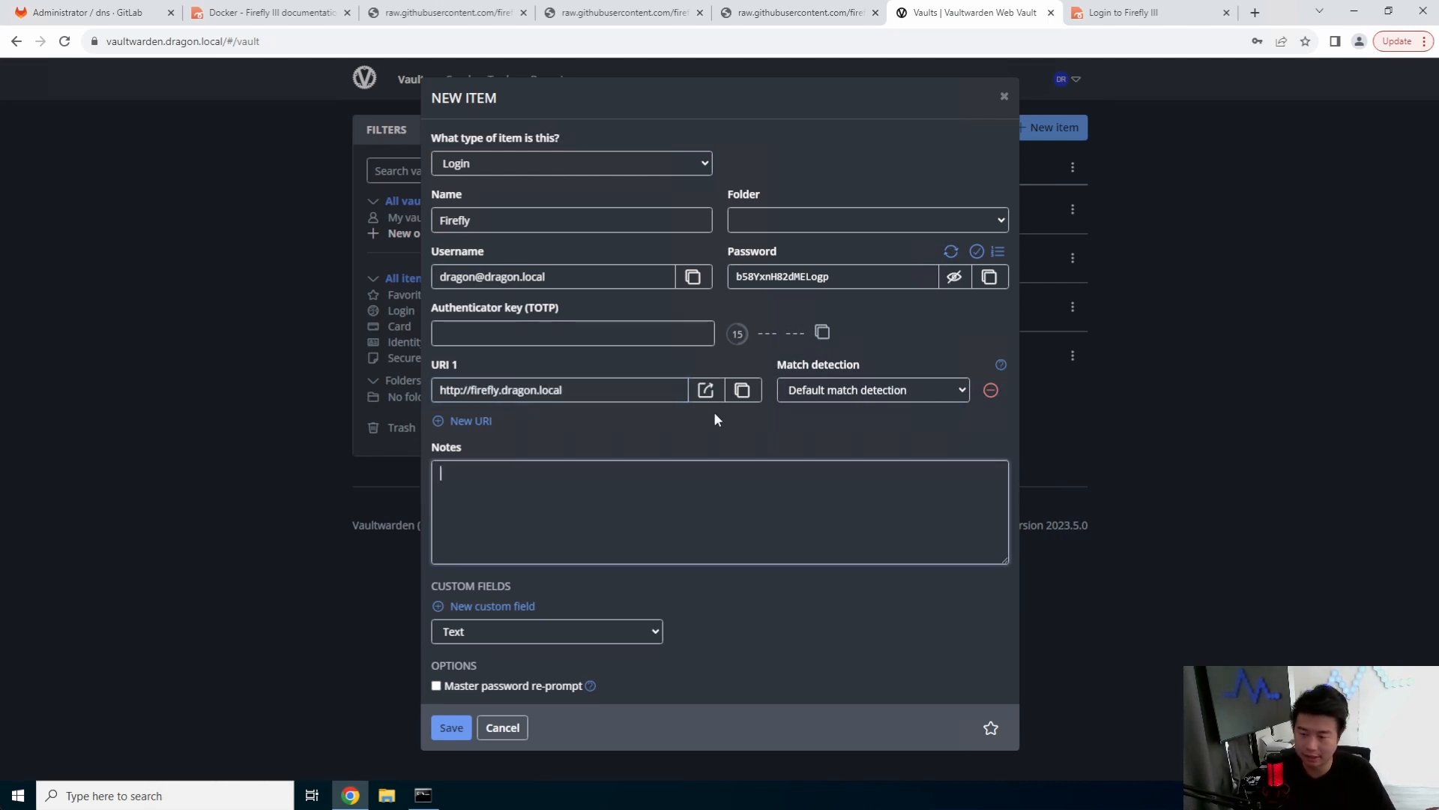
pyautogui.click(451, 728)
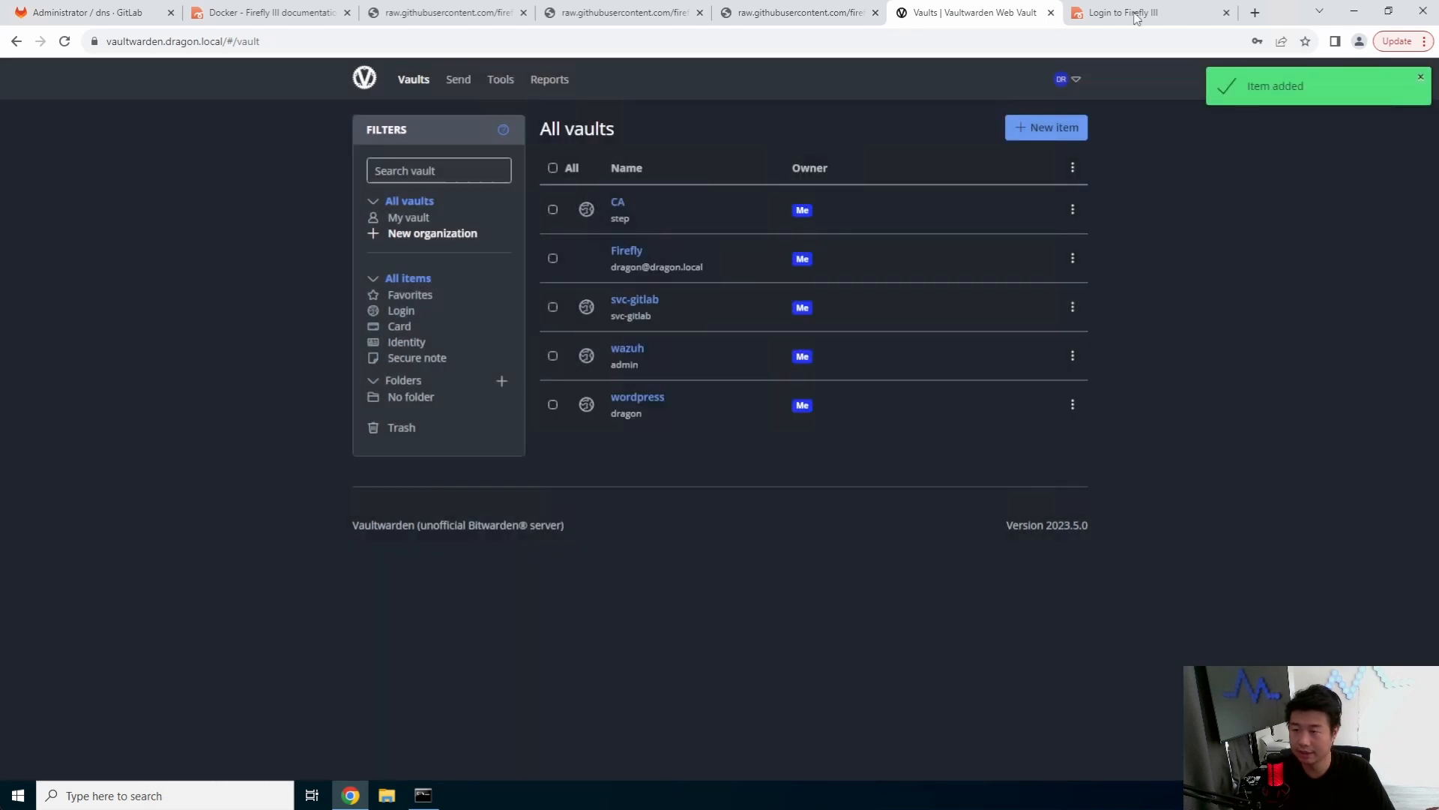
# Step: Submit the Firefly III account registration
pyautogui.click(1147, 12)
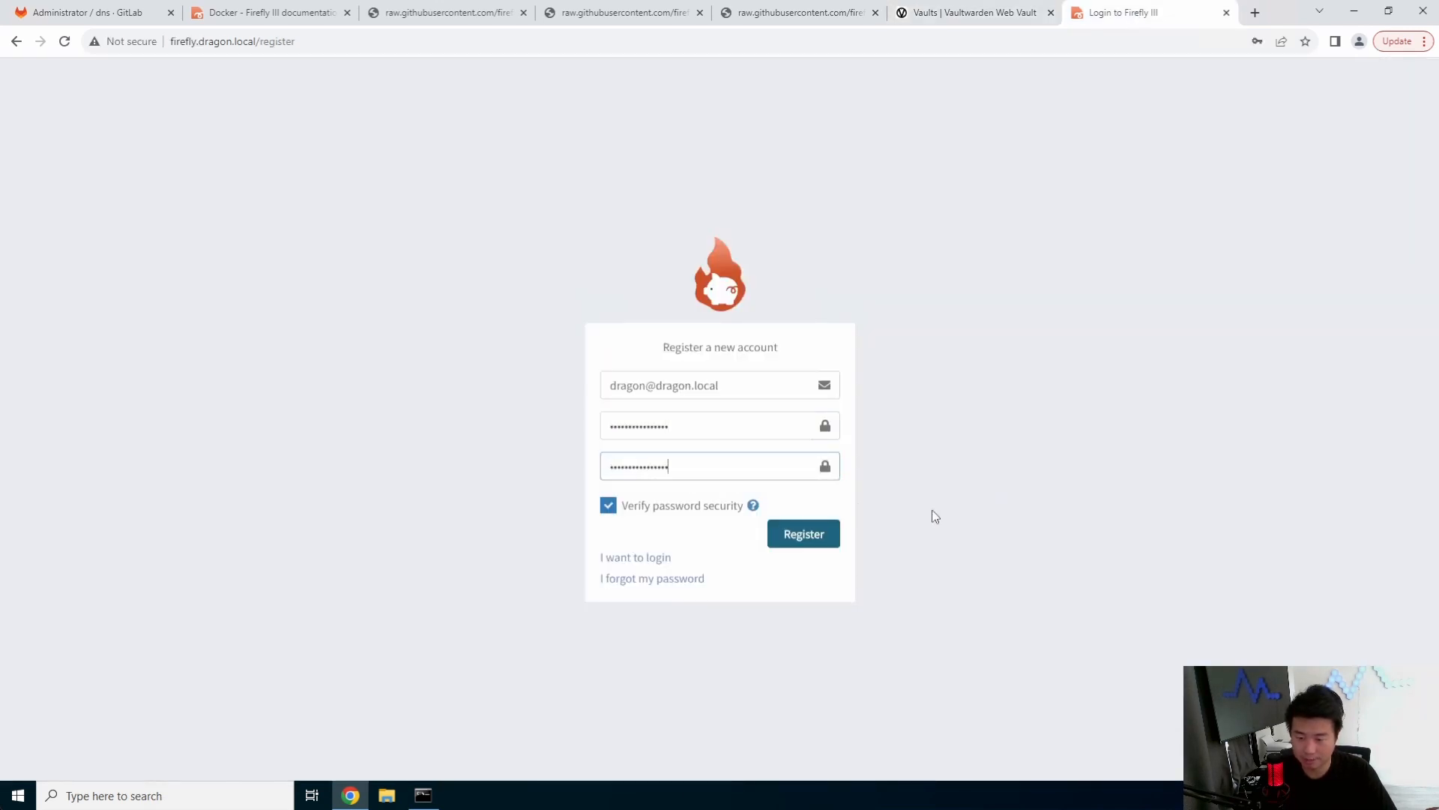
pyautogui.click(802, 533)
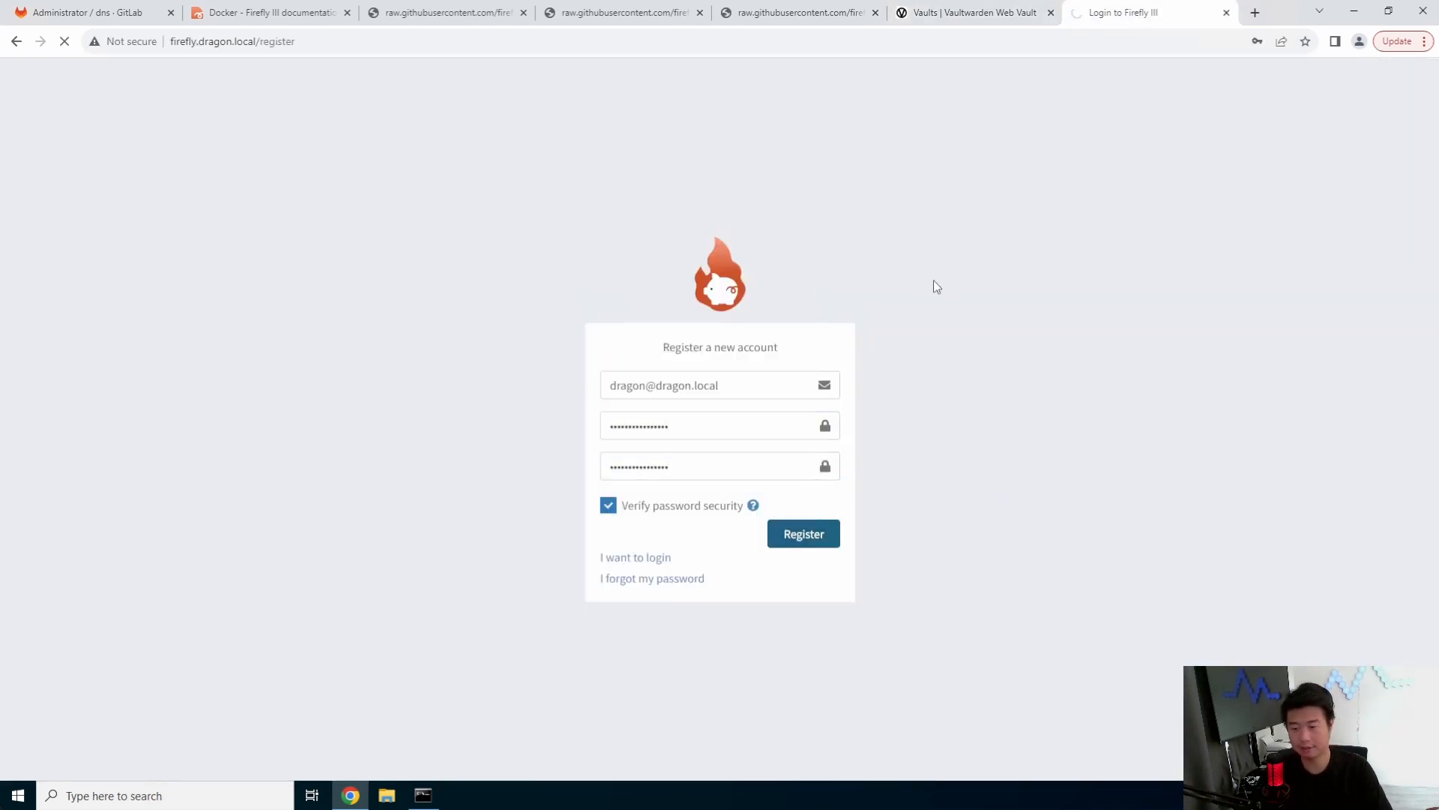
pyautogui.click(801, 533)
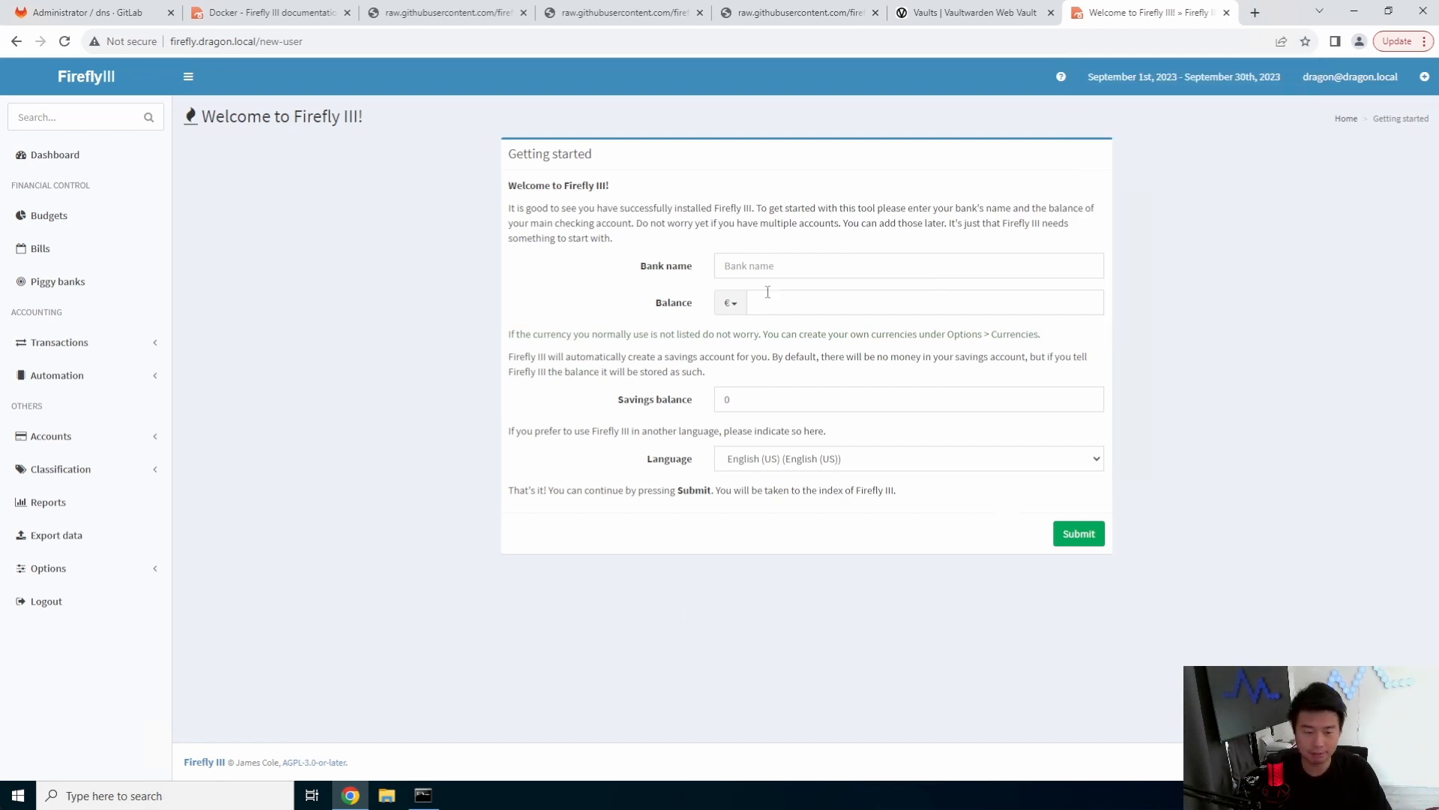
pyautogui.moveTo(1249, 332)
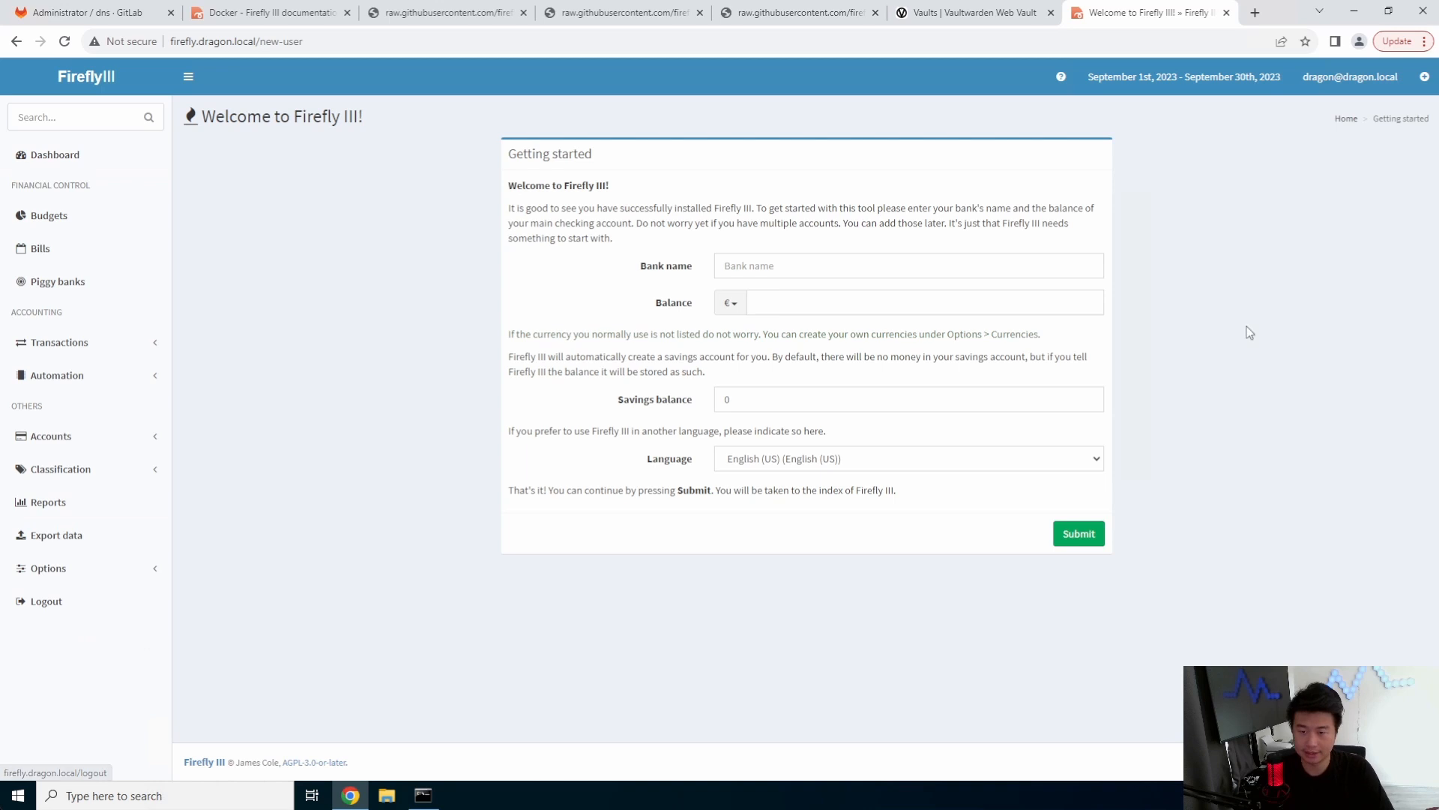
# Step: Submit the getting-started form with bank name 'Bank 1', US Dollar, balance 10000
pyautogui.click(909, 265)
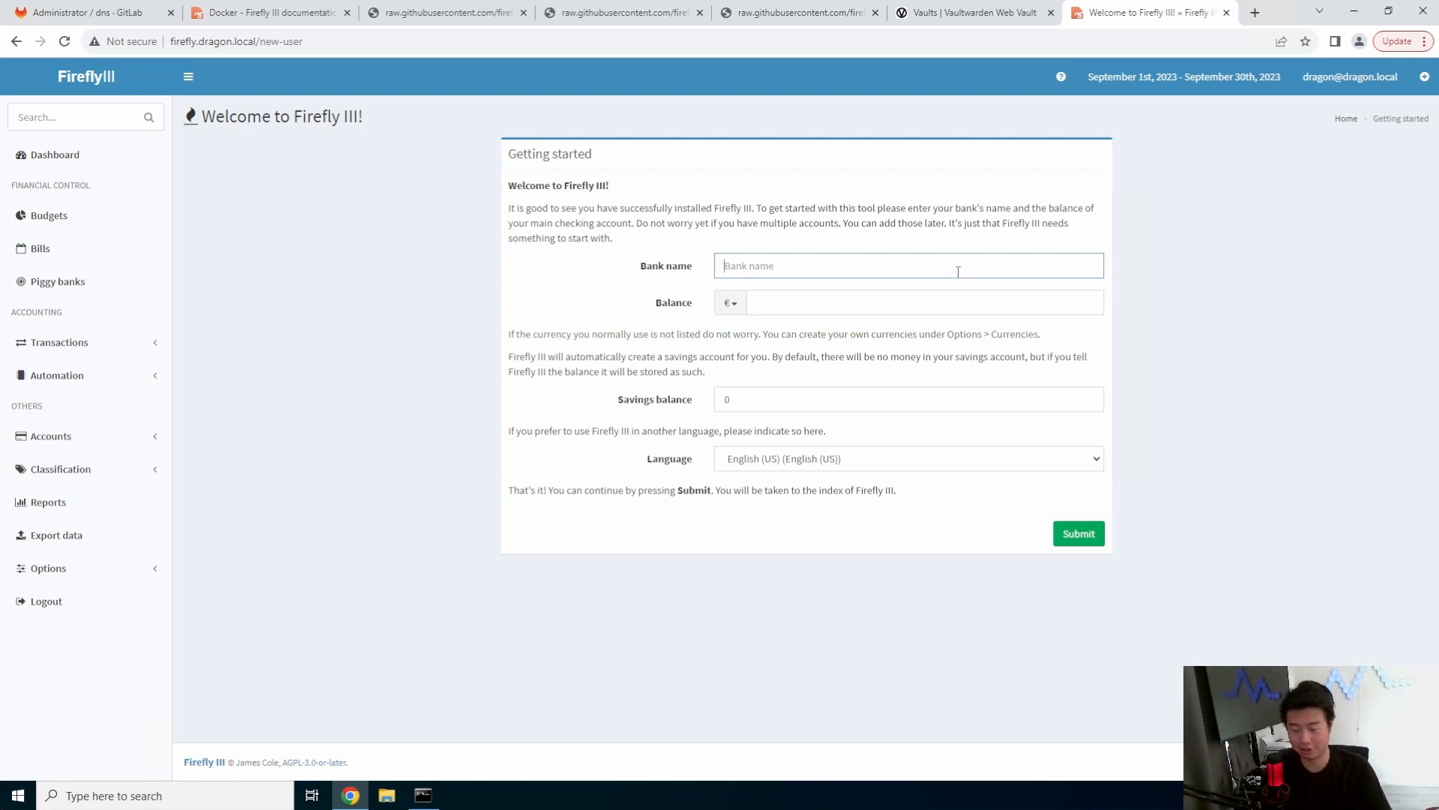
pyautogui.write('Bank')
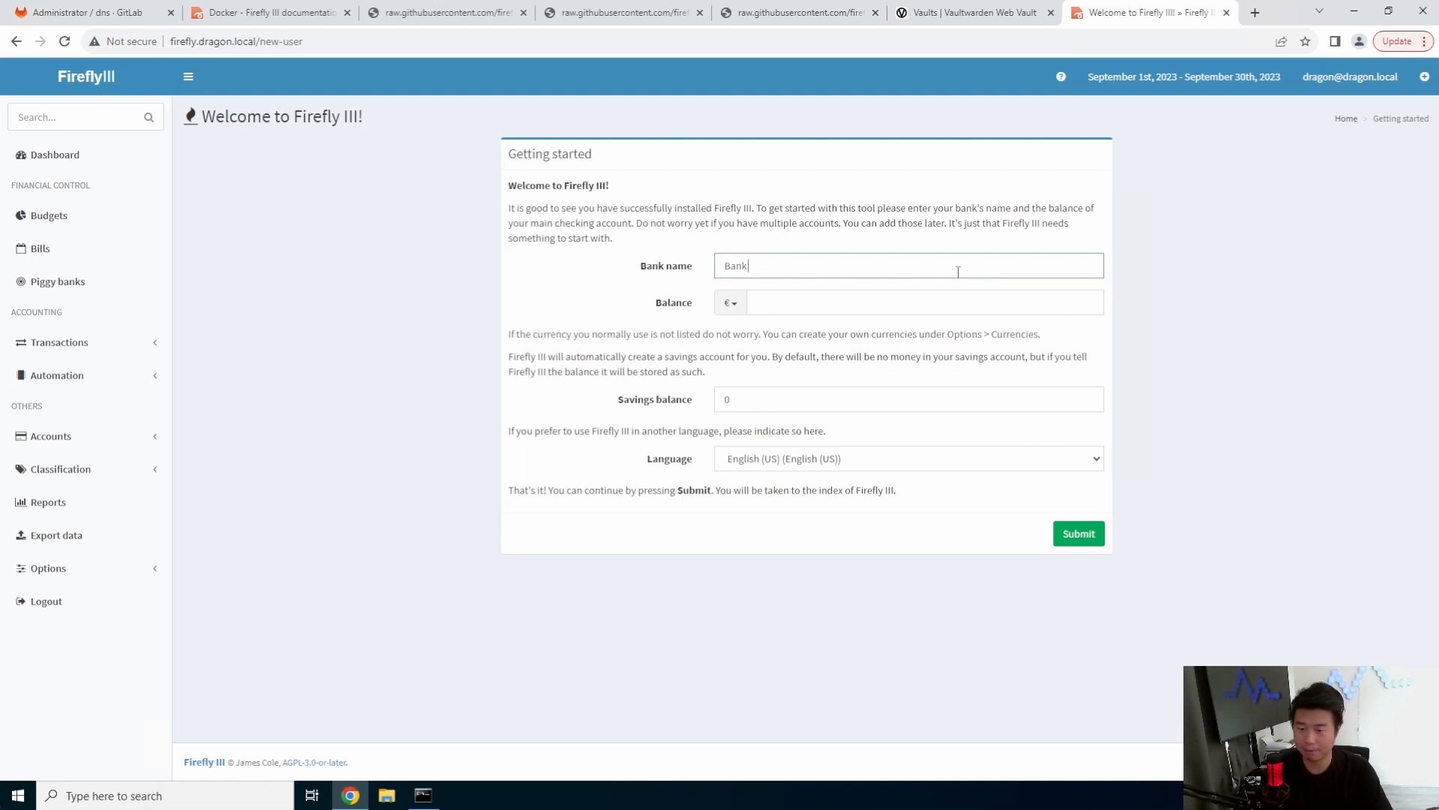
pyautogui.click(729, 302)
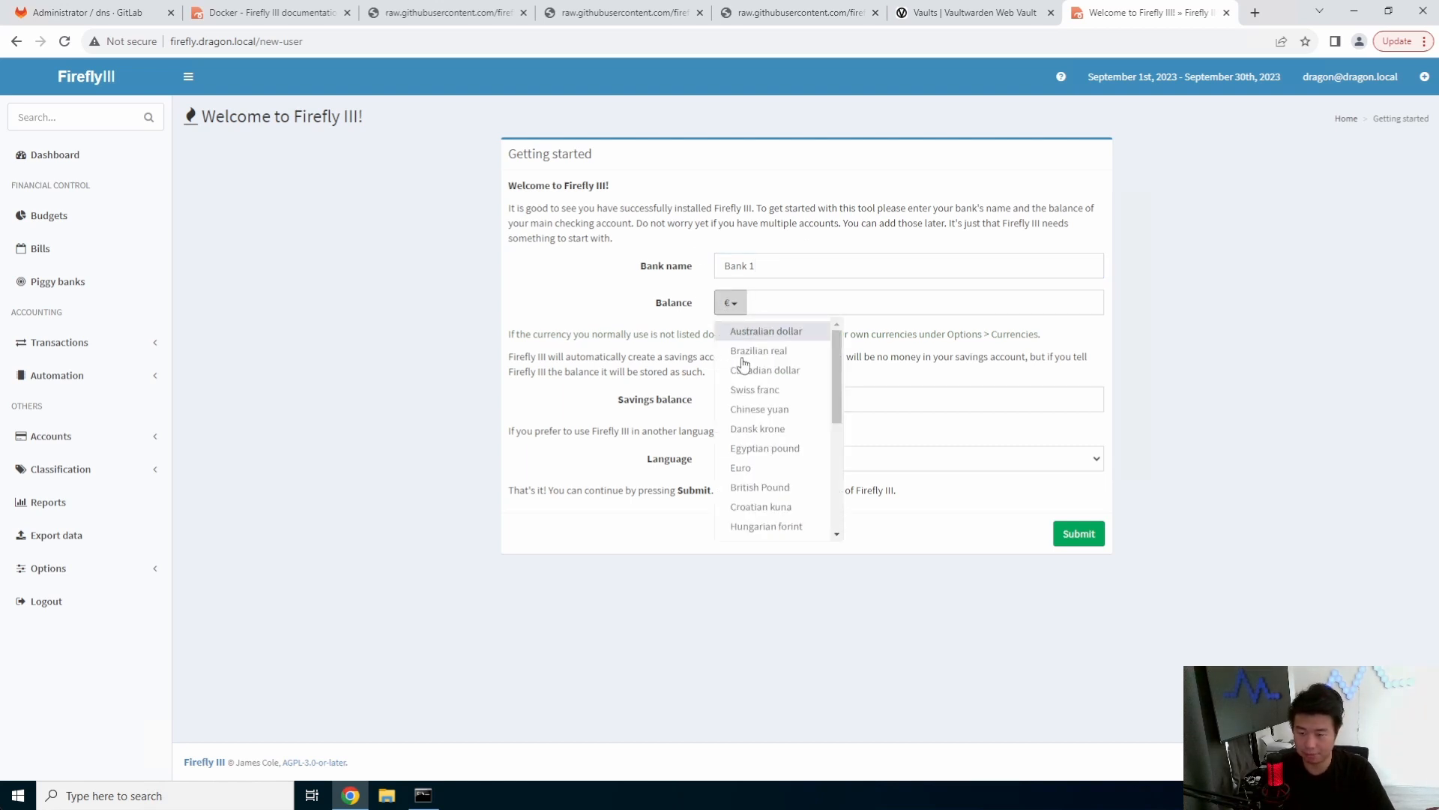
pyautogui.scroll(-3)
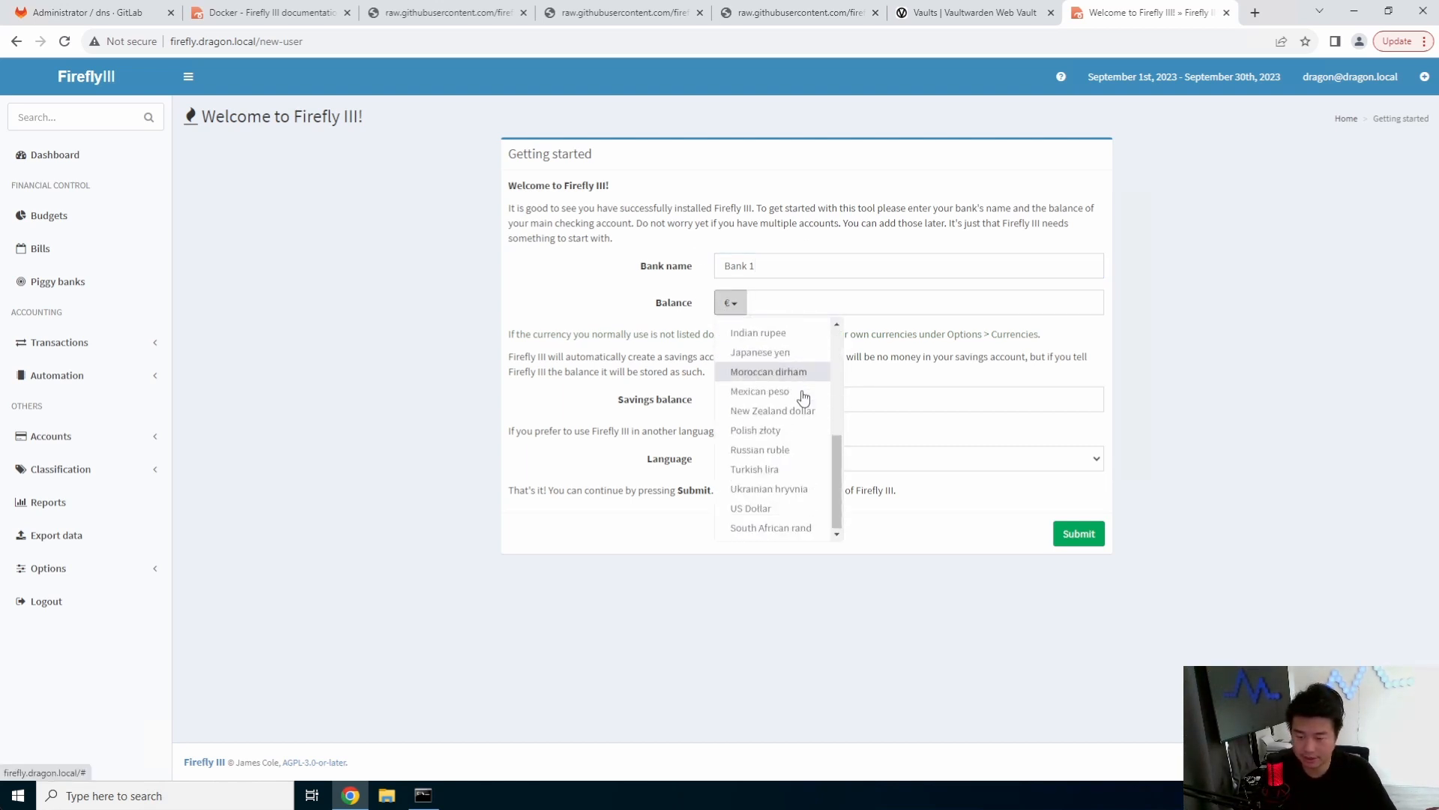
pyautogui.click(750, 508)
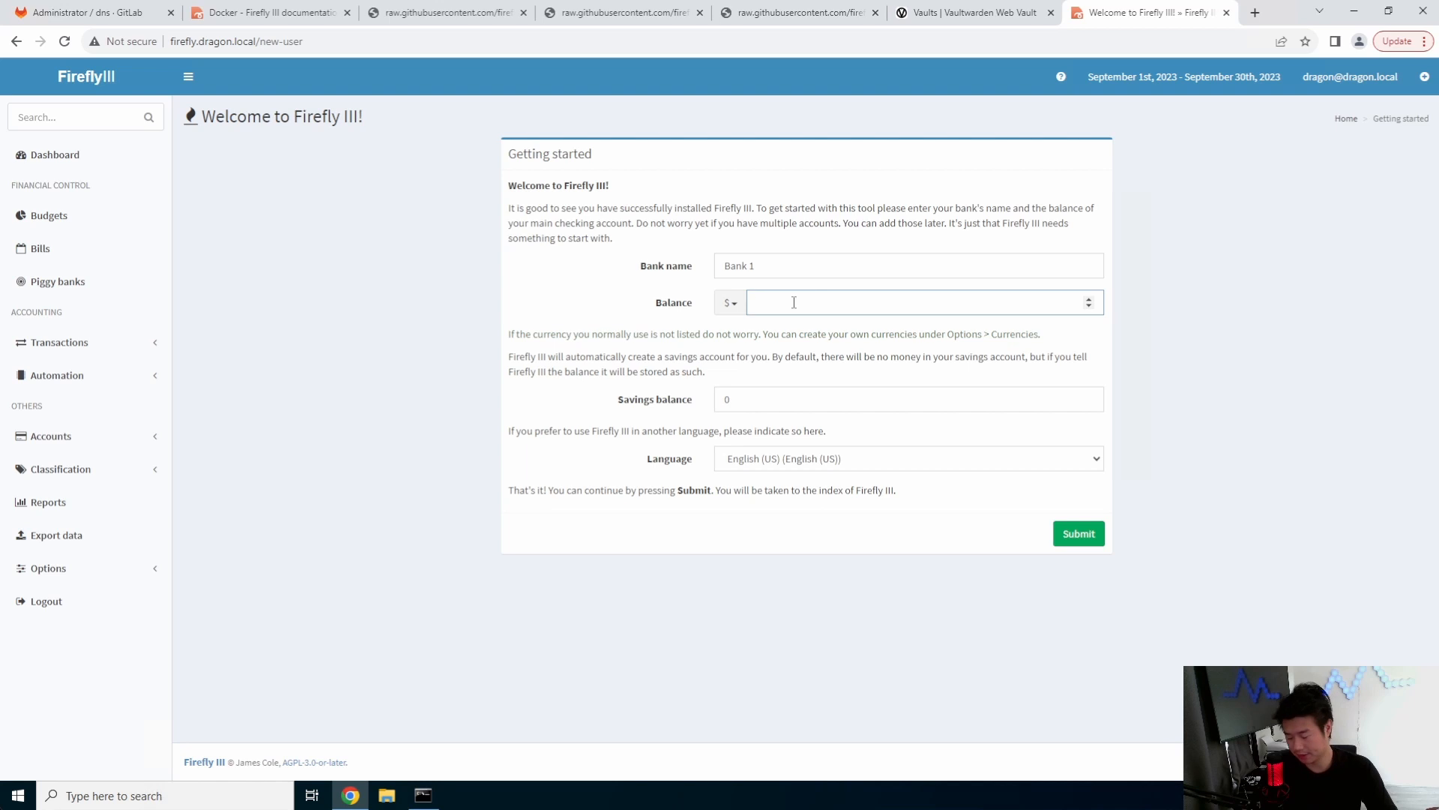
pyautogui.write('10000')
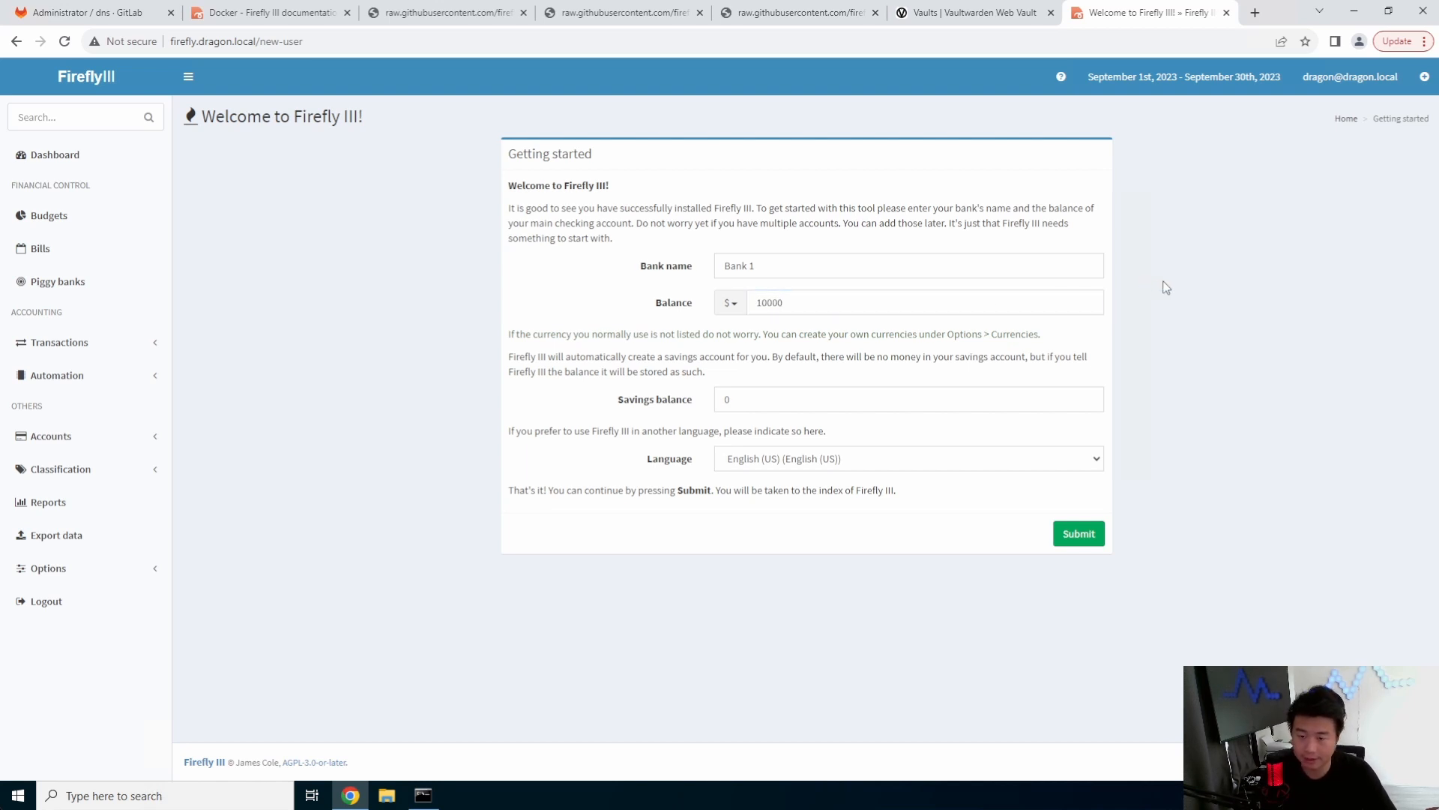
pyautogui.moveTo(1077, 533)
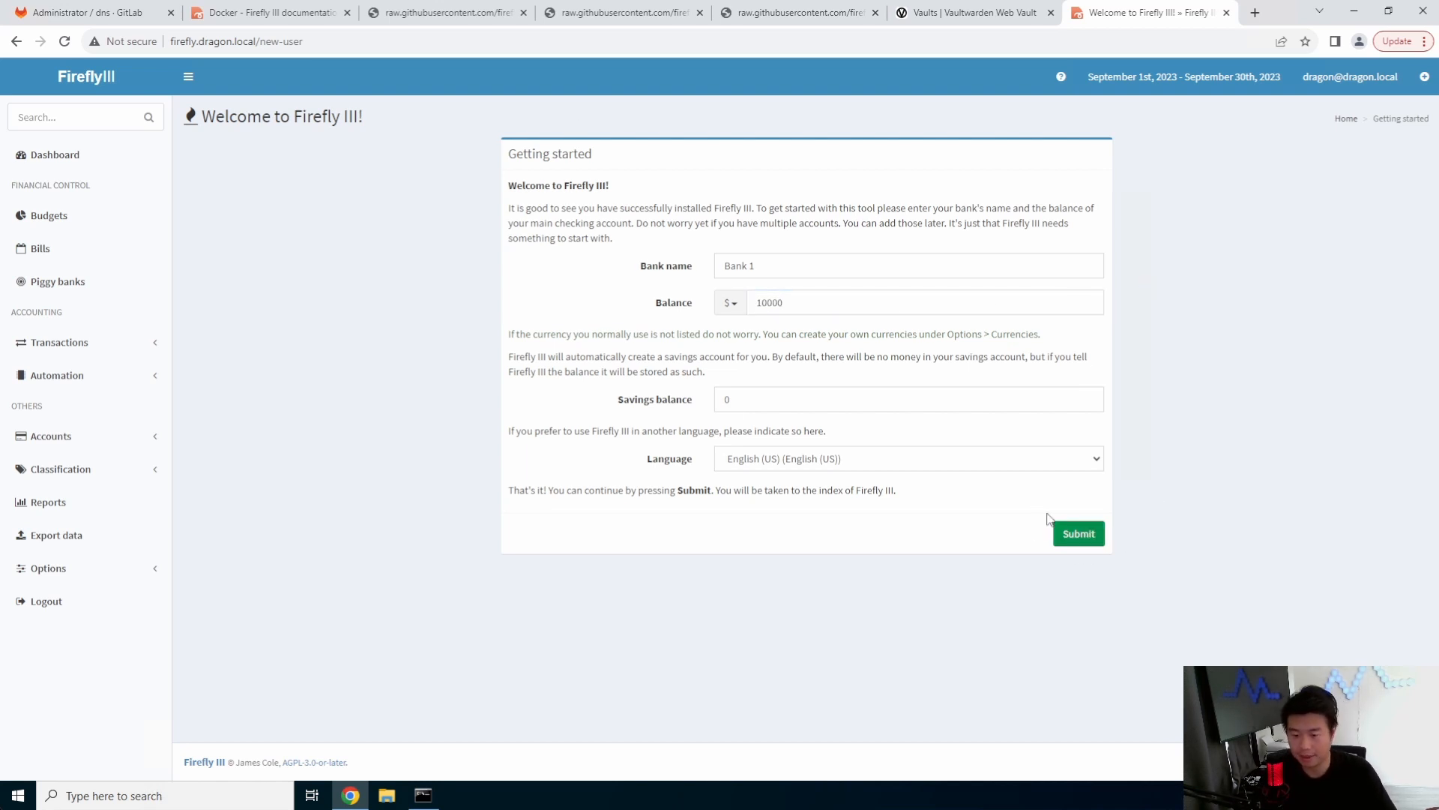
pyautogui.click(907, 398)
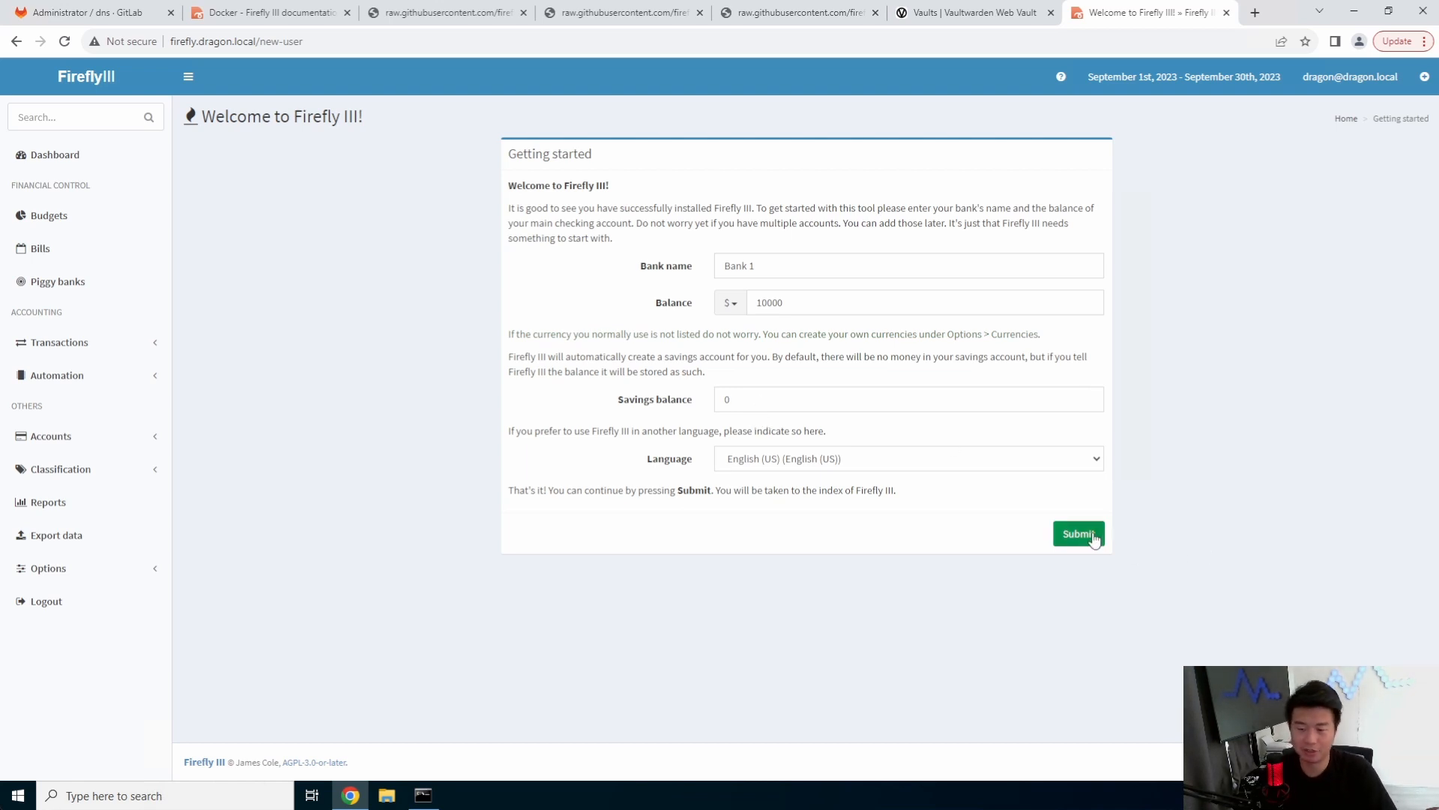
pyautogui.click(1078, 533)
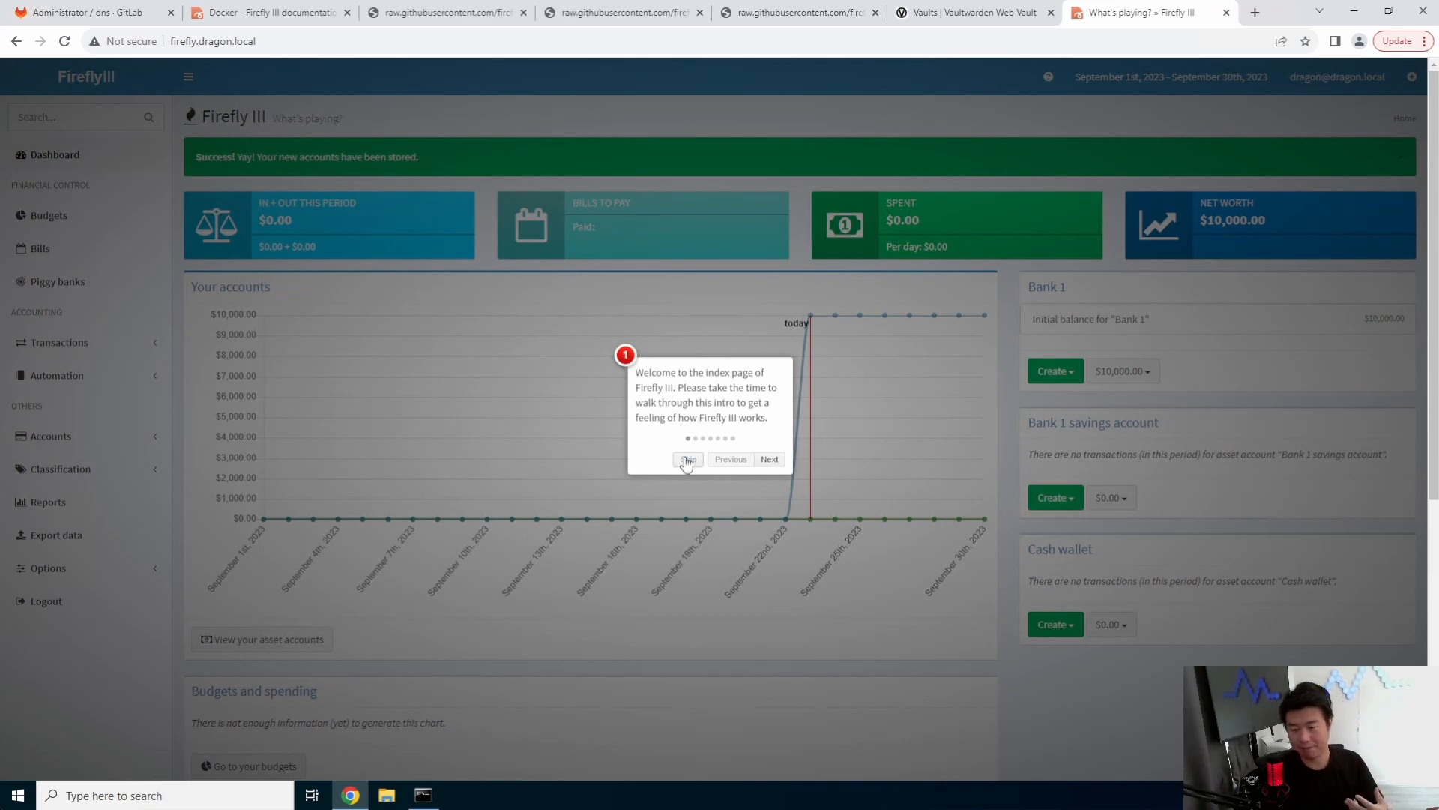
# Step: Skip the dashboard intro tour and expand Transactions in the sidebar
pyautogui.click(687, 459)
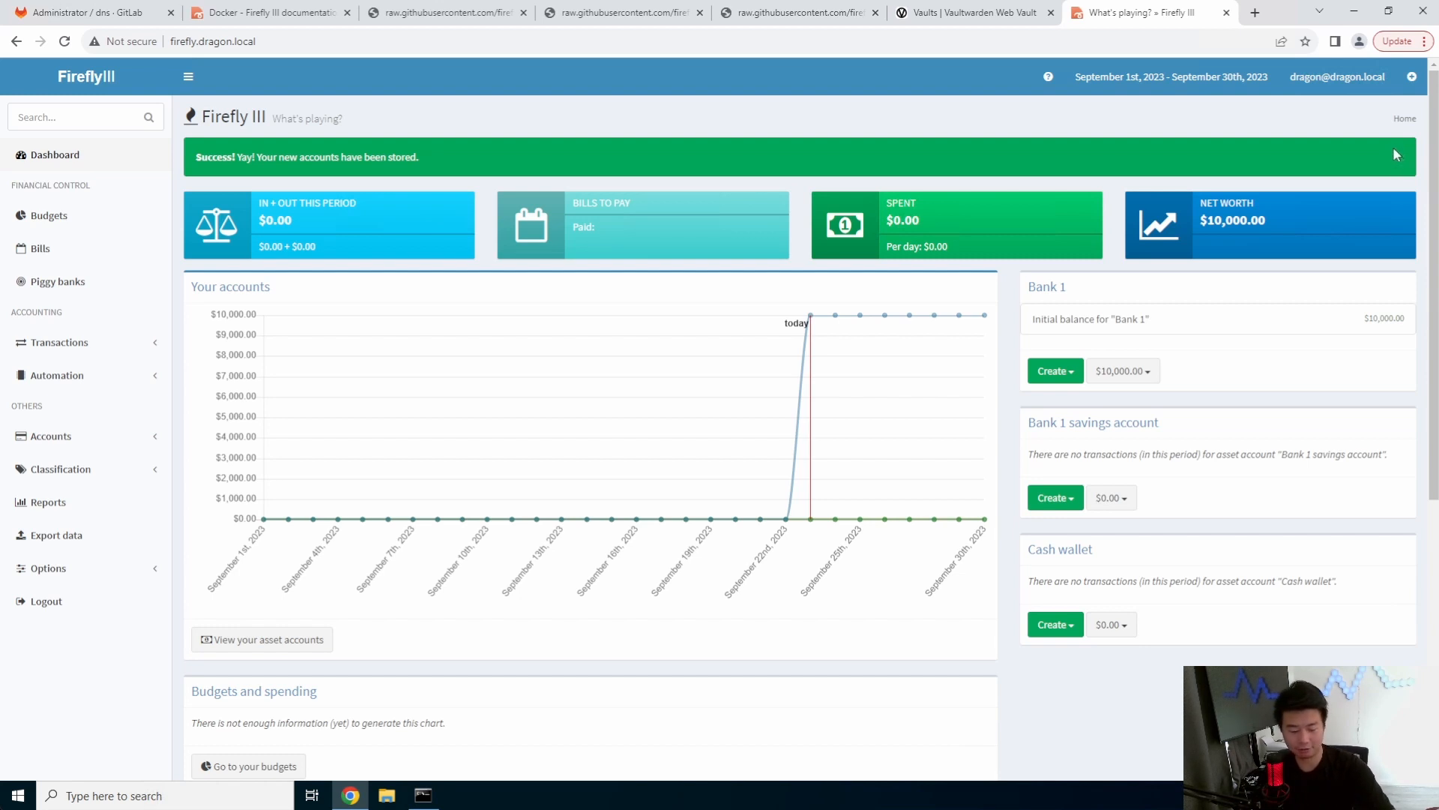
pyautogui.moveTo(1047, 286)
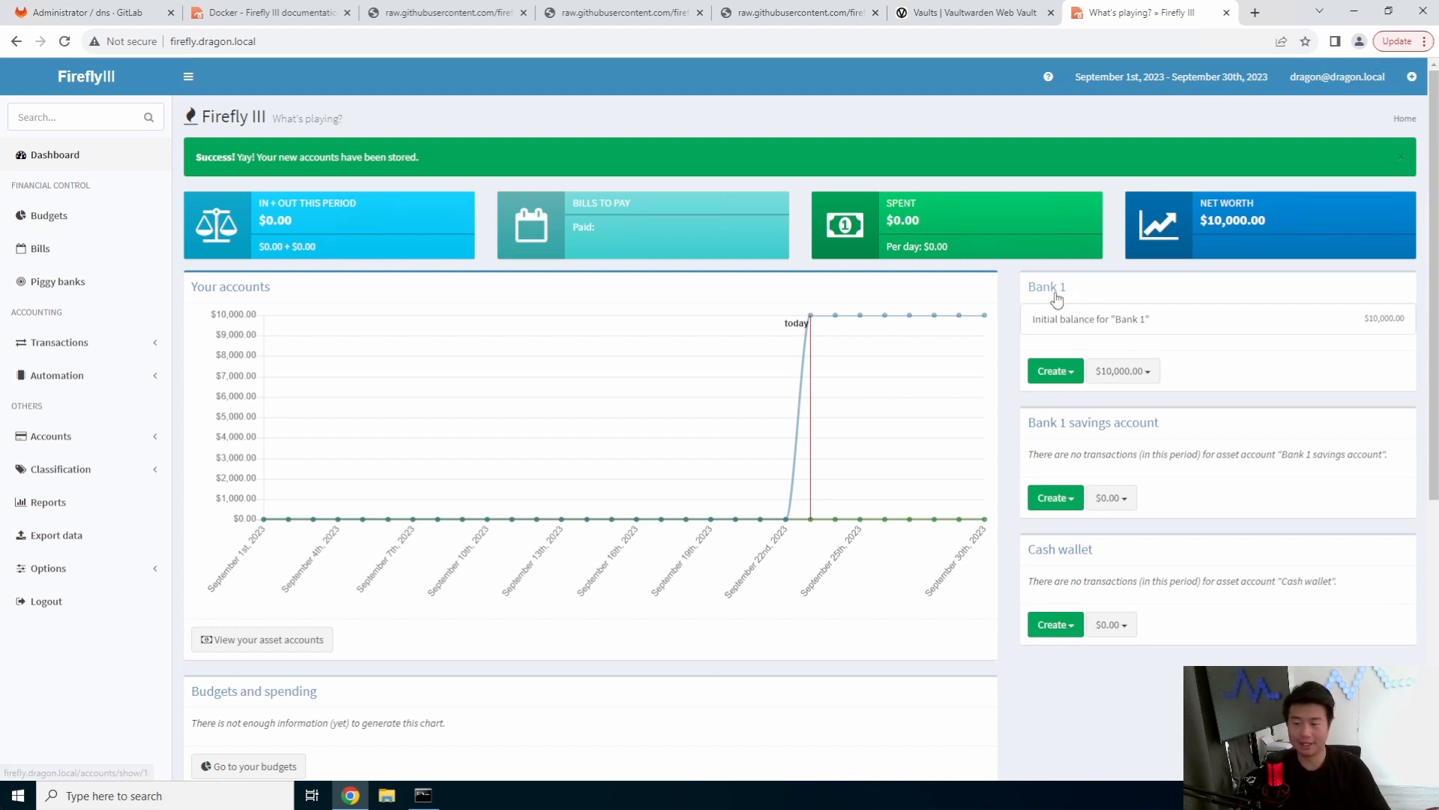
pyautogui.moveTo(935, 196)
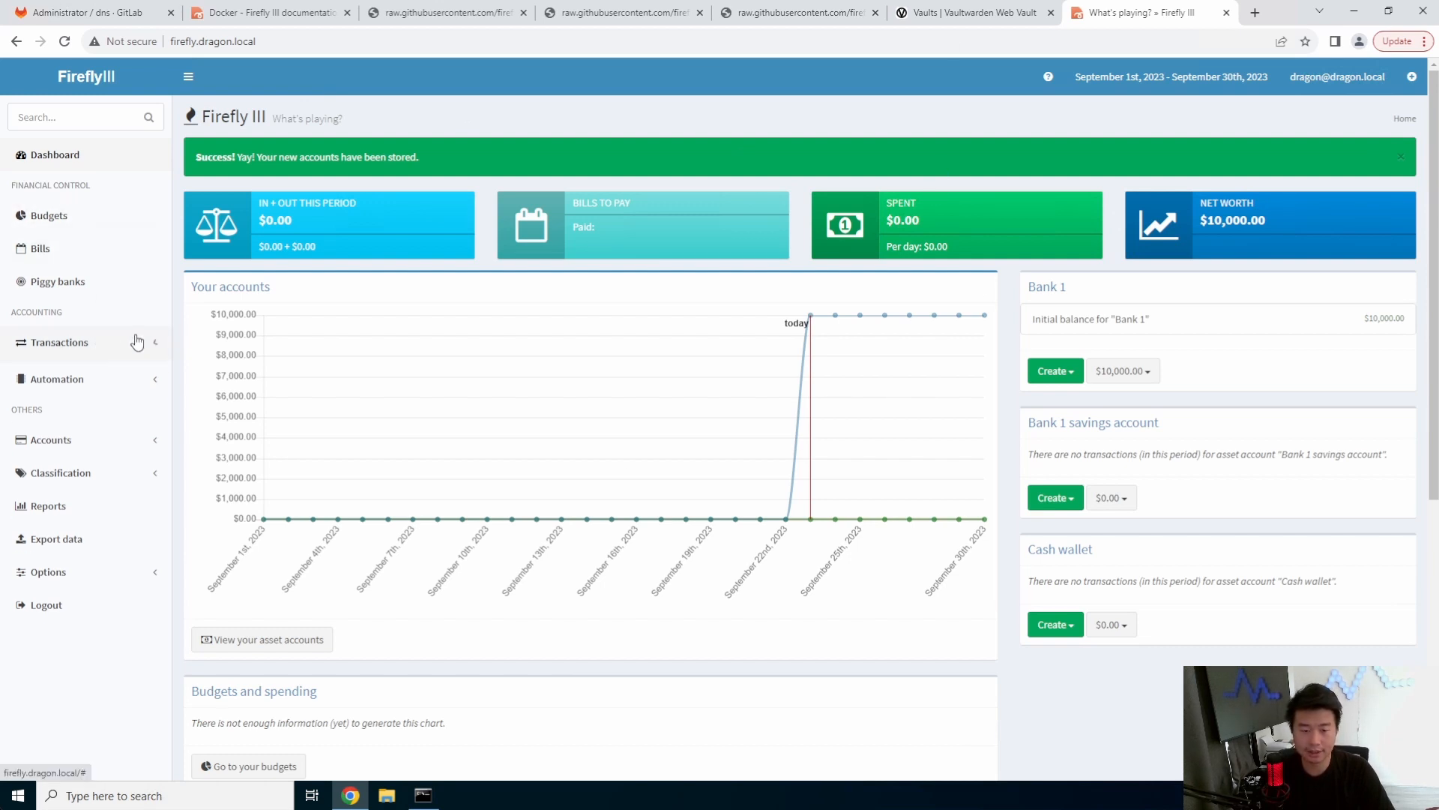
pyautogui.click(59, 342)
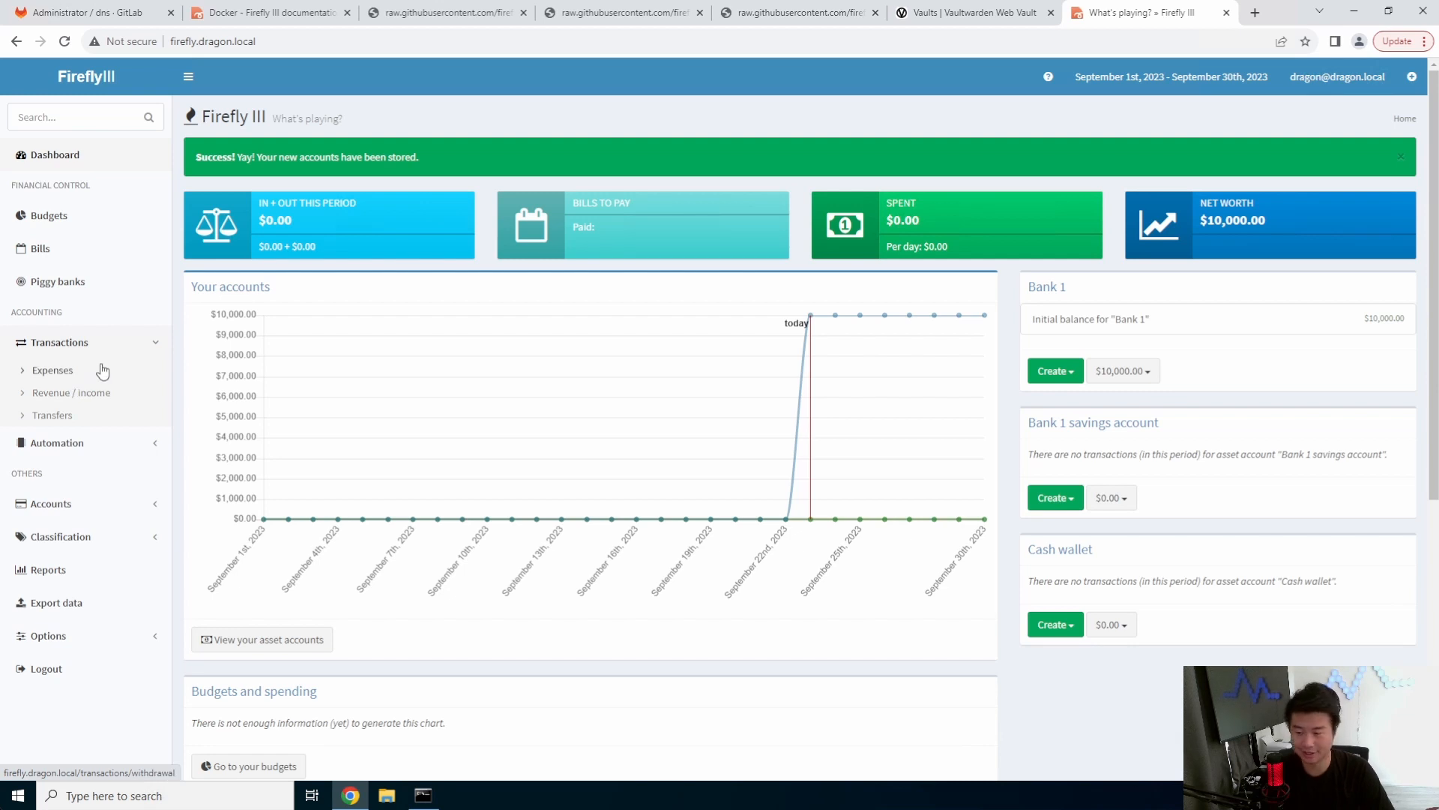
pyautogui.moveTo(76, 375)
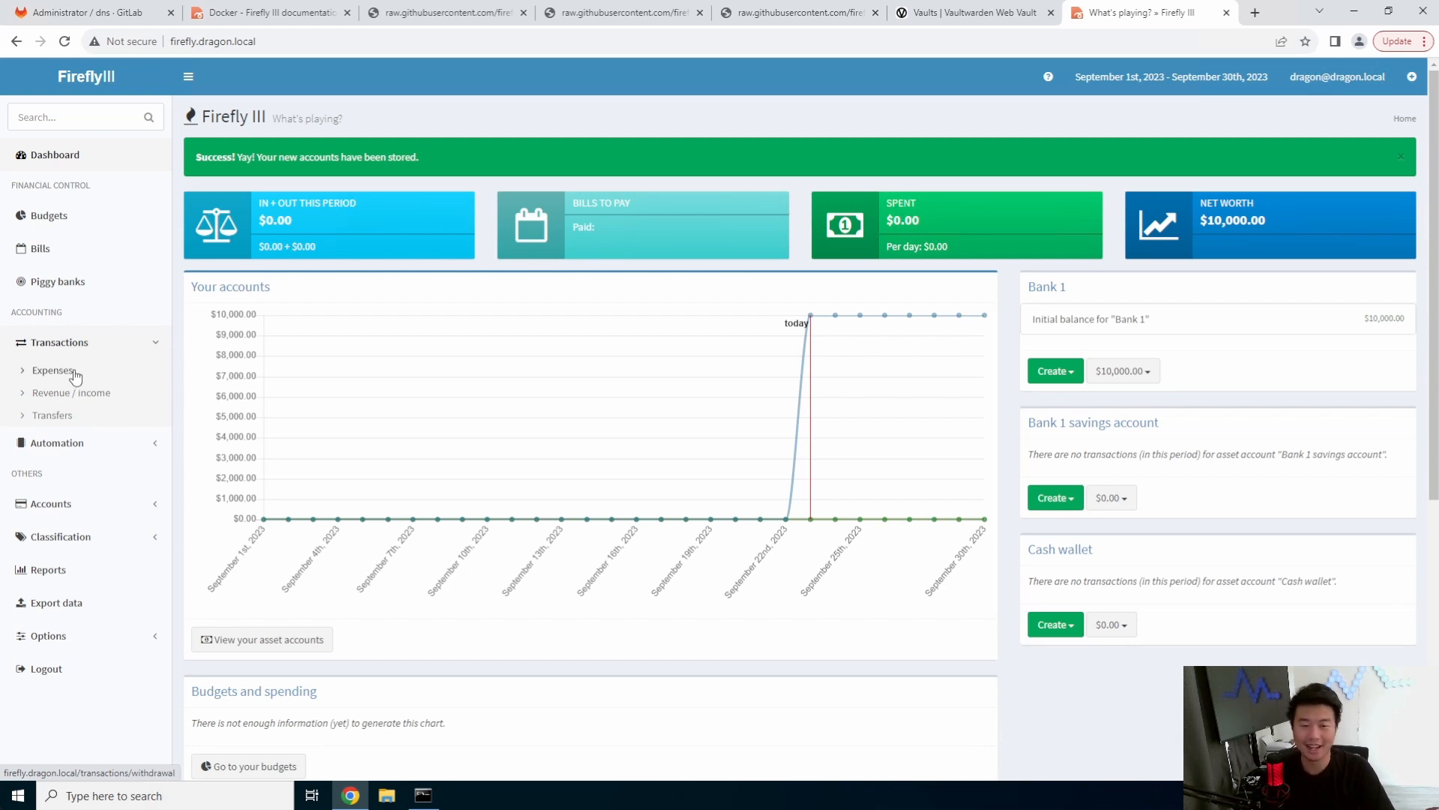
pyautogui.moveTo(181, 395)
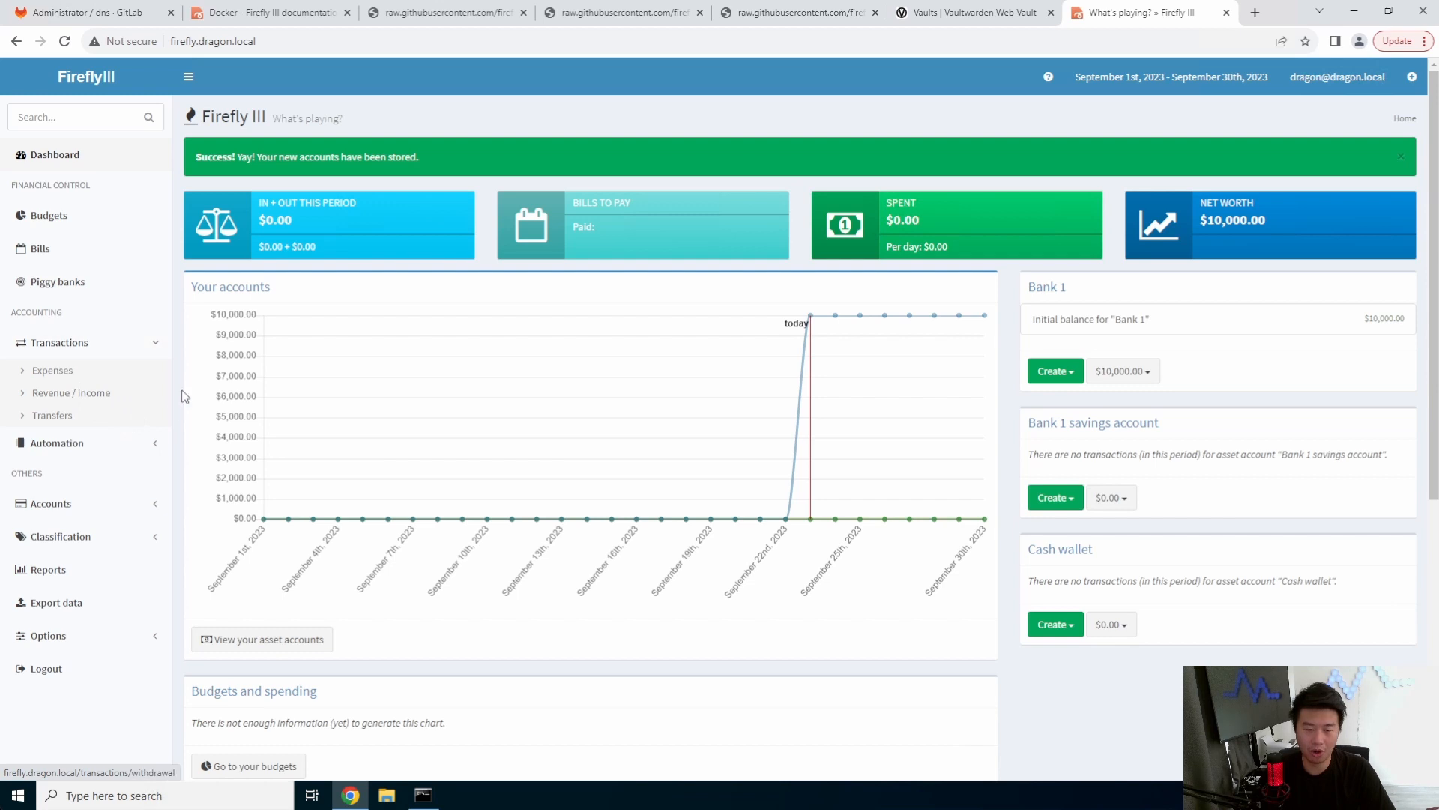
pyautogui.moveTo(71, 392)
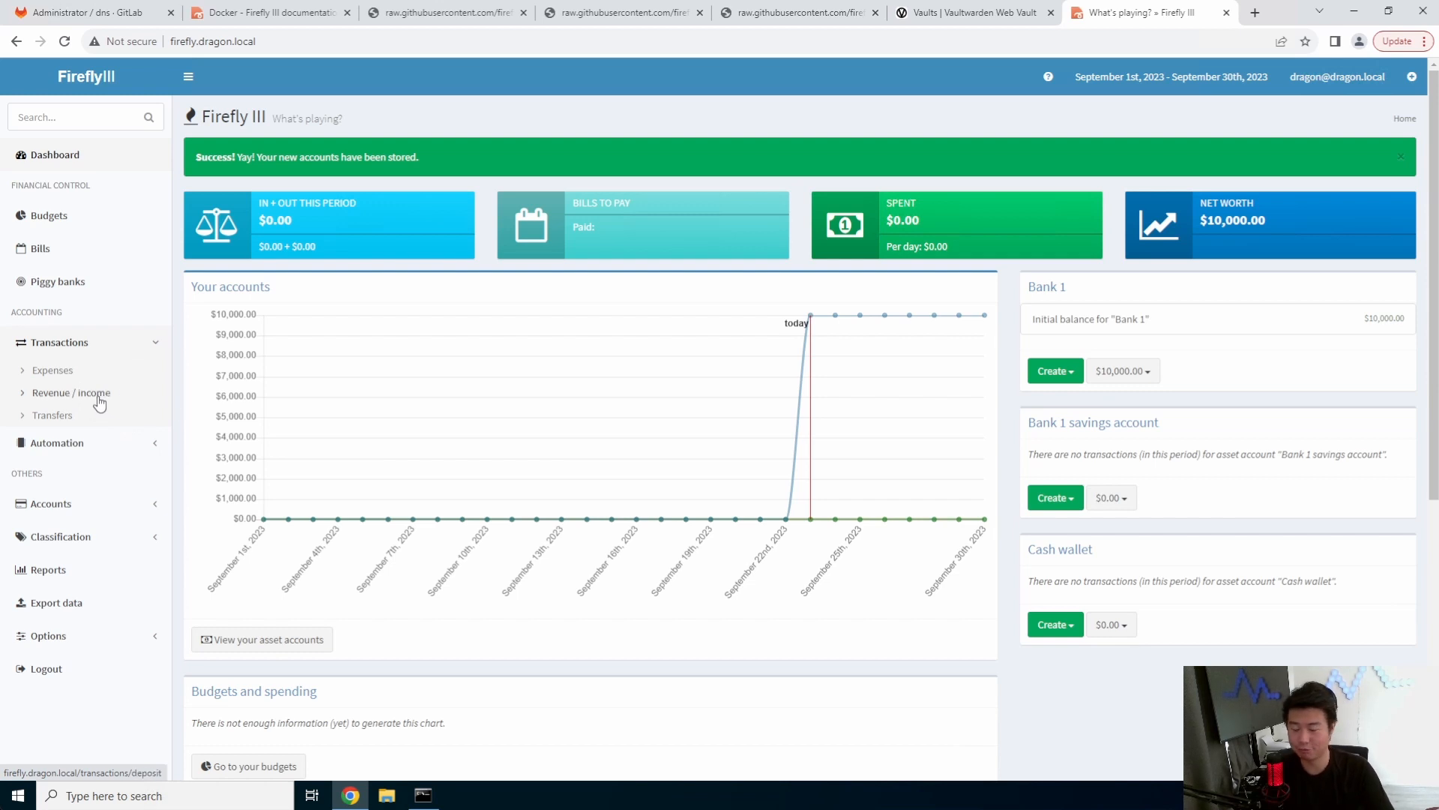
pyautogui.moveTo(153, 396)
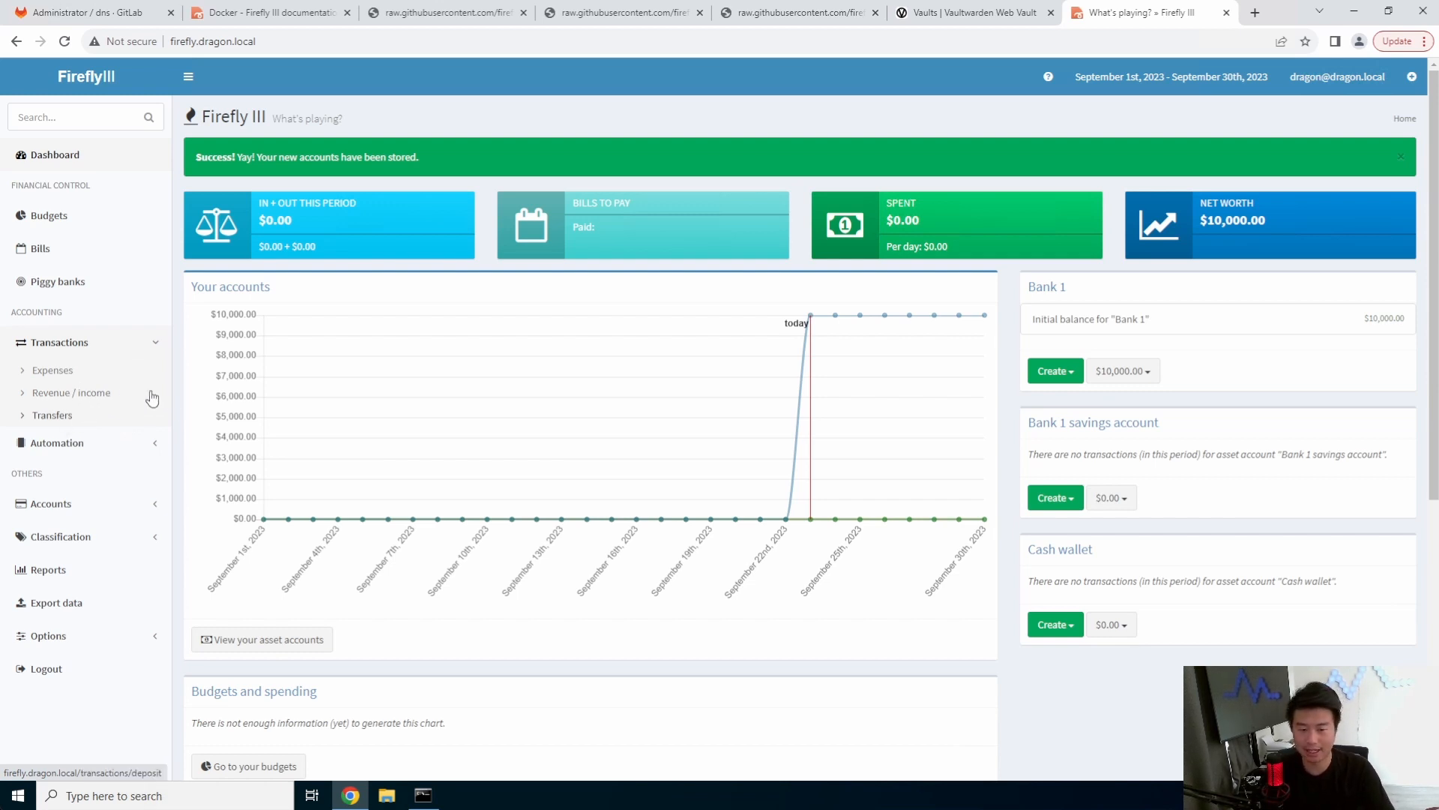
pyautogui.moveTo(785, 413)
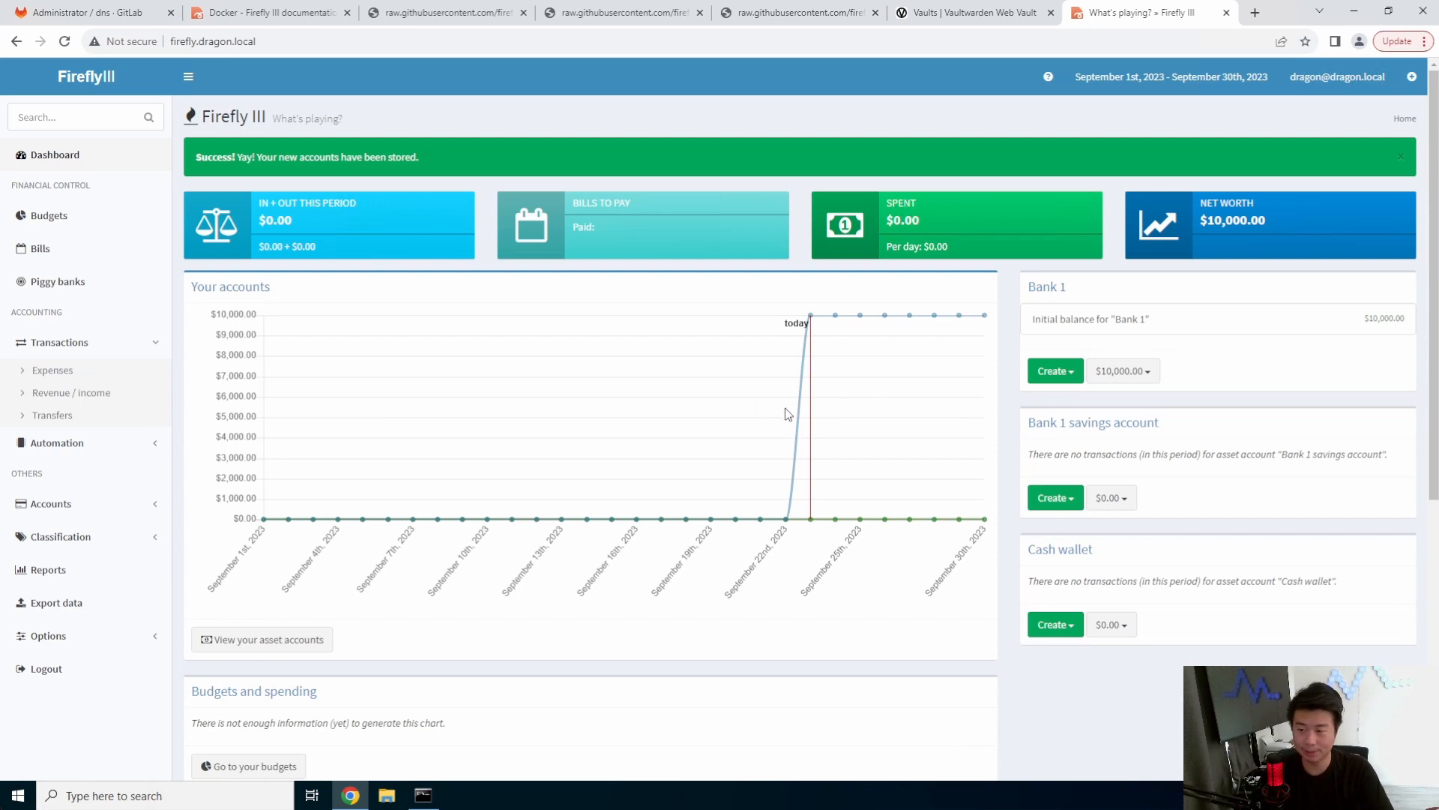
pyautogui.moveTo(1100, 165)
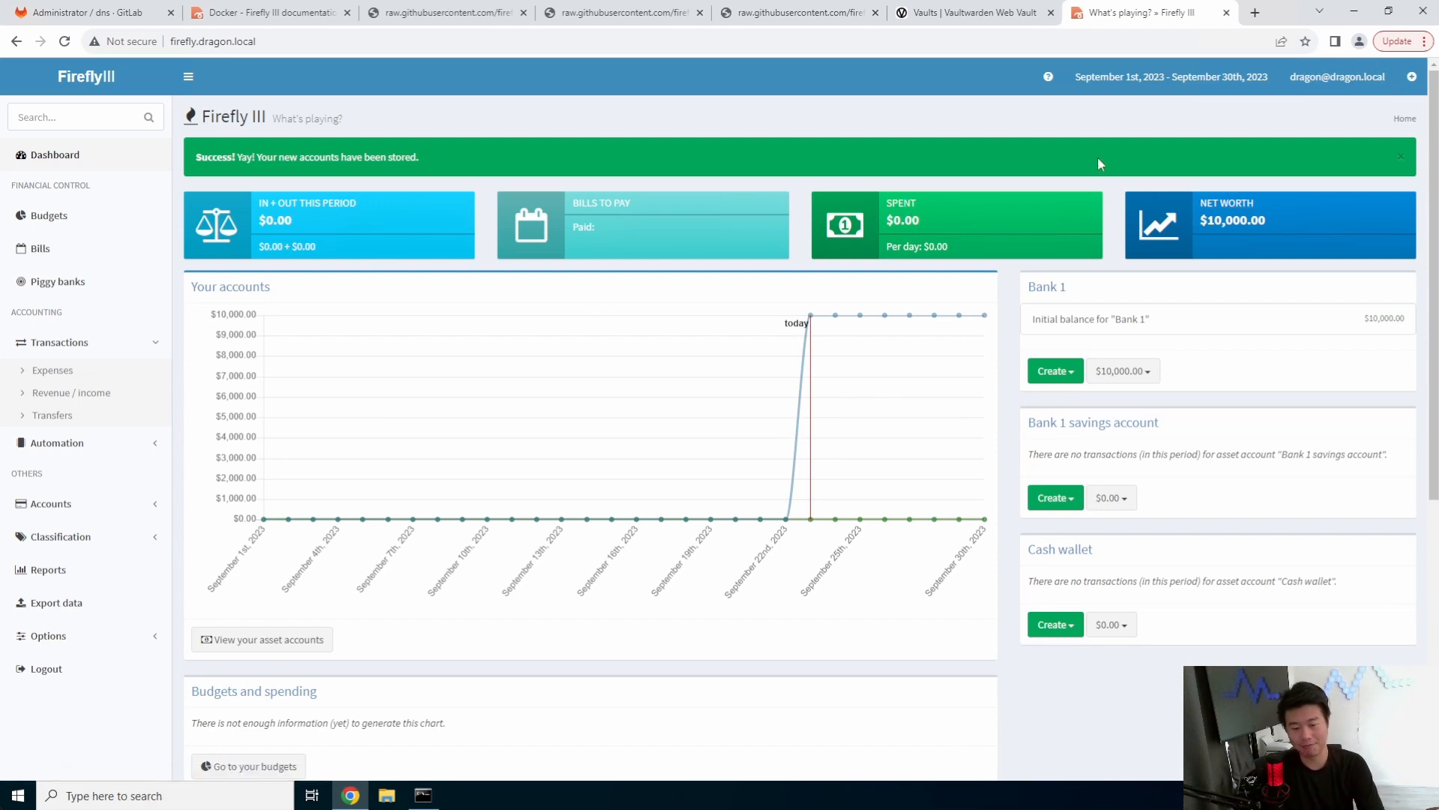
pyautogui.scroll(-3)
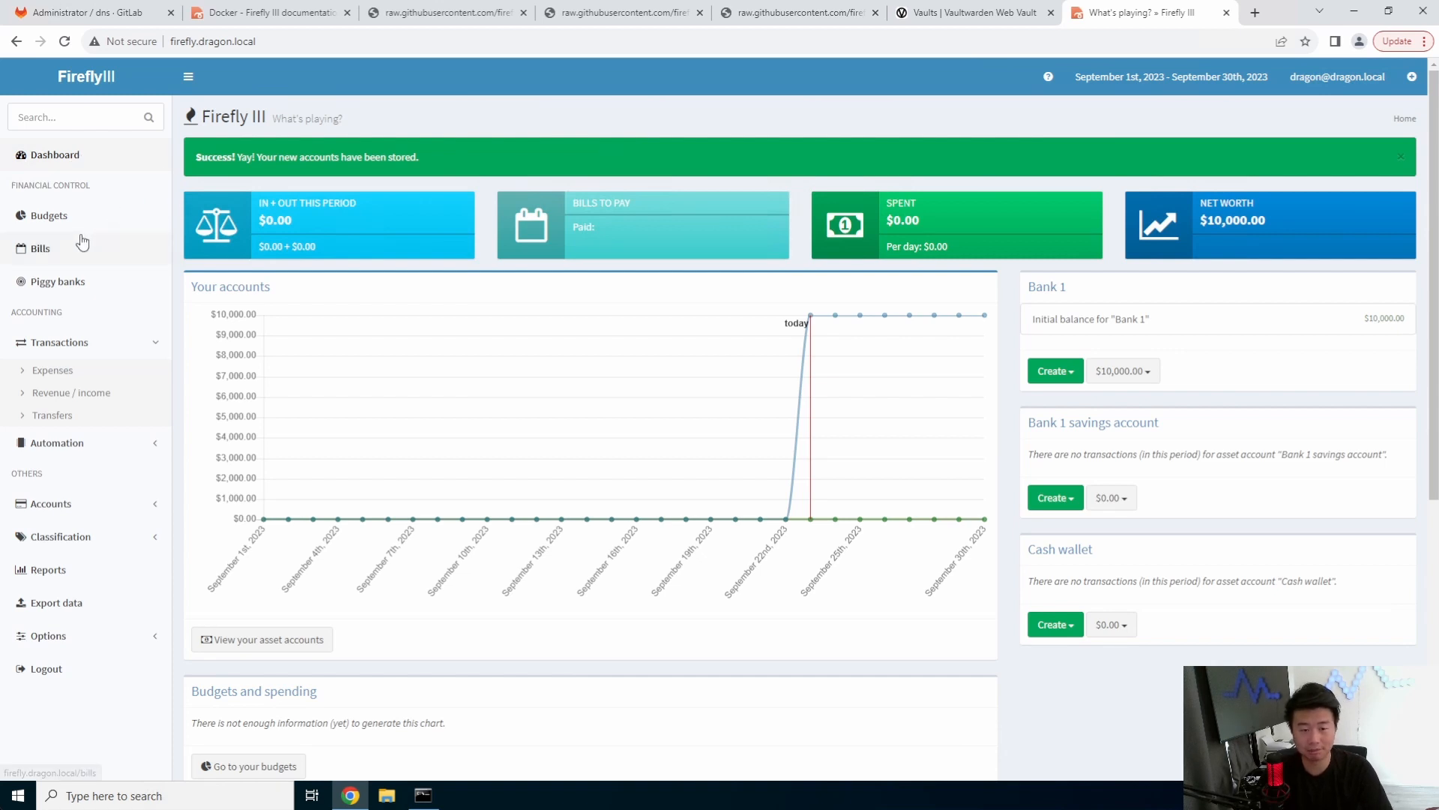
pyautogui.click(48, 215)
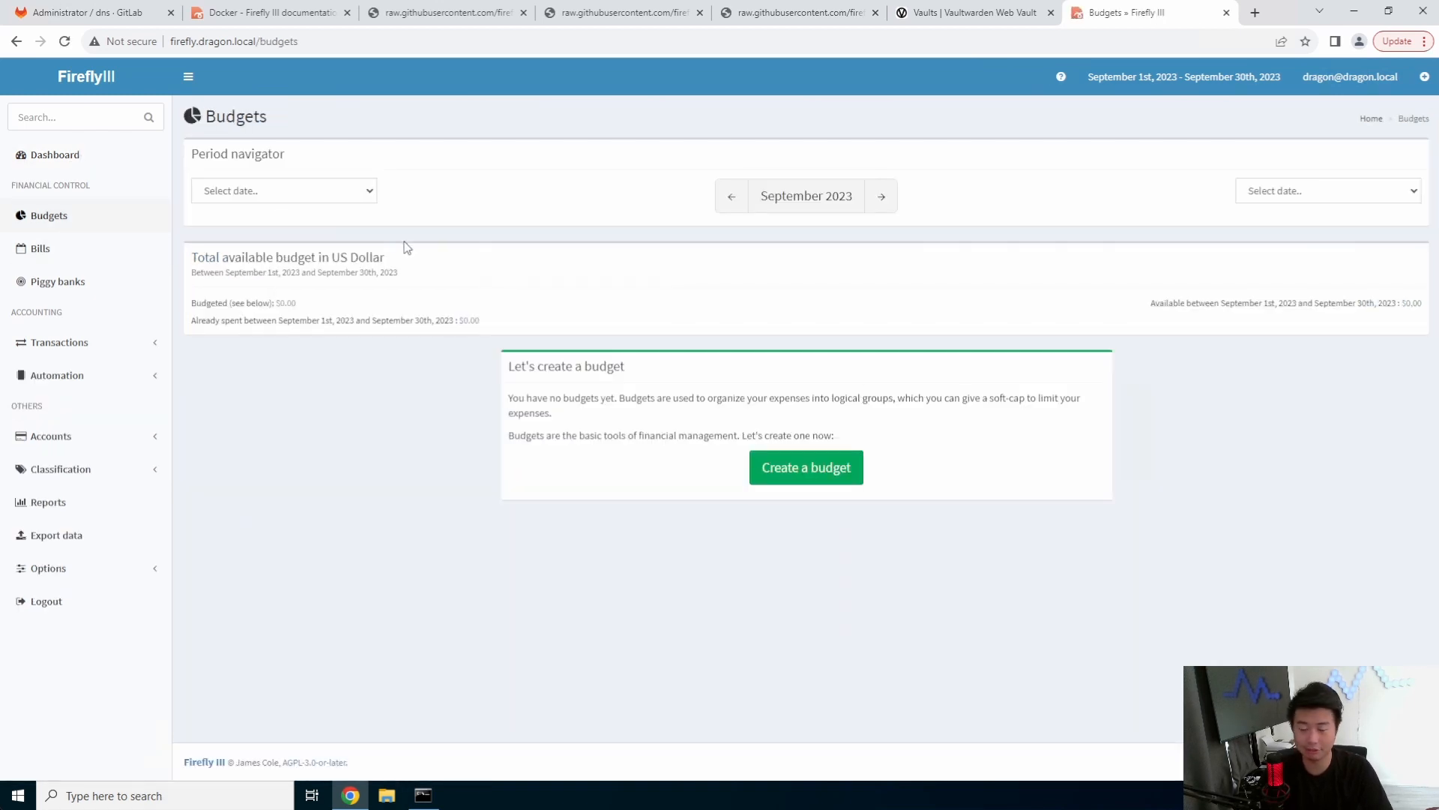
pyautogui.moveTo(40, 249)
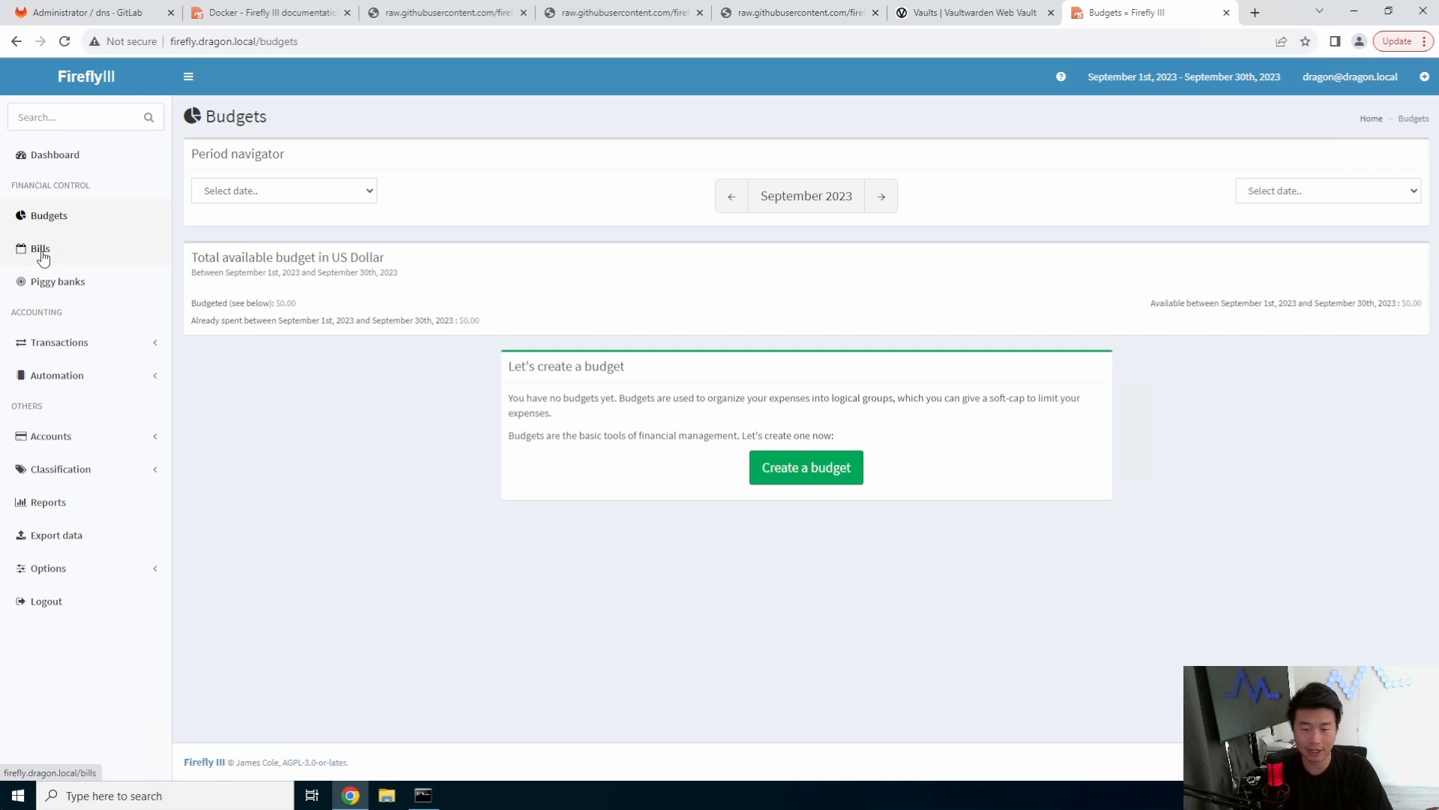
pyautogui.click(57, 281)
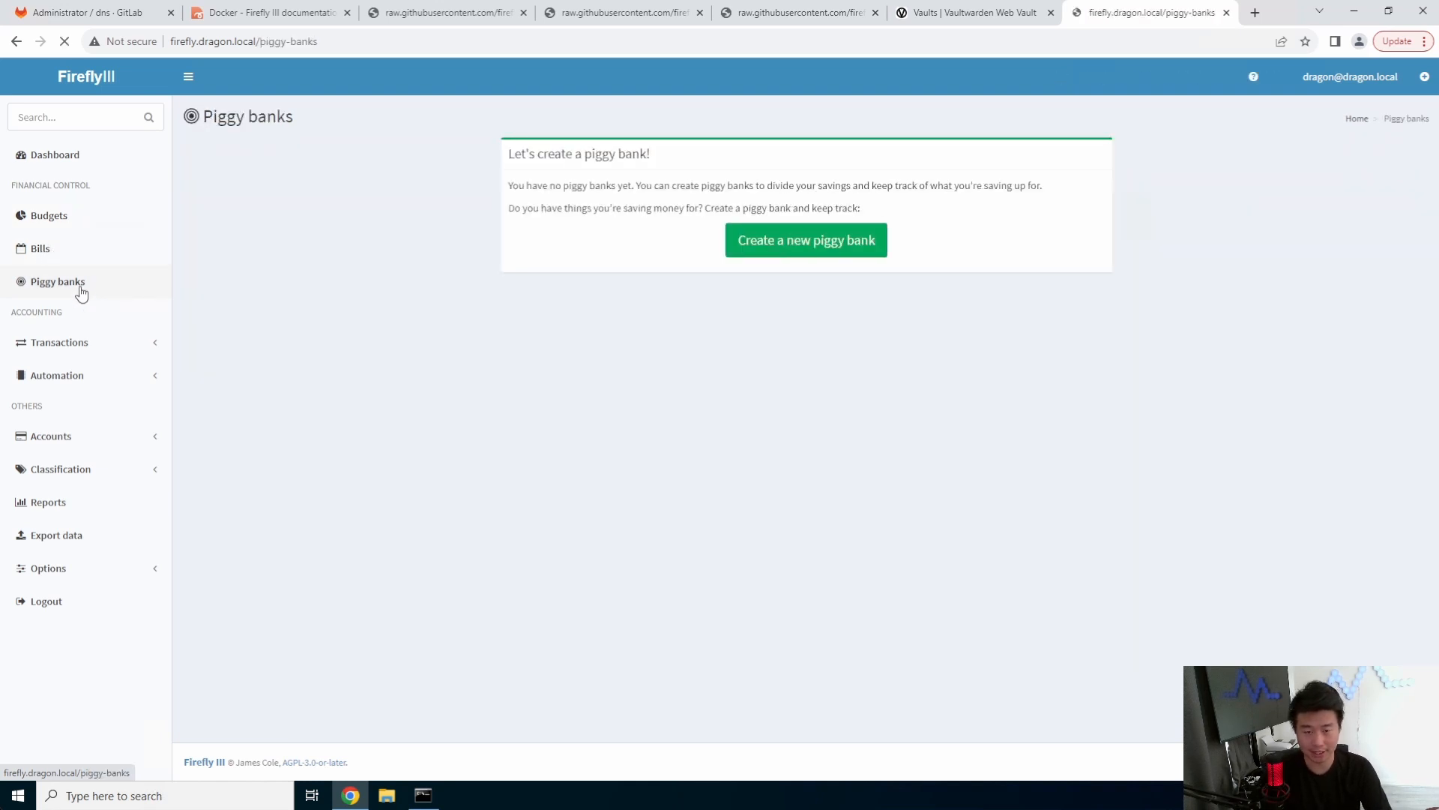
pyautogui.click(49, 215)
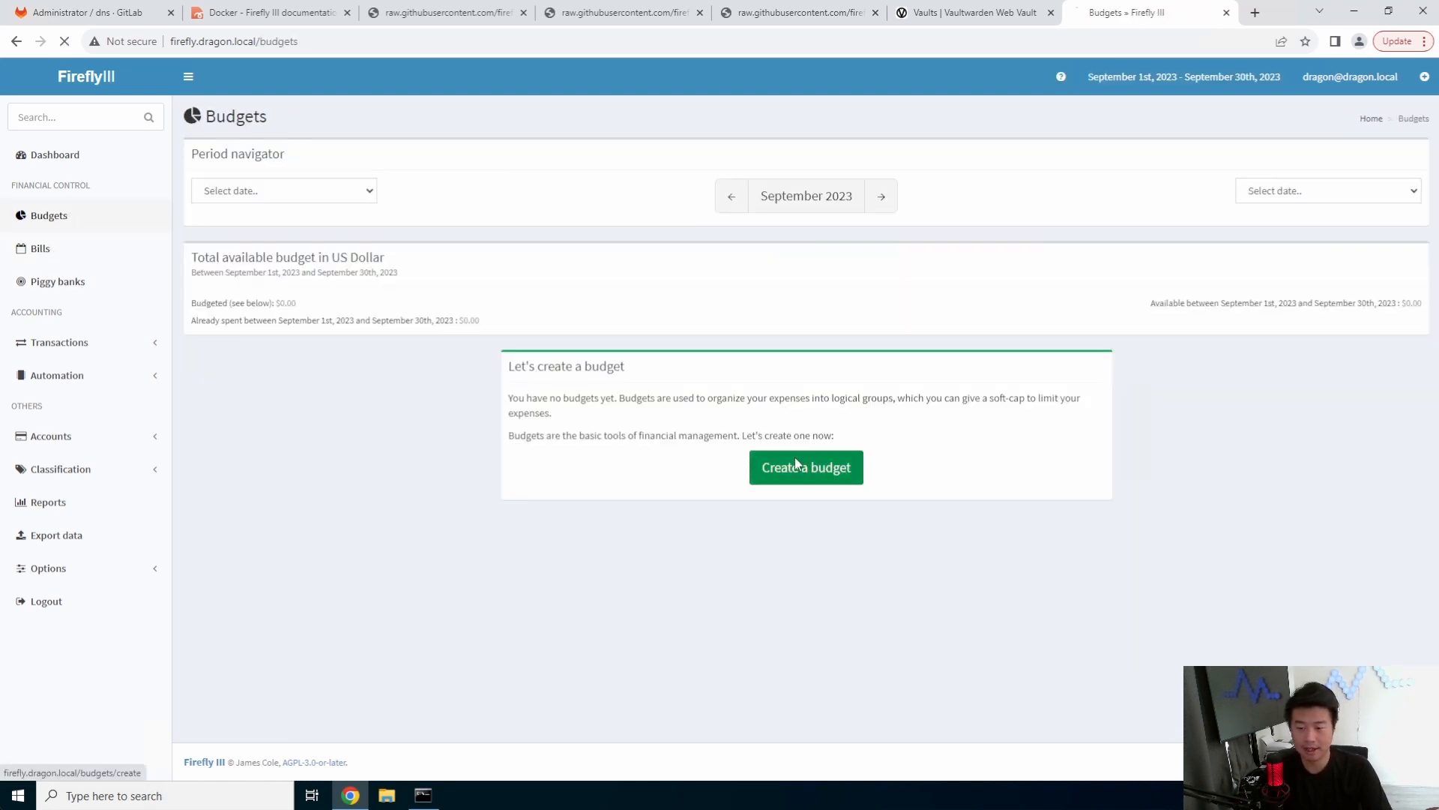
pyautogui.click(805, 466)
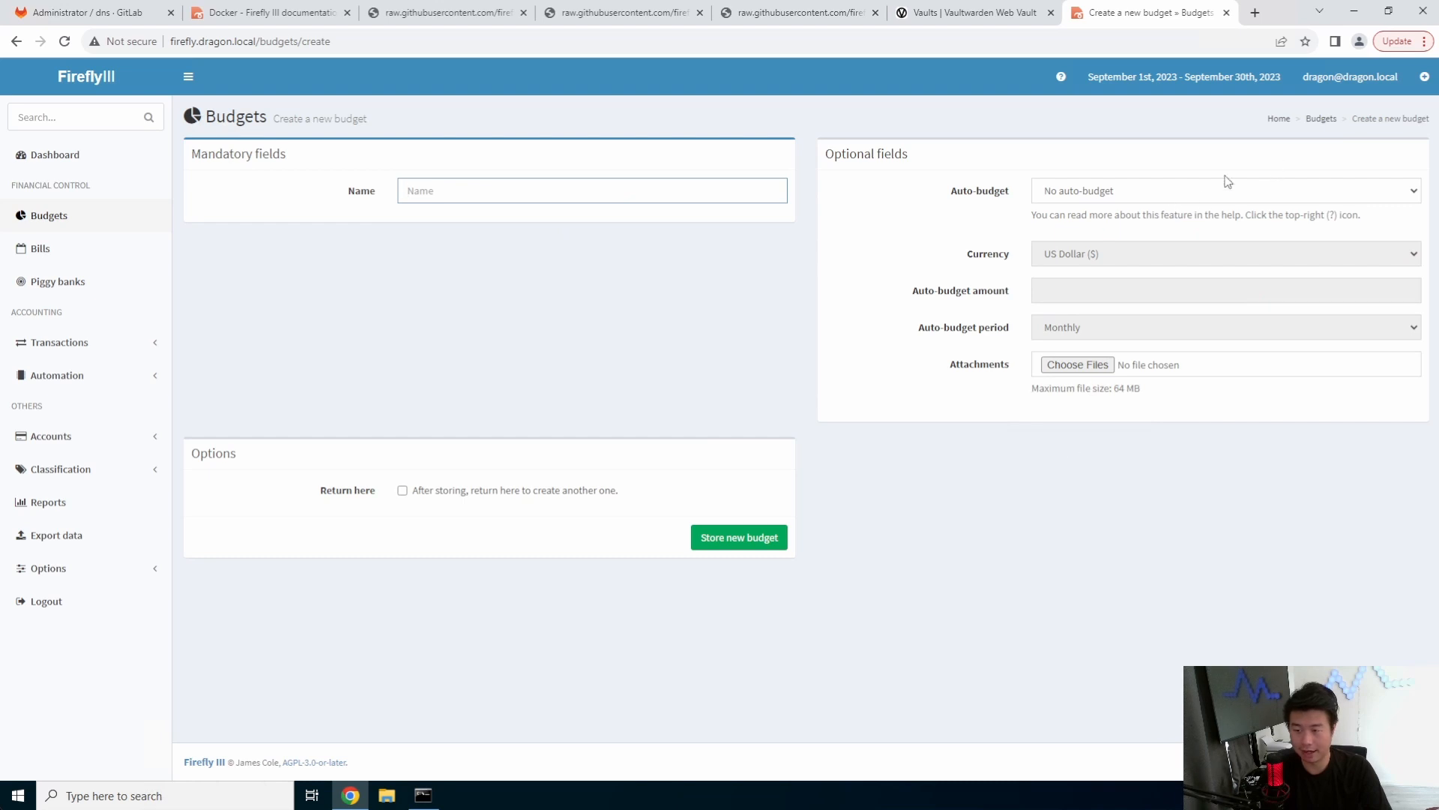
pyautogui.click(1224, 190)
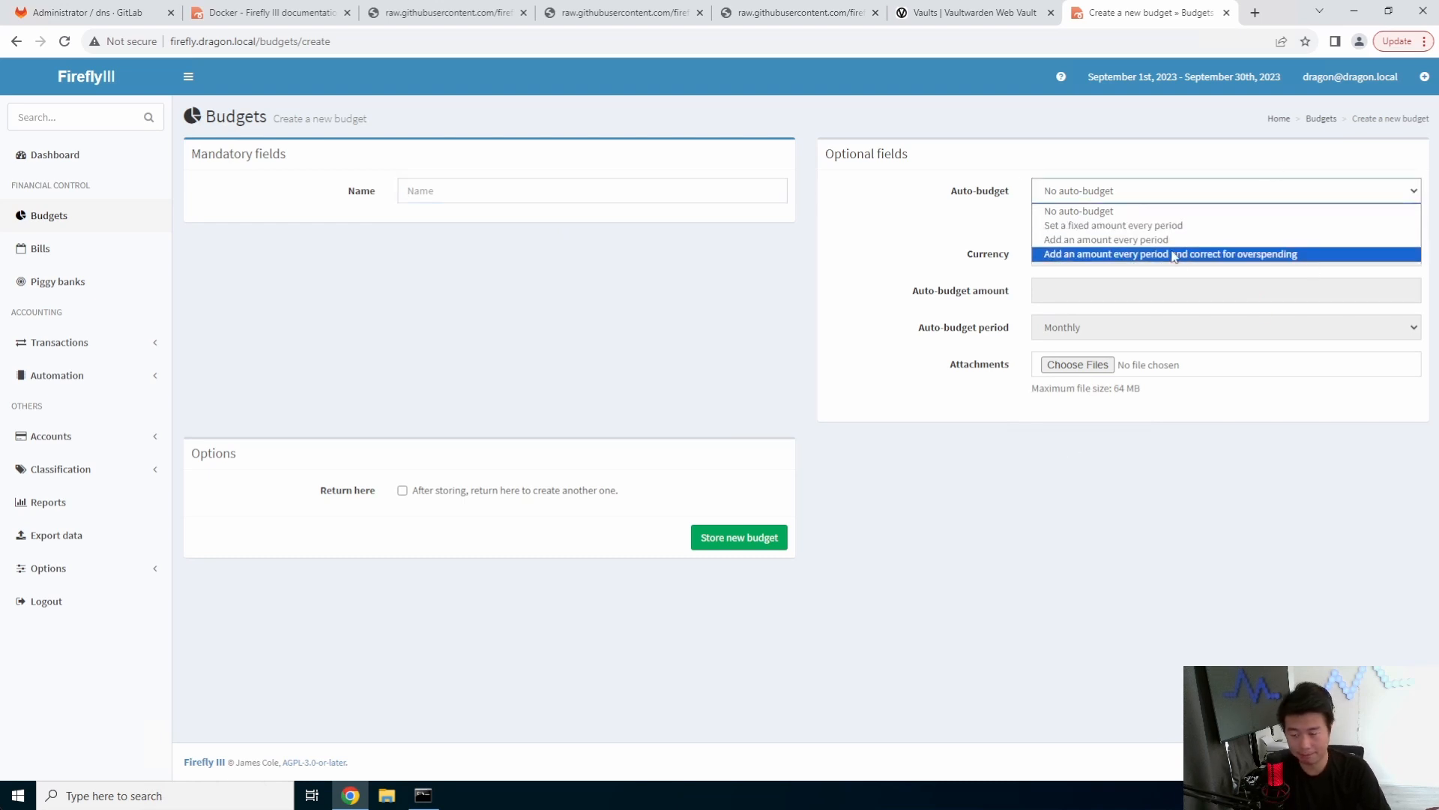
pyautogui.click(86, 76)
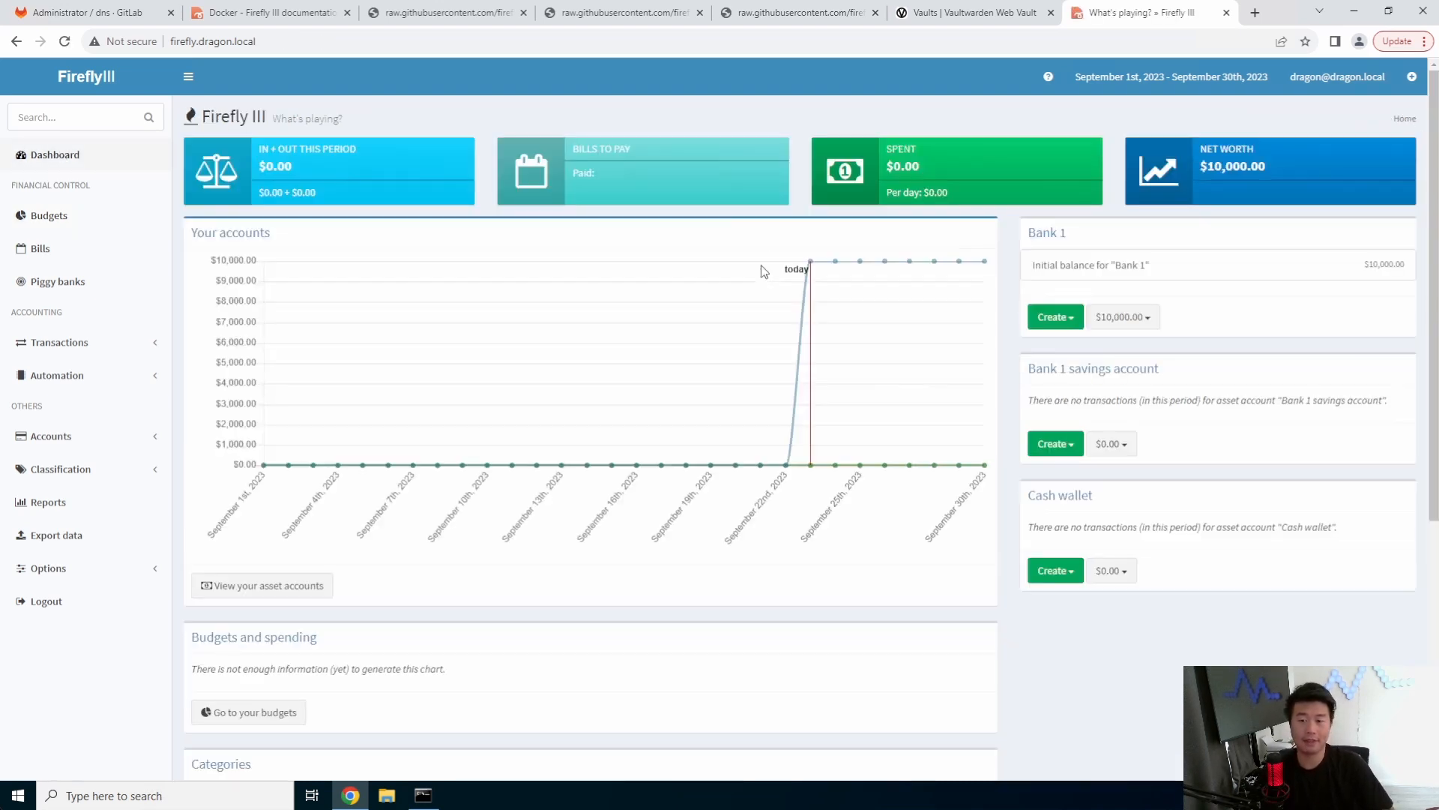
pyautogui.moveTo(909, 285)
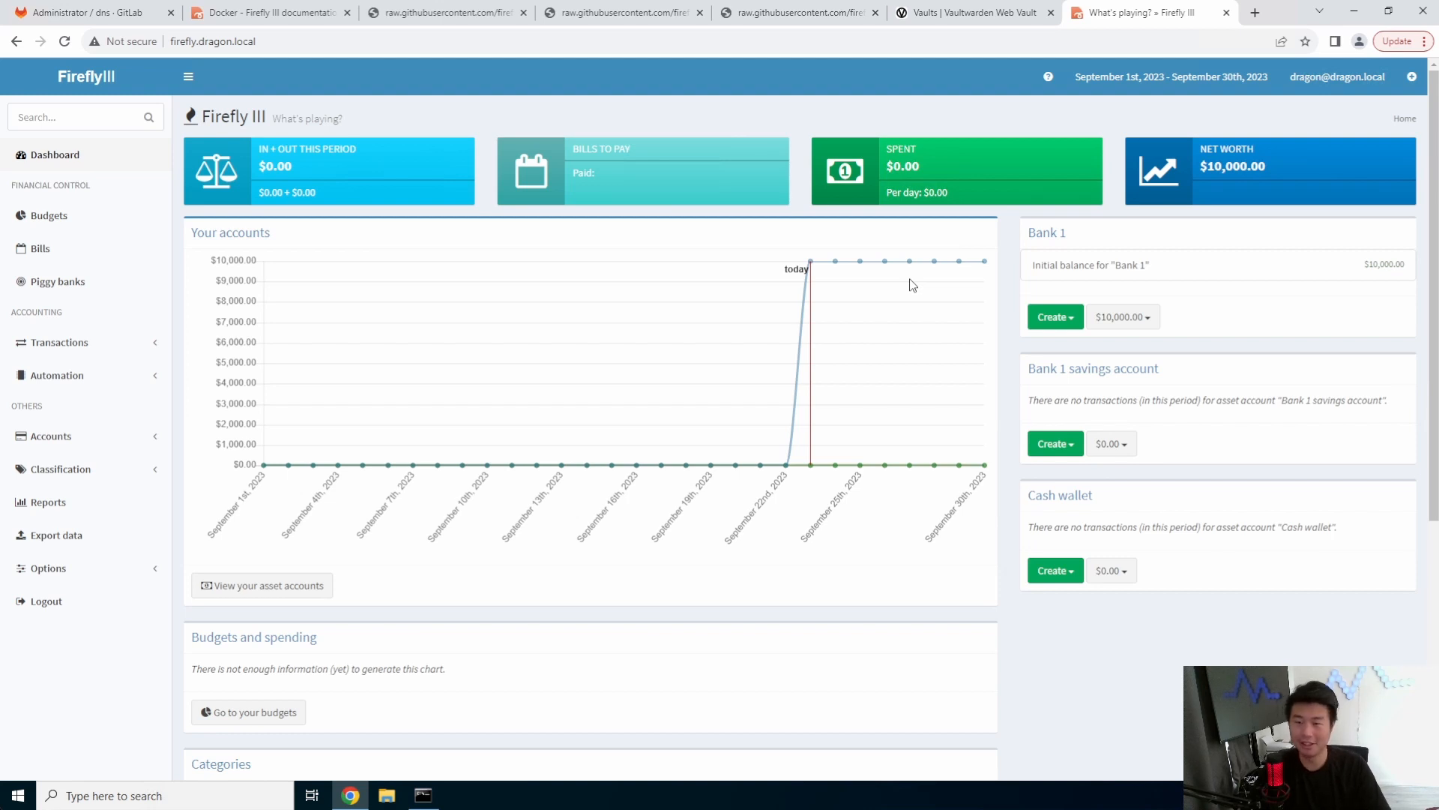
pyautogui.moveTo(822, 114)
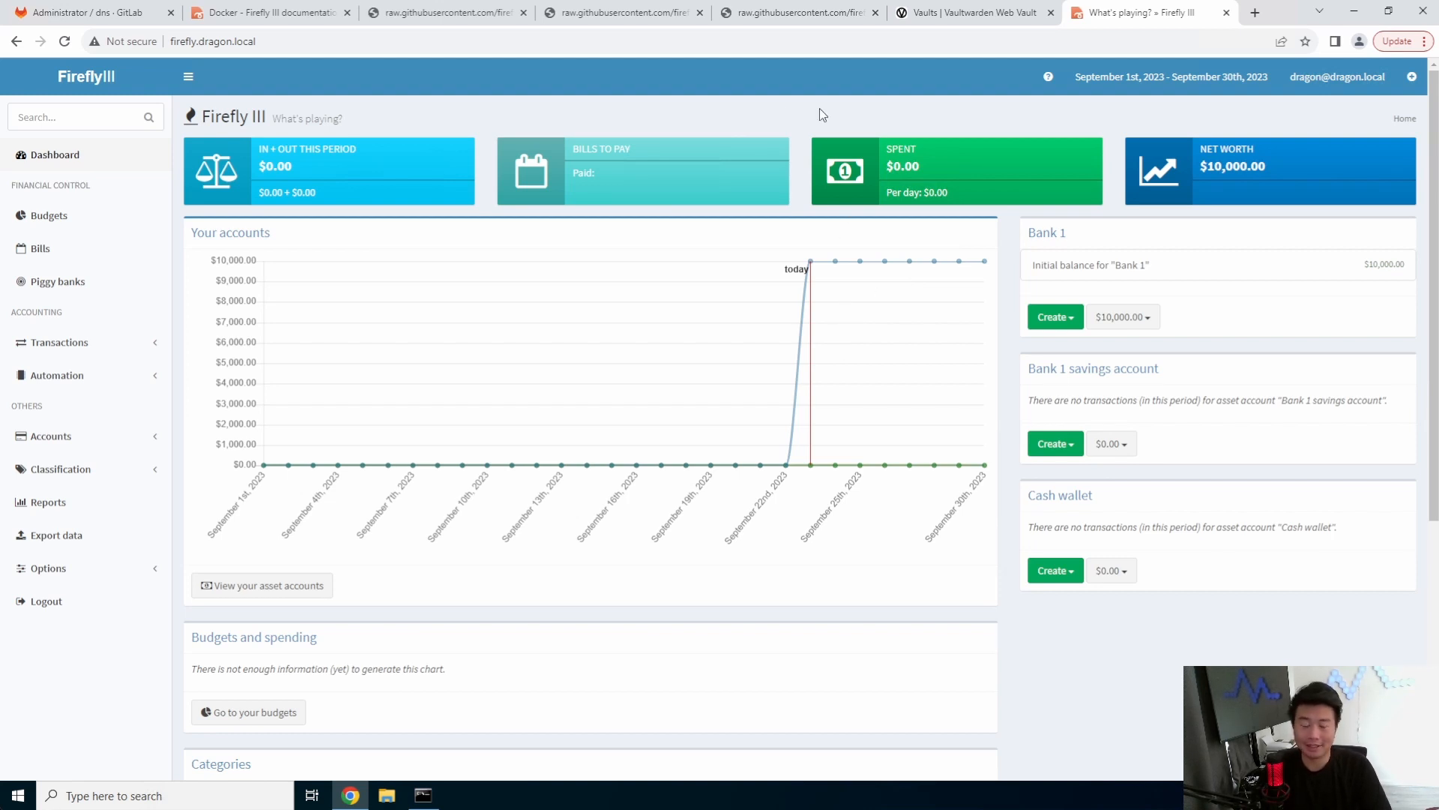